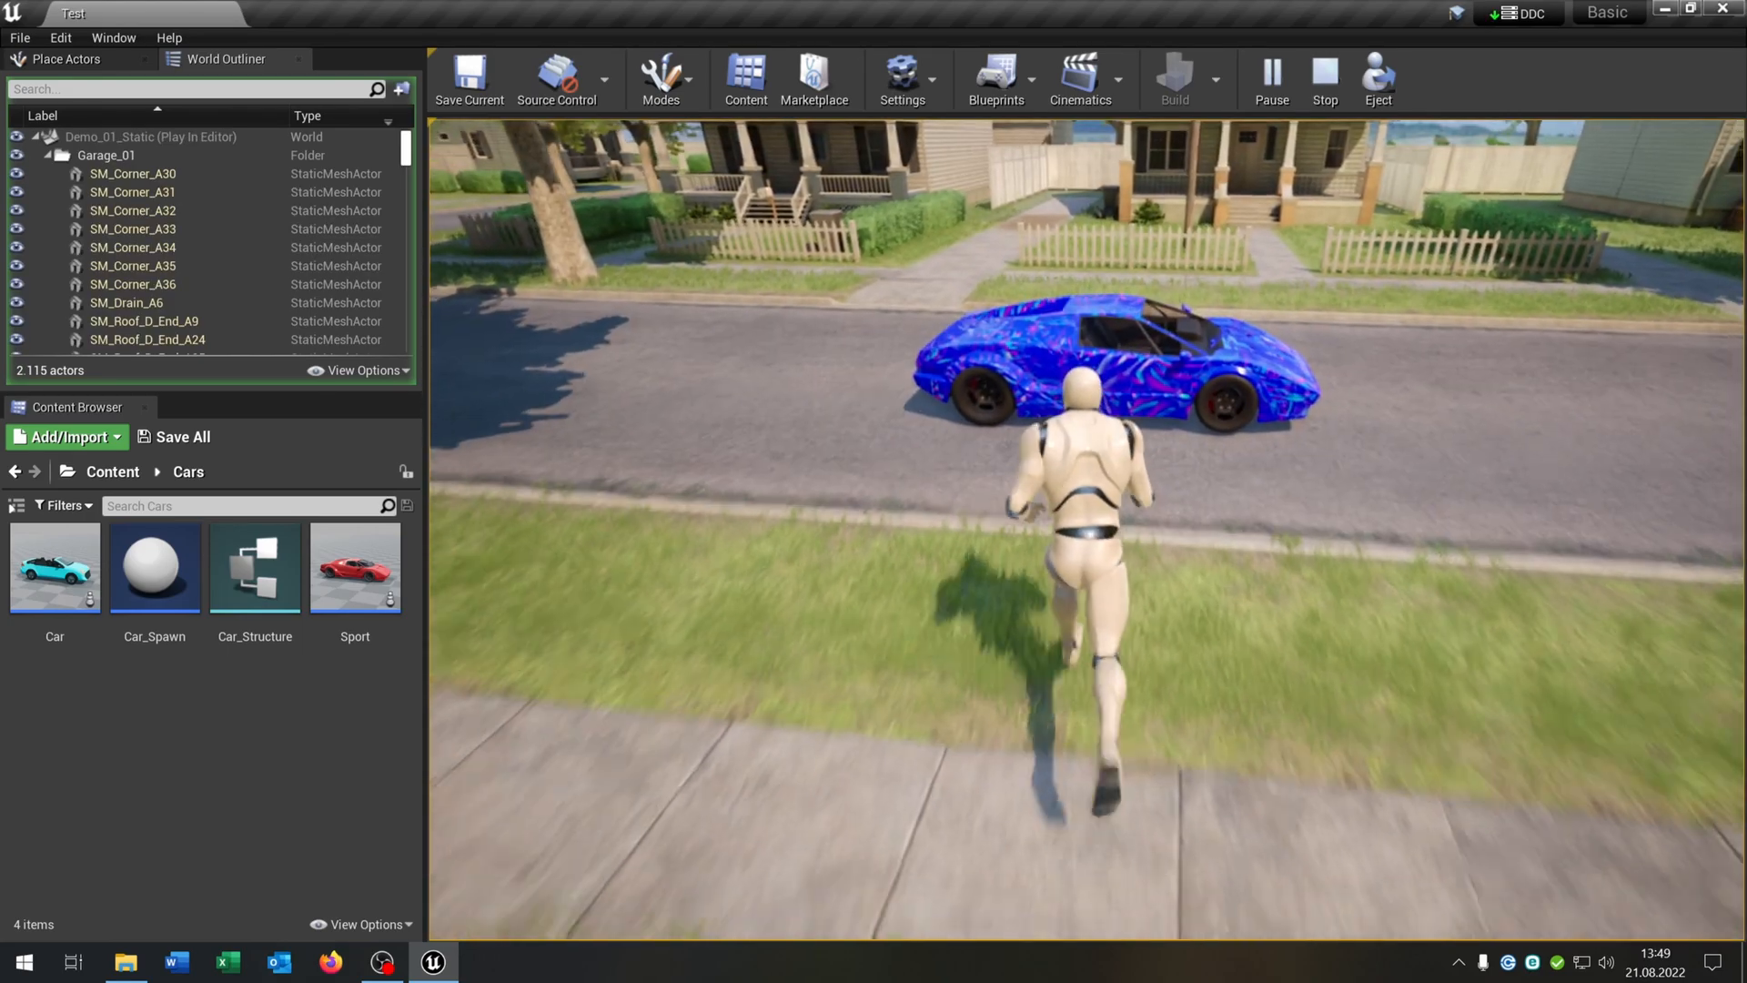
# Open the Car blueprint from the Cars folder and view its cyan convertible in the Viewport
pyautogui.click(1324, 80)
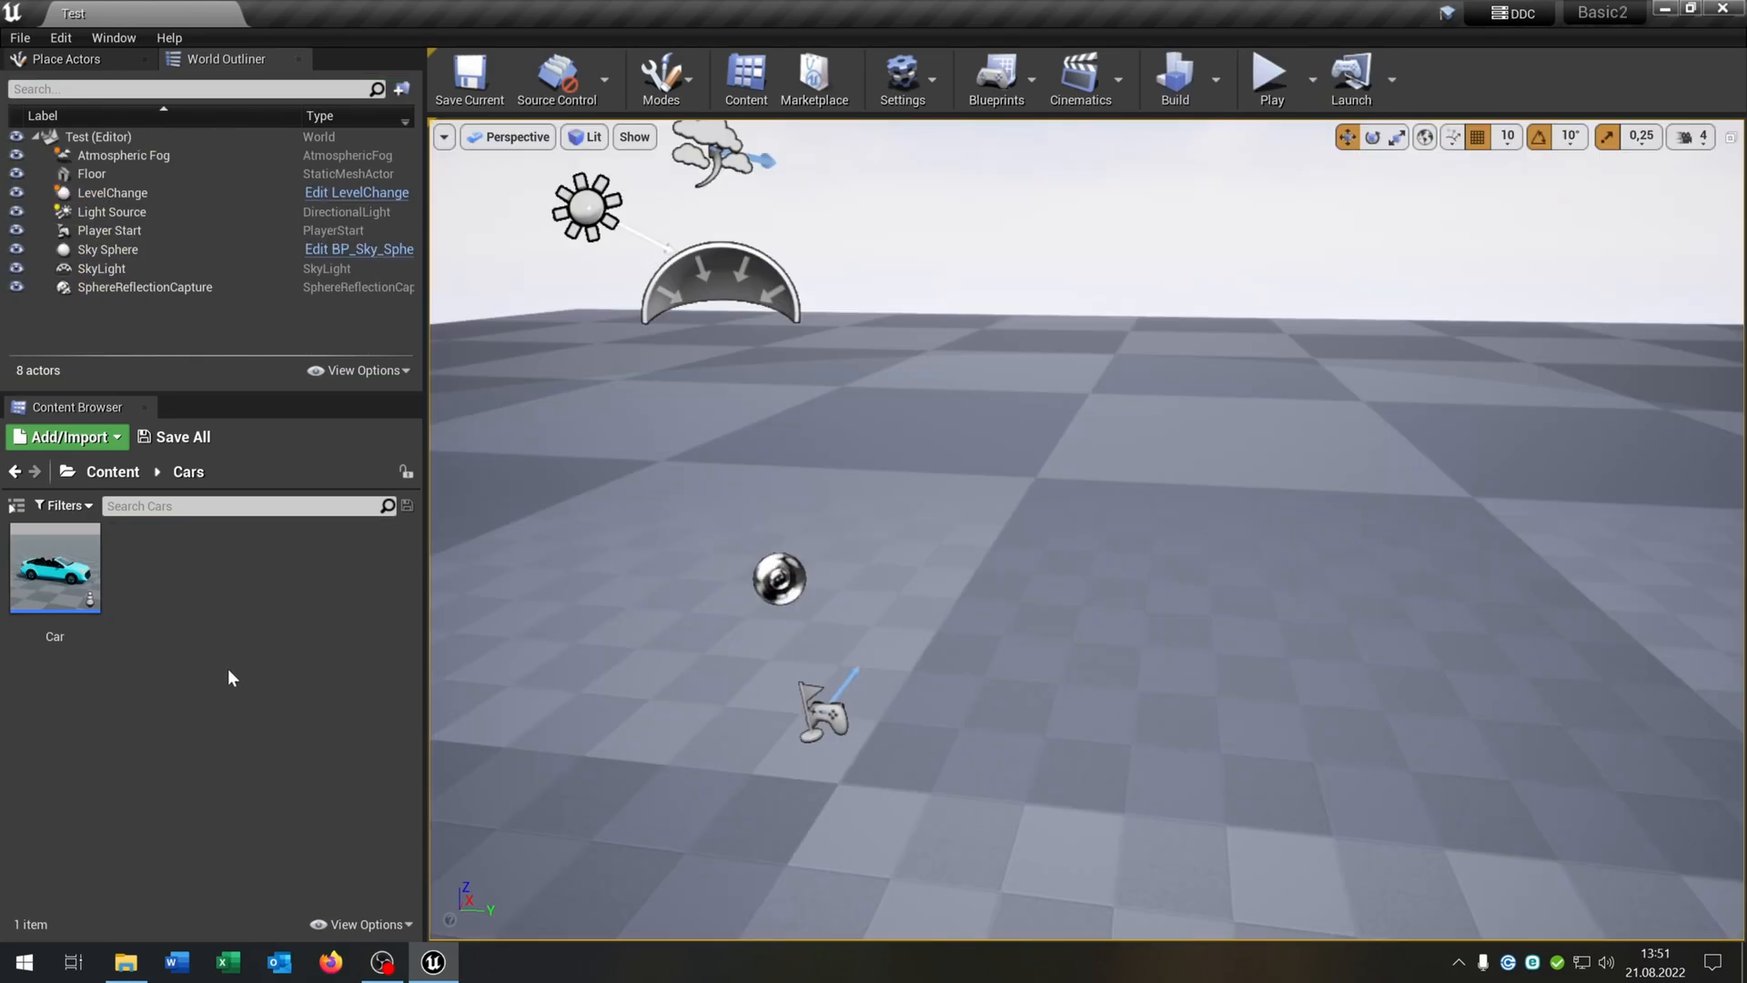
pyautogui.click(55, 567)
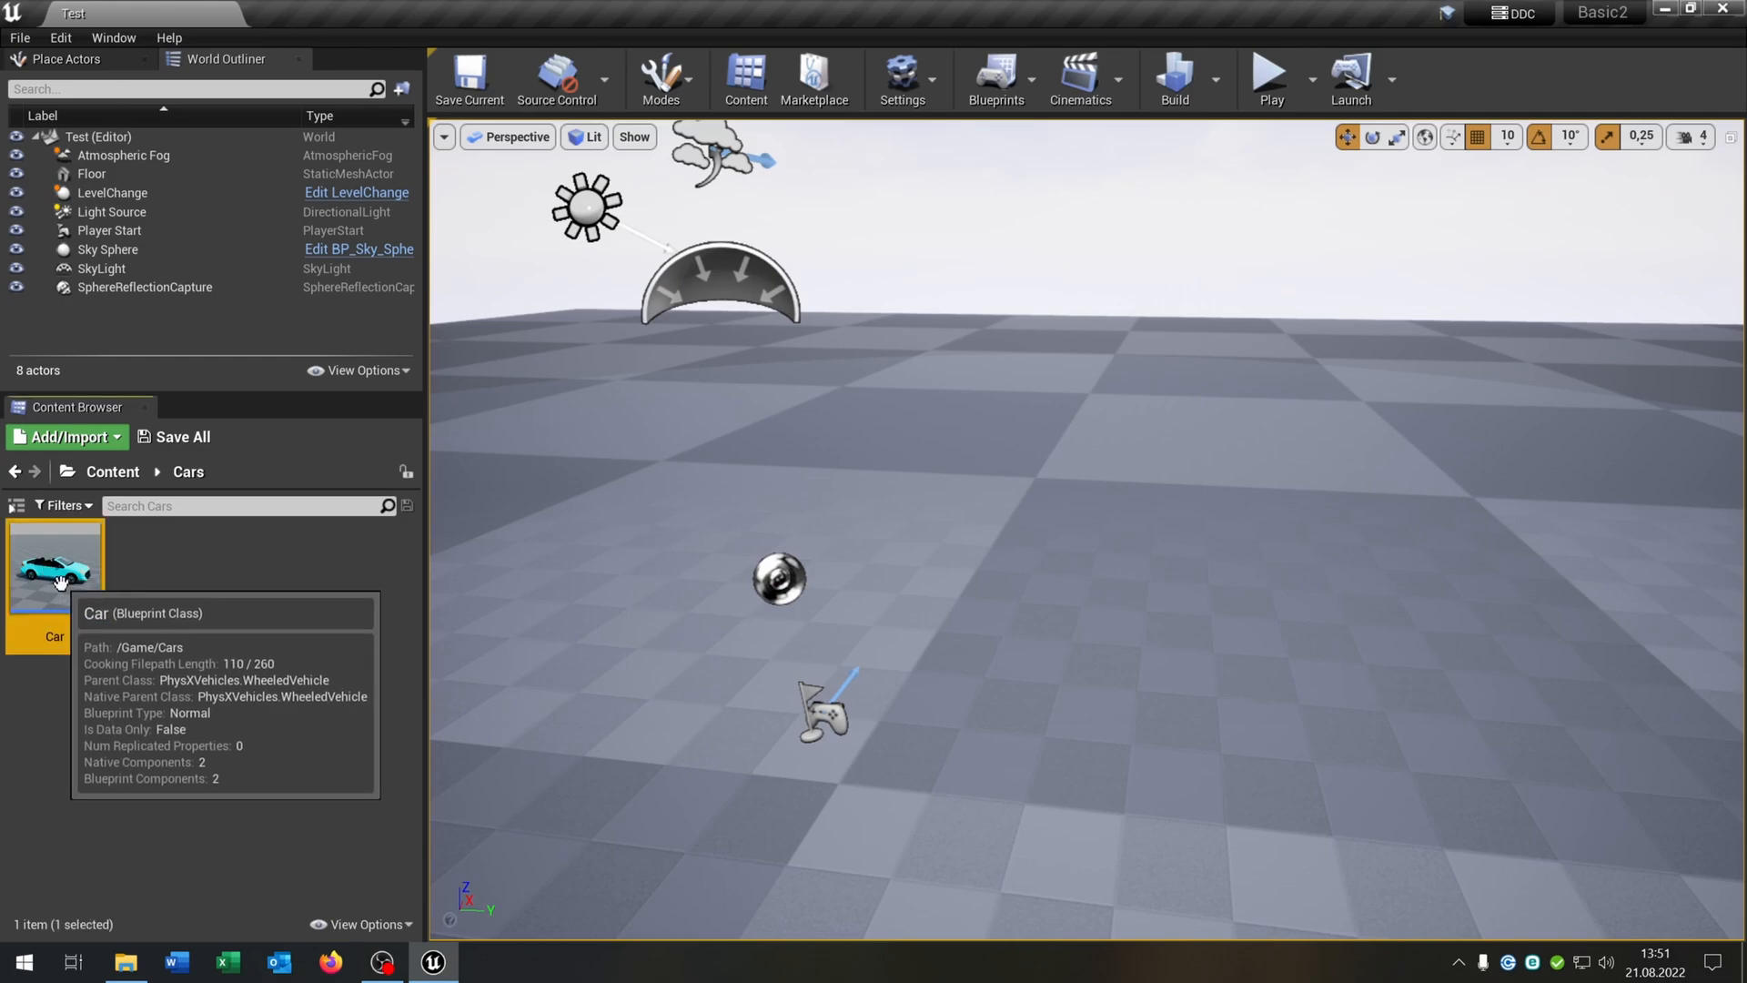
pyautogui.doubleClick(55, 562)
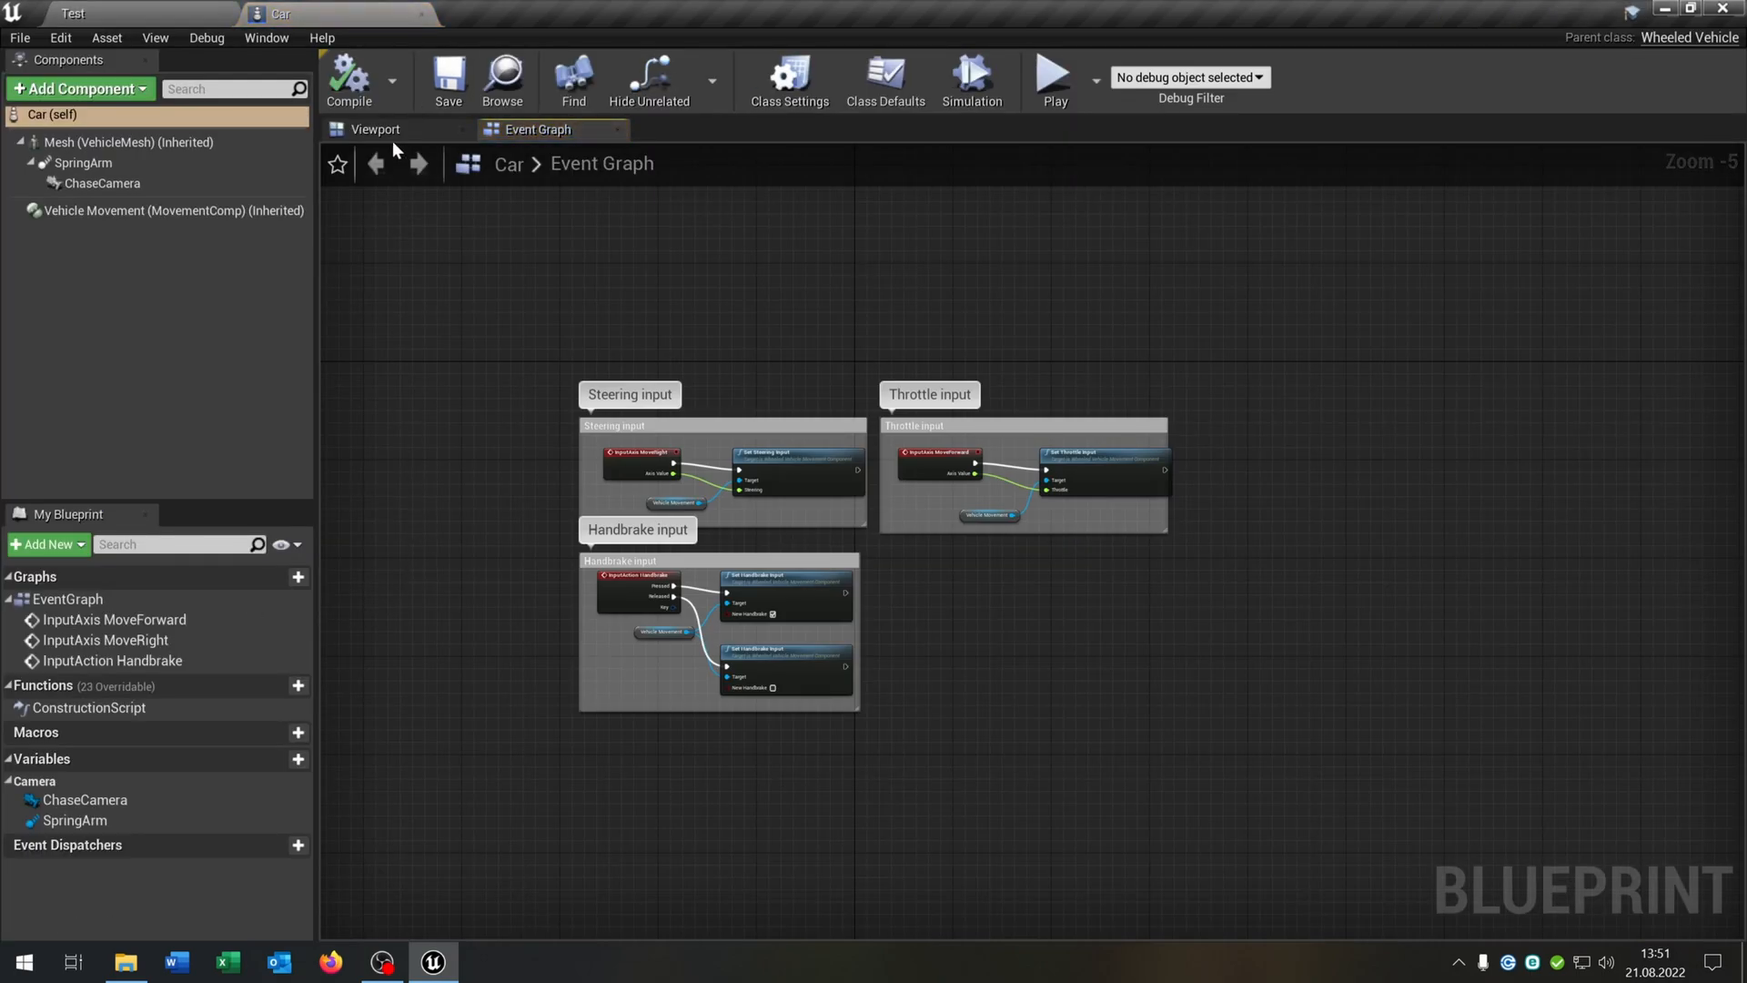
pyautogui.click(376, 129)
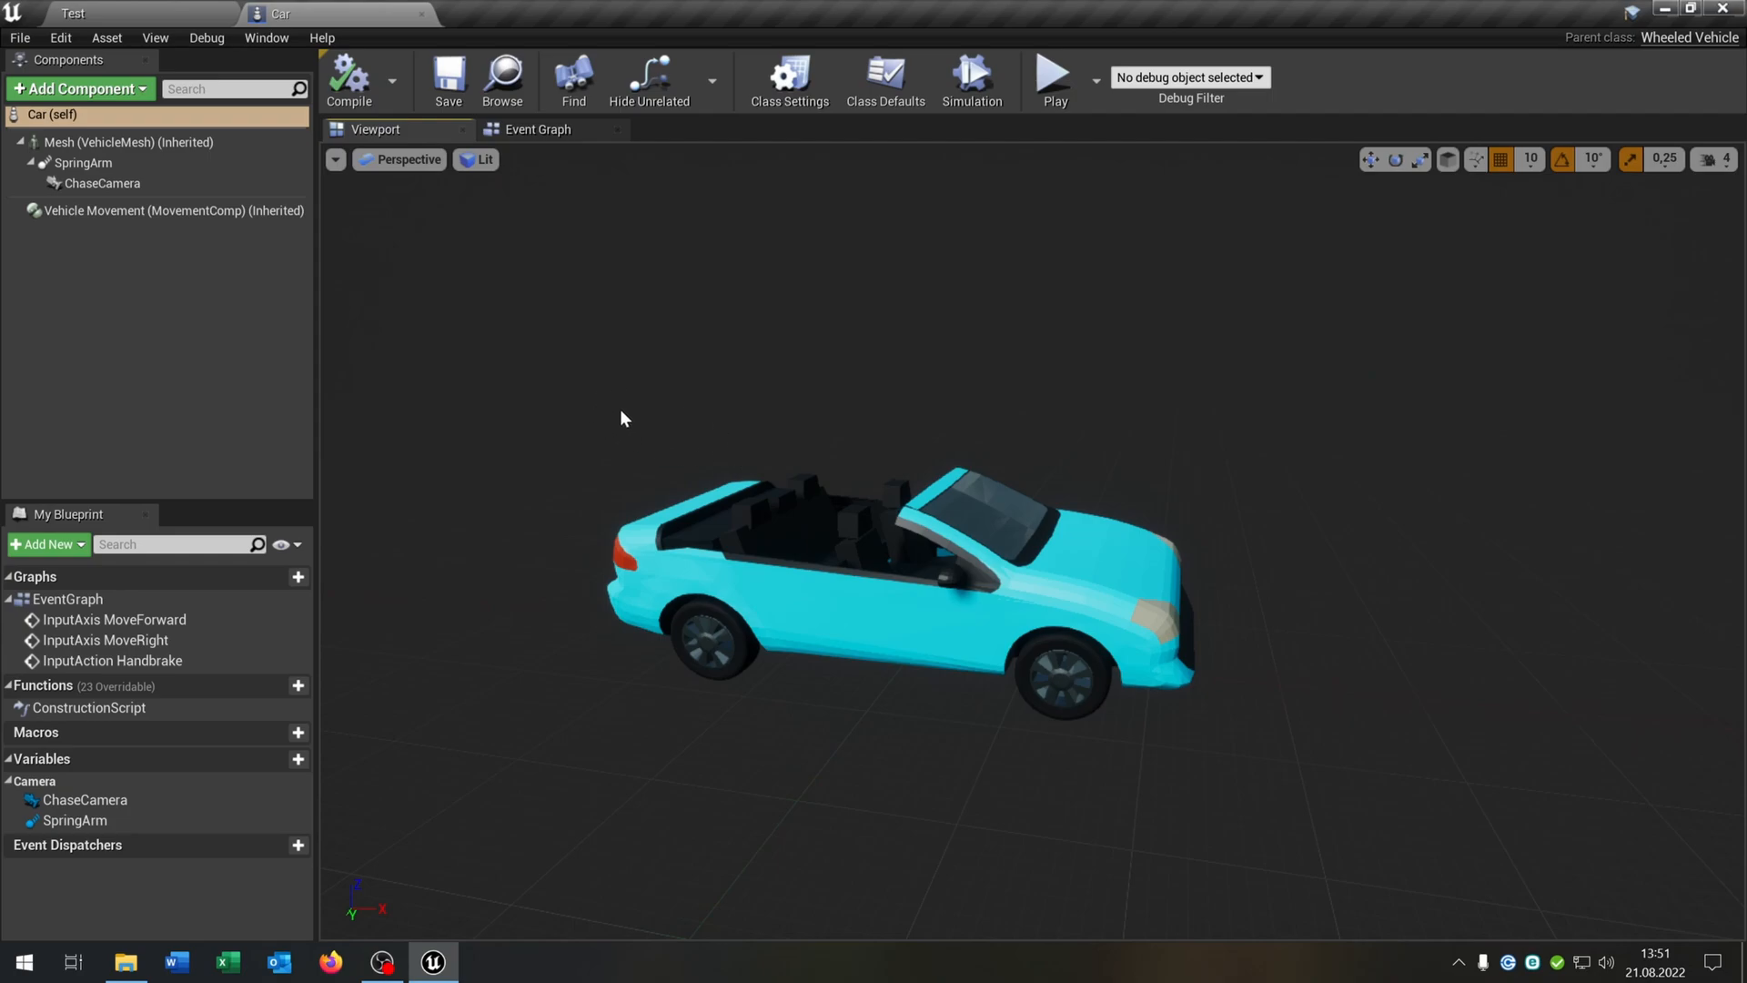
pyautogui.moveTo(421, 15)
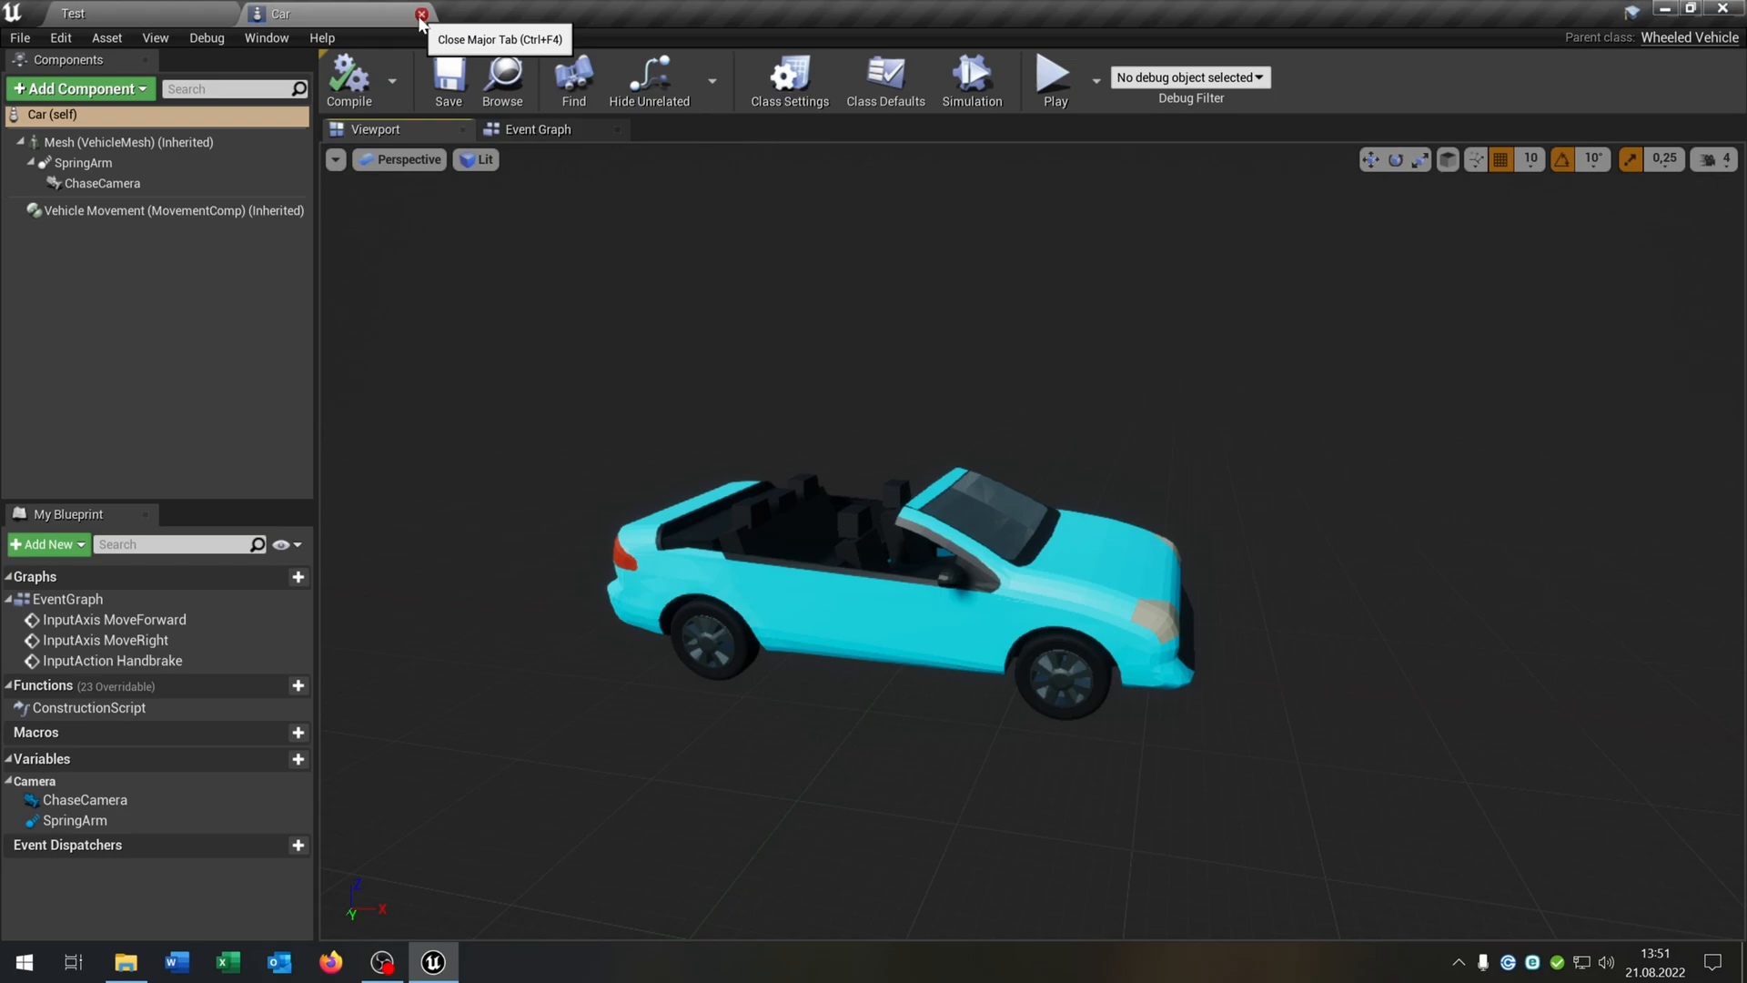
# Close the Car blueprint and create a child blueprint of Car named Sport
pyautogui.click(421, 14)
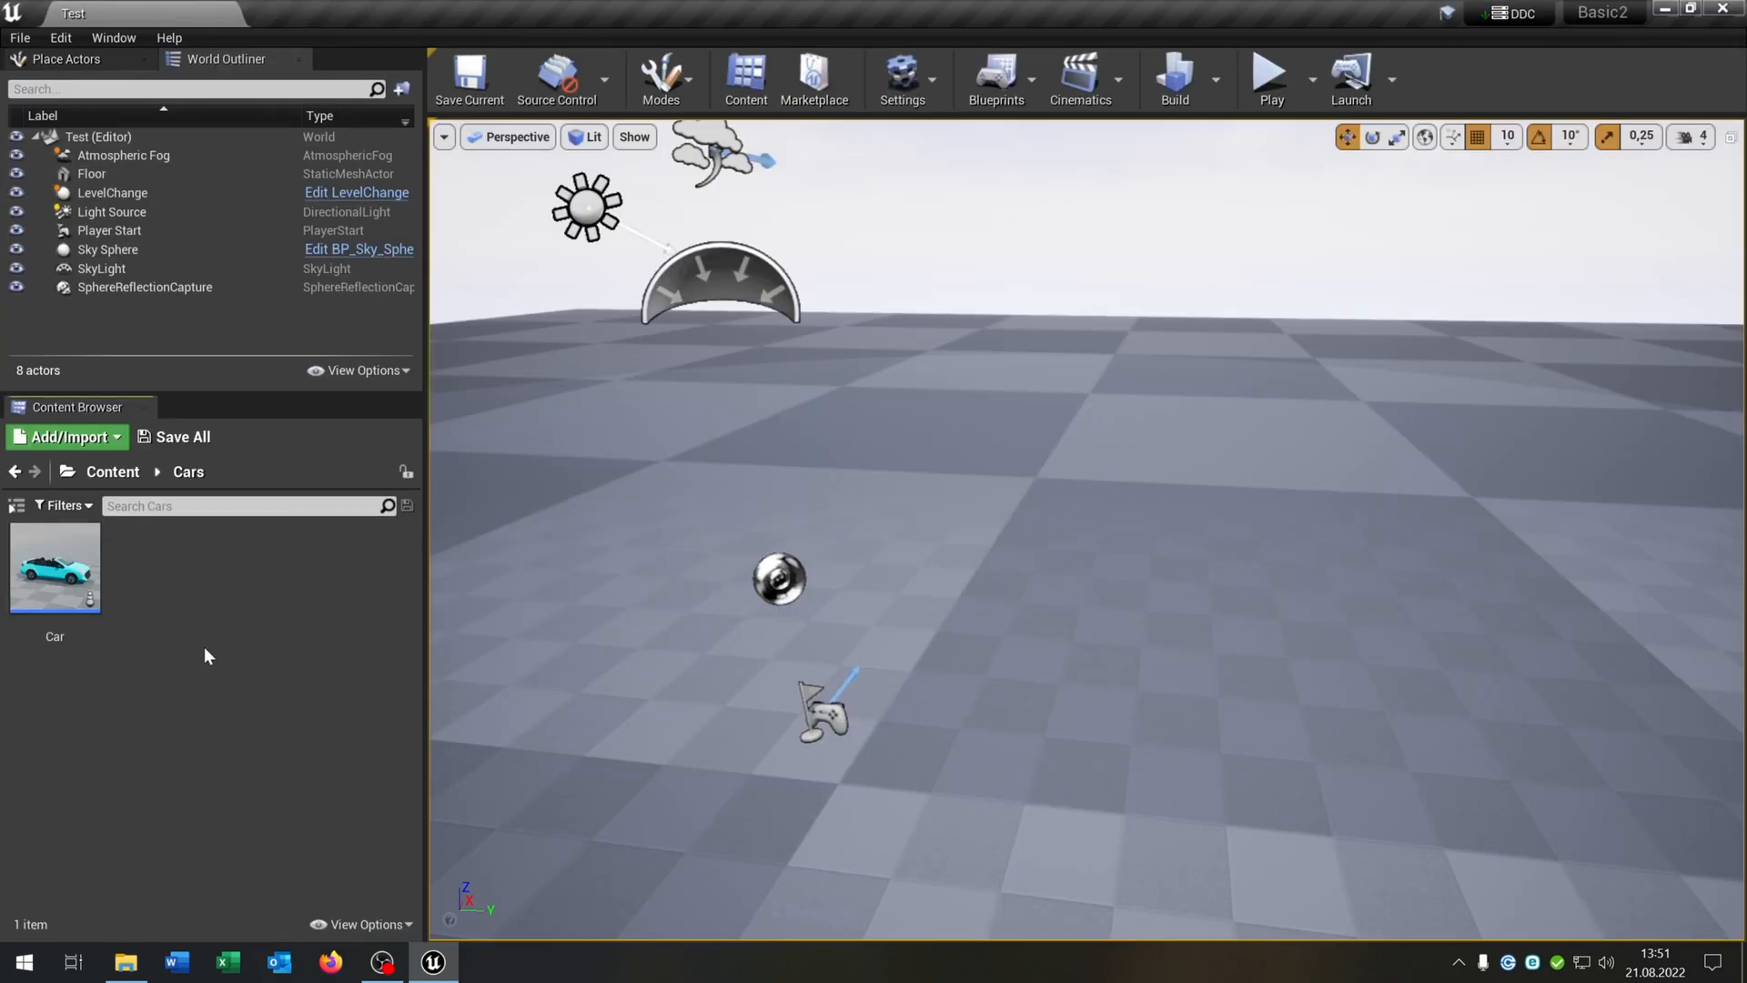
pyautogui.click(54, 566)
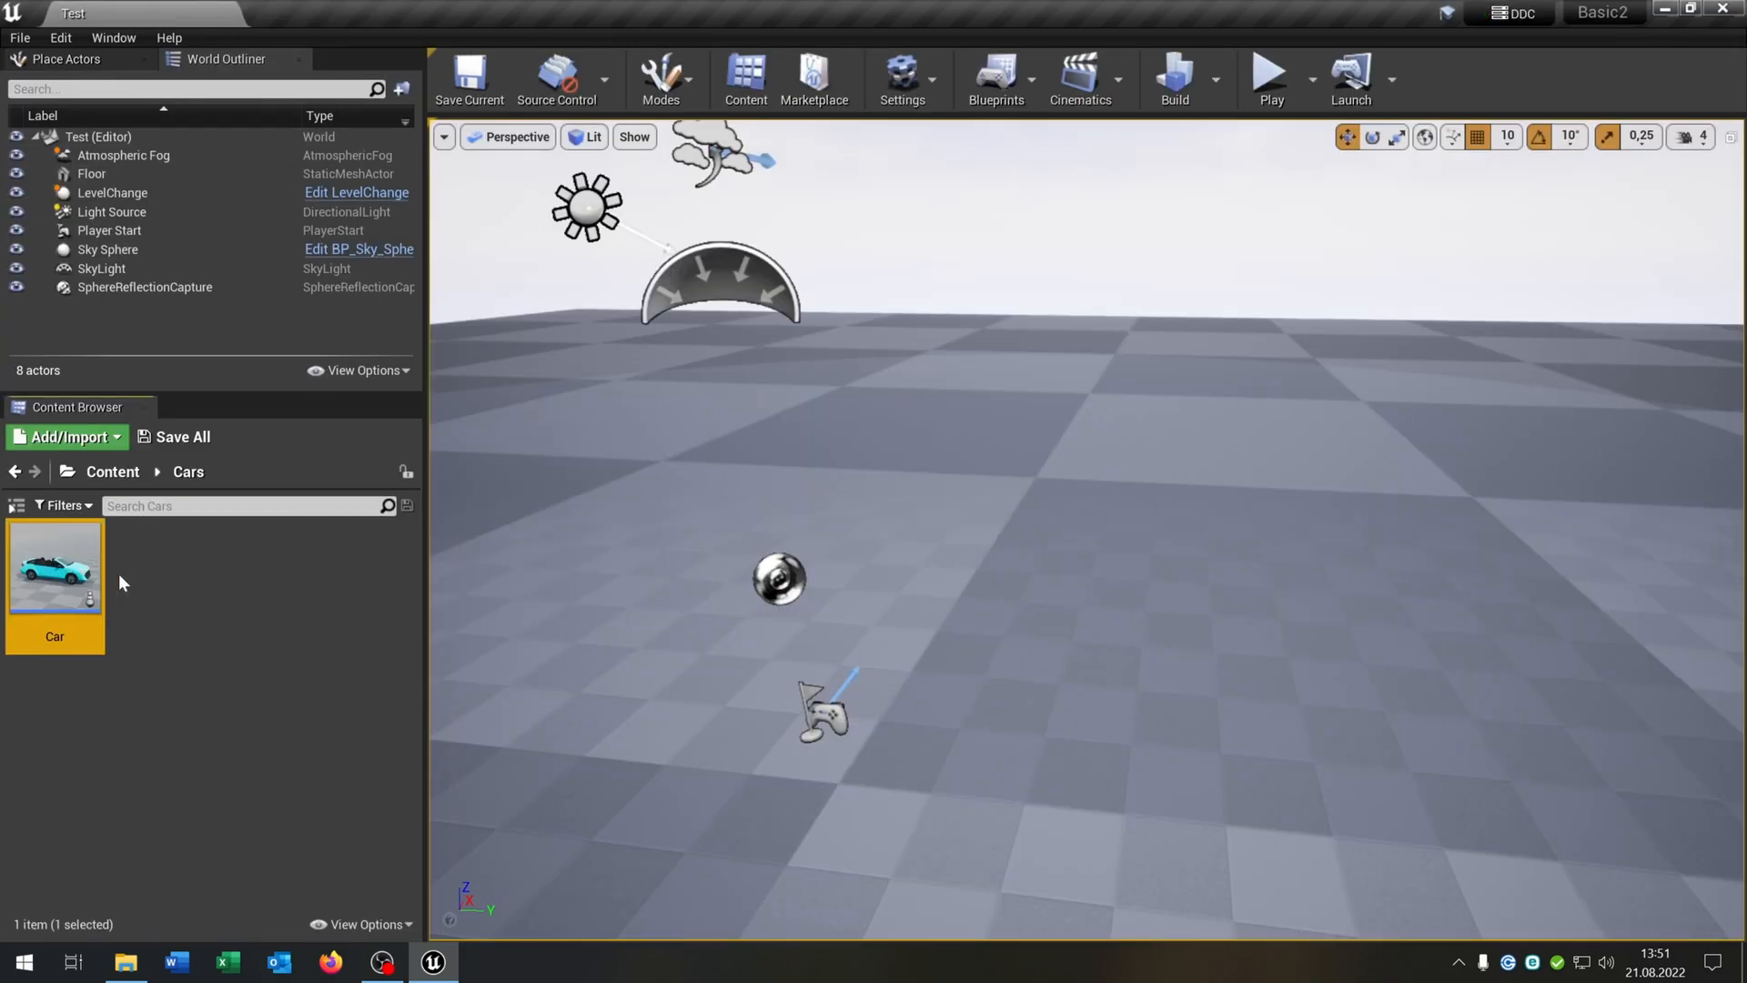
pyautogui.moveTo(162, 583)
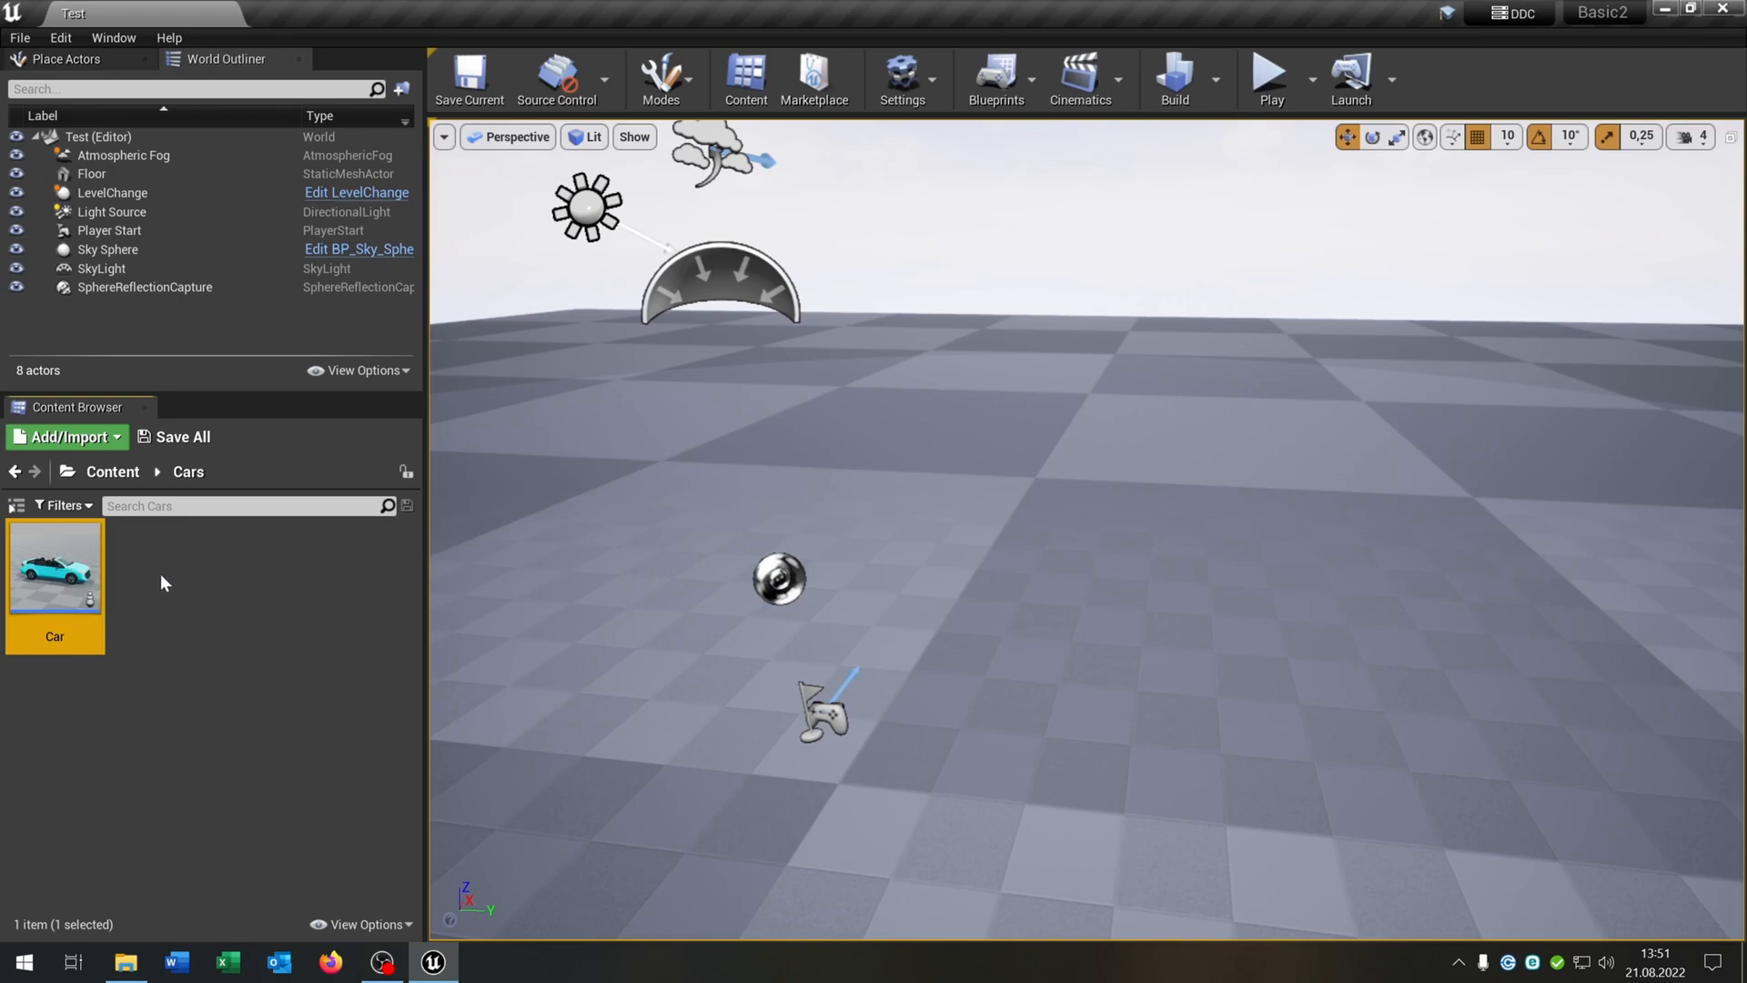
pyautogui.moveTo(53, 562)
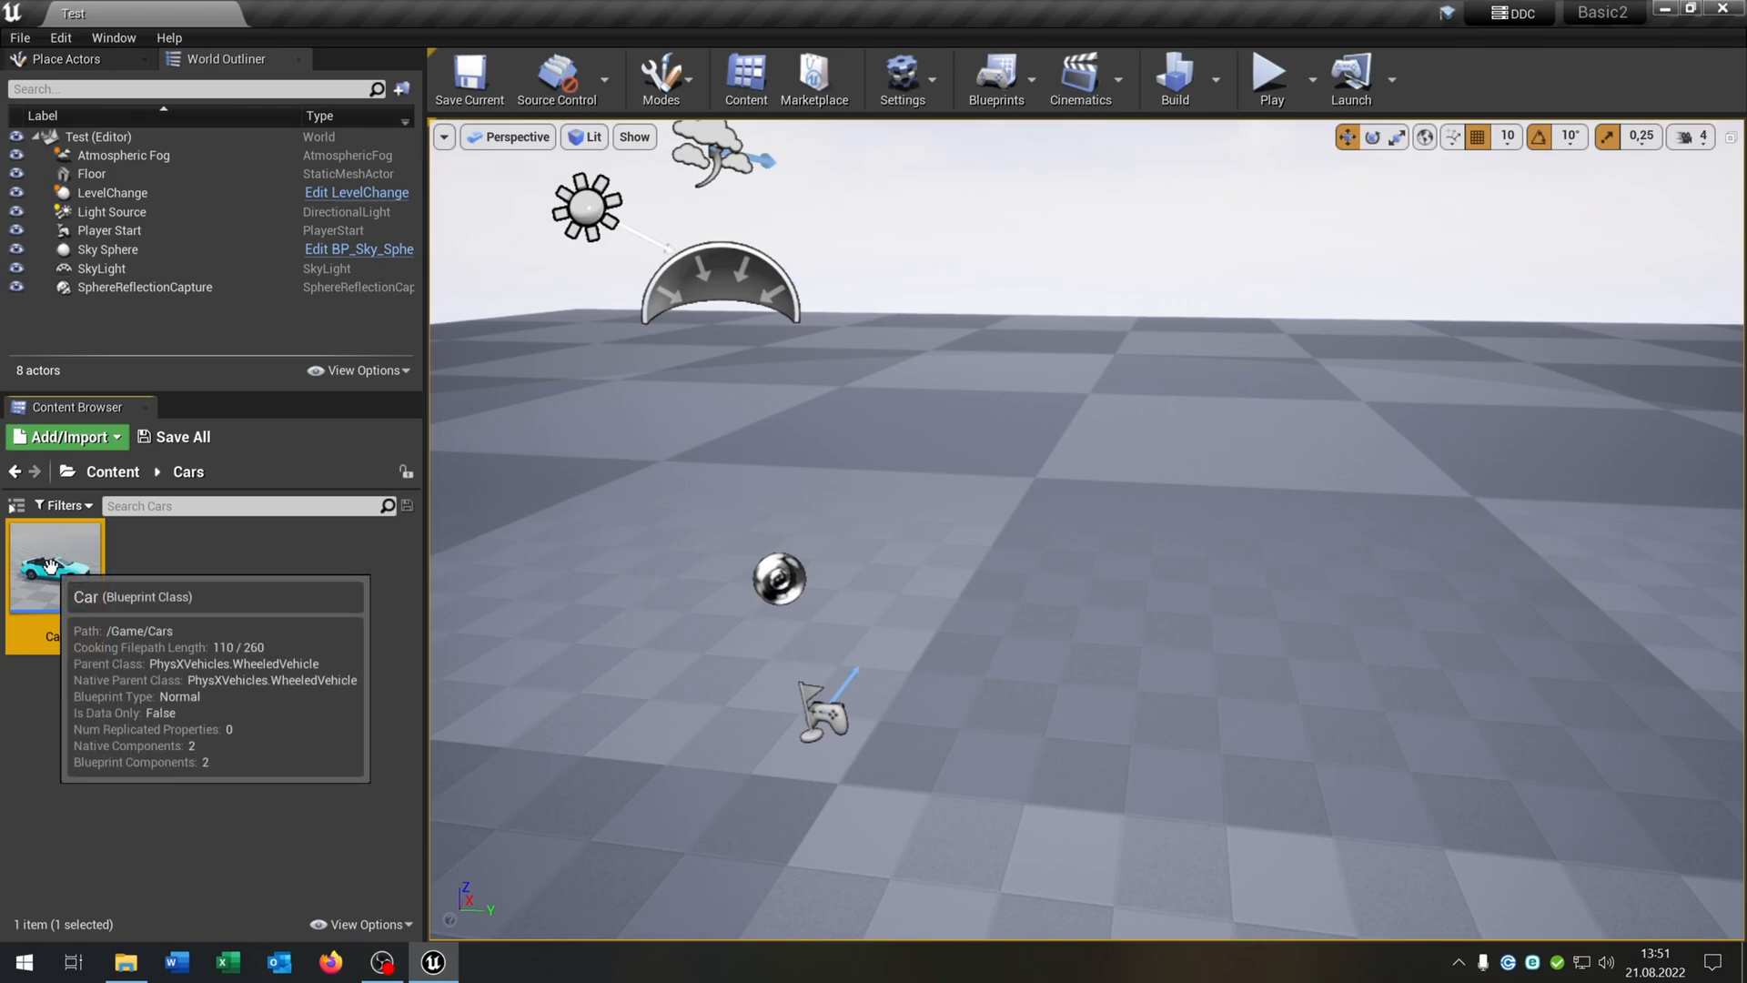
pyautogui.moveTo(128, 651)
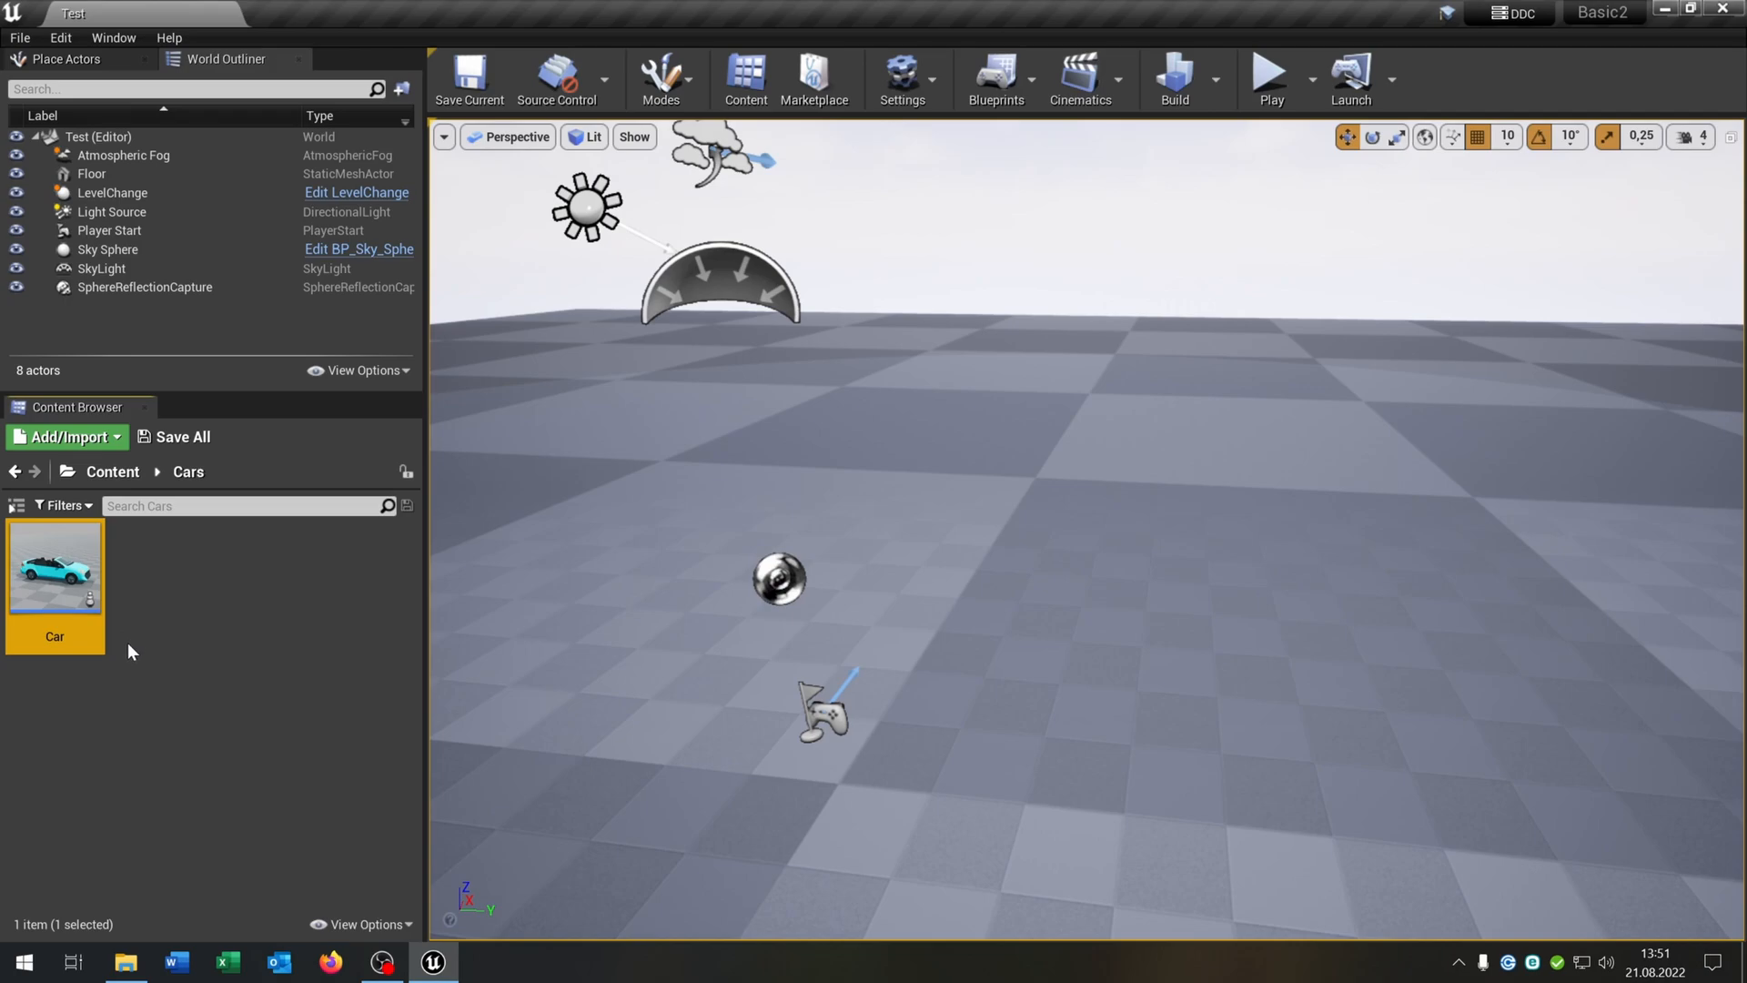
pyautogui.moveTo(55, 568)
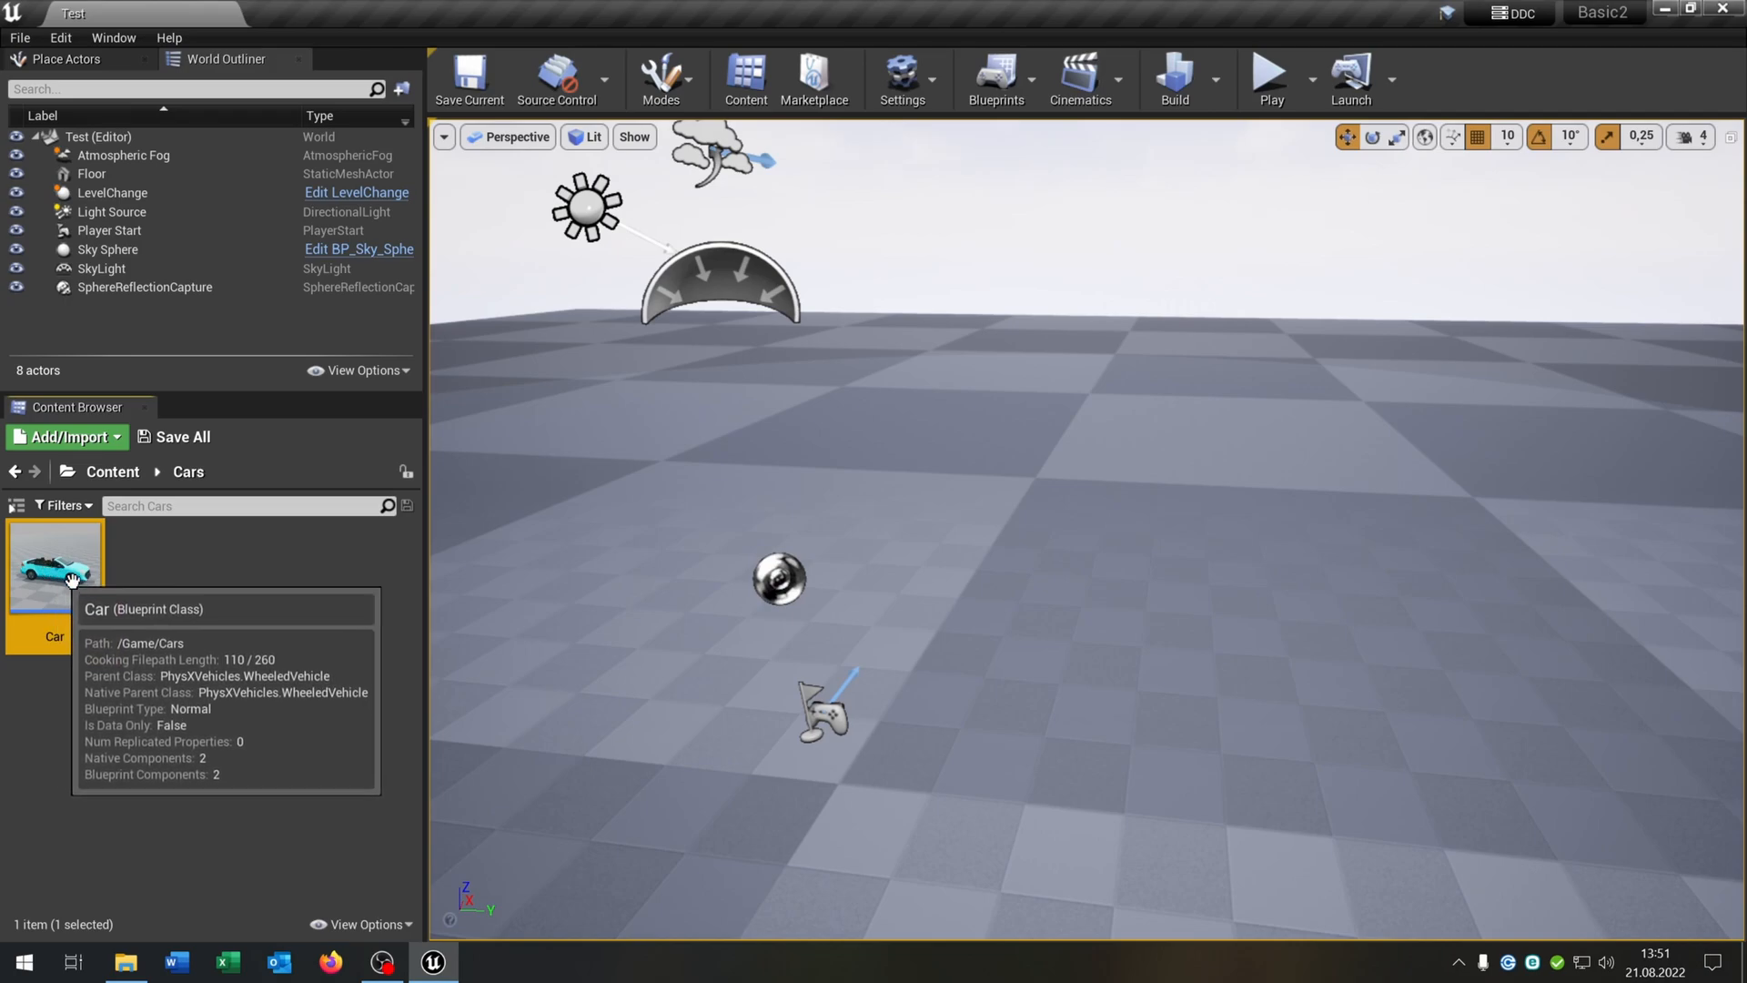
pyautogui.moveTo(153, 601)
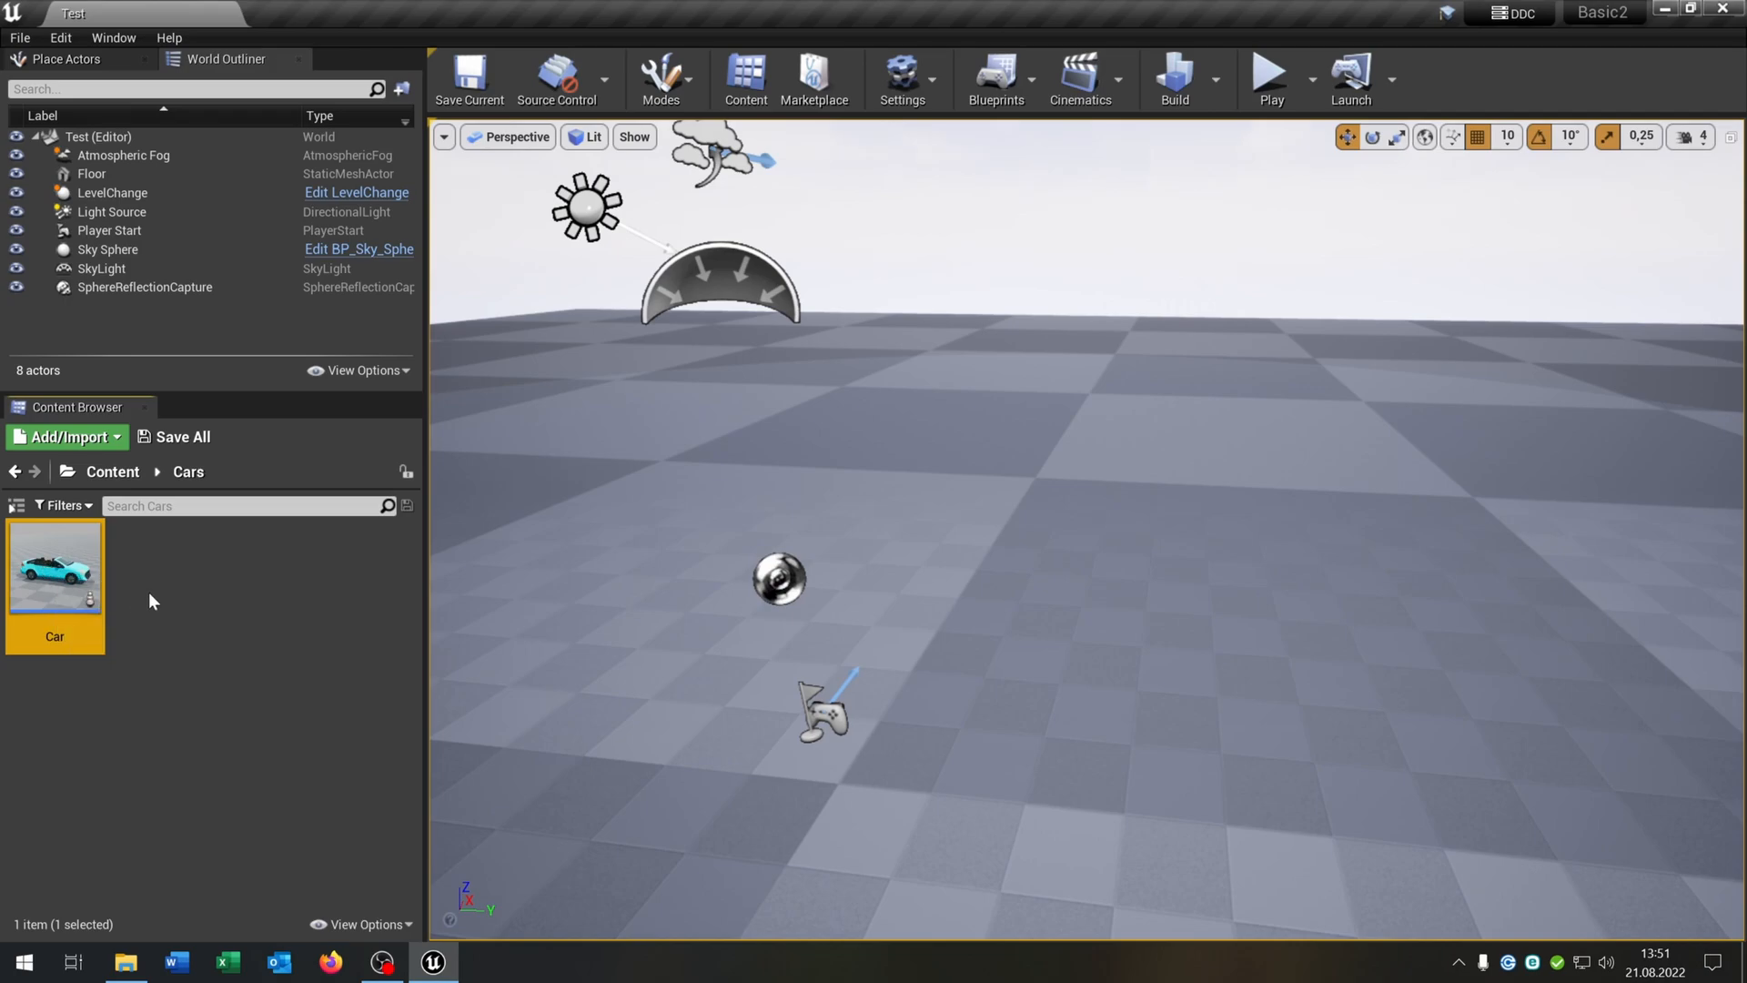
pyautogui.moveTo(69, 575)
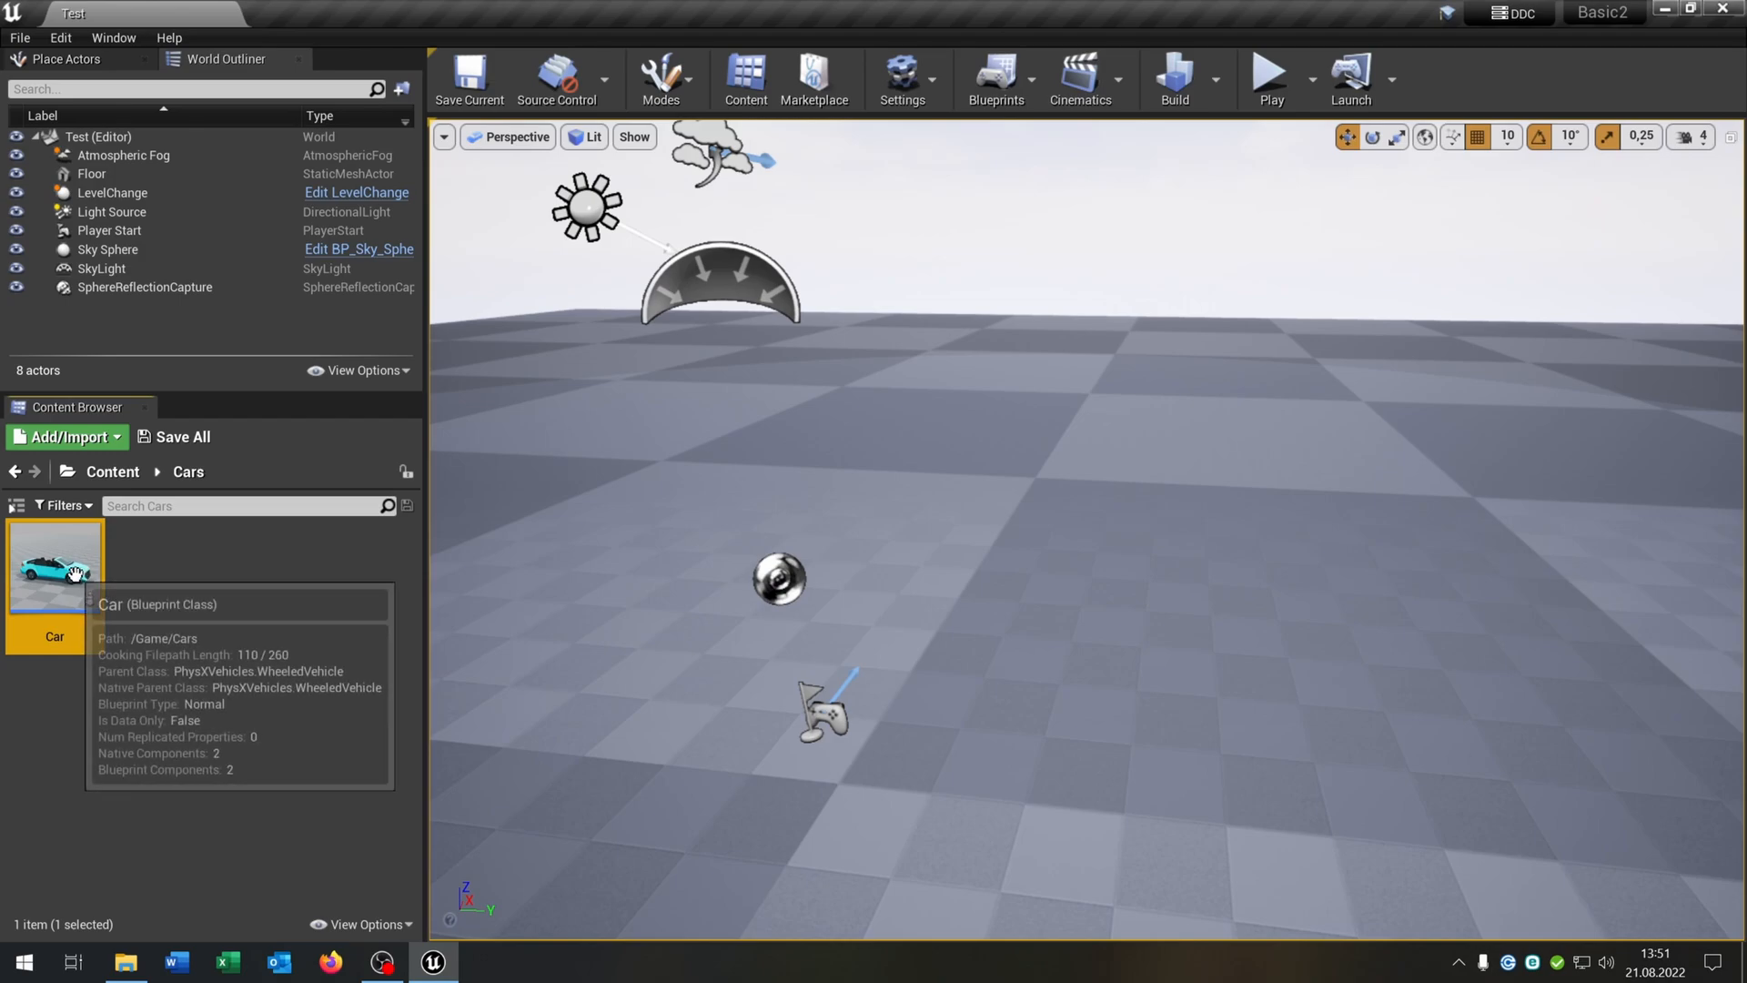
pyautogui.moveTo(228, 642)
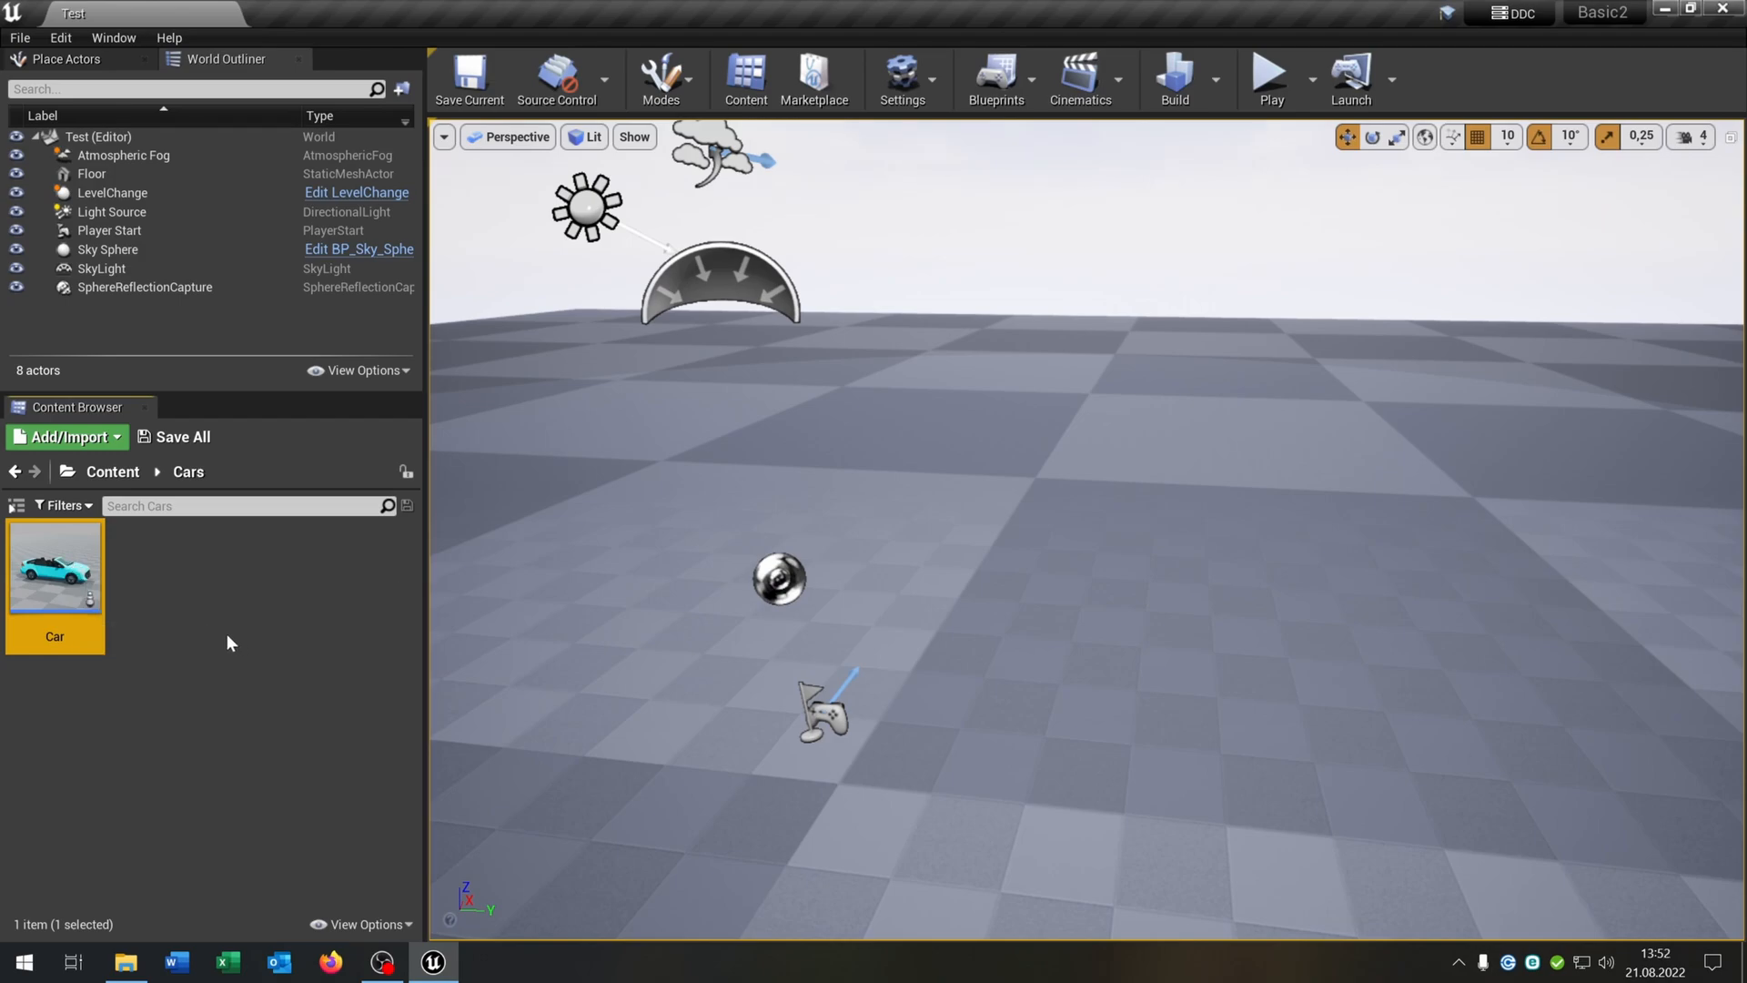
pyautogui.rightClick(54, 566)
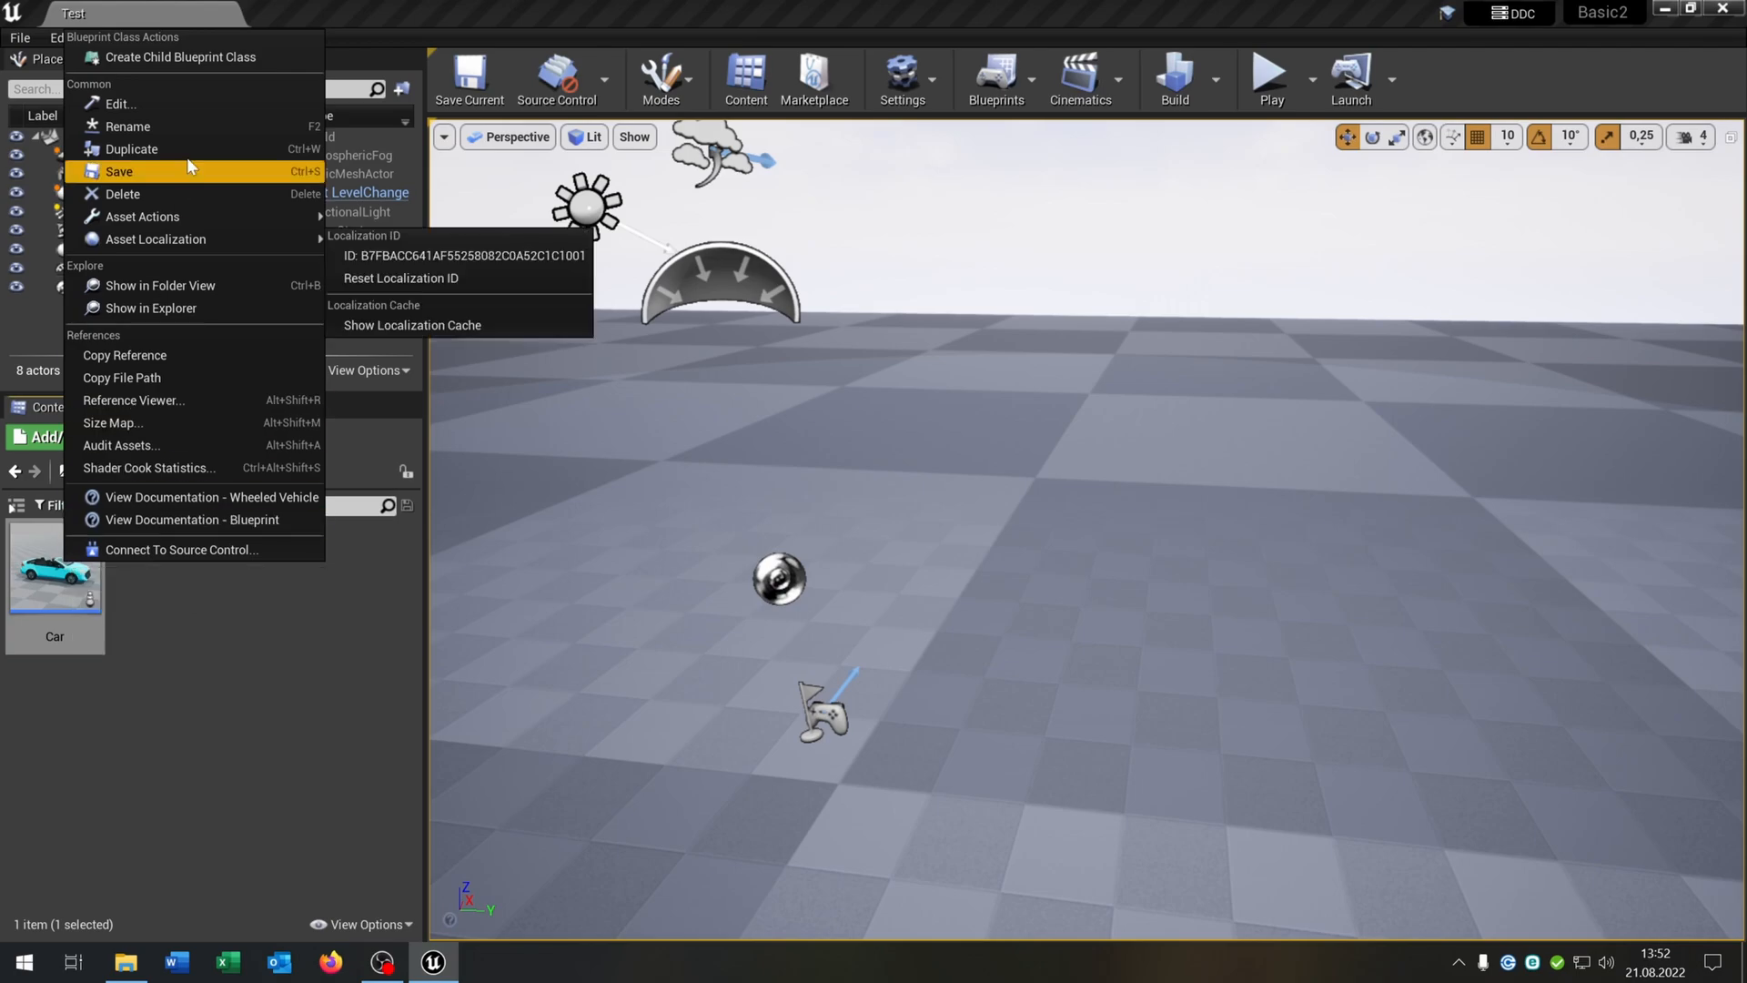
pyautogui.click(182, 56)
pyautogui.write('Sport')
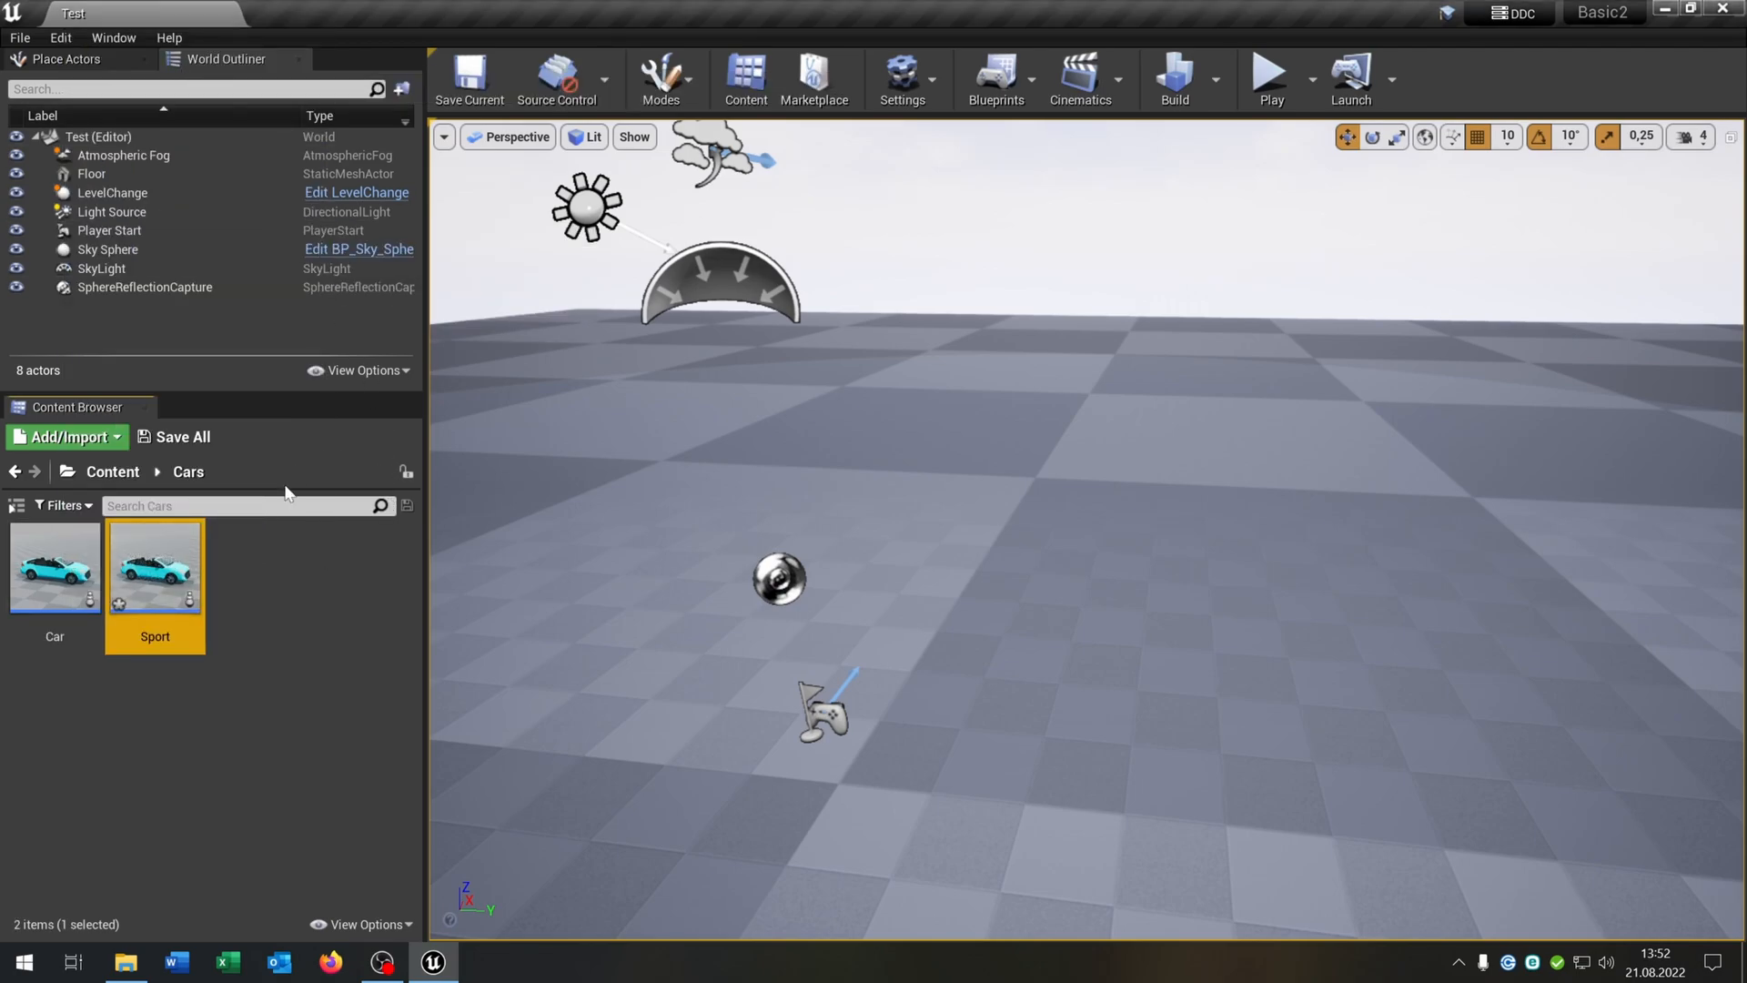
# Open Sport, check its Construction Script, then view the inherited convertible in the Viewport
pyautogui.doubleClick(154, 565)
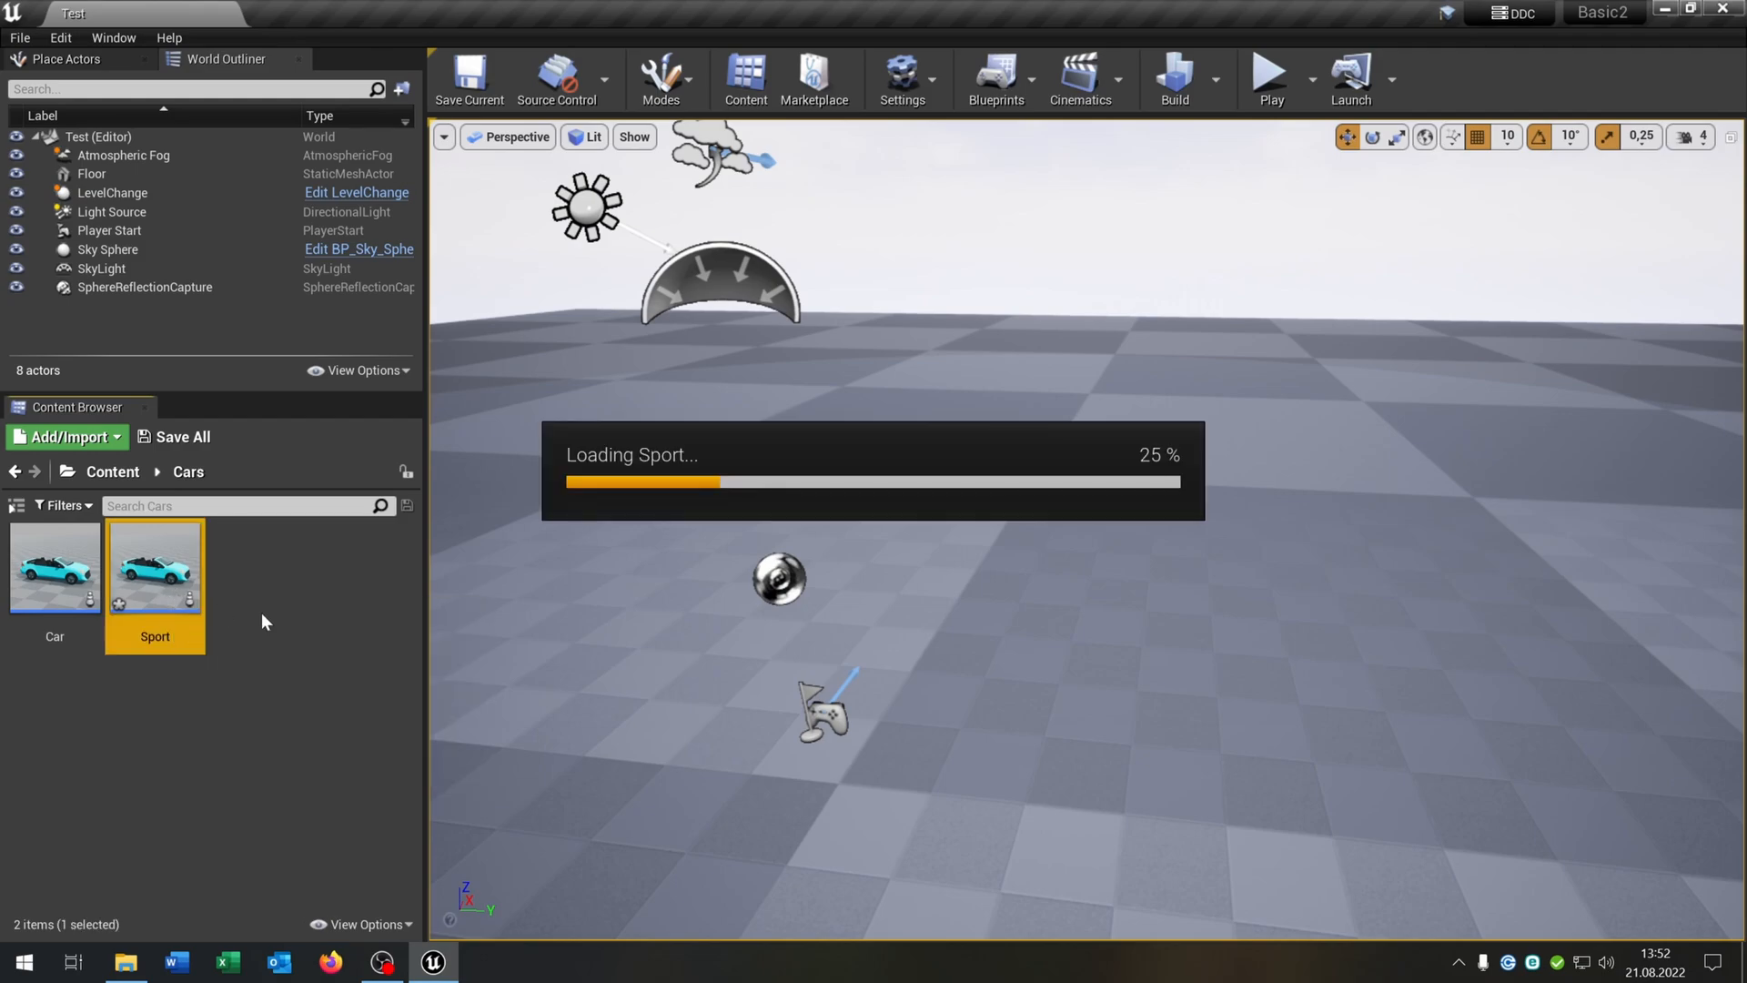
pyautogui.doubleClick(155, 562)
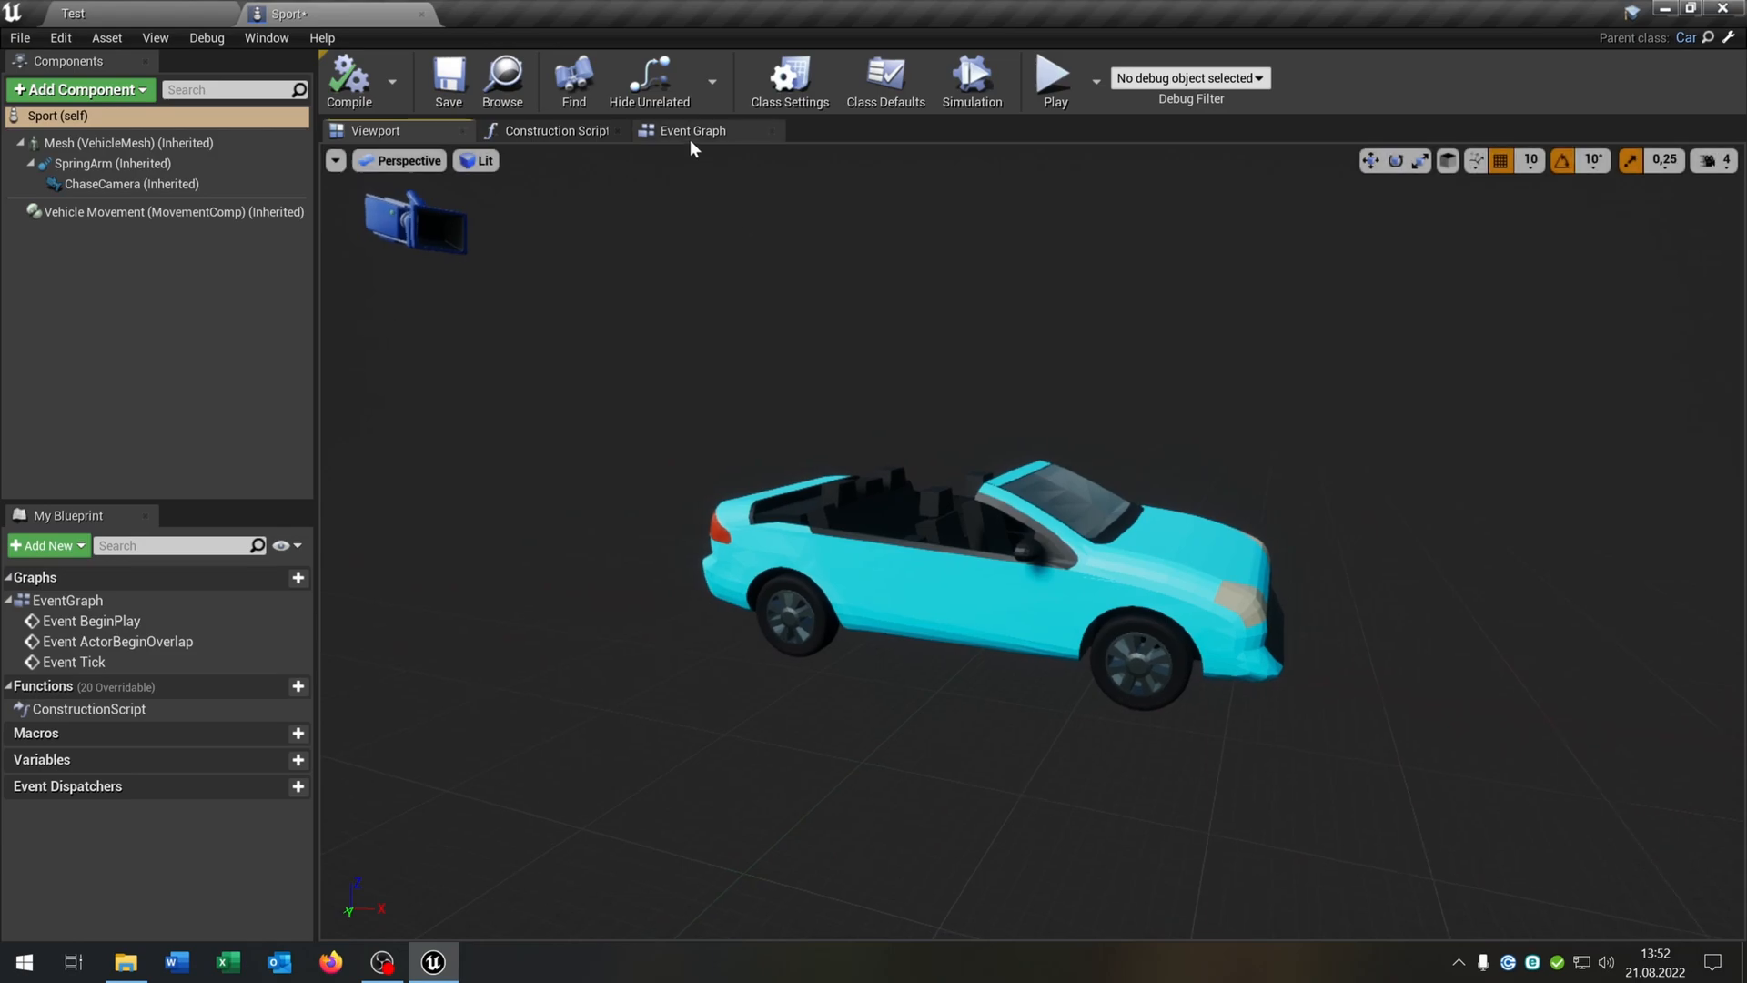
pyautogui.click(554, 130)
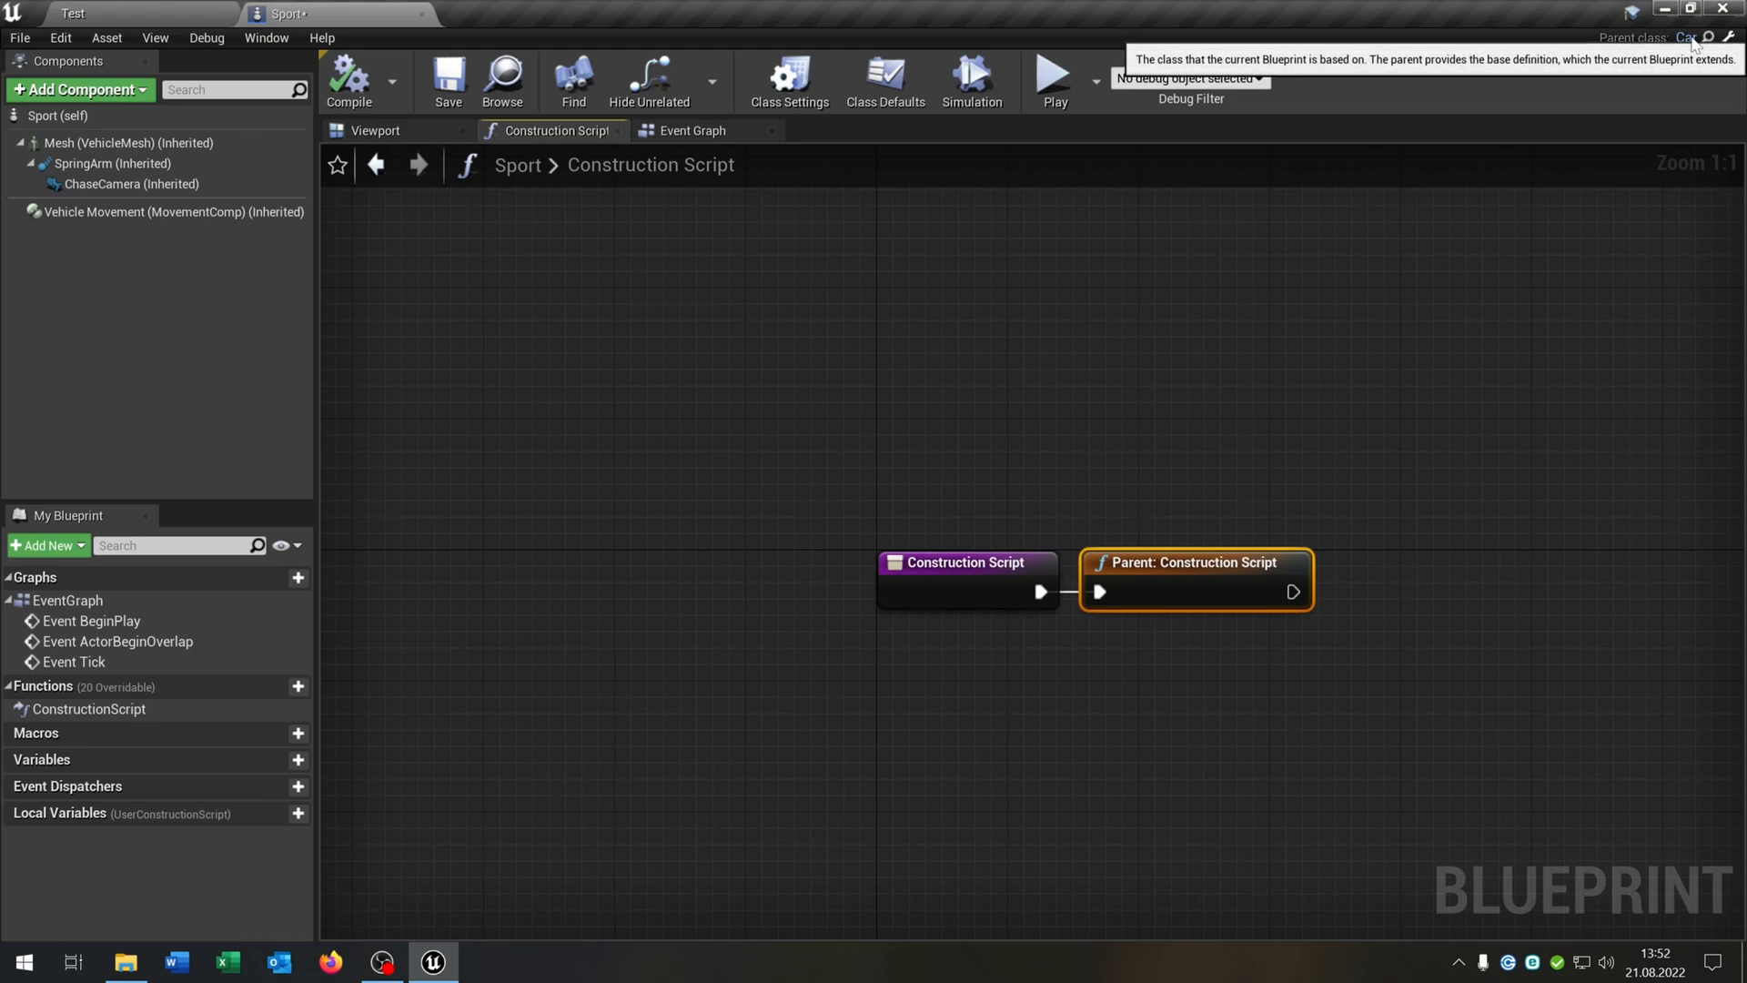
pyautogui.moveTo(801, 318)
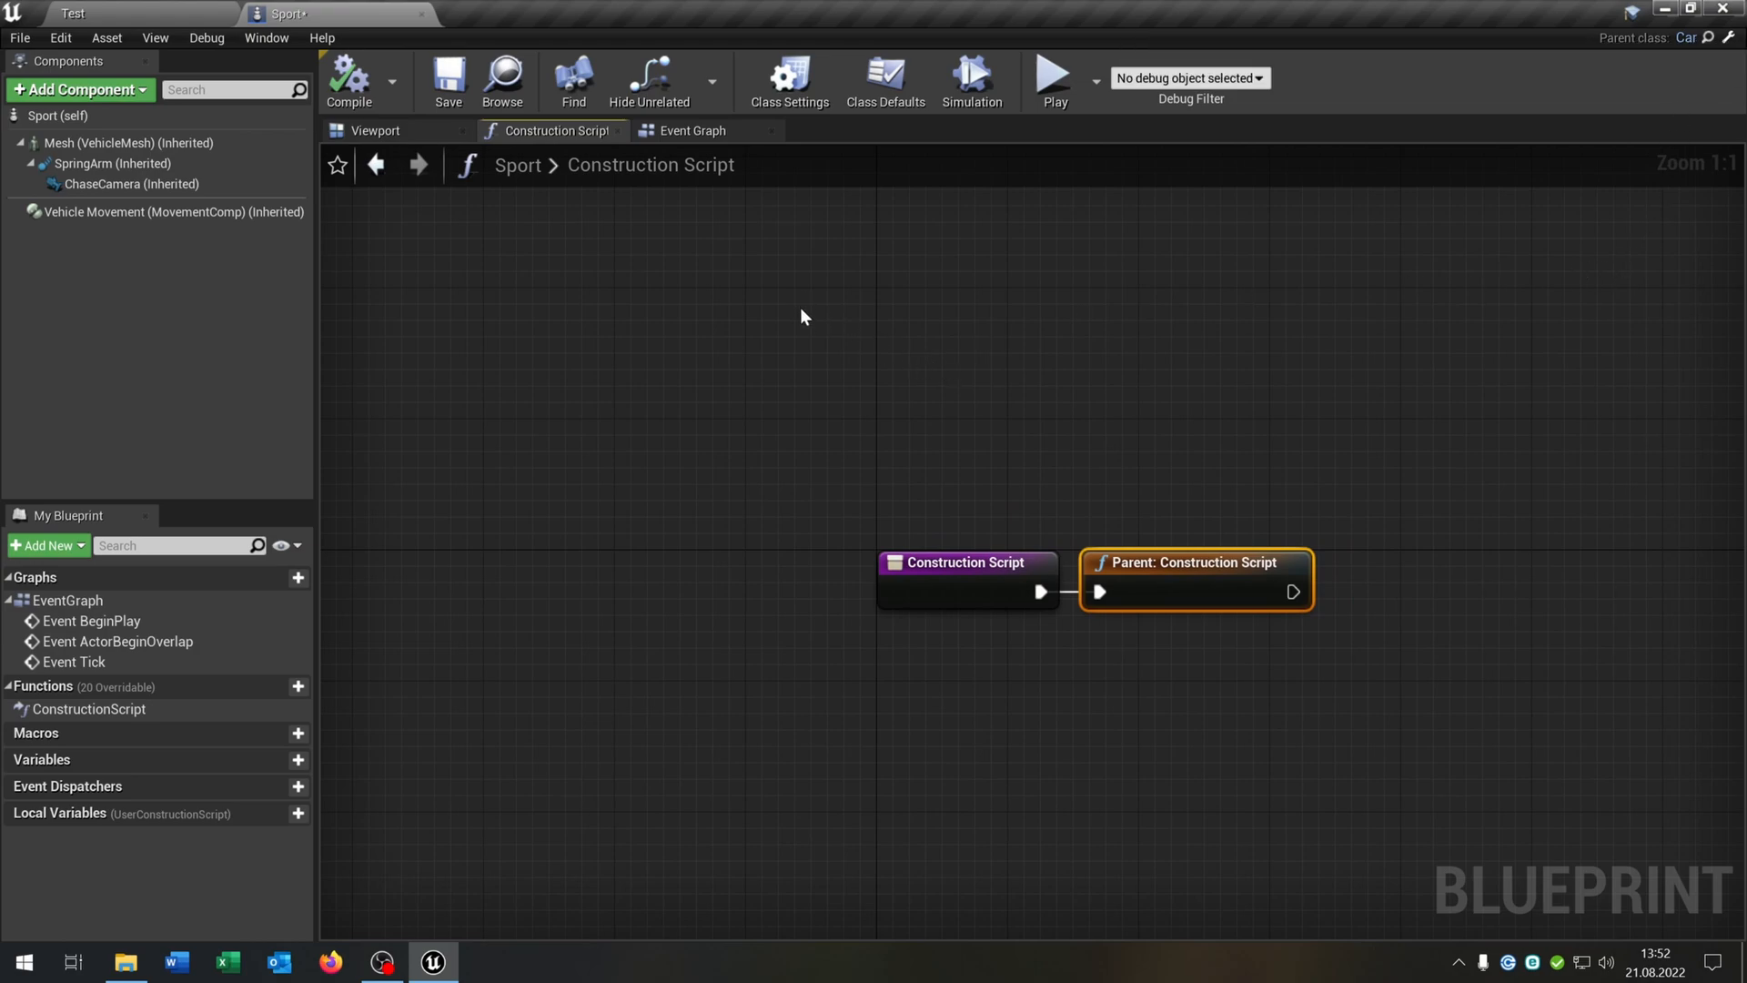
pyautogui.click(374, 130)
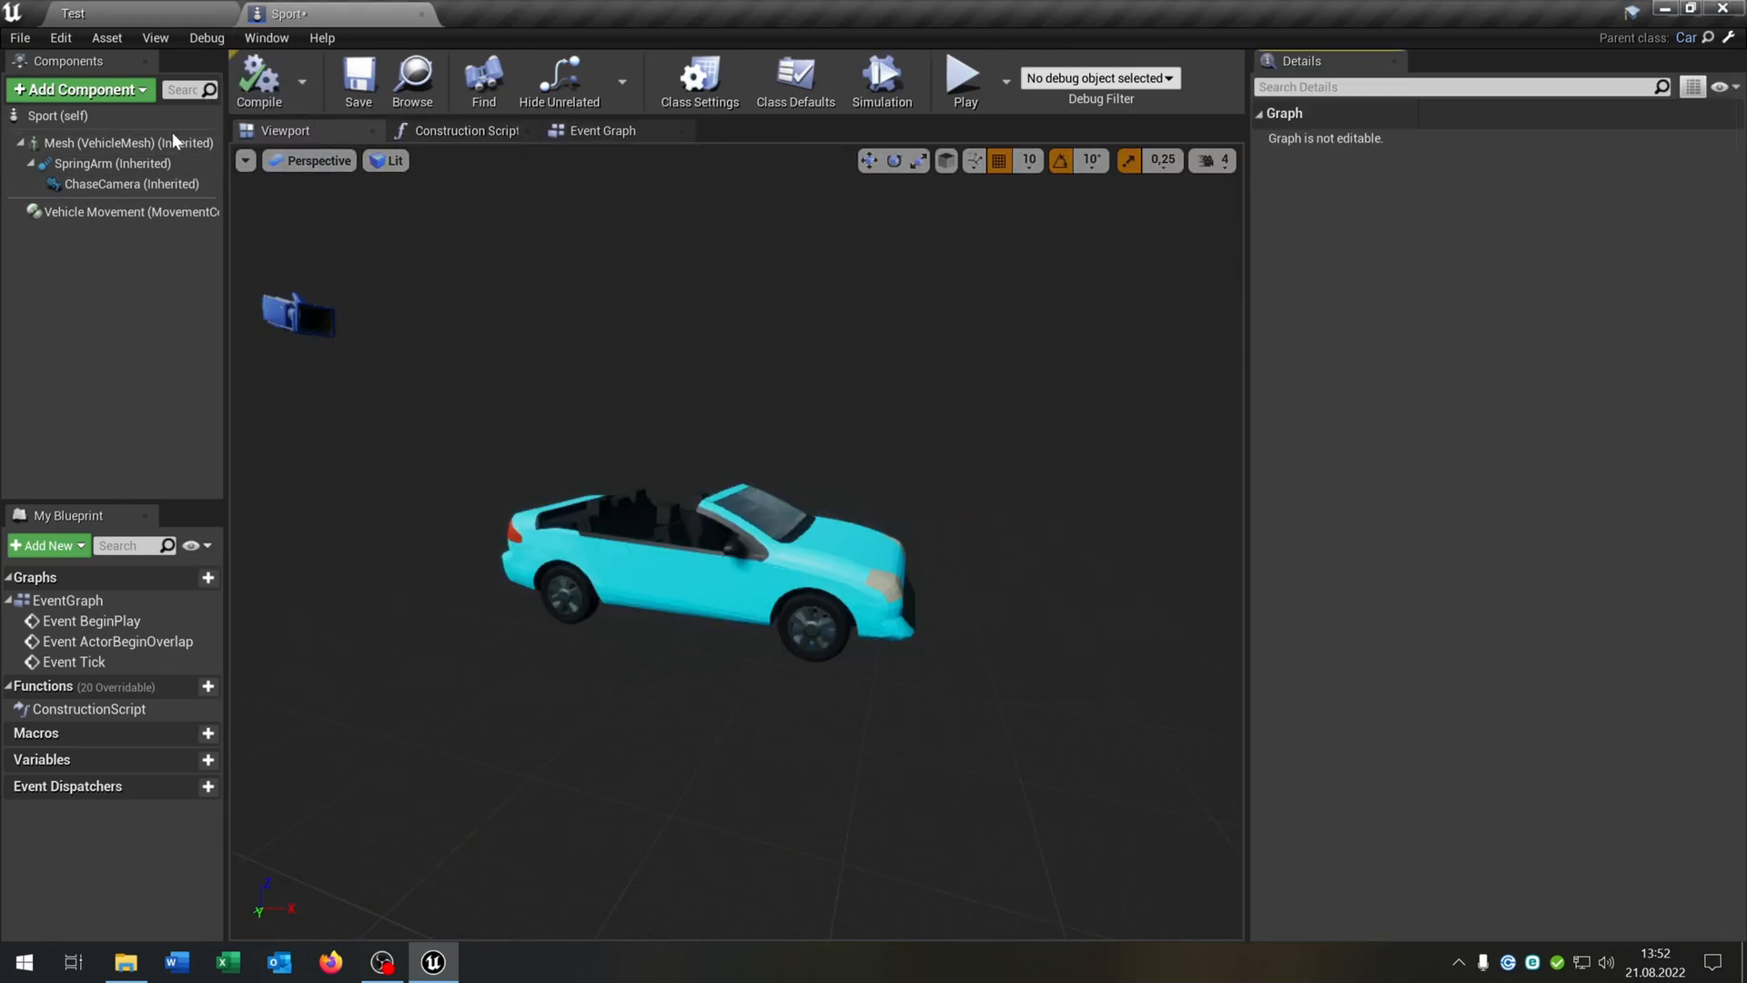
# Set Sport's Mesh to SK_SportsCar with AB_SportsCar_C as the Anim Class
pyautogui.click(128, 143)
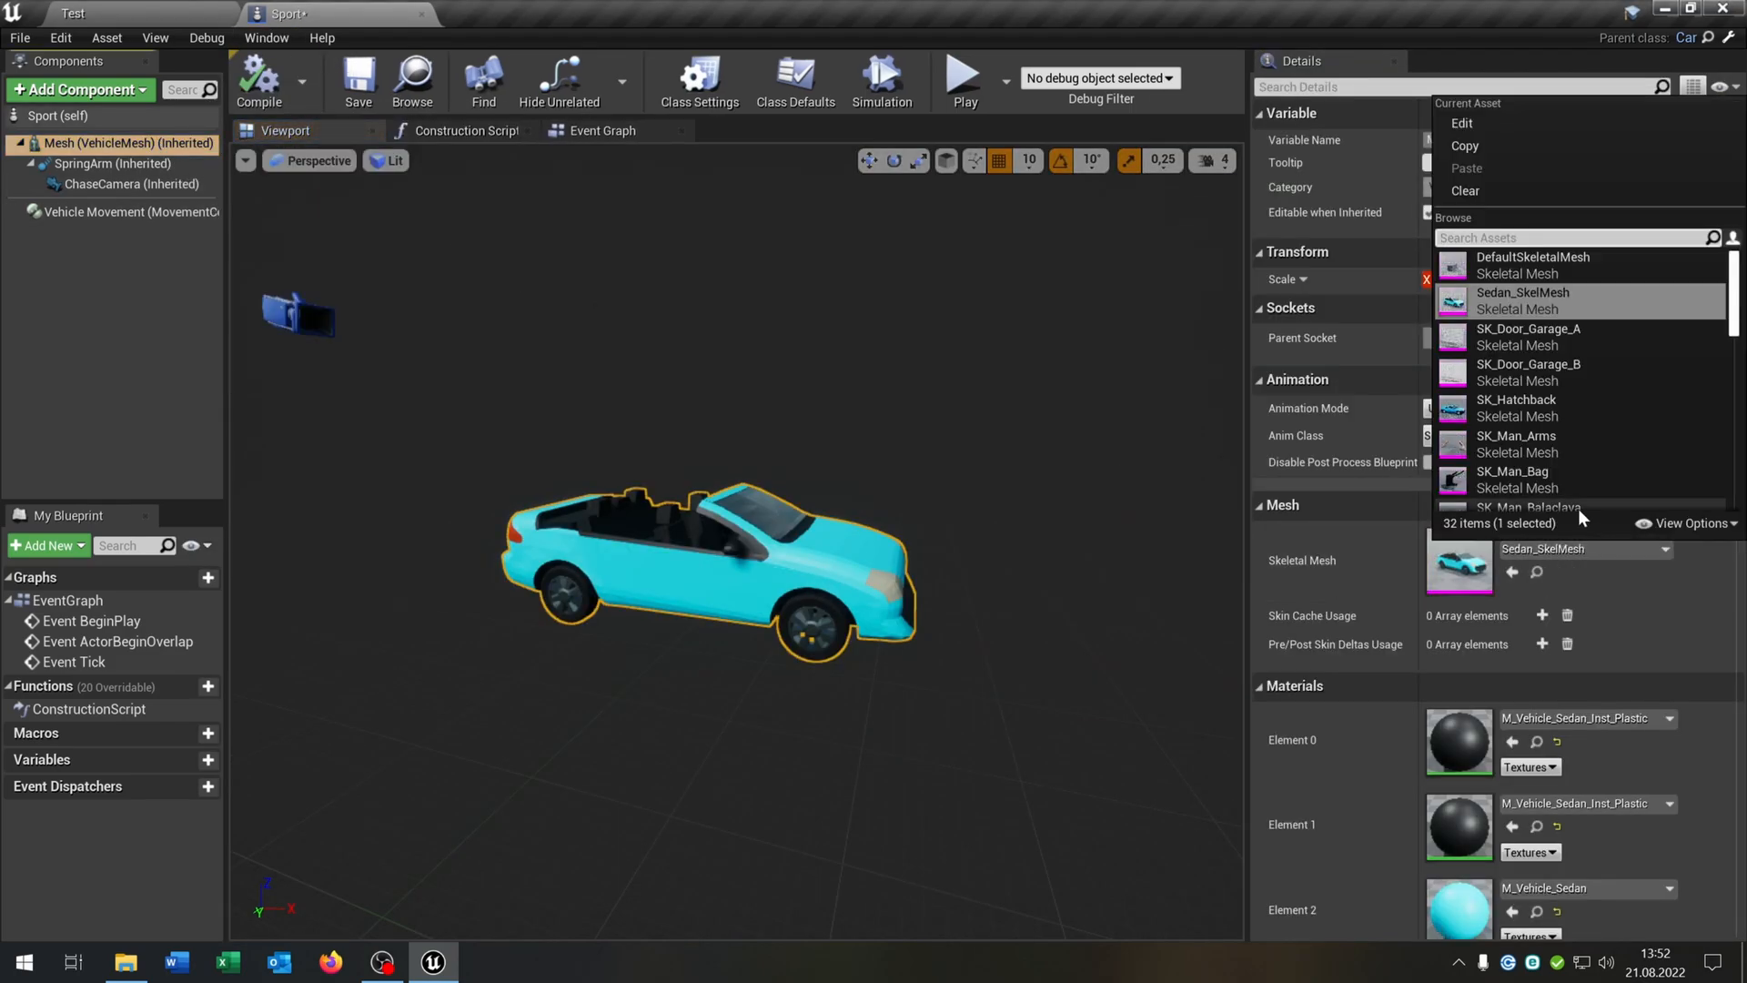
pyautogui.write('spo')
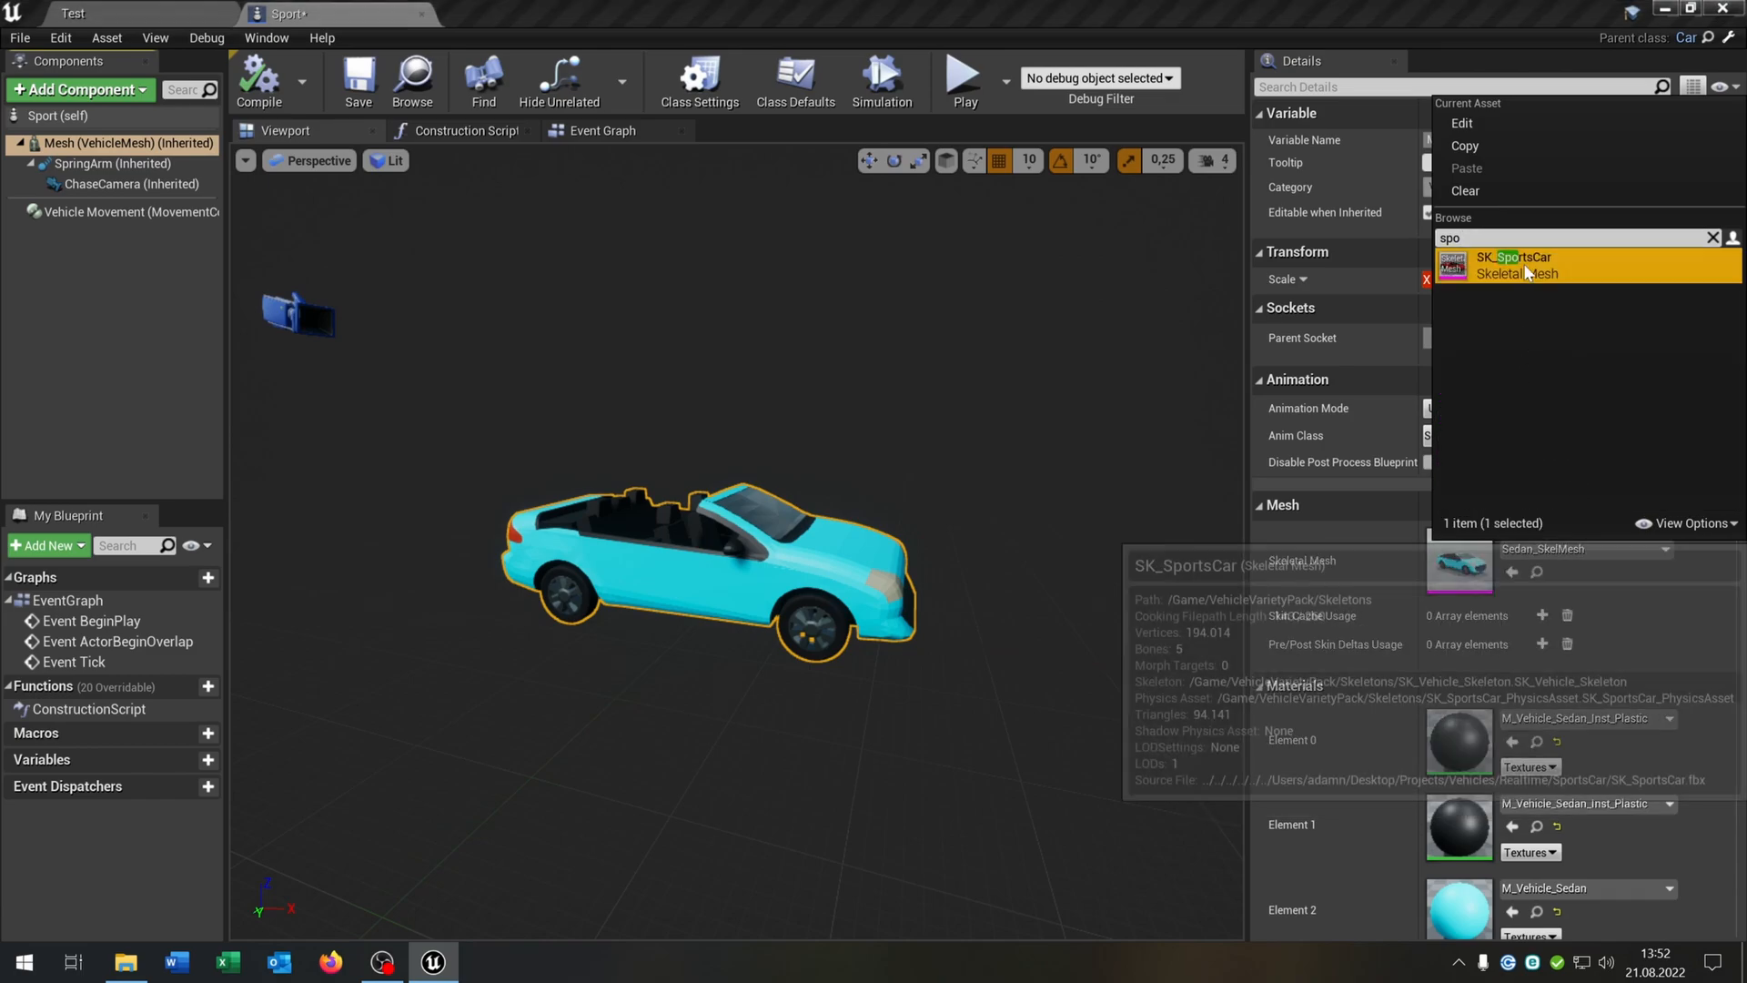
pyautogui.click(1510, 258)
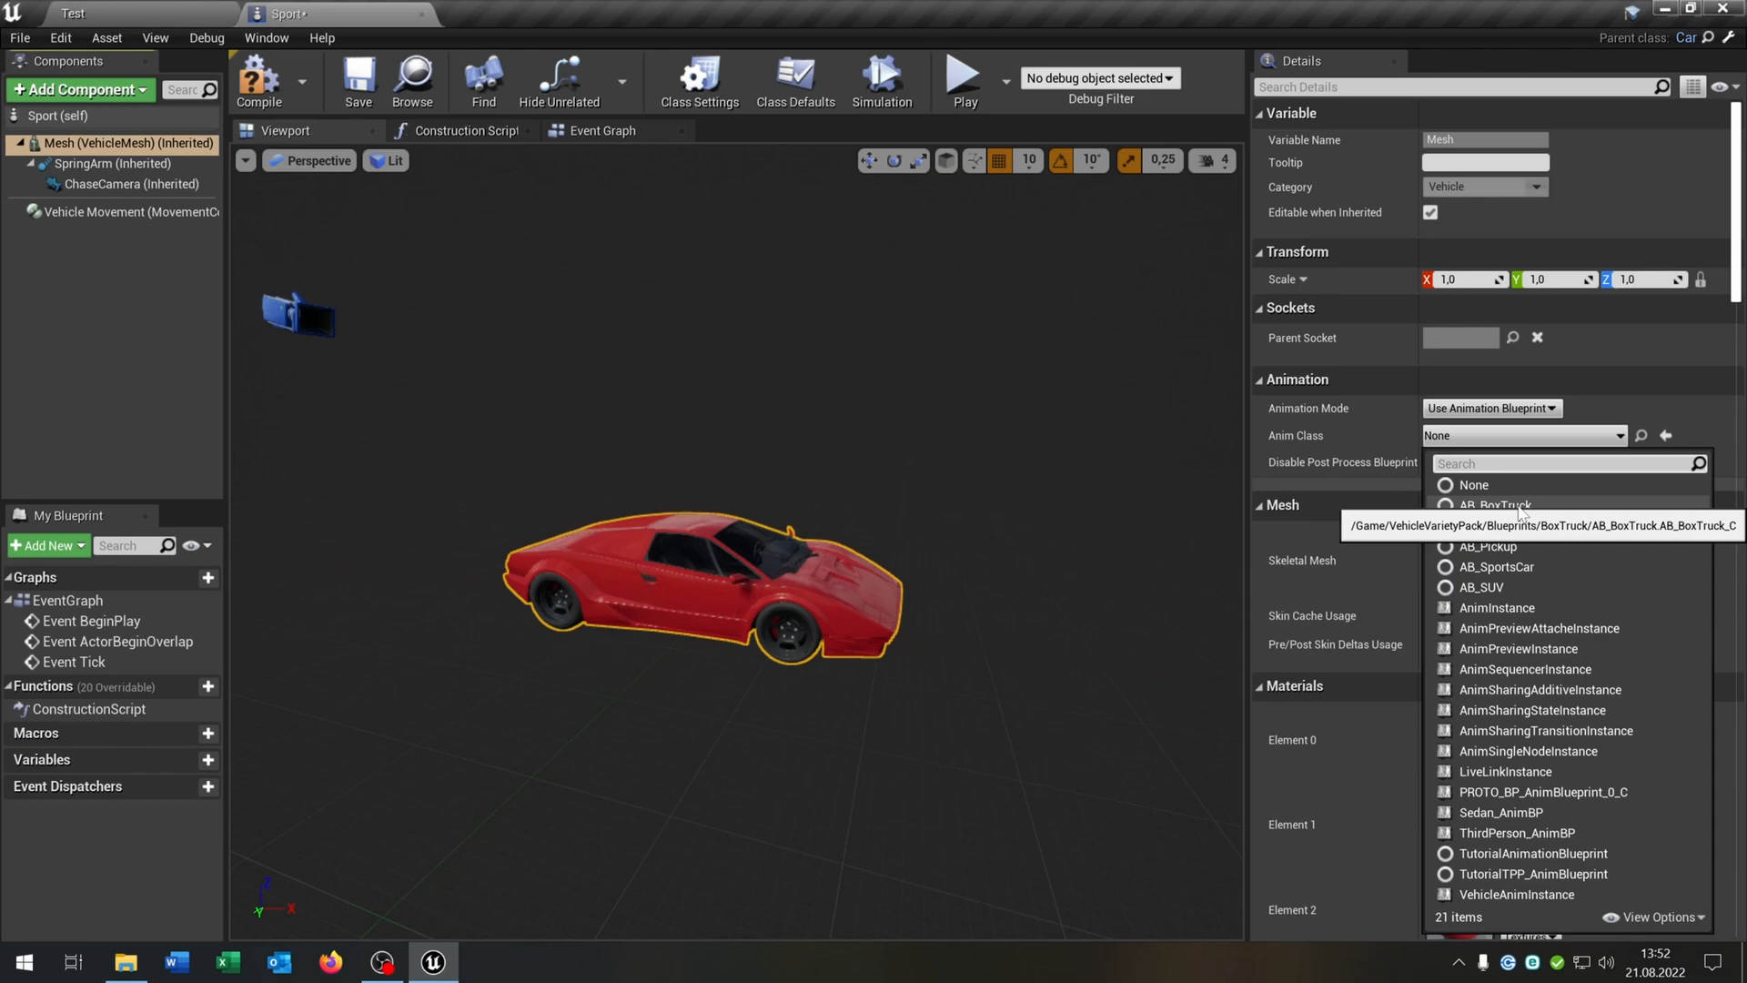
pyautogui.click(1496, 566)
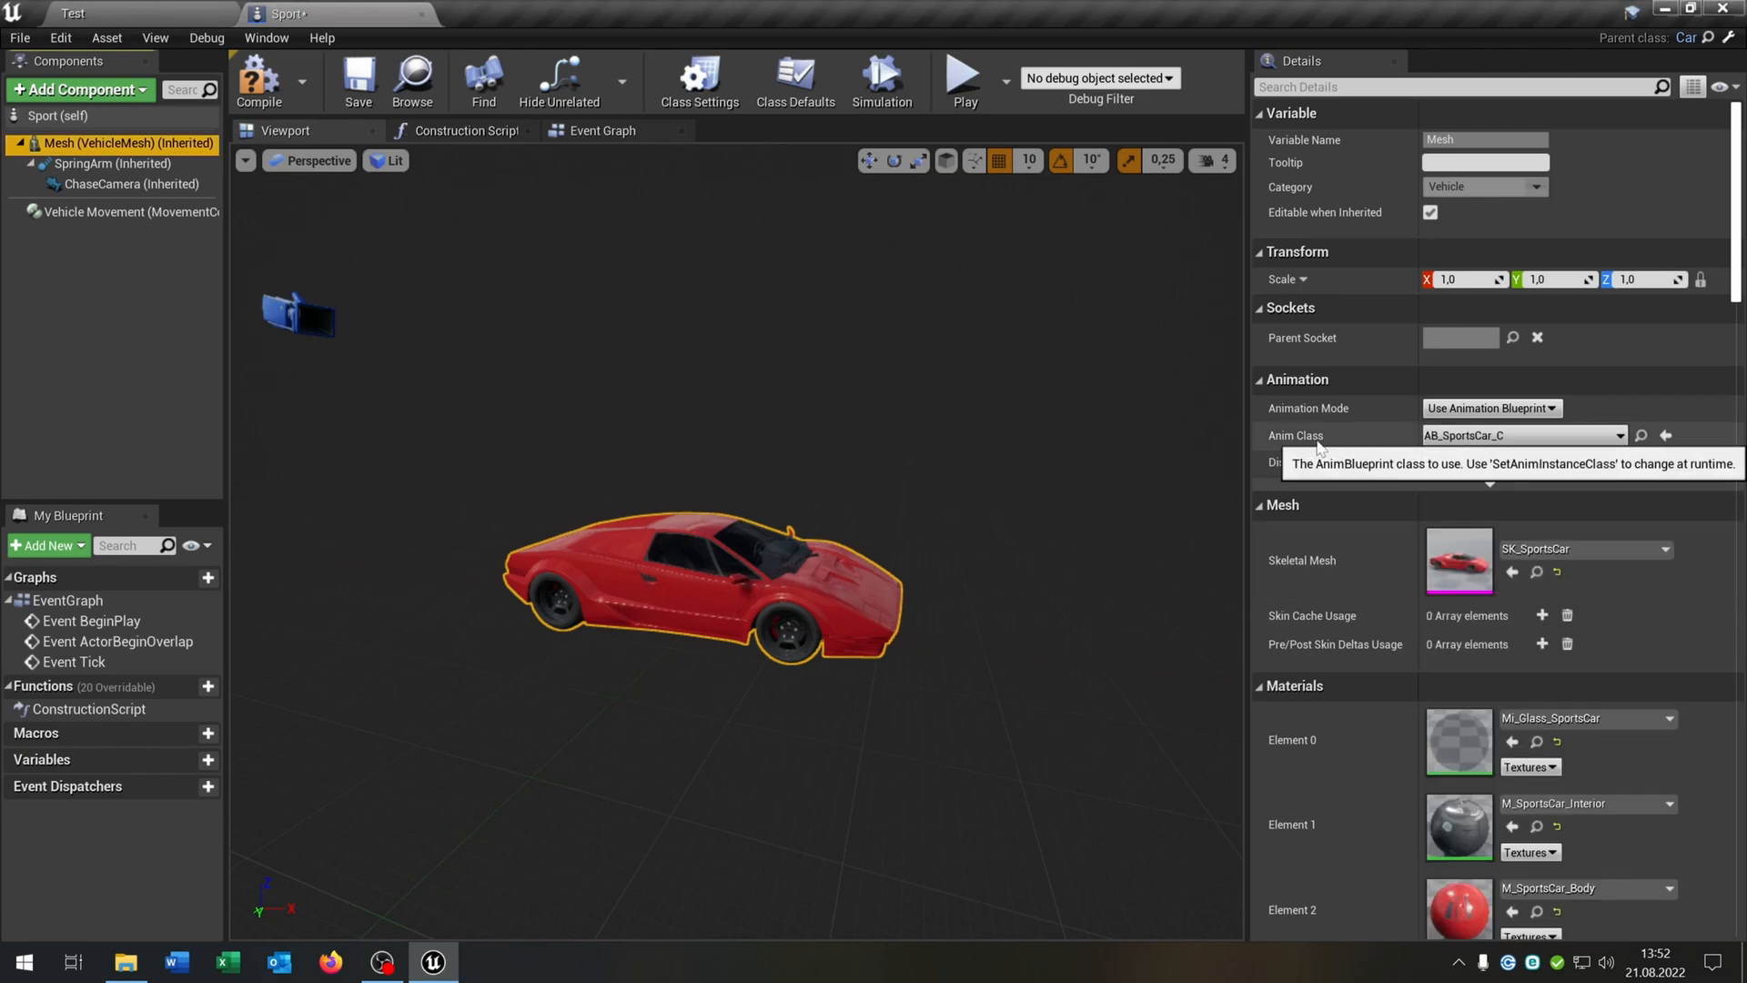
pyautogui.moveTo(1147, 541)
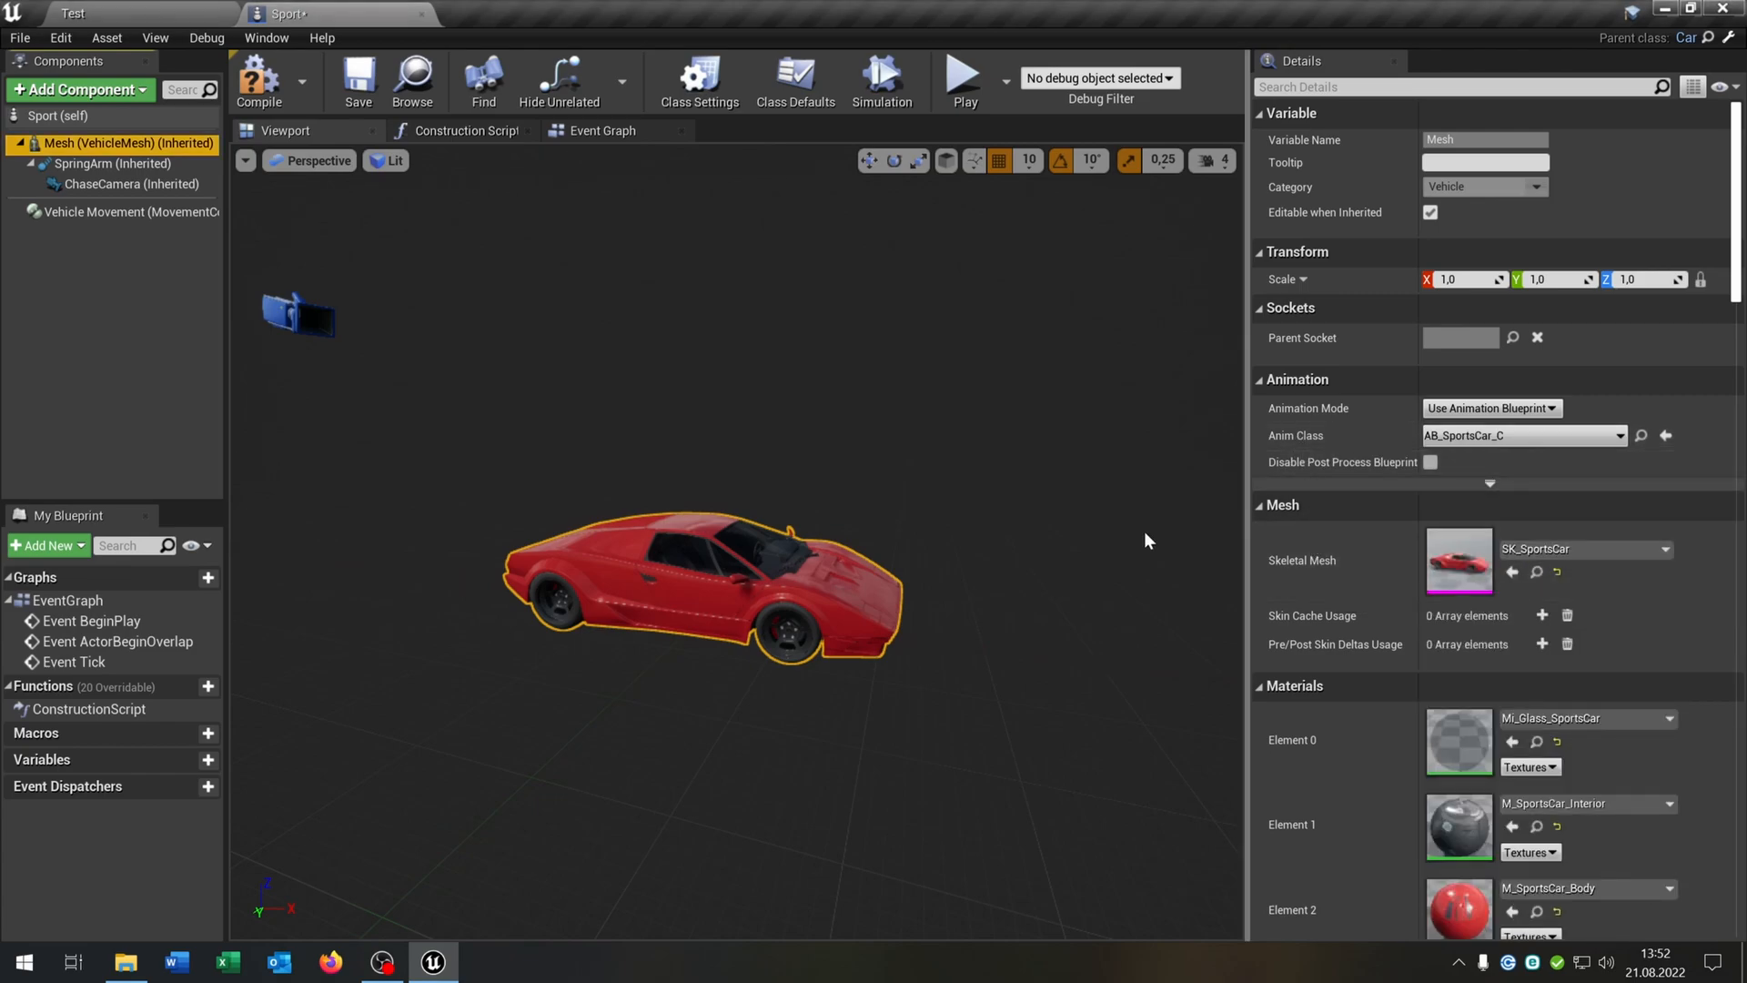
pyautogui.moveTo(892, 561)
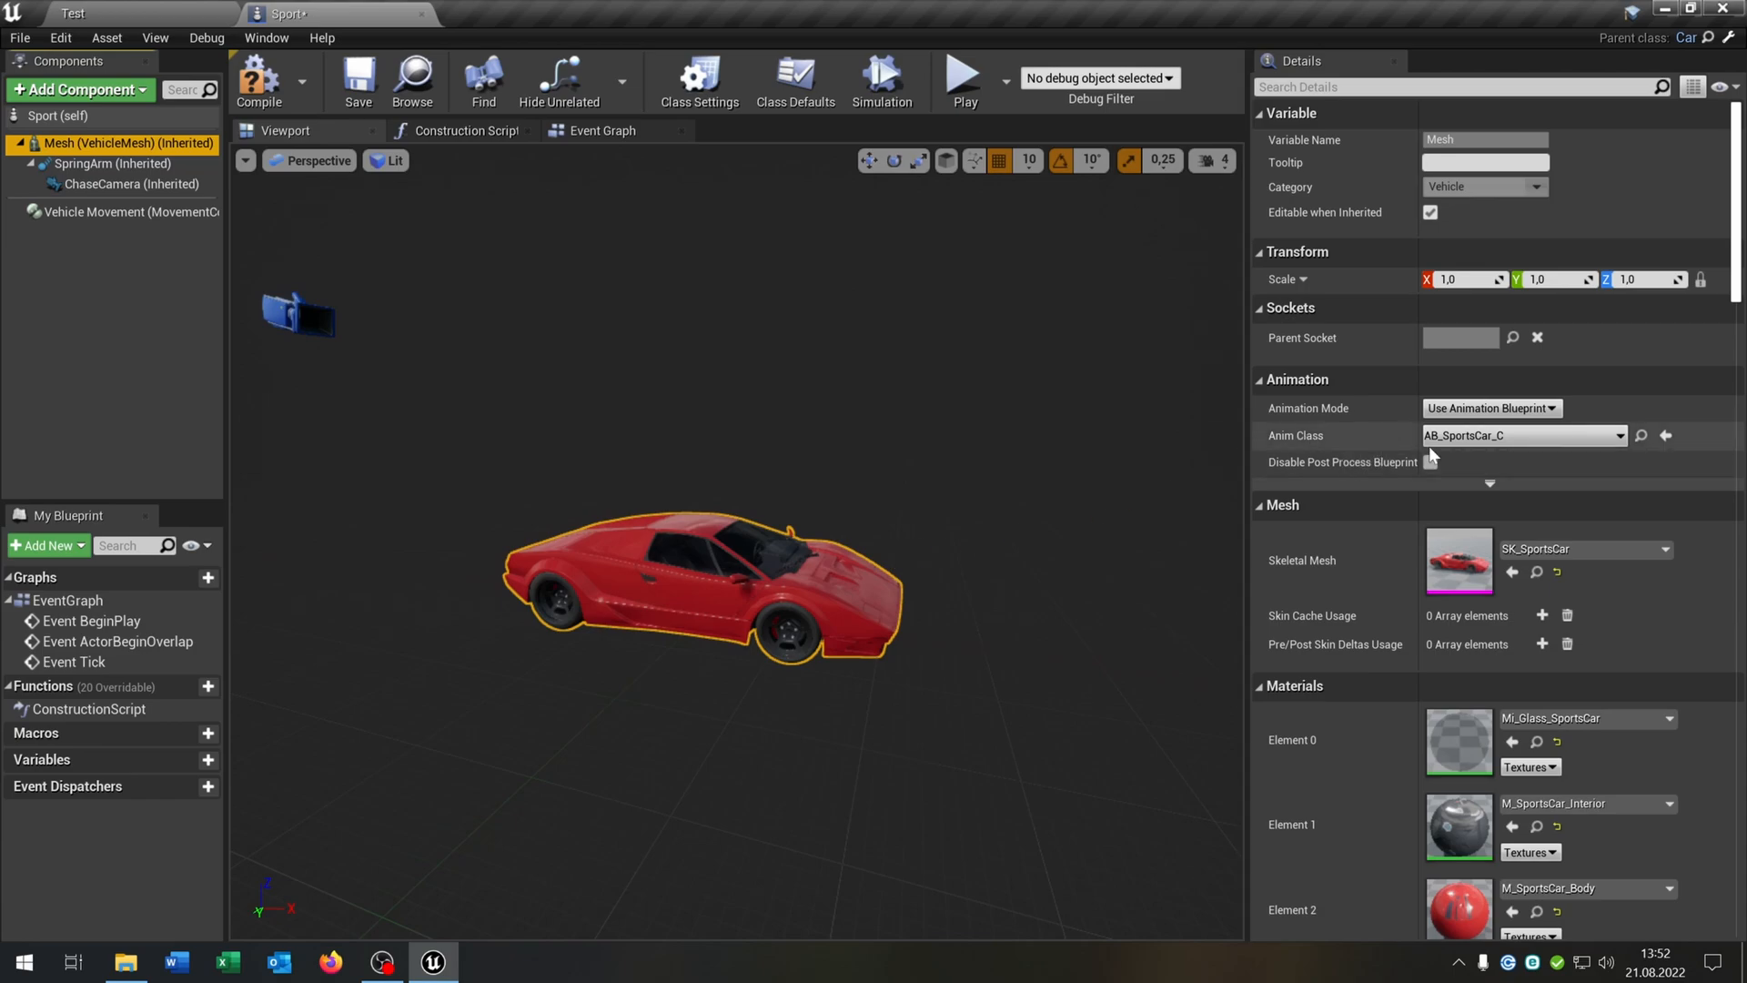
pyautogui.moveTo(259, 80)
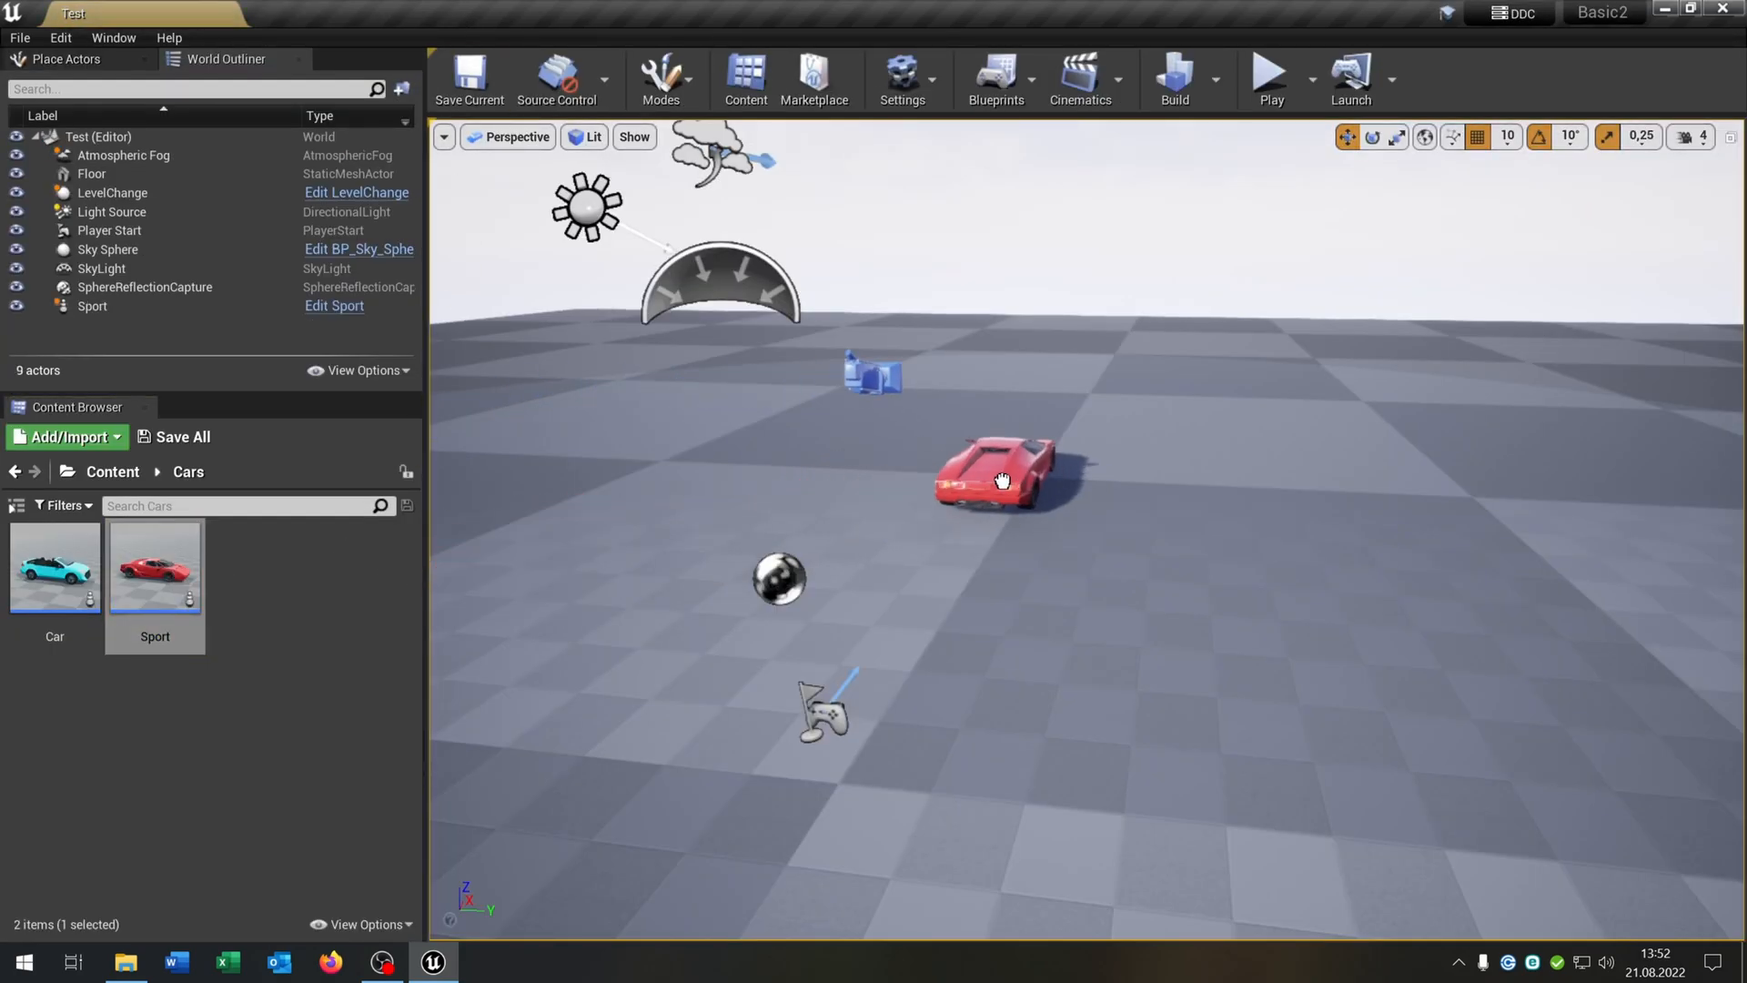
# Select the red Sport car actor in the Test level viewport
pyautogui.click(997, 473)
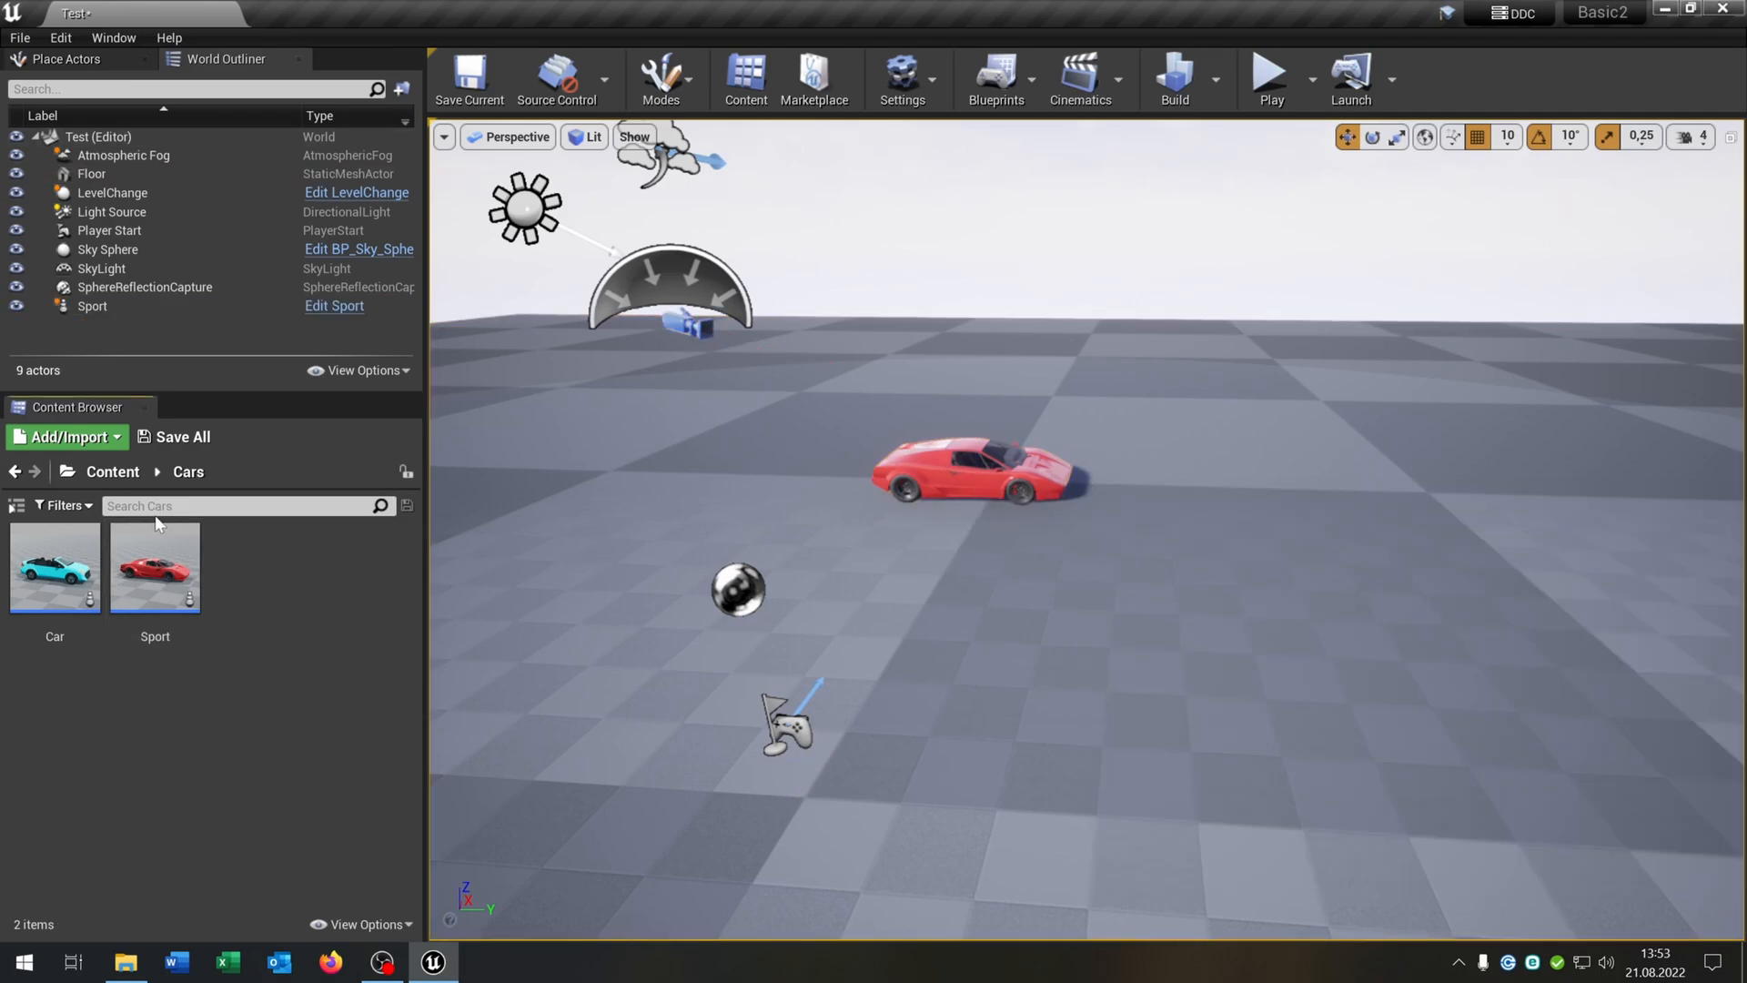
# Open Sport in the full Blueprint Editor and add a Box component
pyautogui.doubleClick(154, 566)
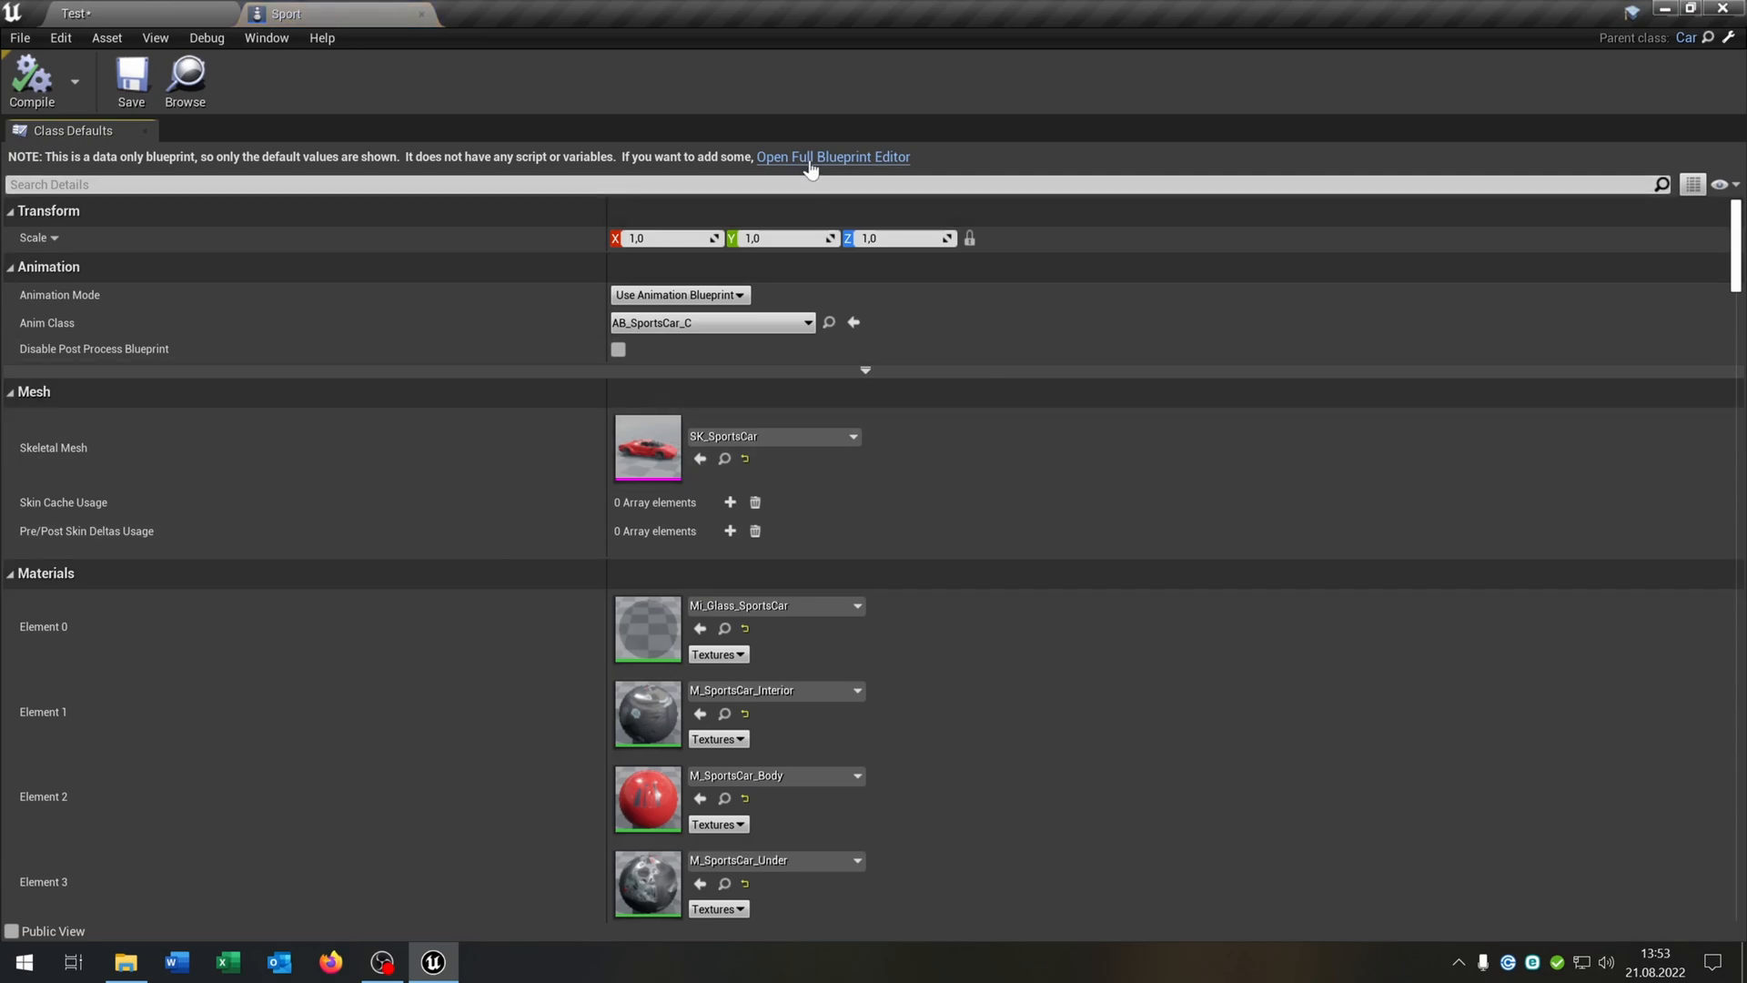
pyautogui.click(832, 155)
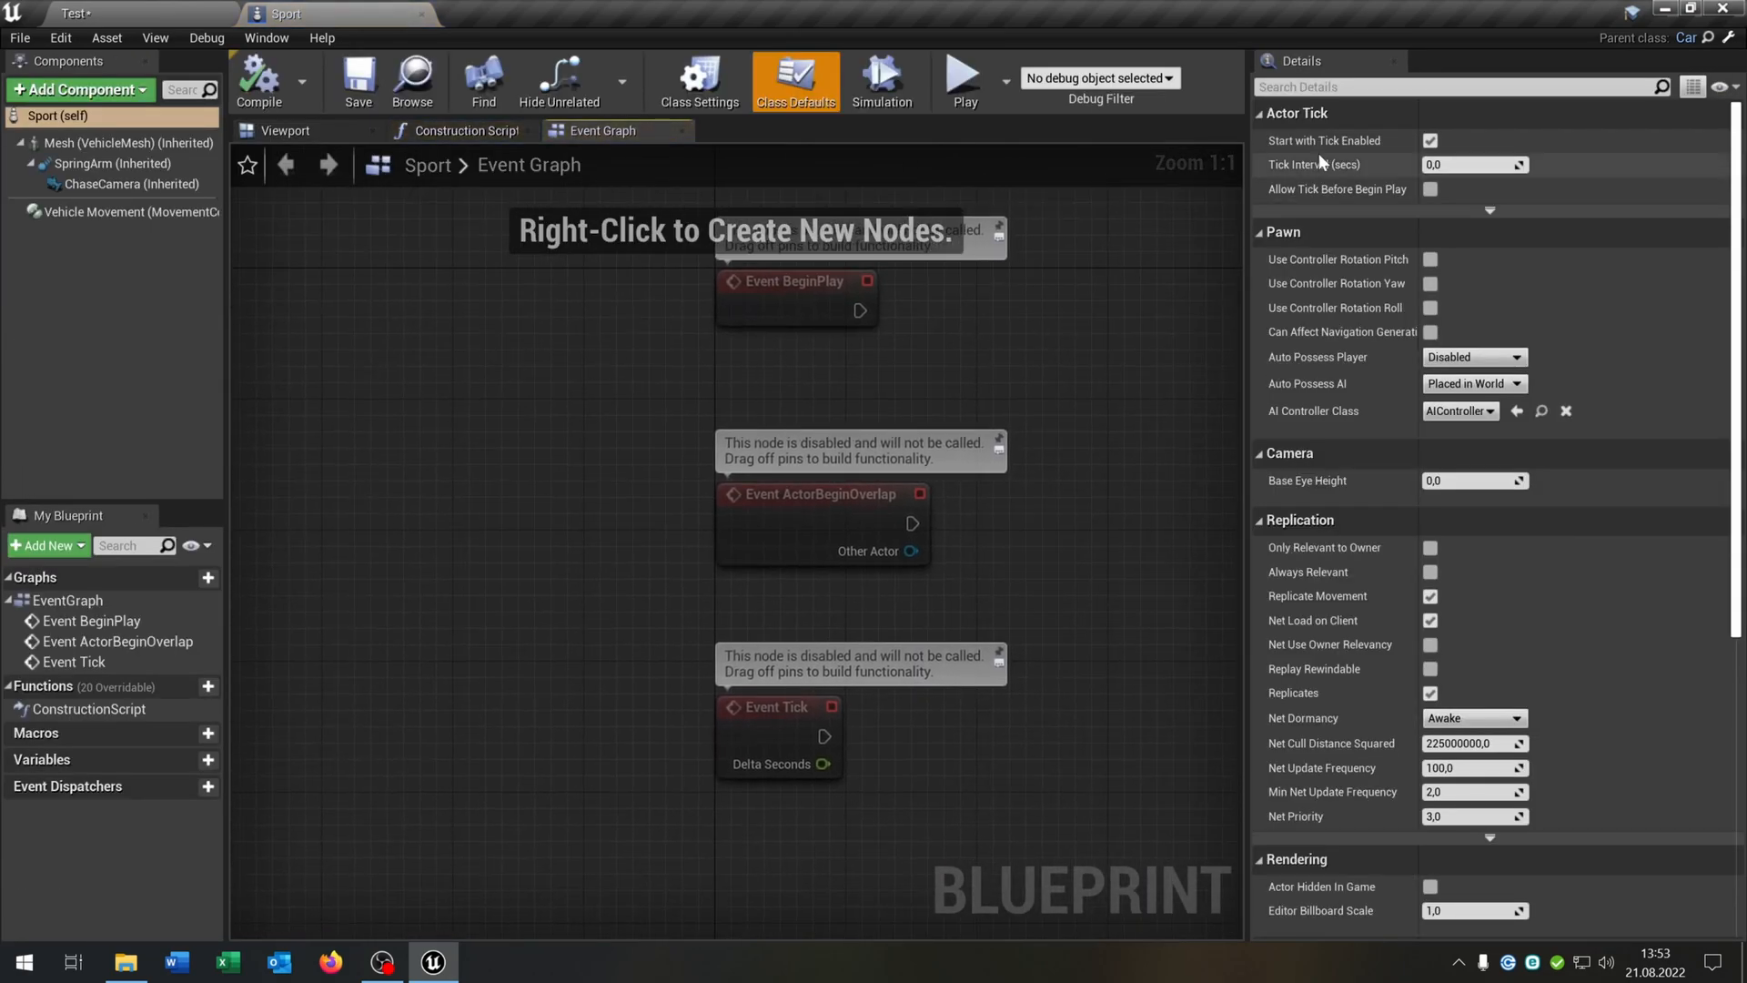
pyautogui.click(376, 130)
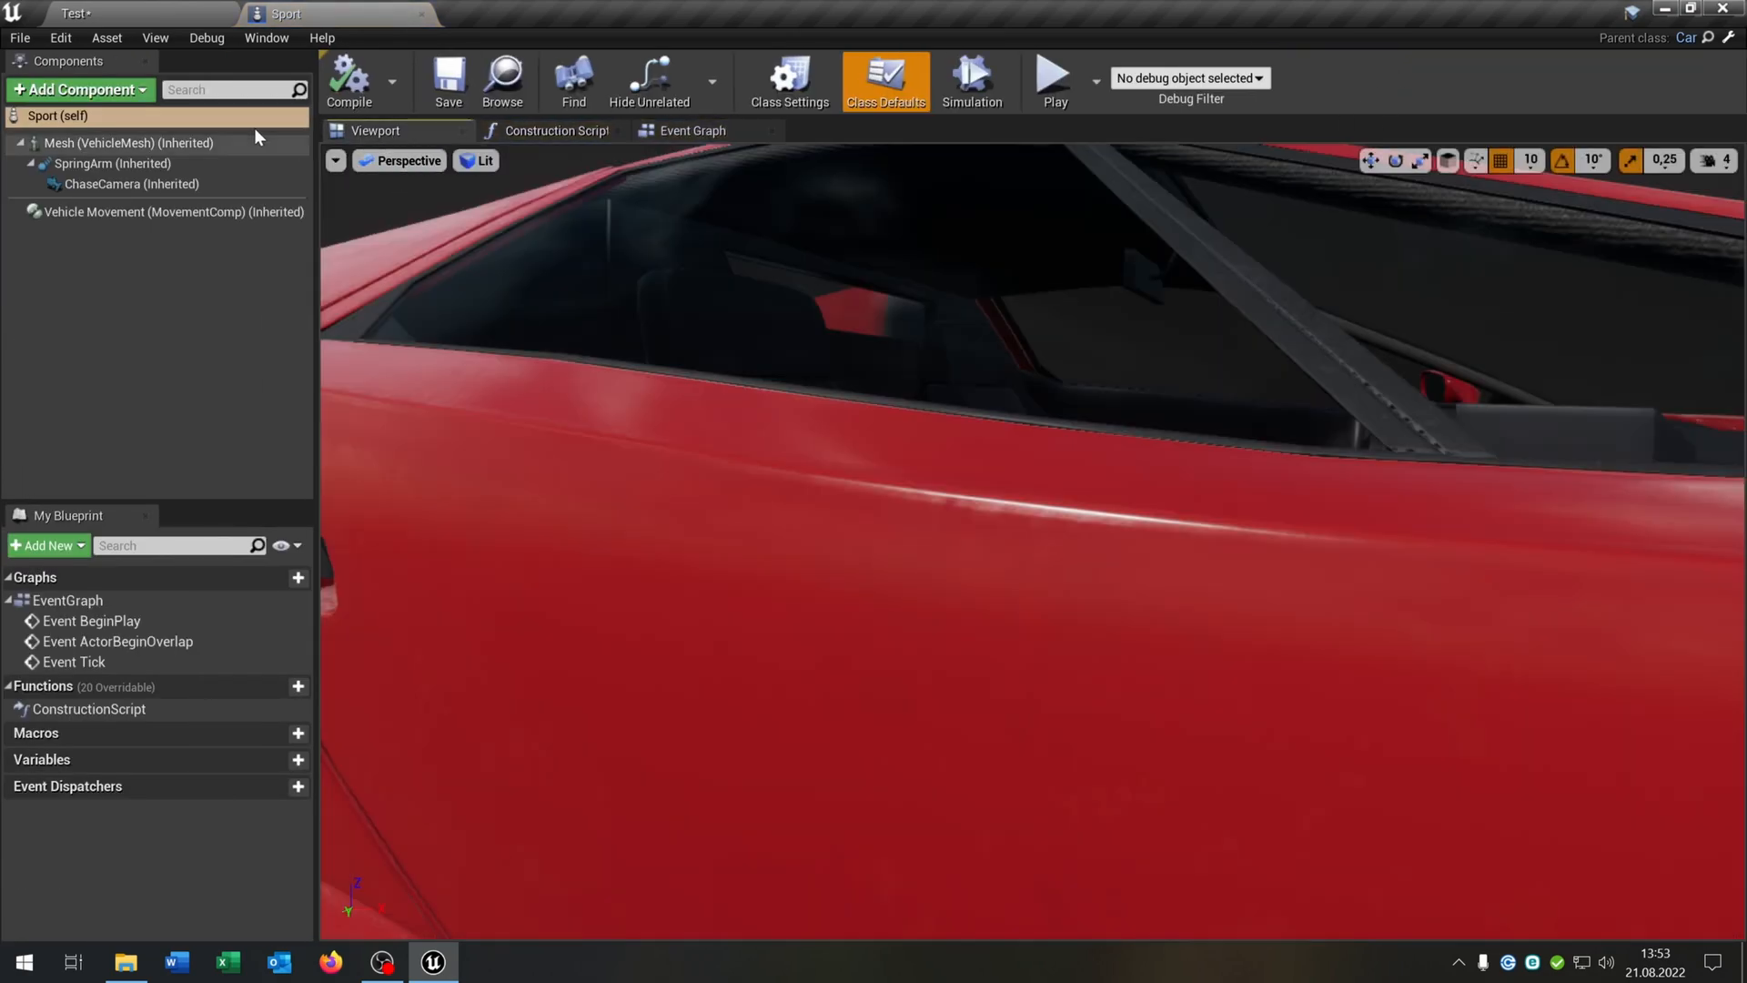
pyautogui.click(75, 89)
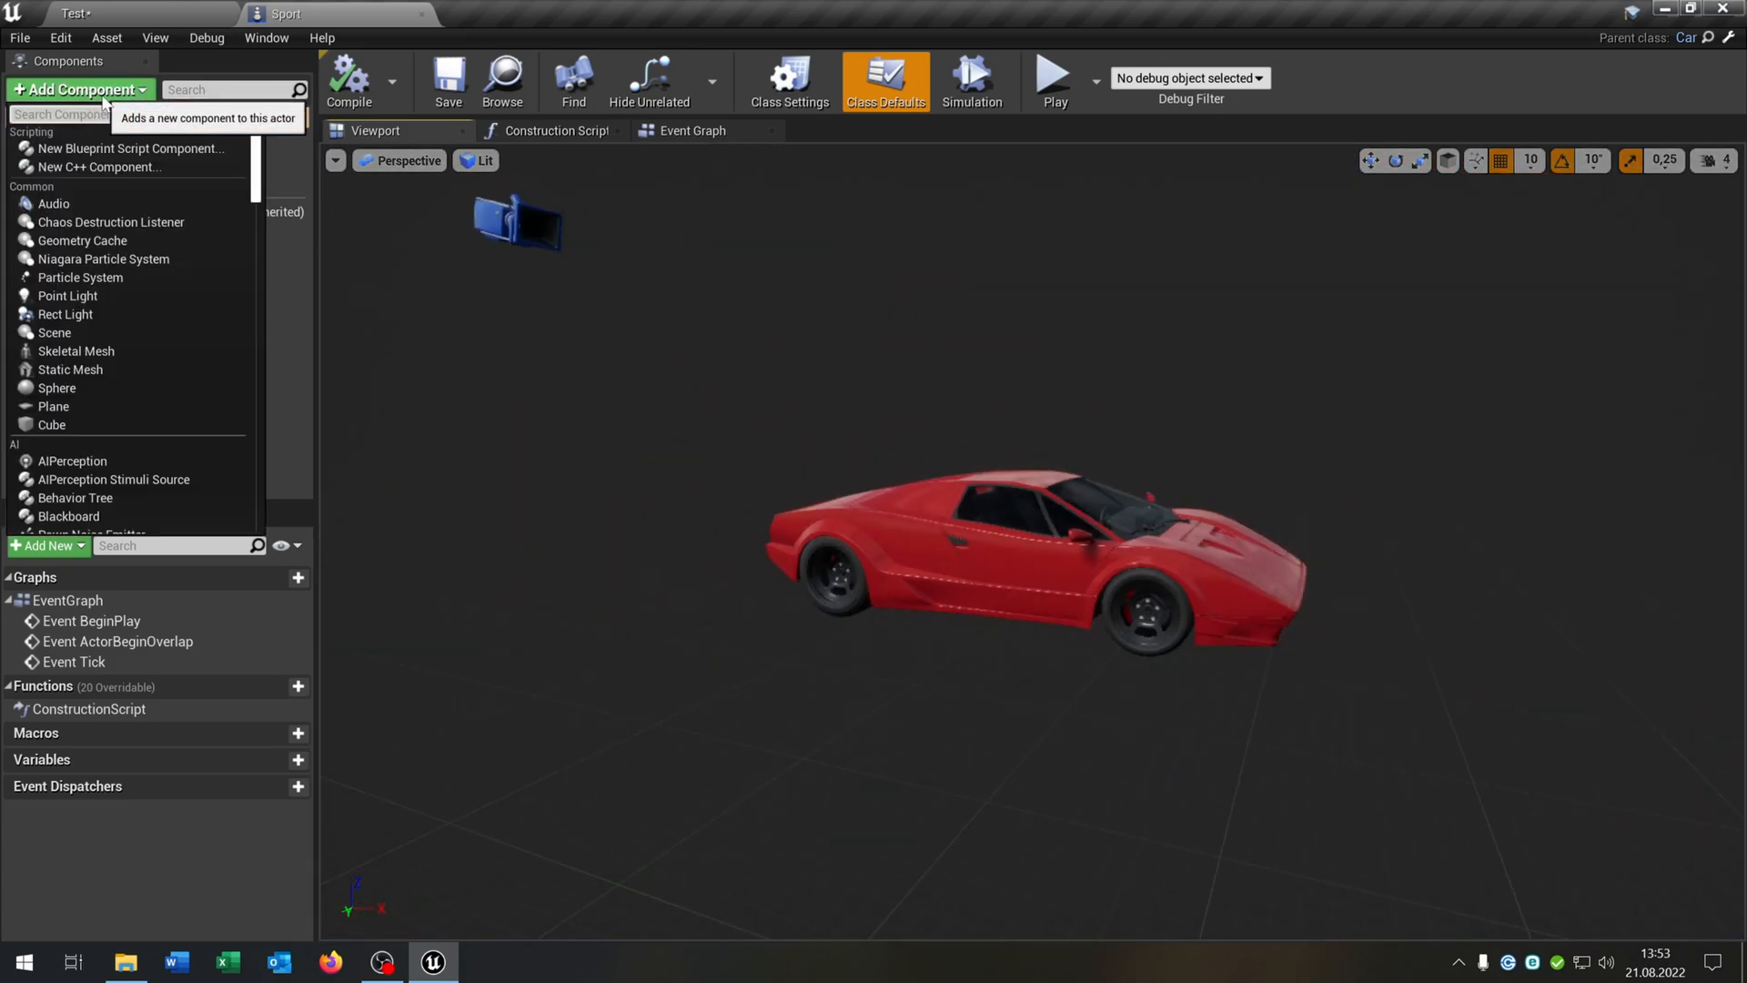
pyautogui.click(51, 425)
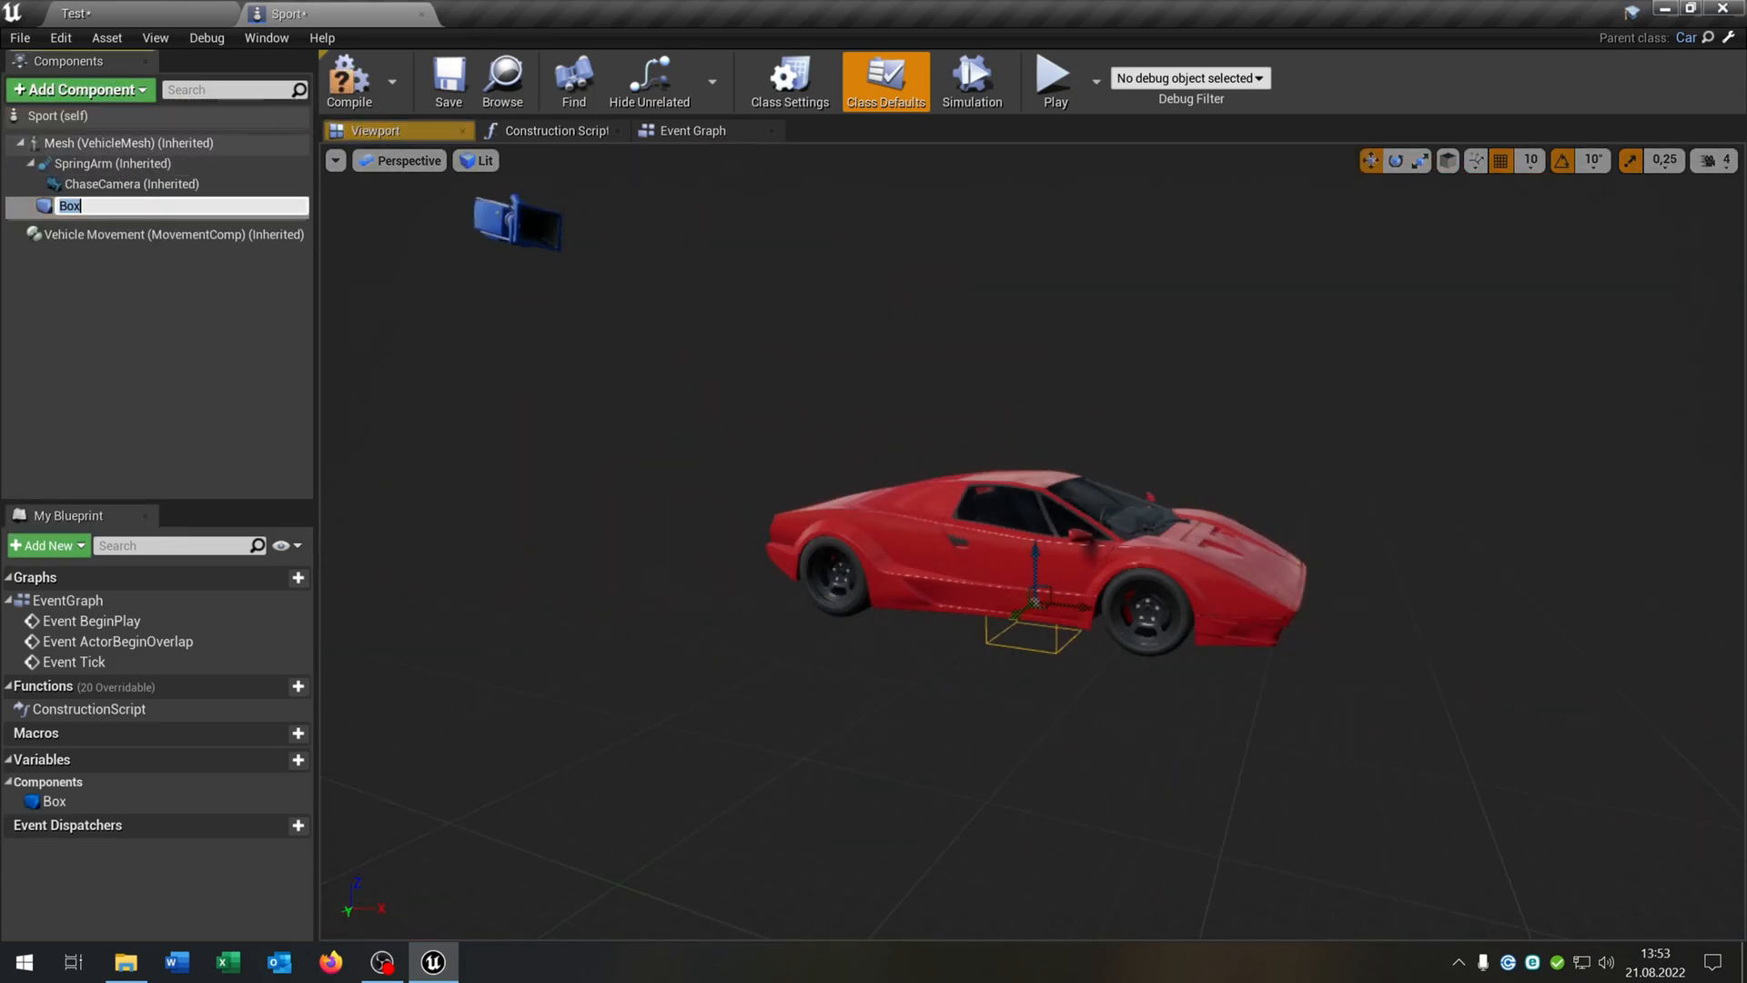
# Restore the Details panel and add the box's On Component Begin Overlap event
pyautogui.click(264, 37)
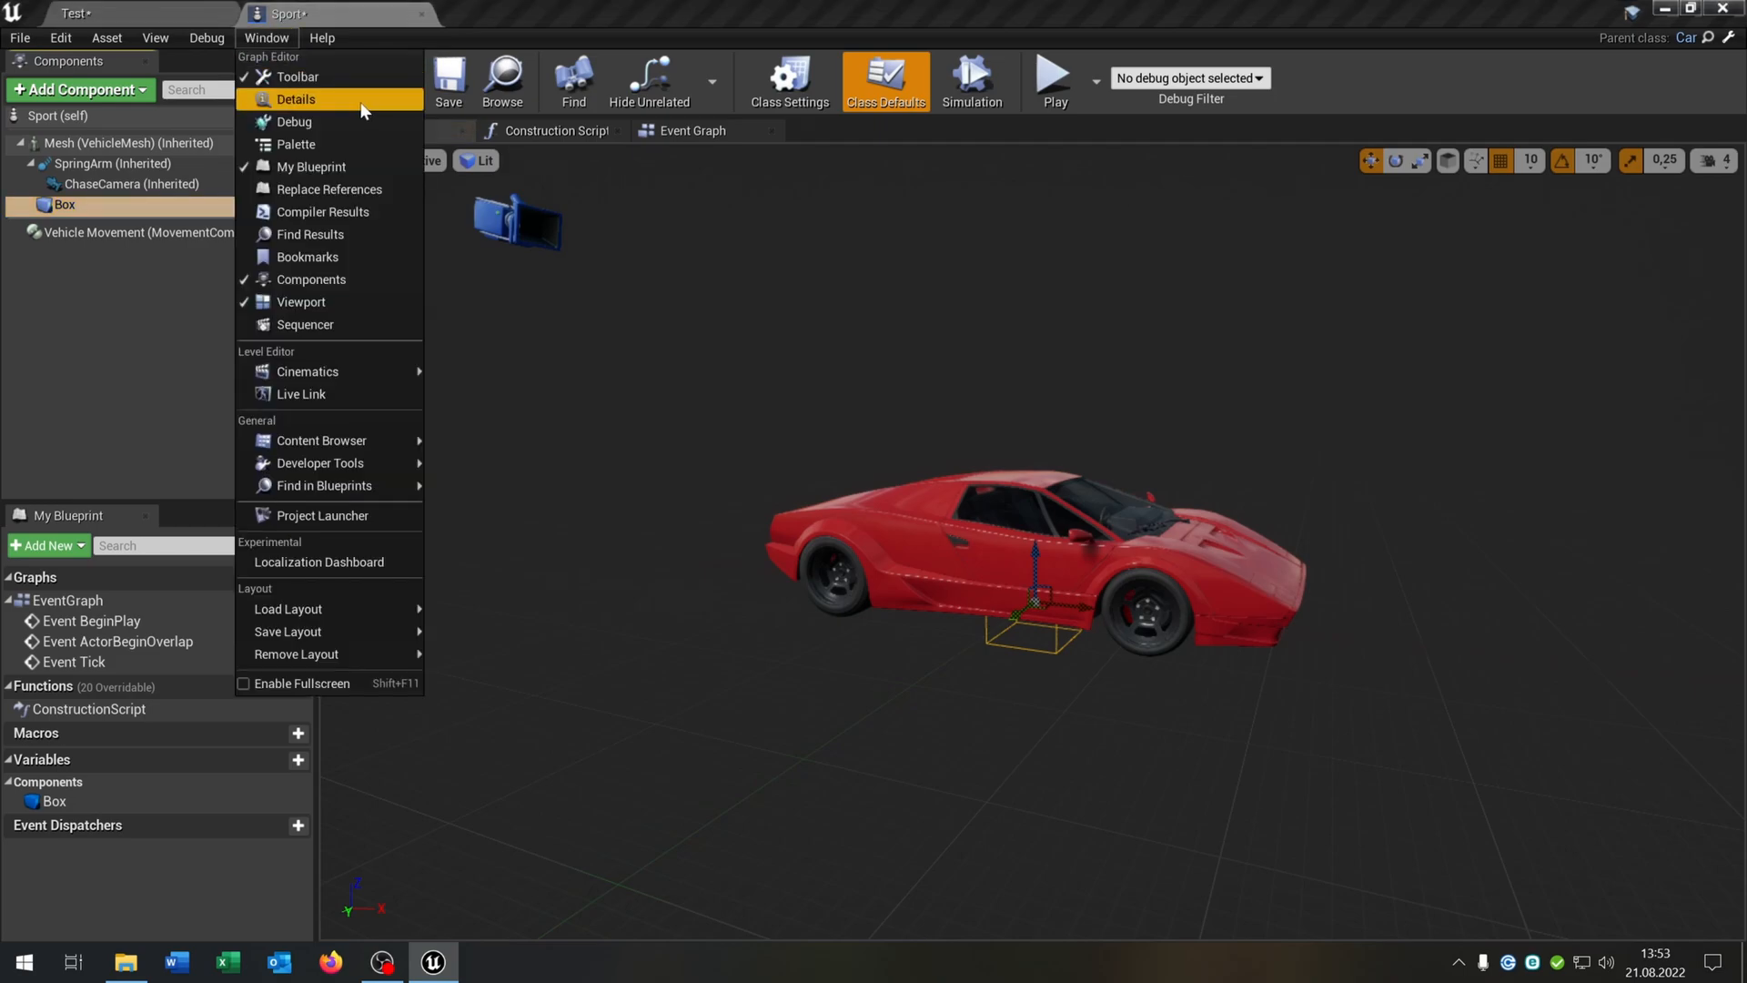
pyautogui.click(297, 99)
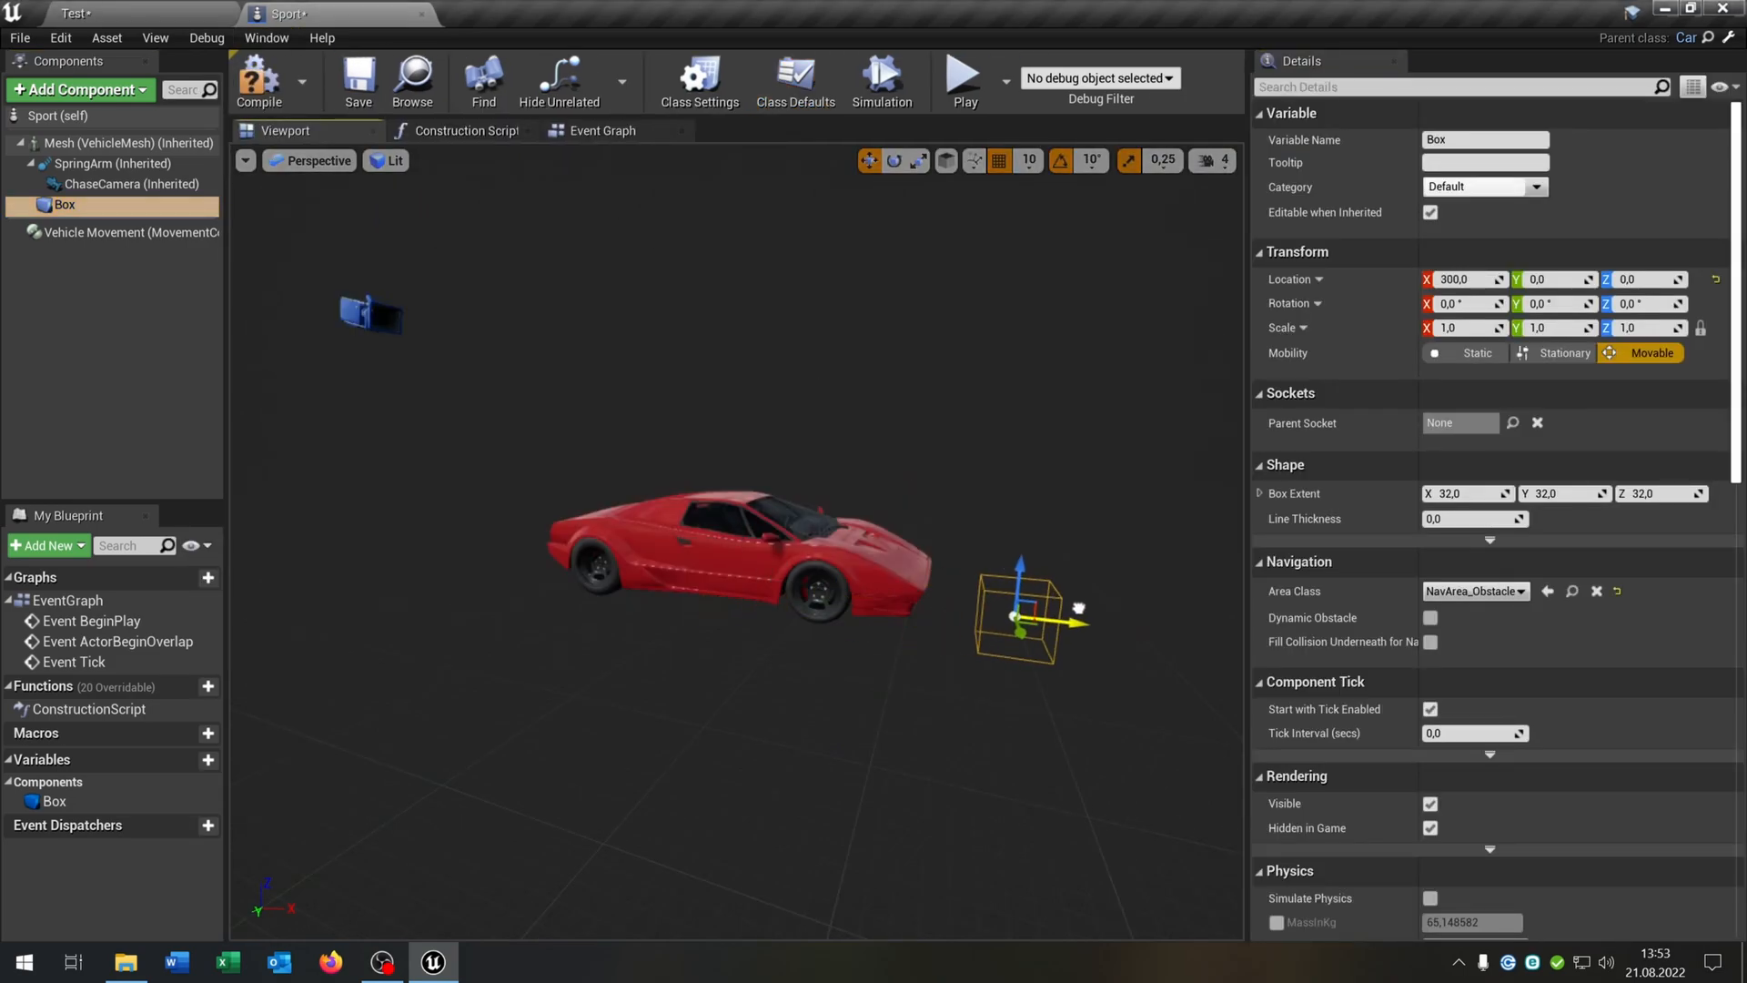
pyautogui.scroll(-3)
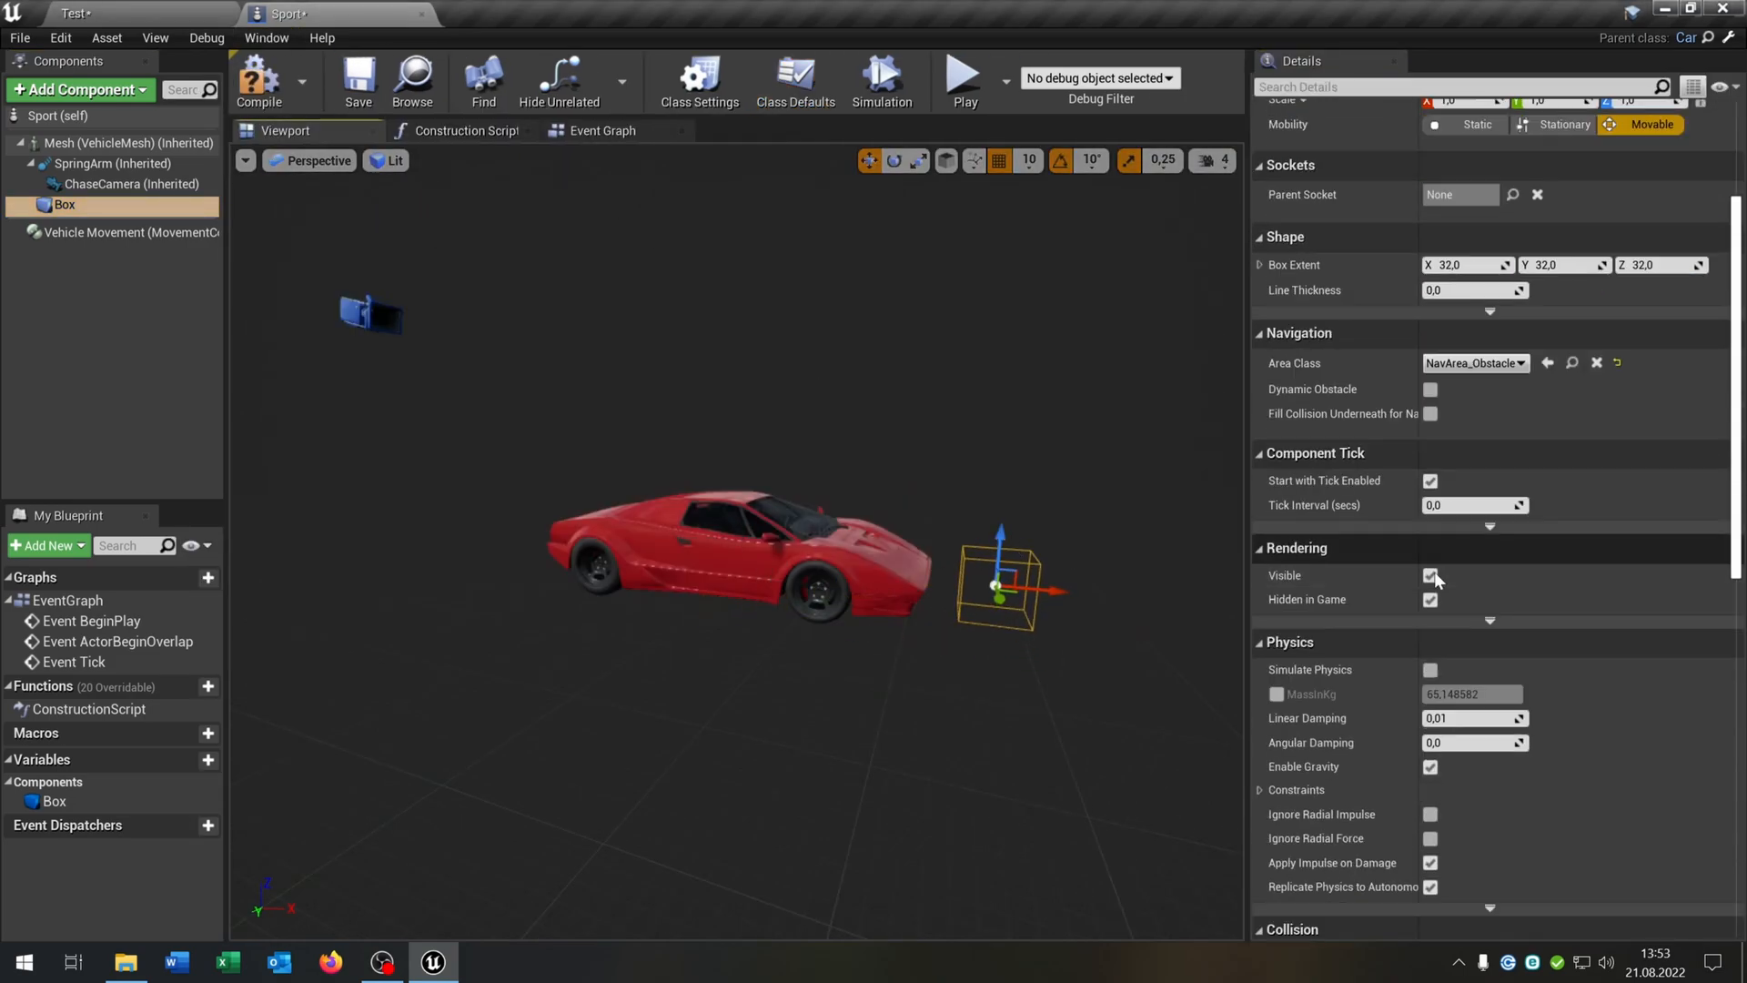
pyautogui.scroll(-3)
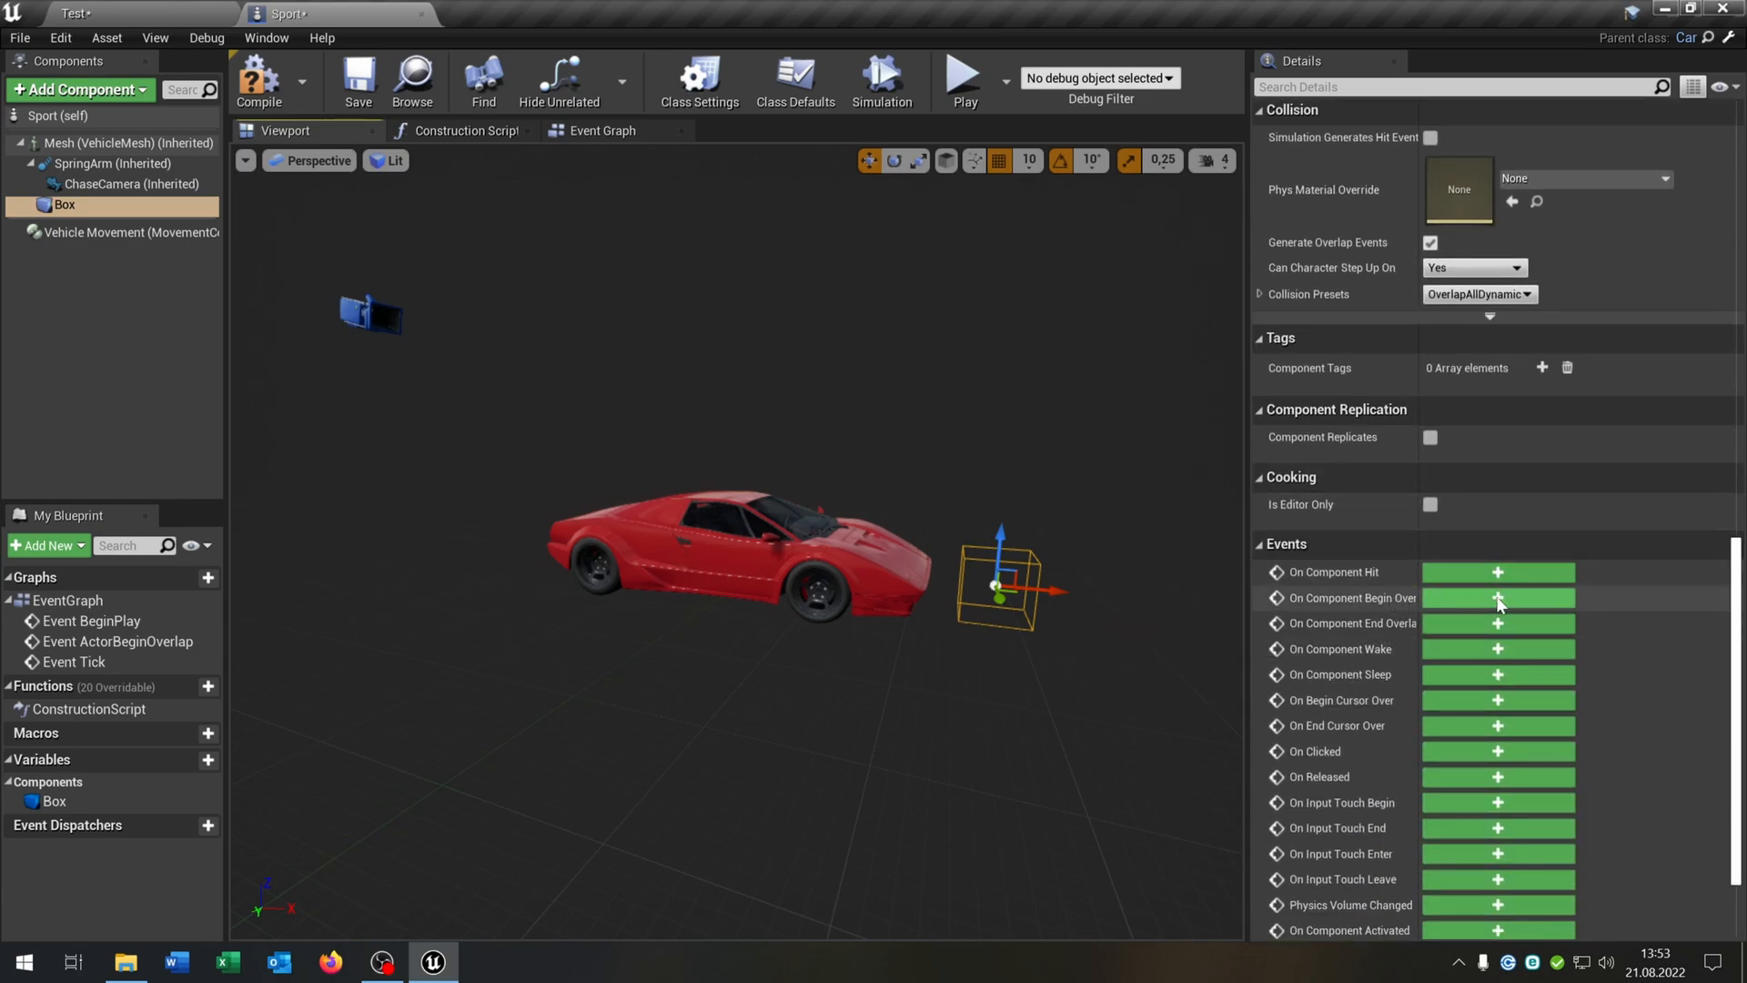
pyautogui.click(1497, 597)
pyautogui.write('cast to third')
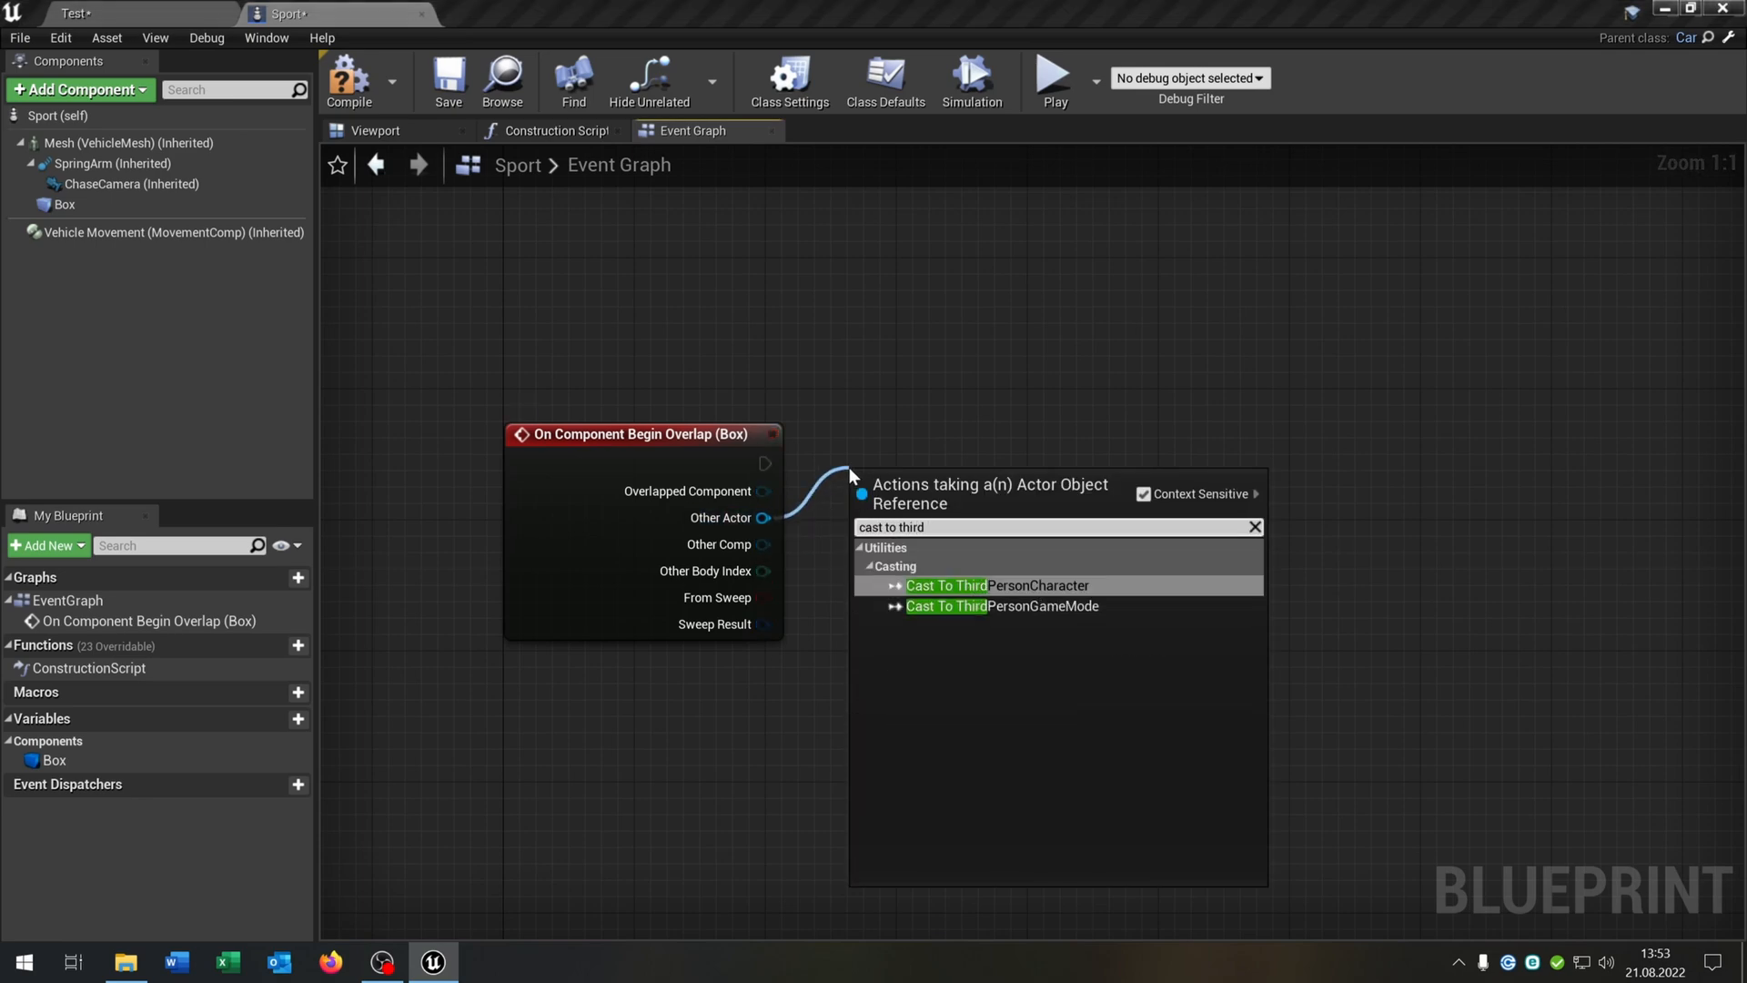
# Cast Other Actor to ThirdPersonCharacter, then add Set Material on Mesh for element 2
pyautogui.click(994, 585)
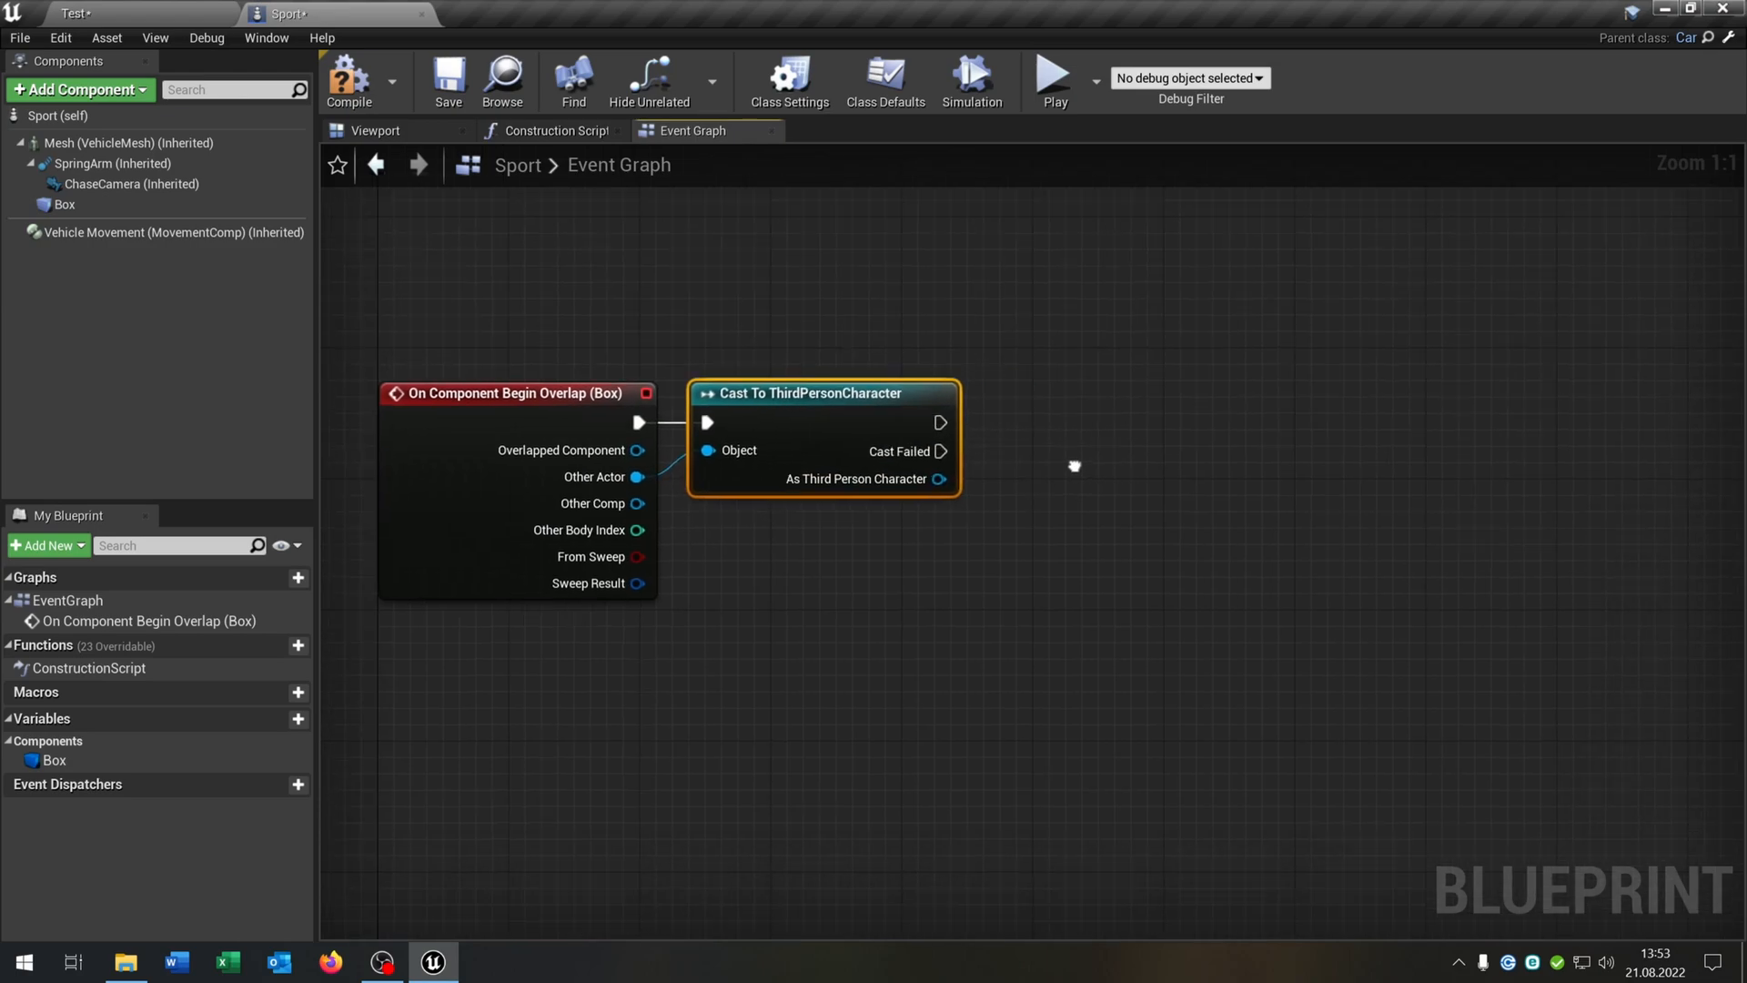
pyautogui.click(128, 143)
pyautogui.write('set')
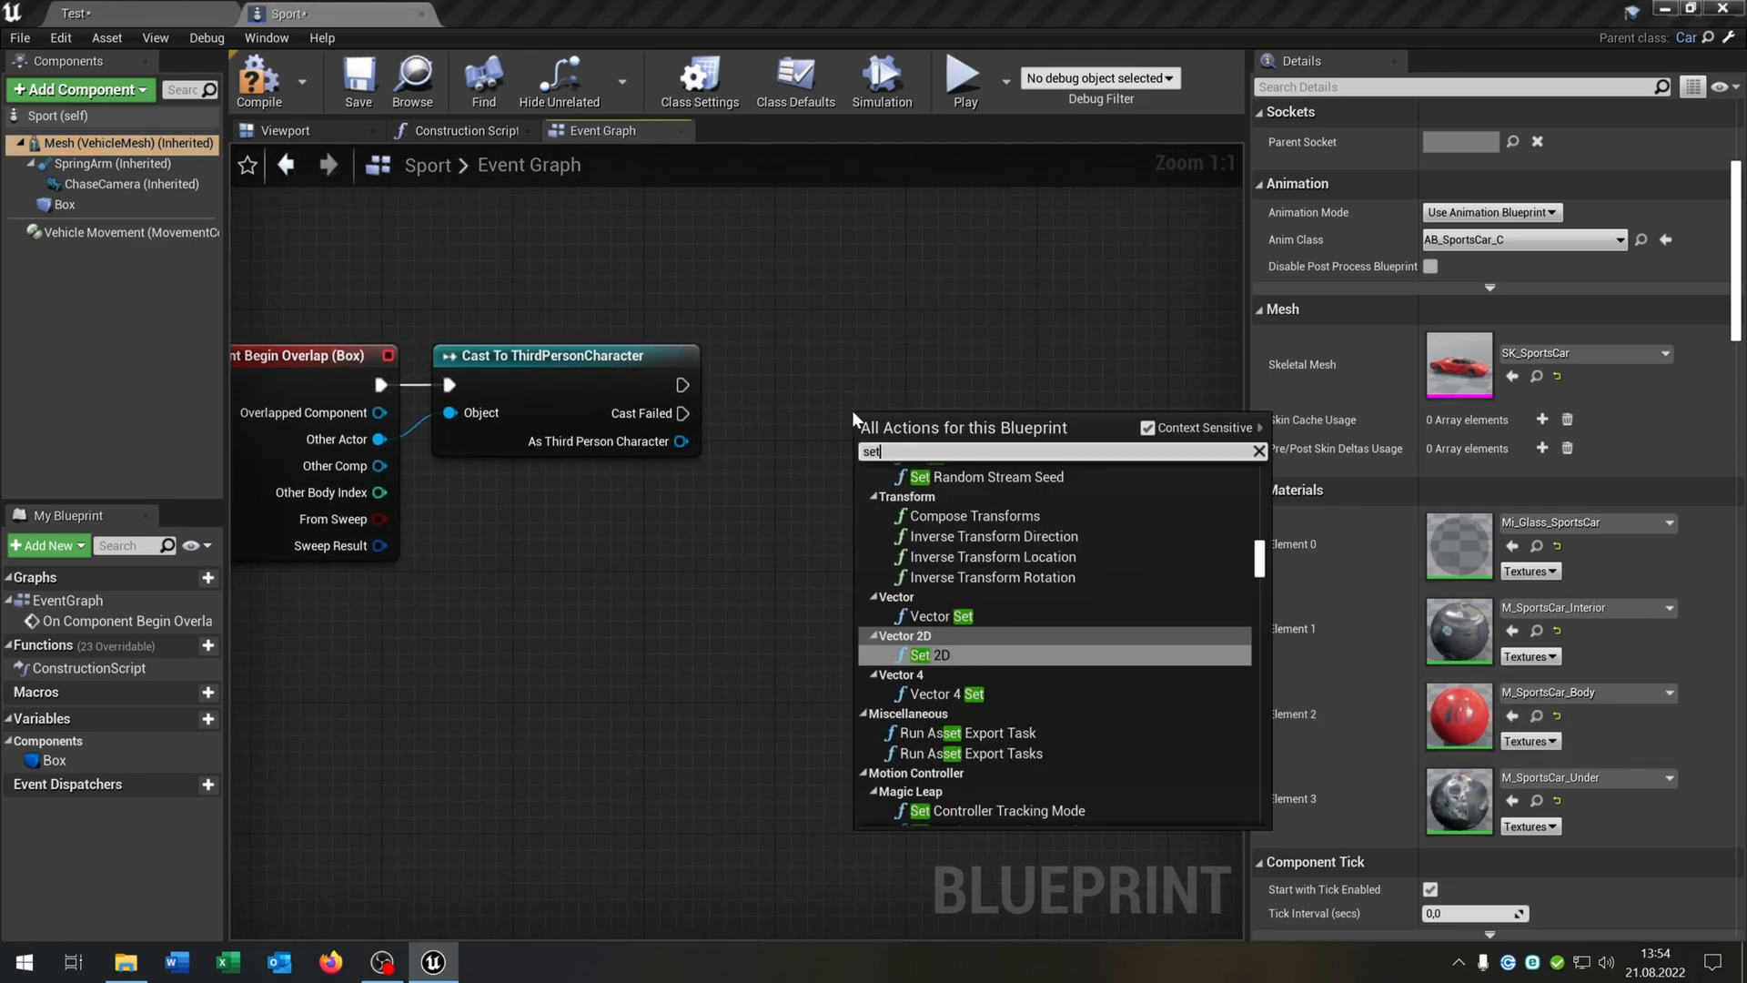
pyautogui.write('mater')
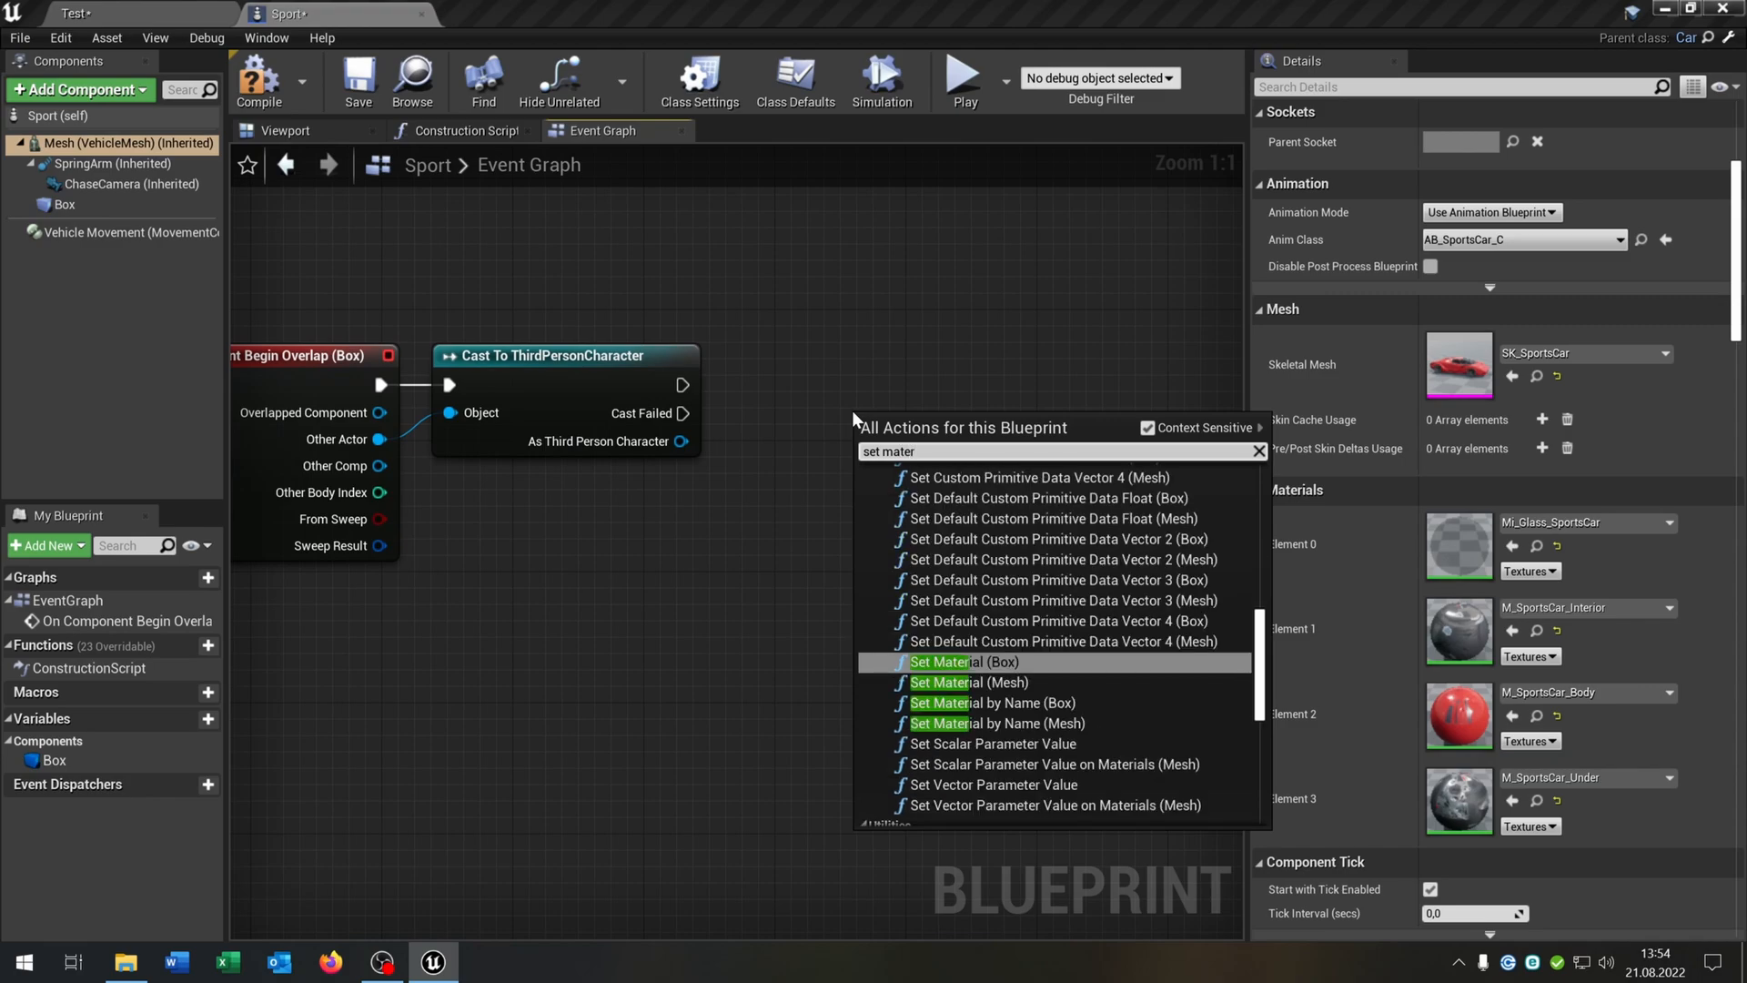
pyautogui.click(944, 682)
pyautogui.write('2')
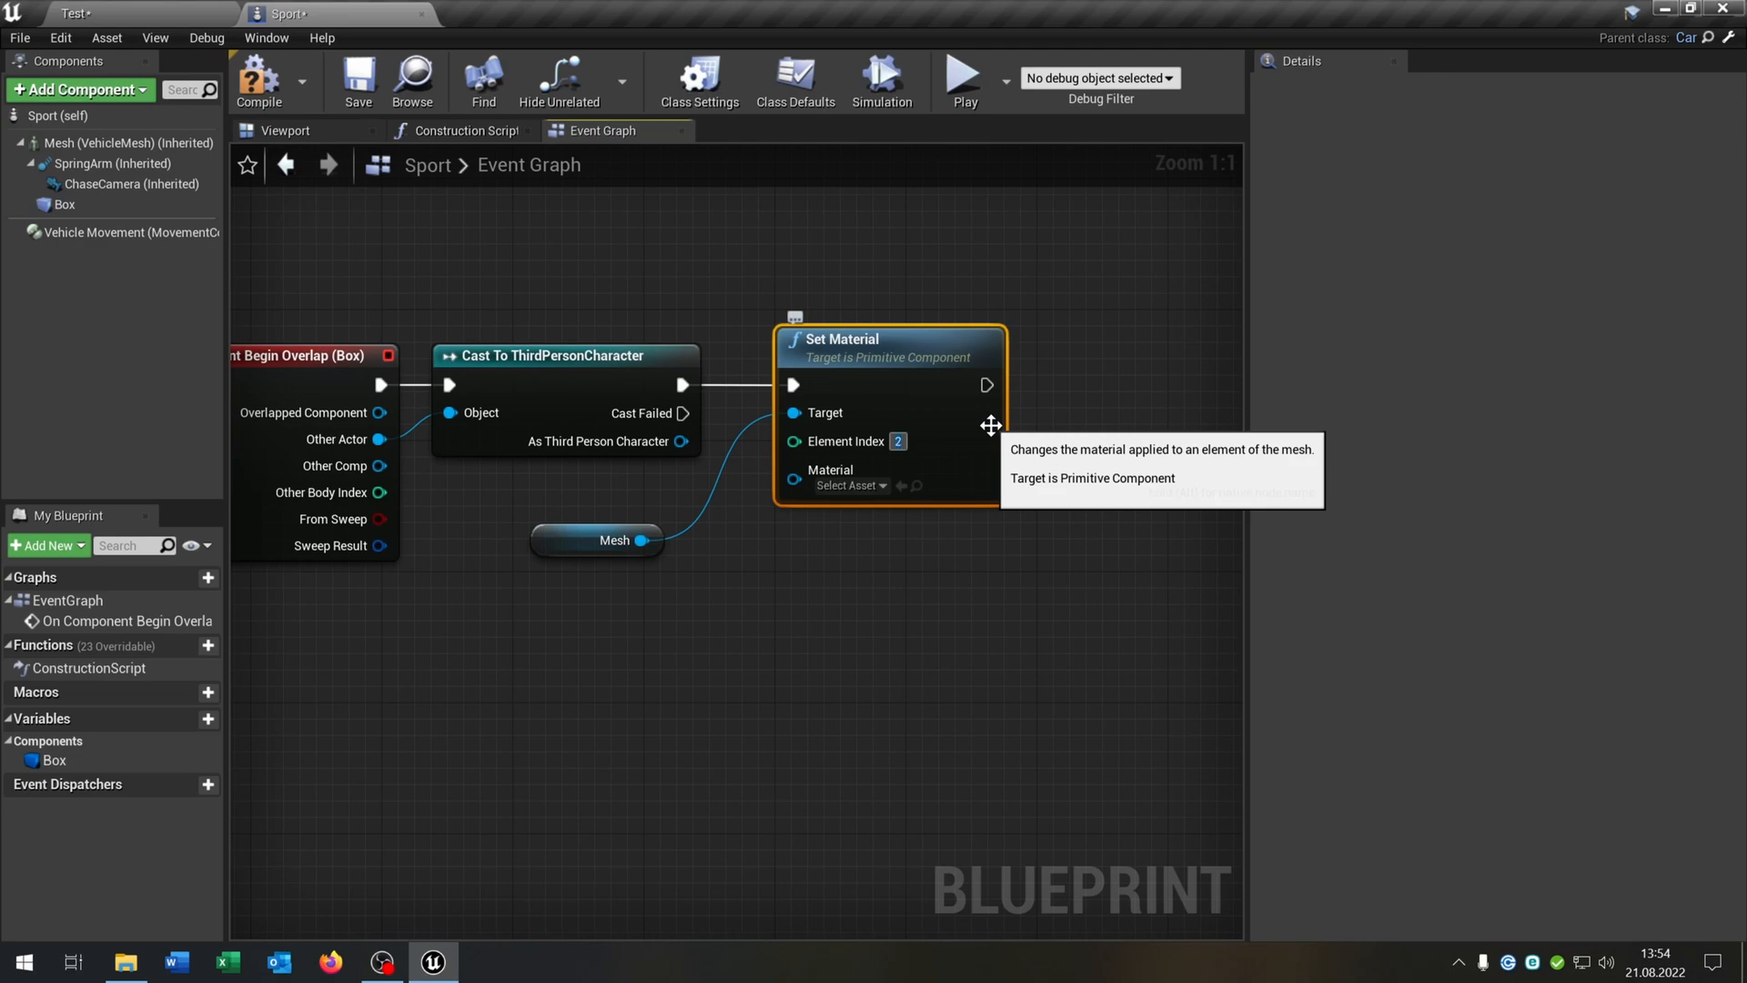
pyautogui.click(129, 143)
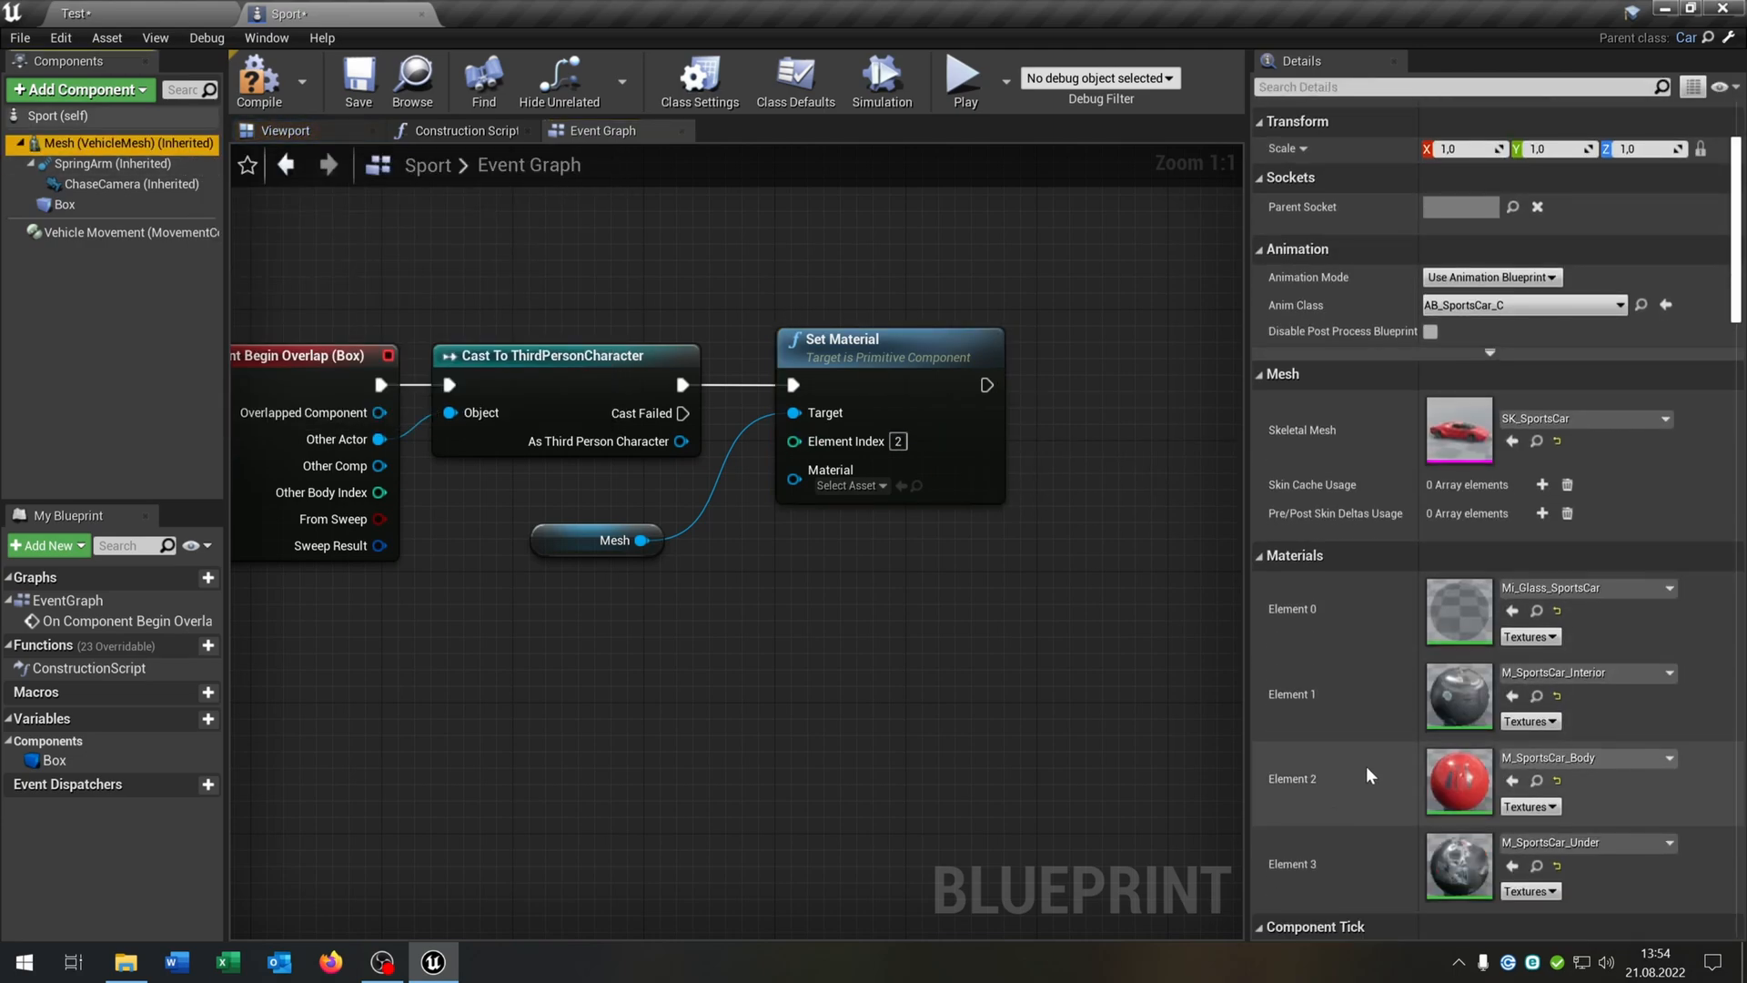
pyautogui.moveTo(917, 441)
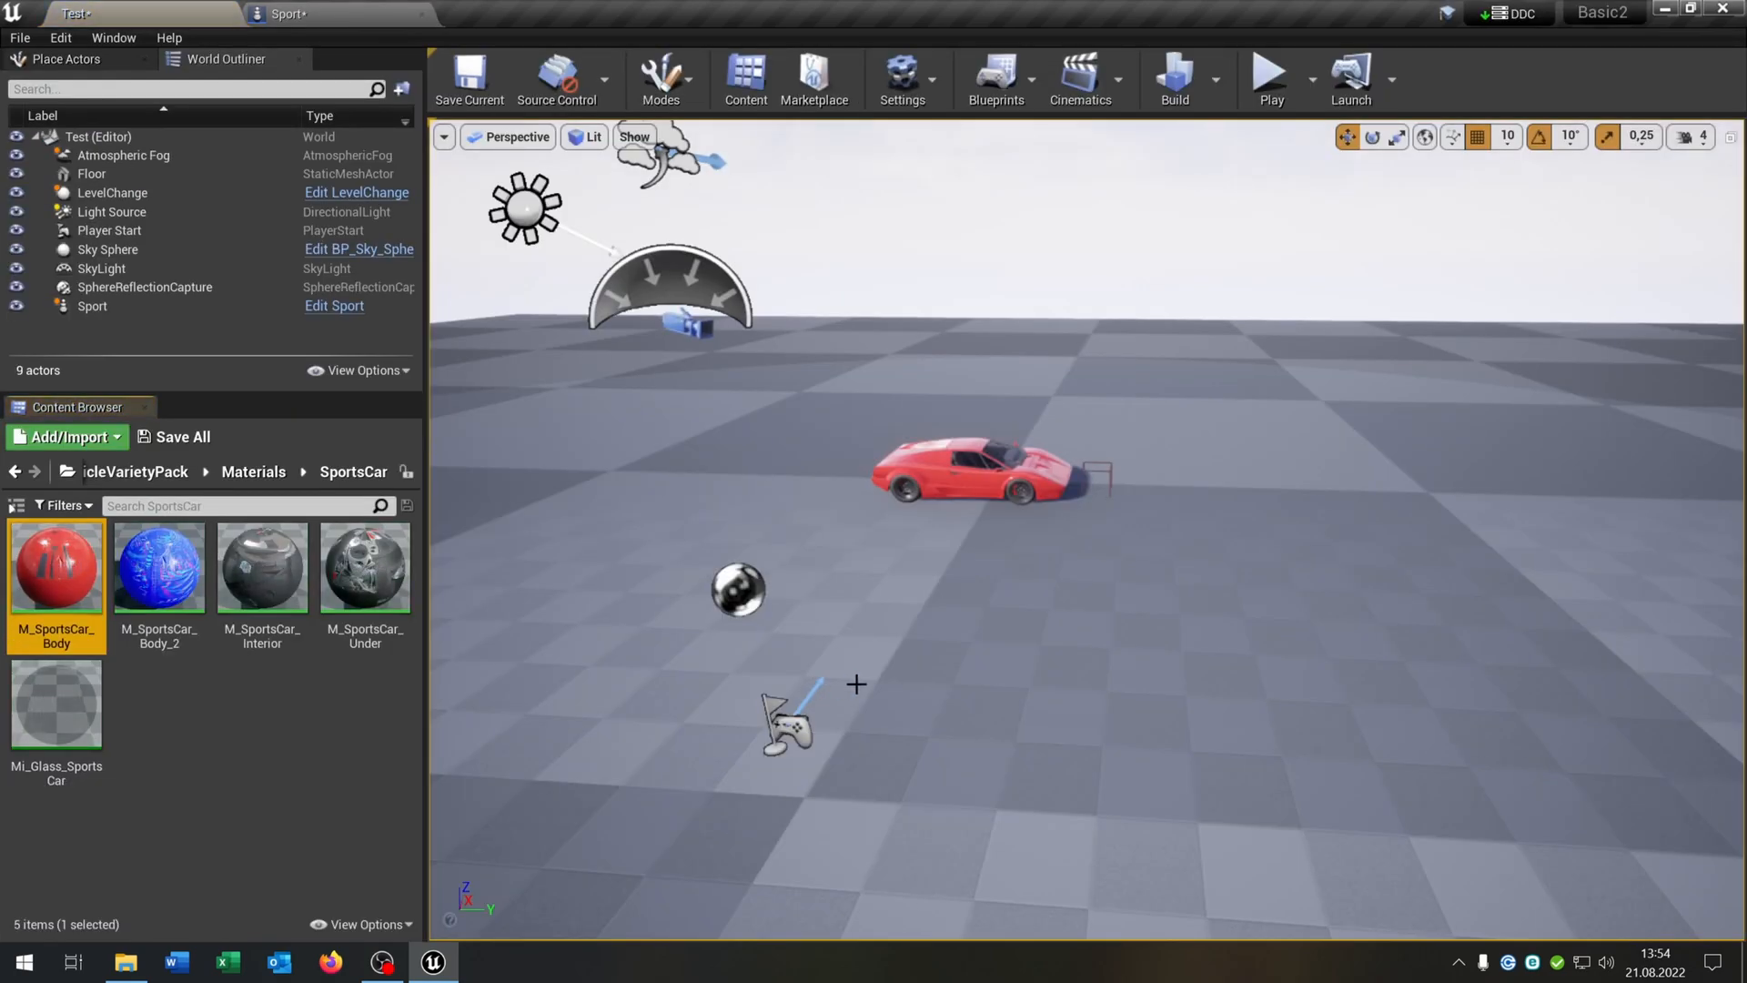
pyautogui.moveTo(159, 568)
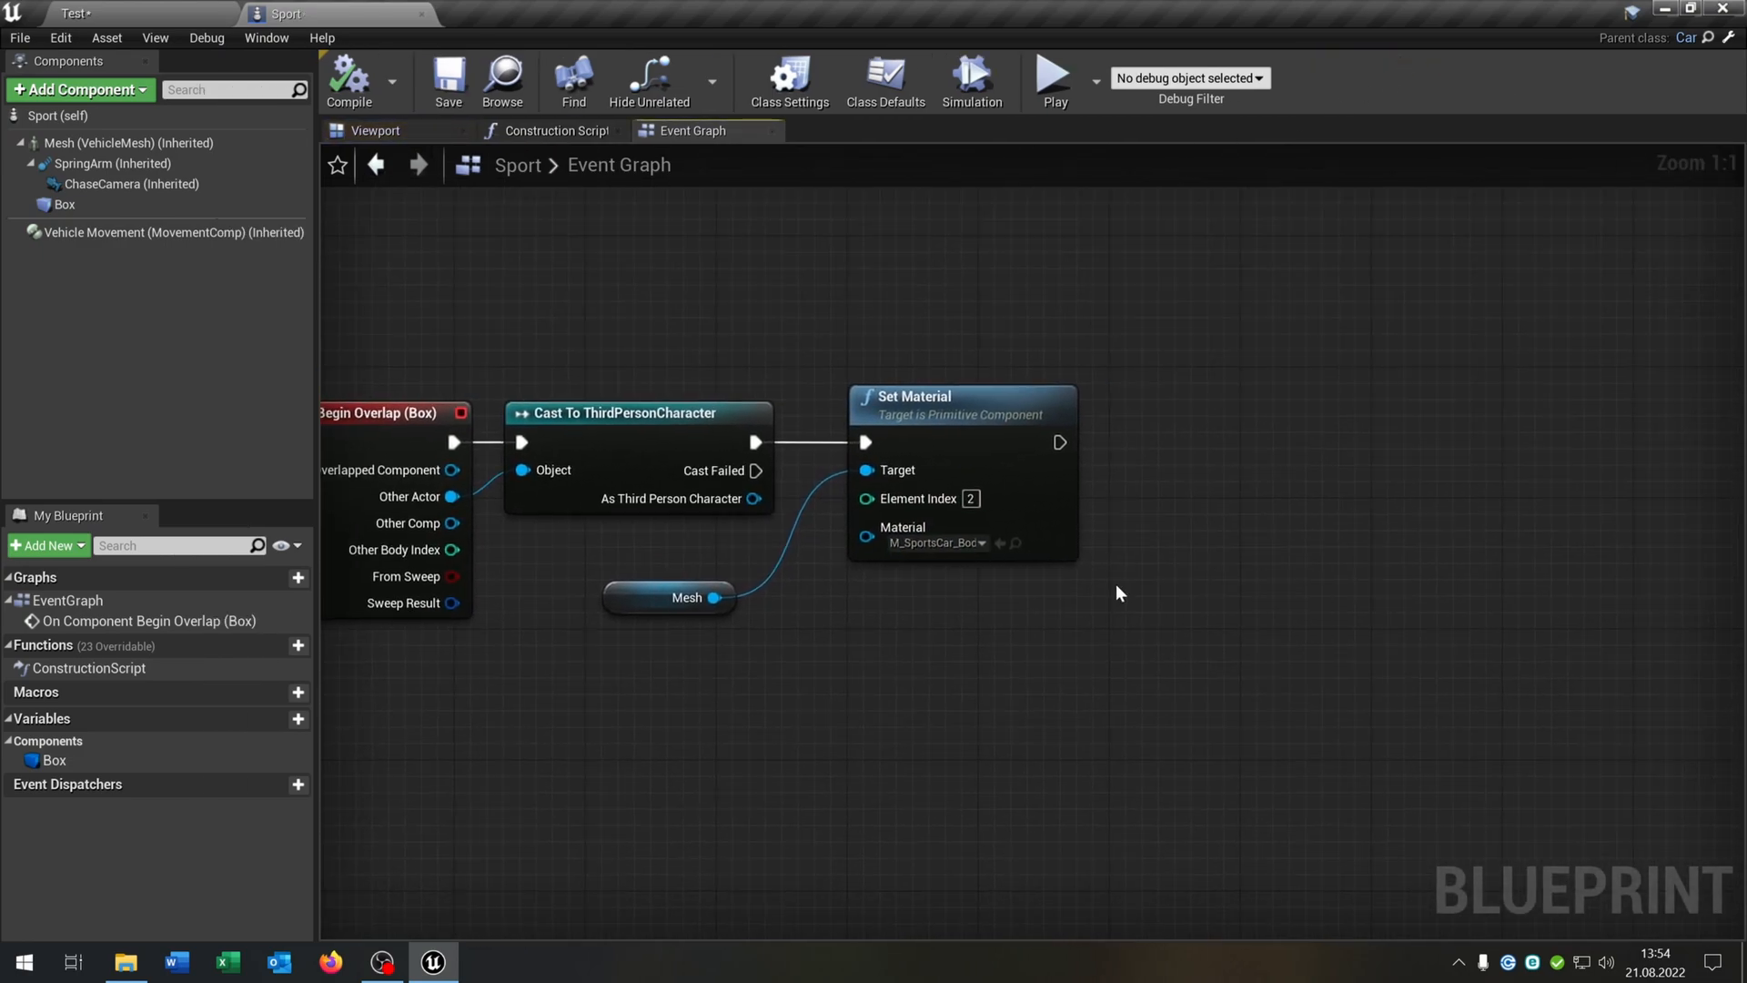
# Playtest the blue M_SportsCar_Body_2 body change, stop, and open the Cars folder
pyautogui.click(1052, 79)
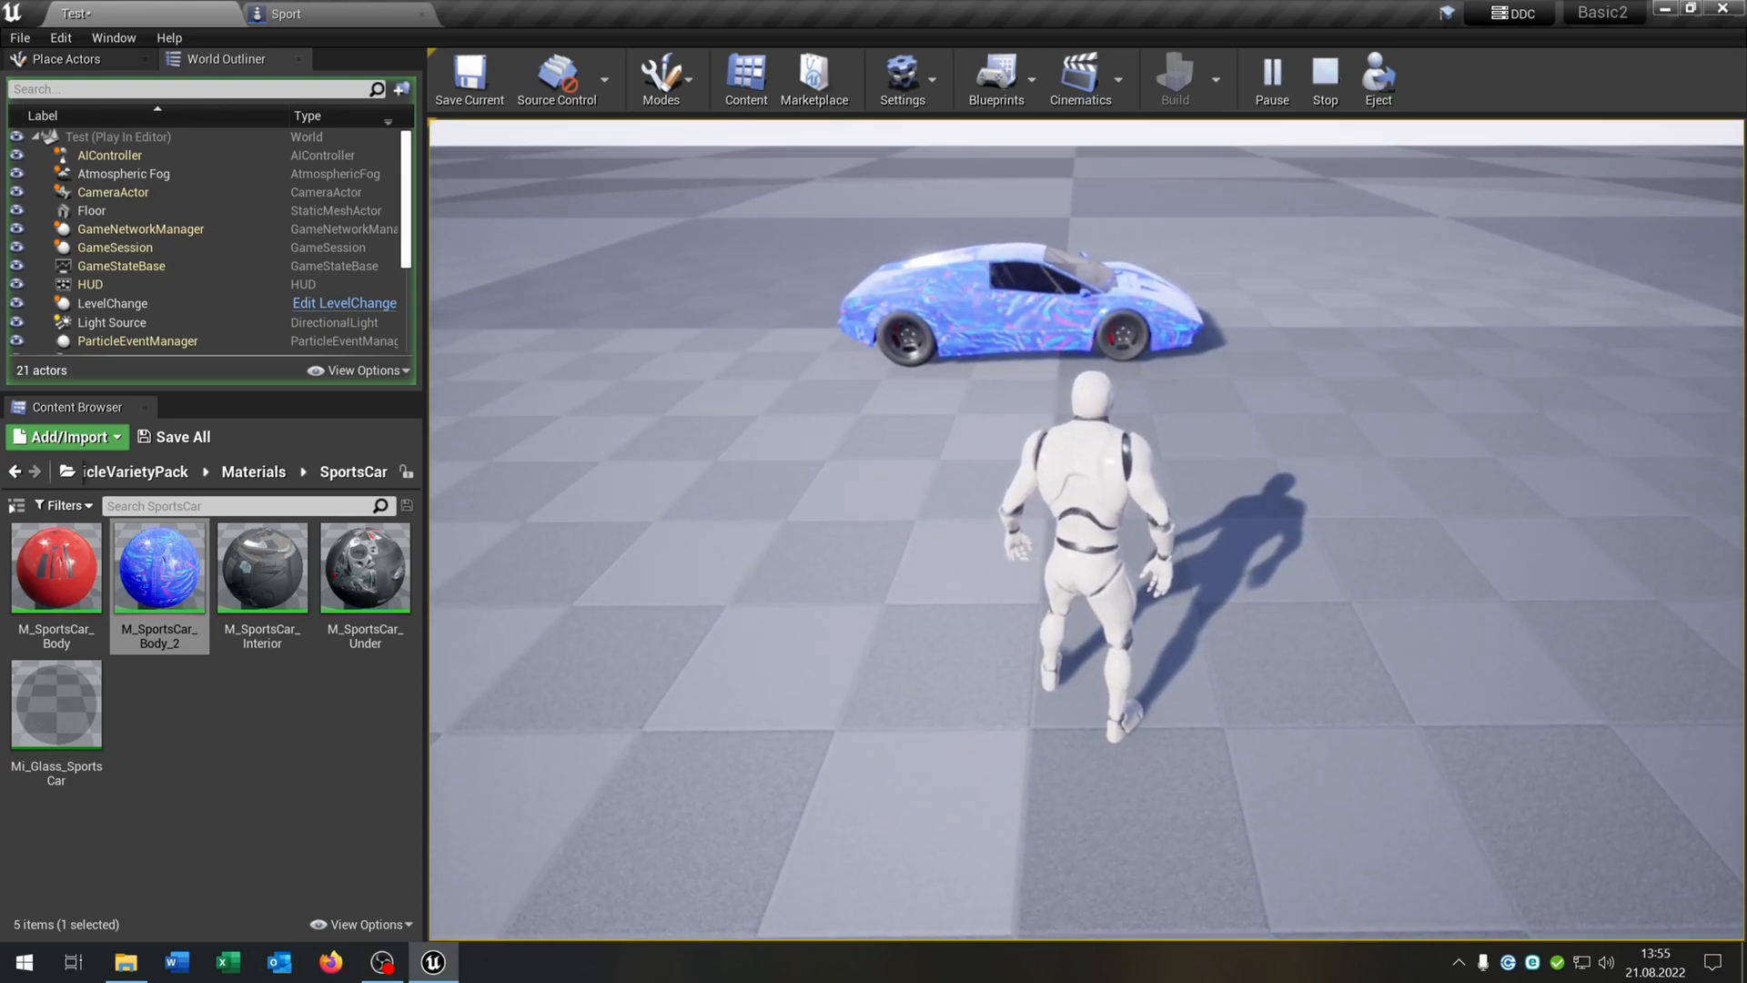
pyautogui.click(1324, 79)
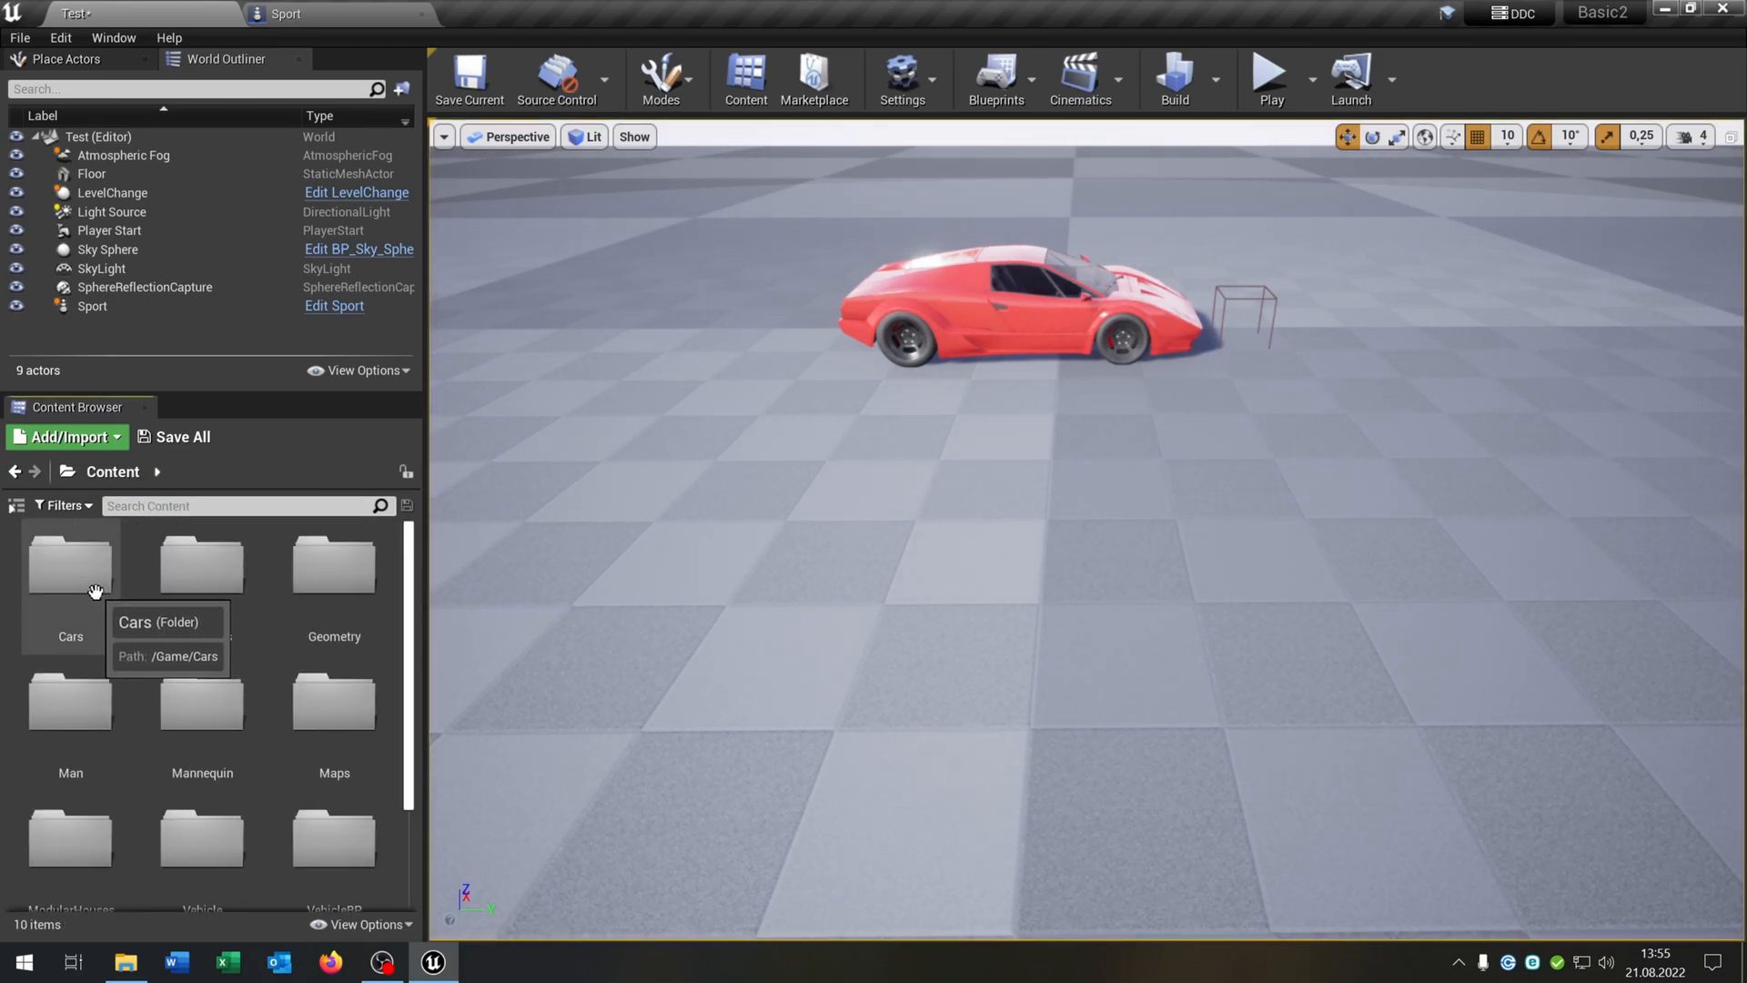
pyautogui.doubleClick(69, 561)
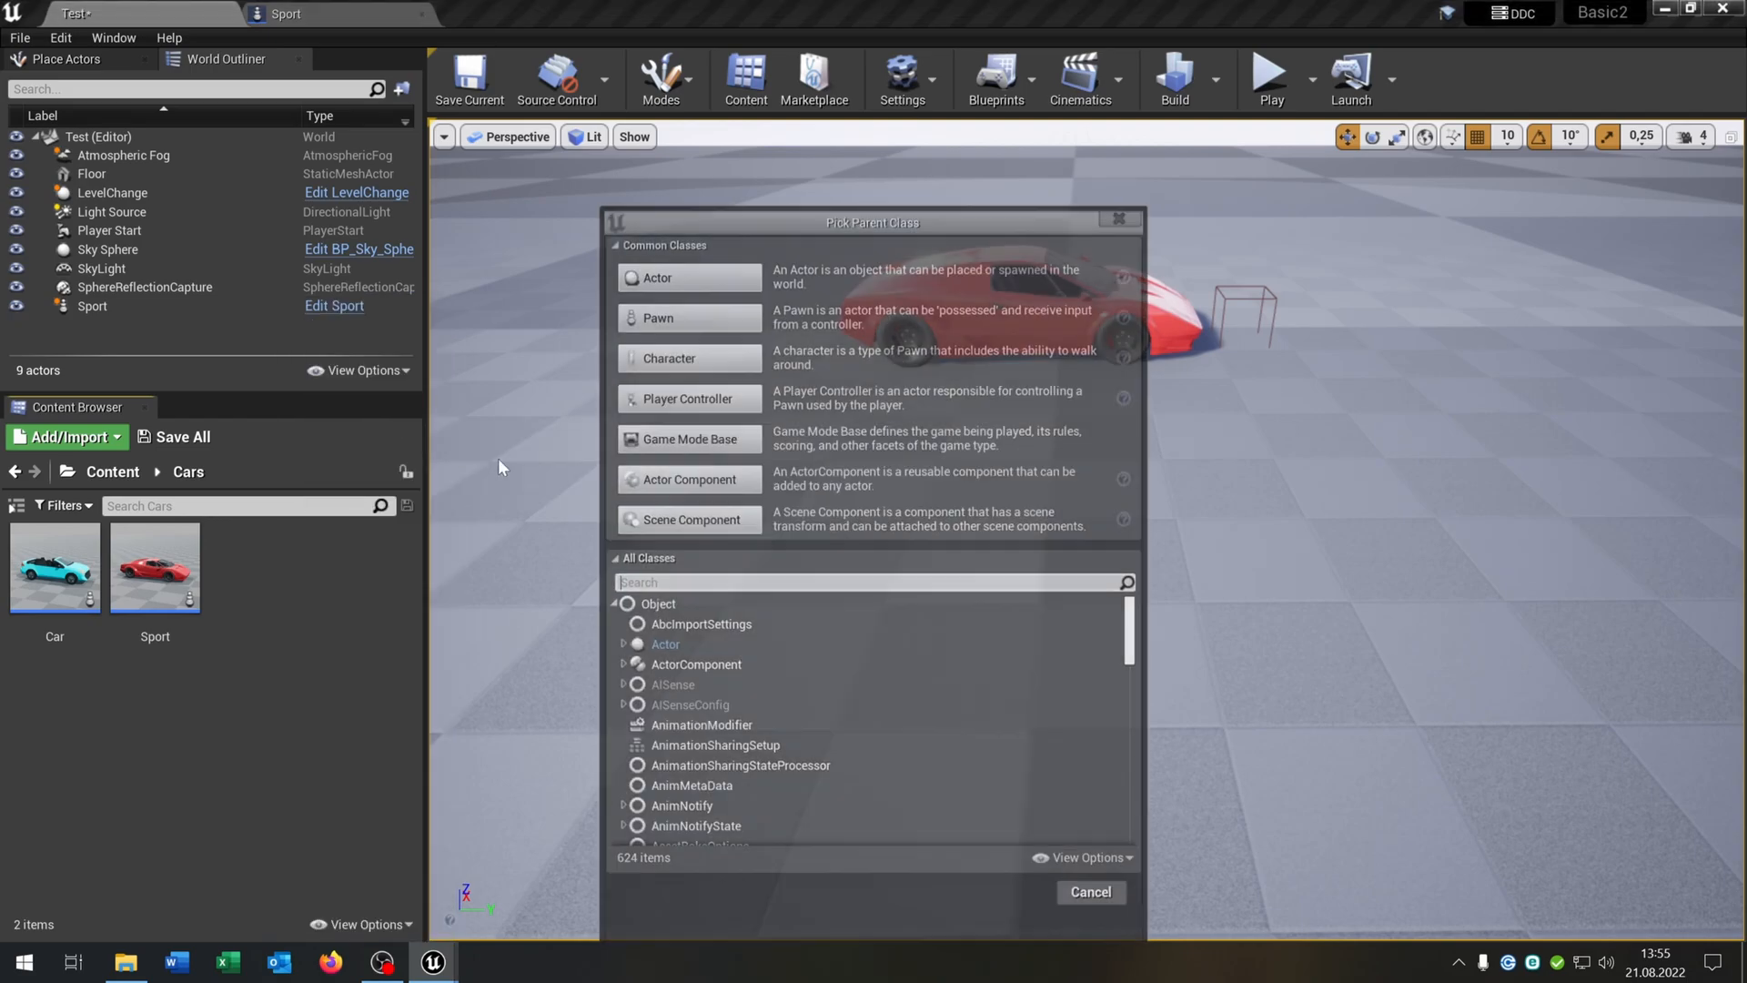
# Create a GameInstance-based blueprint named MyInstance and open it
pyautogui.write('game')
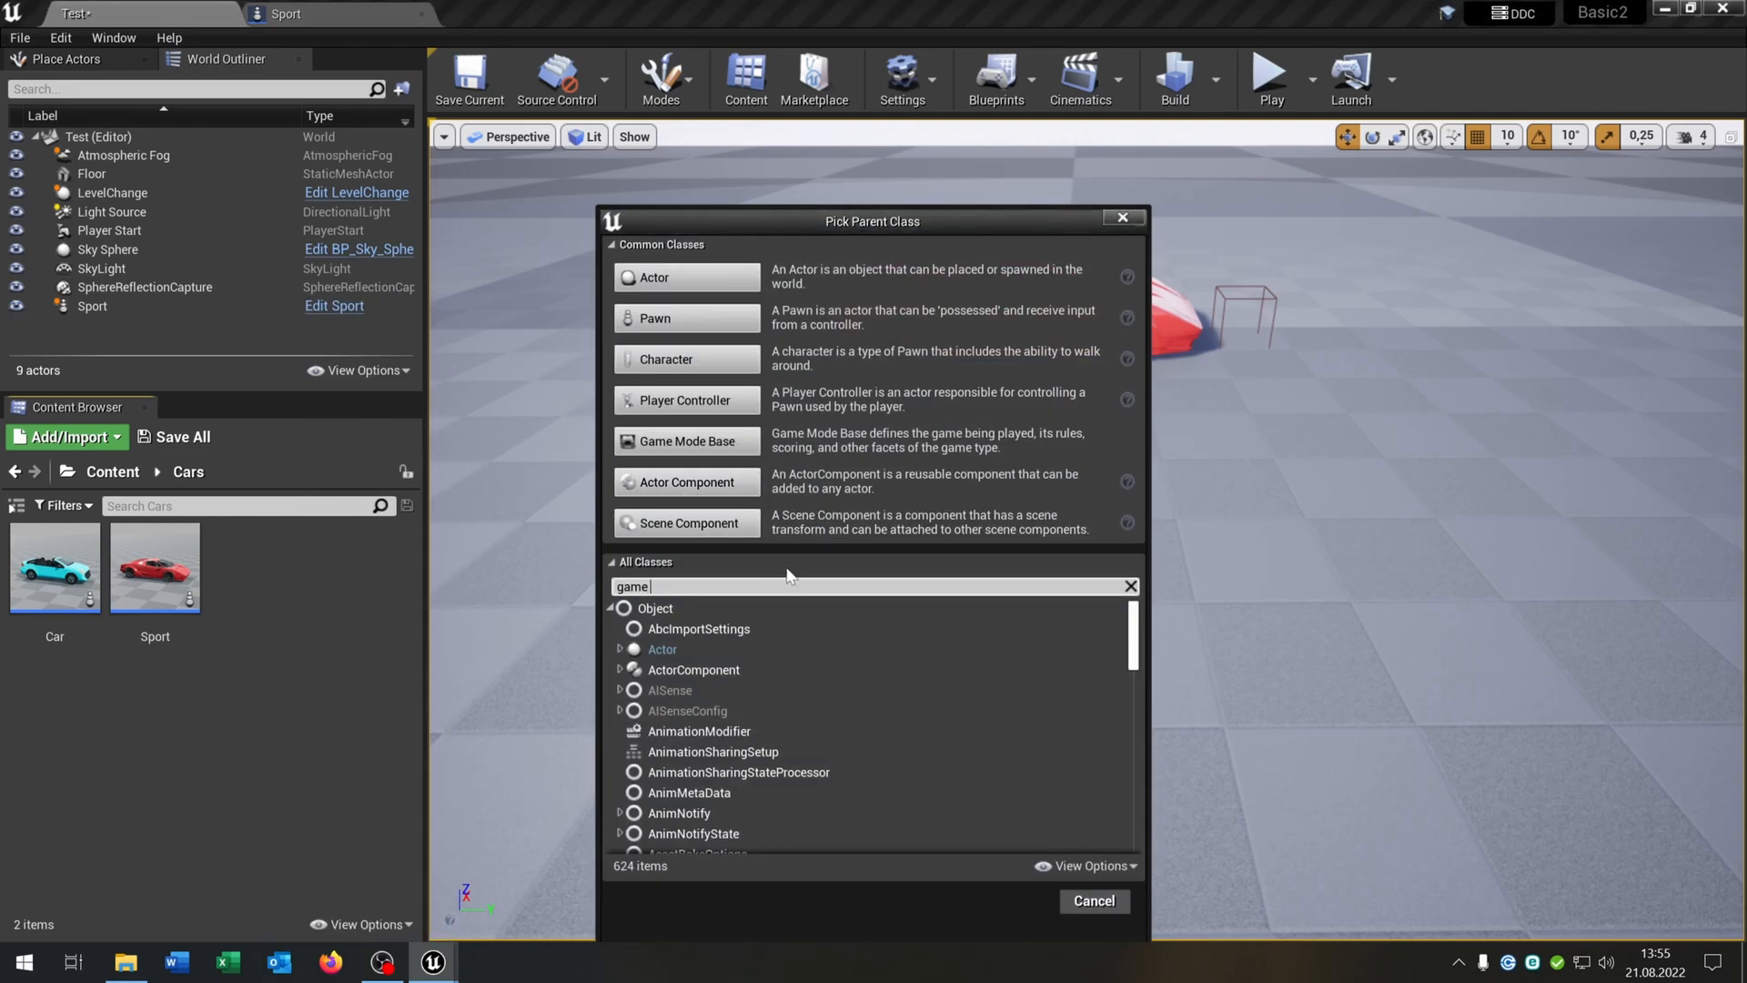
pyautogui.write('instan')
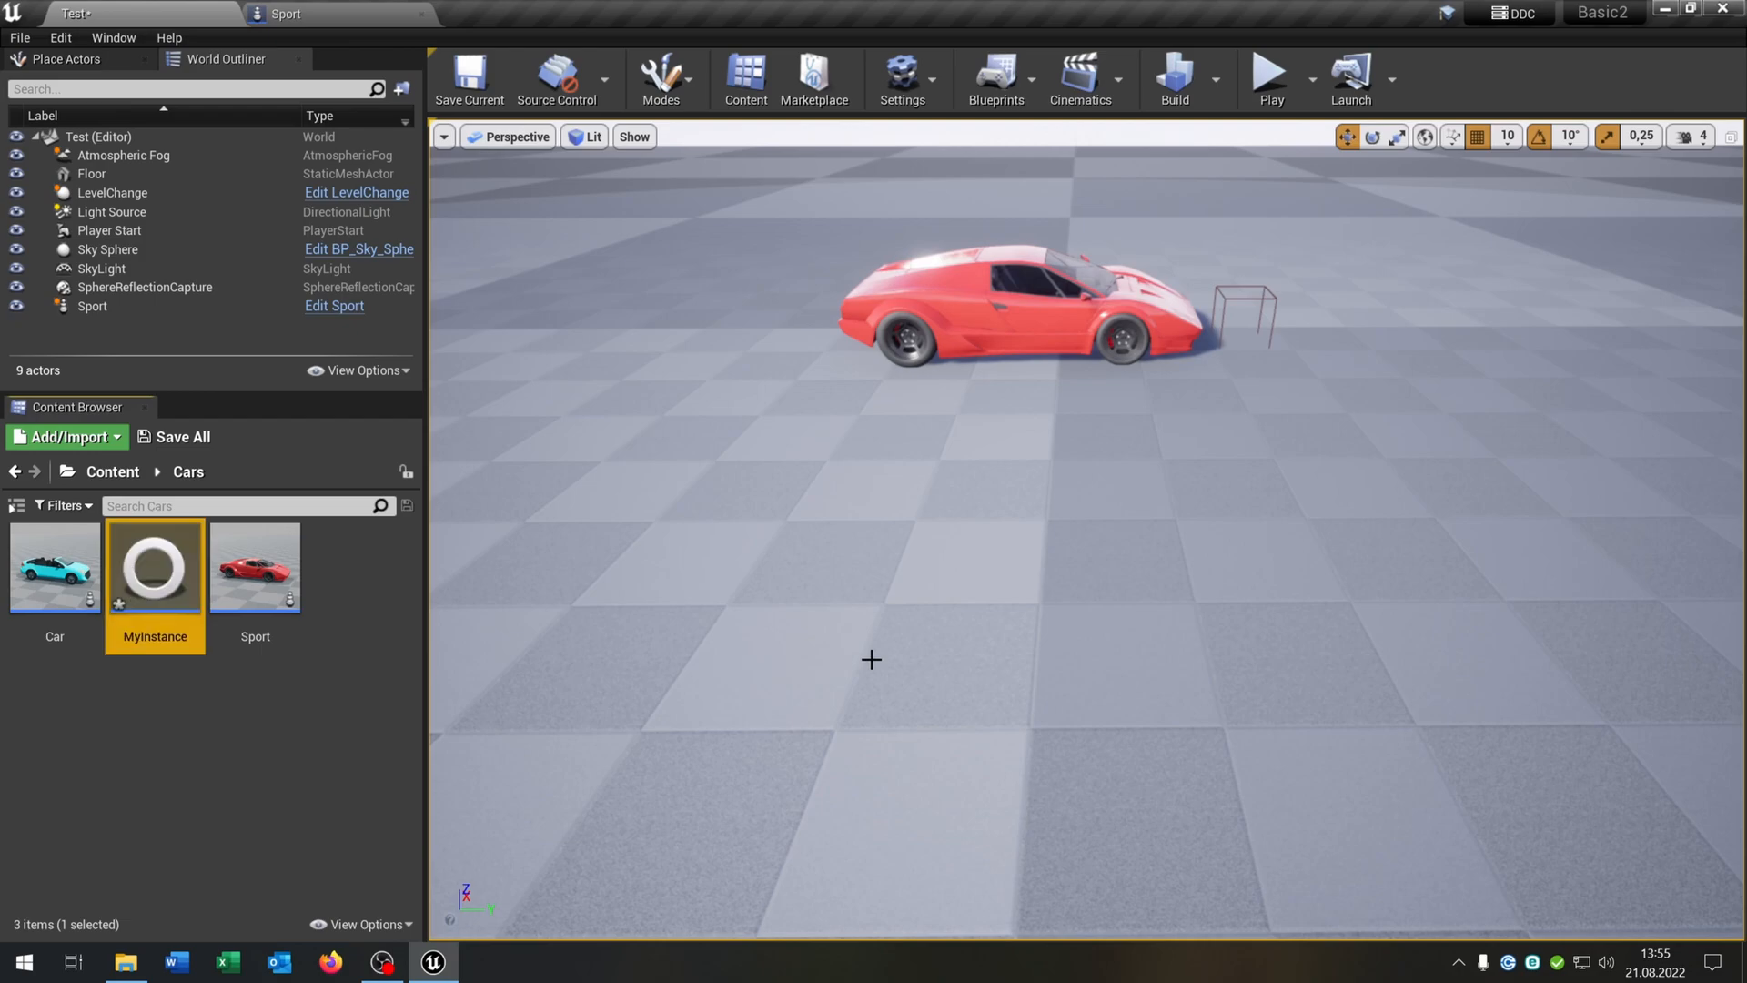
pyautogui.doubleClick(155, 566)
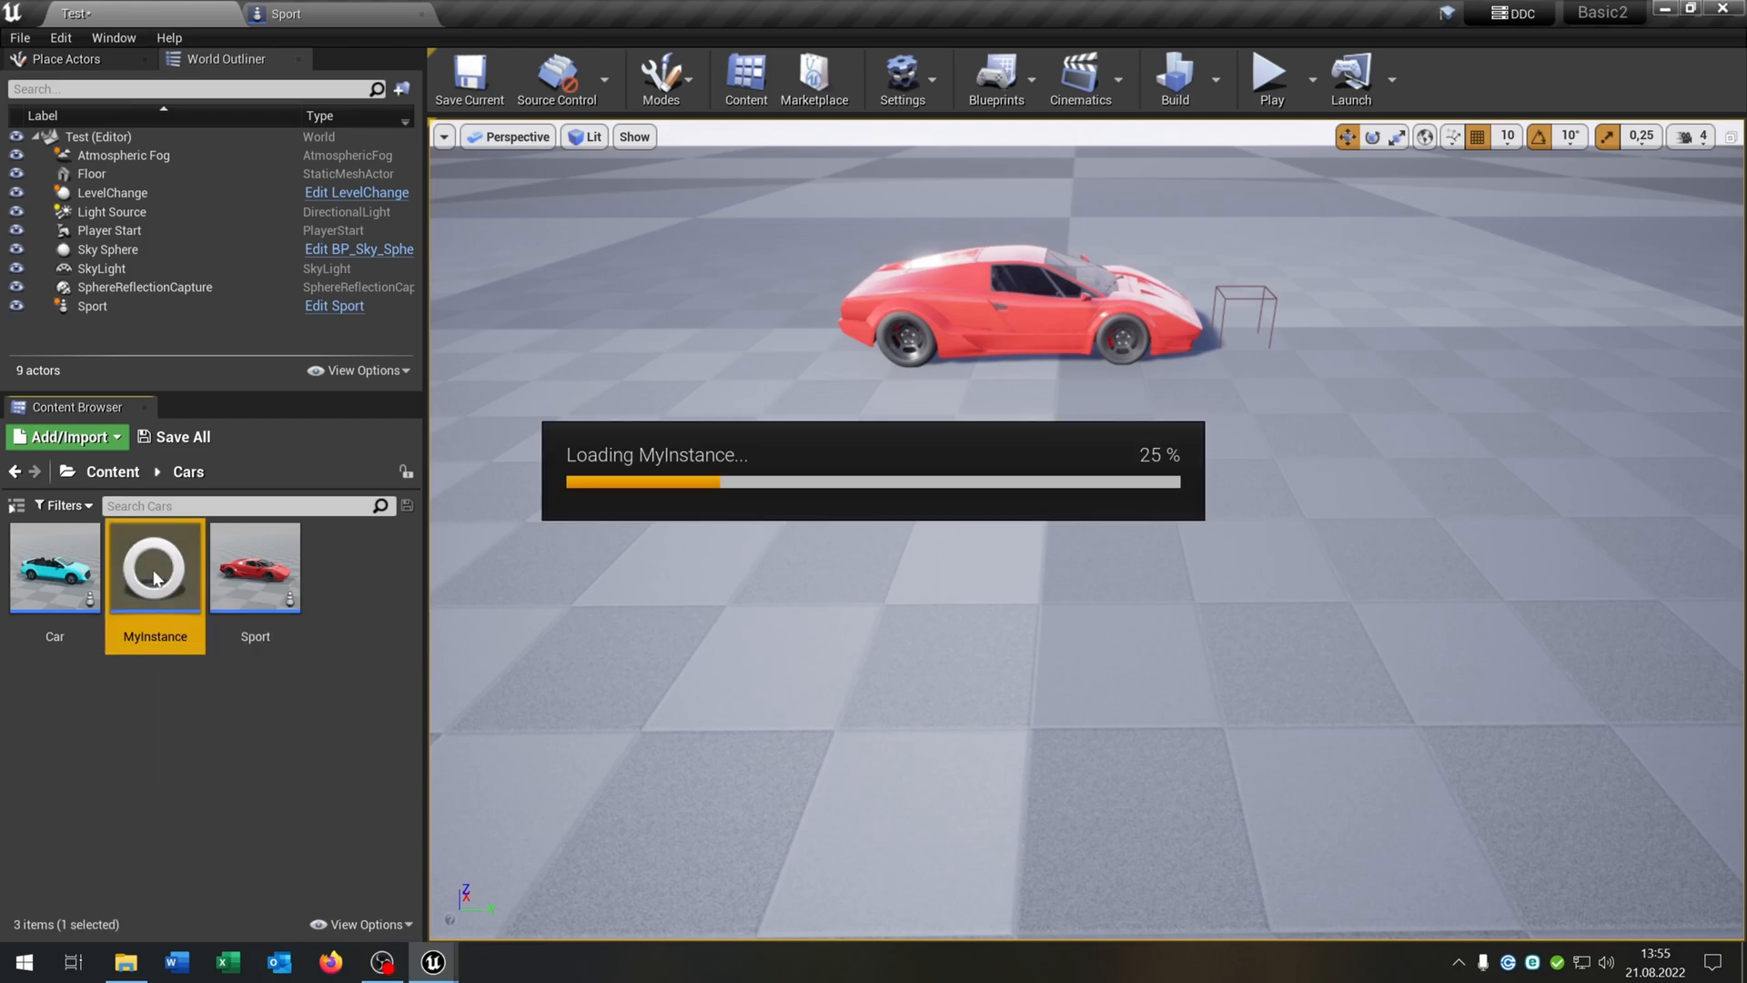
pyautogui.doubleClick(155, 566)
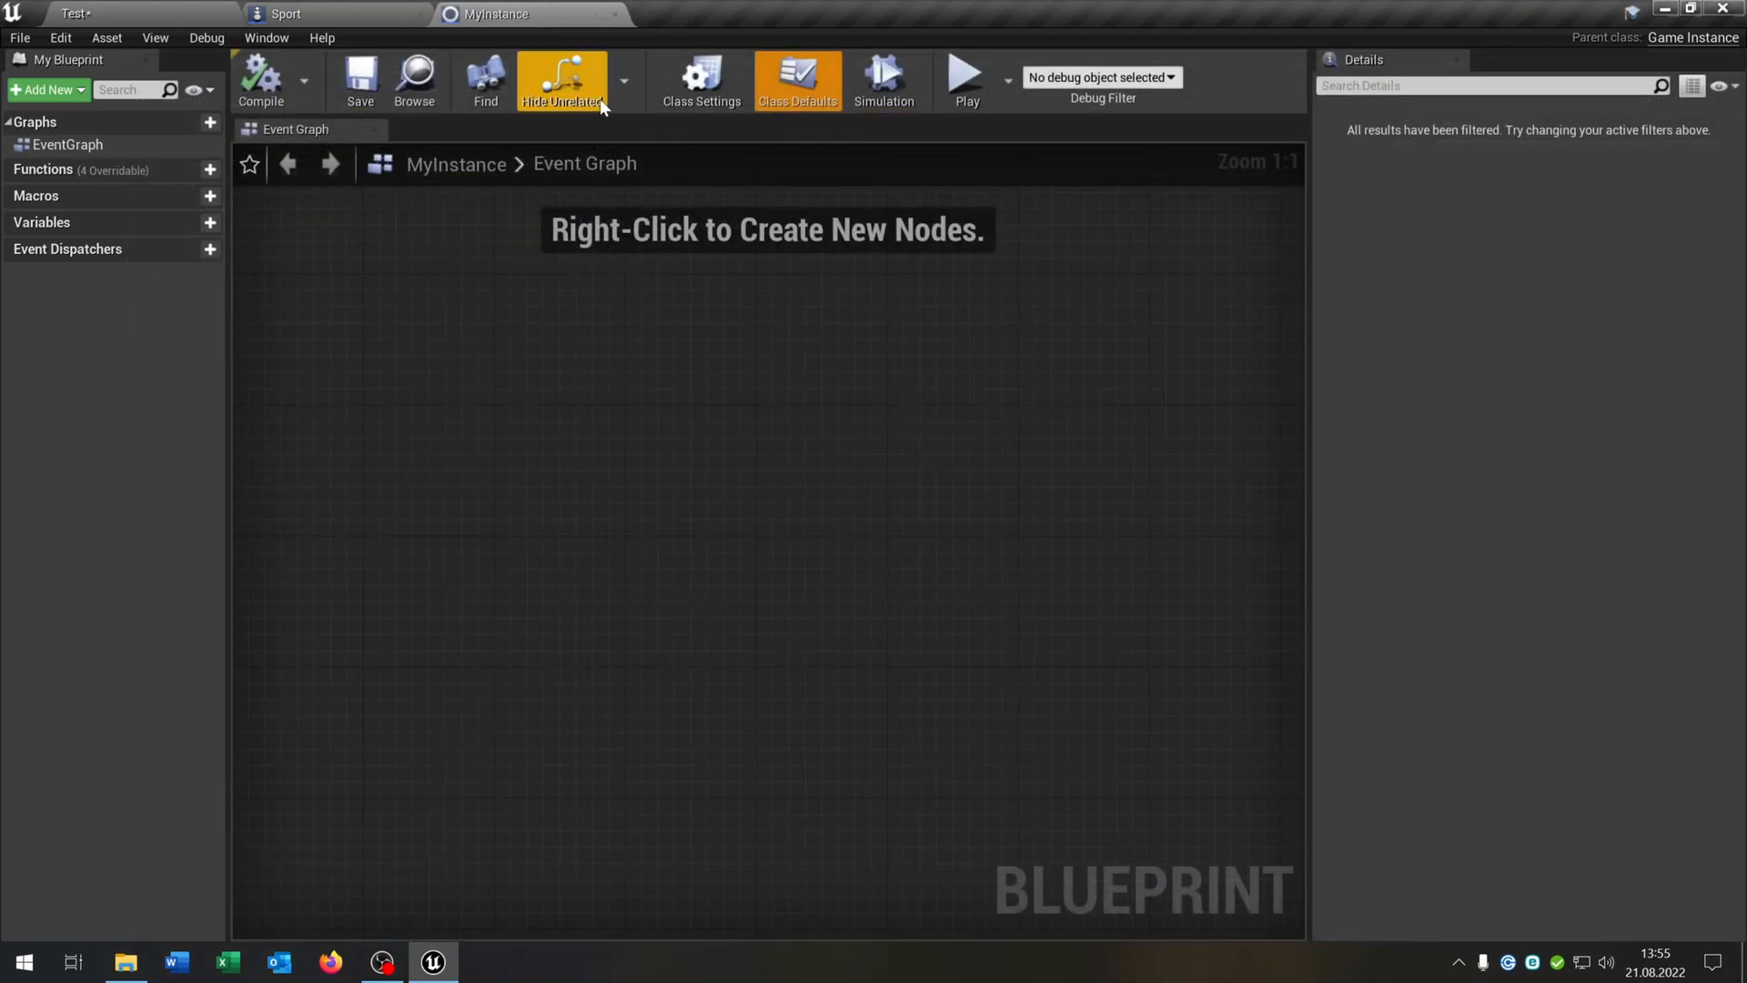
# Add a variable Car typed as a Car object reference and compile MyInstance
pyautogui.click(209, 222)
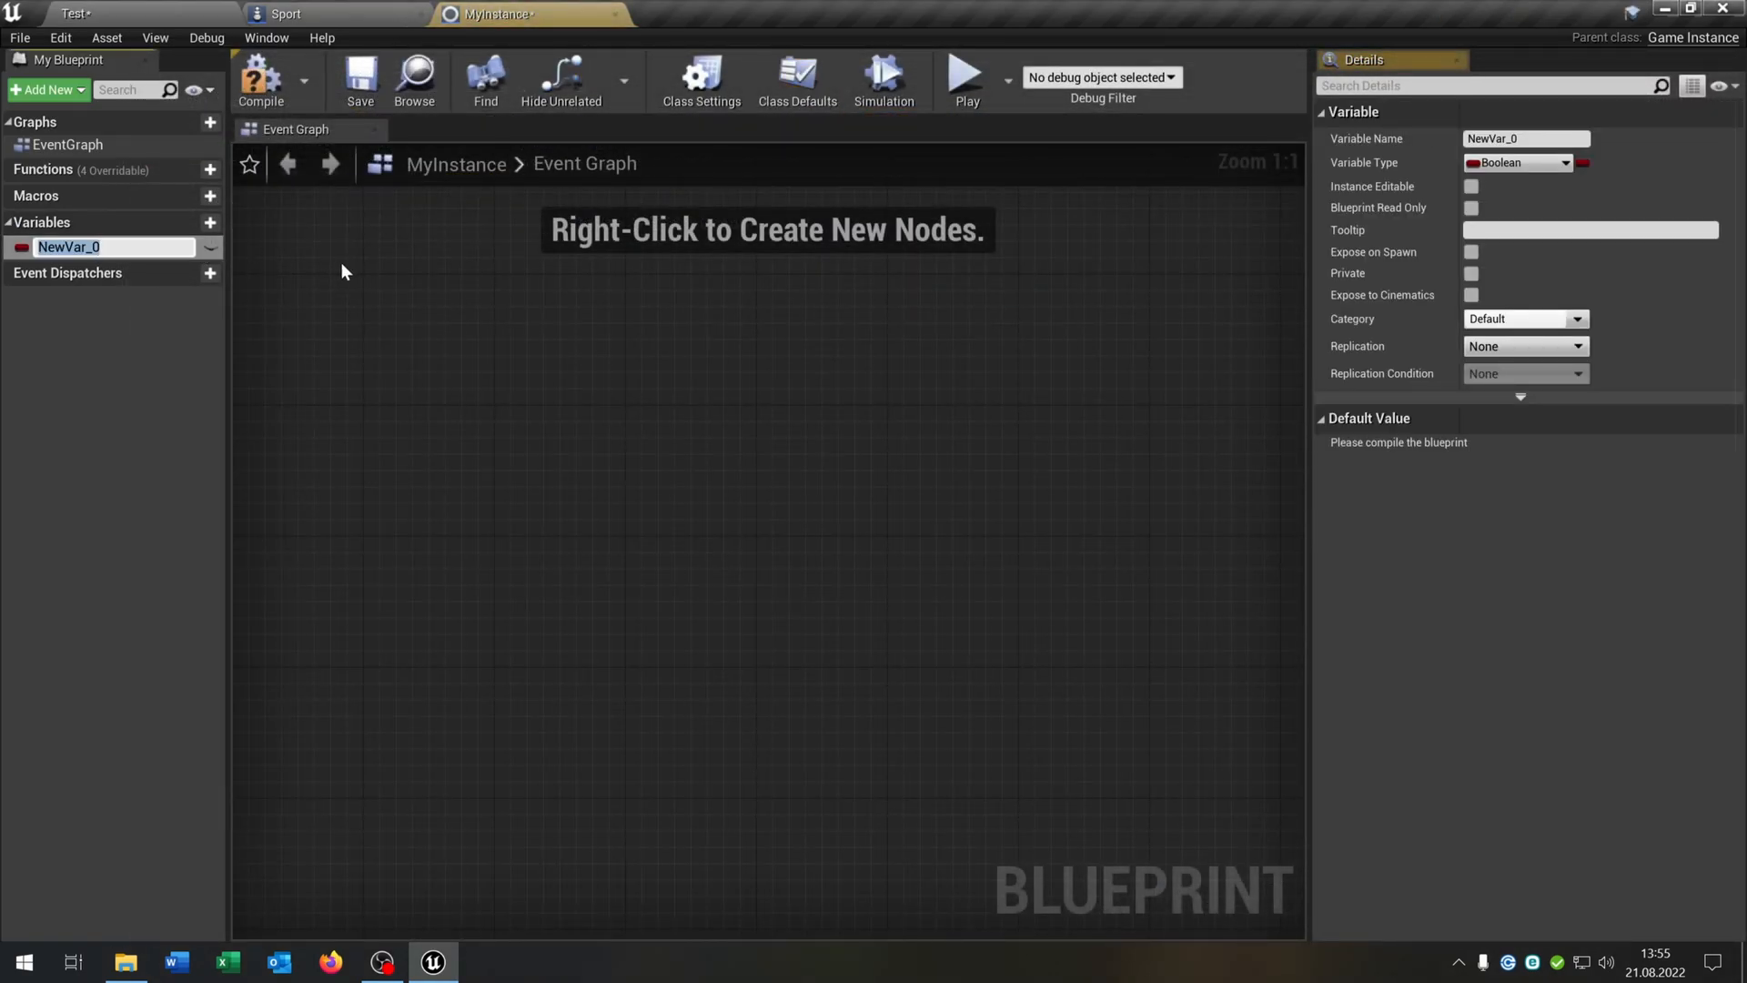
pyautogui.write('Car')
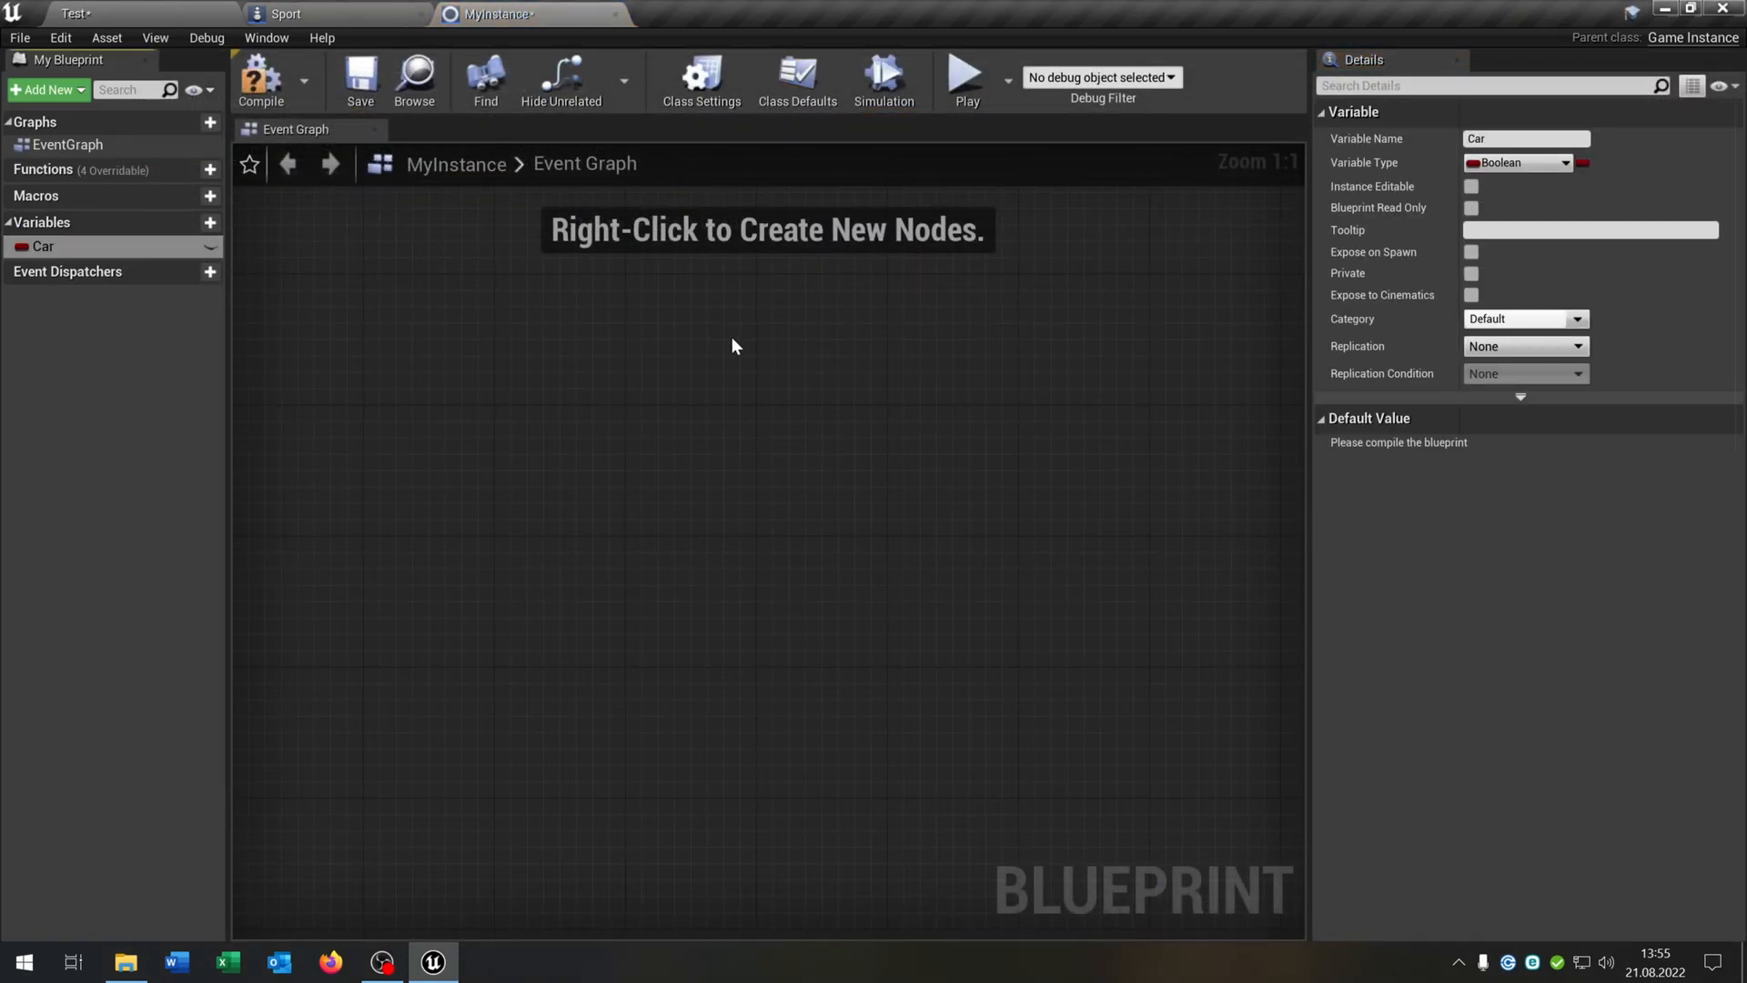
pyautogui.click(1515, 163)
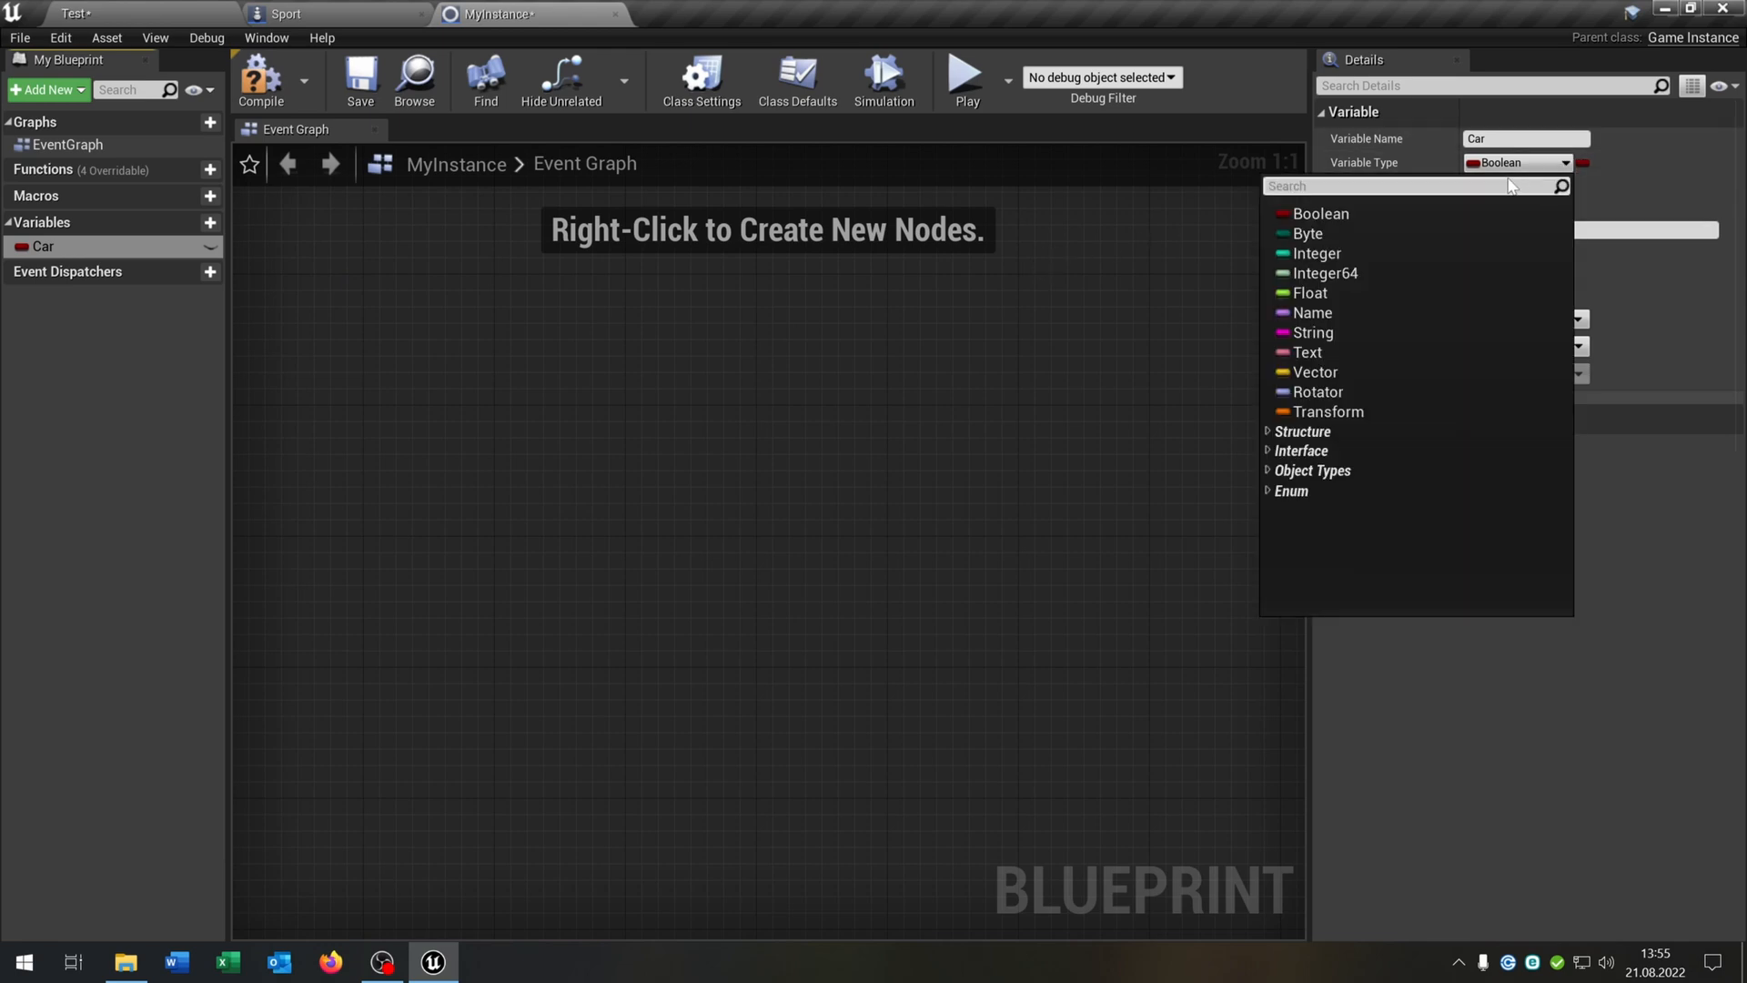
pyautogui.write('car')
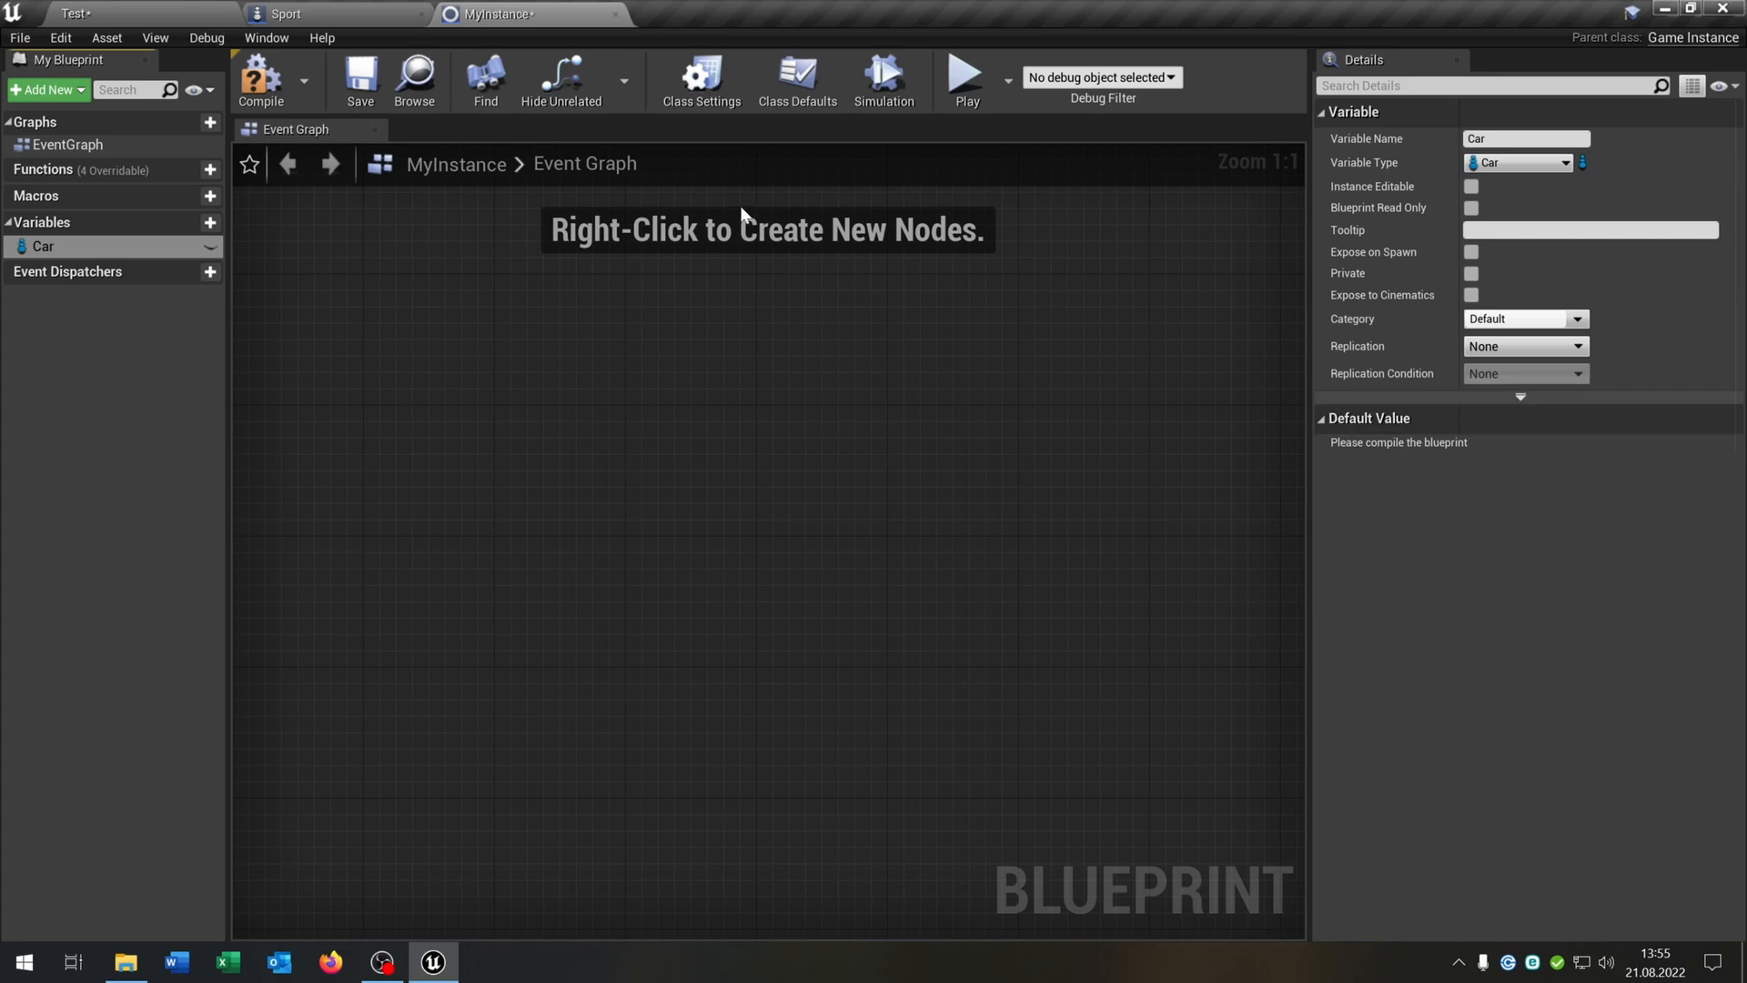
pyautogui.click(260, 79)
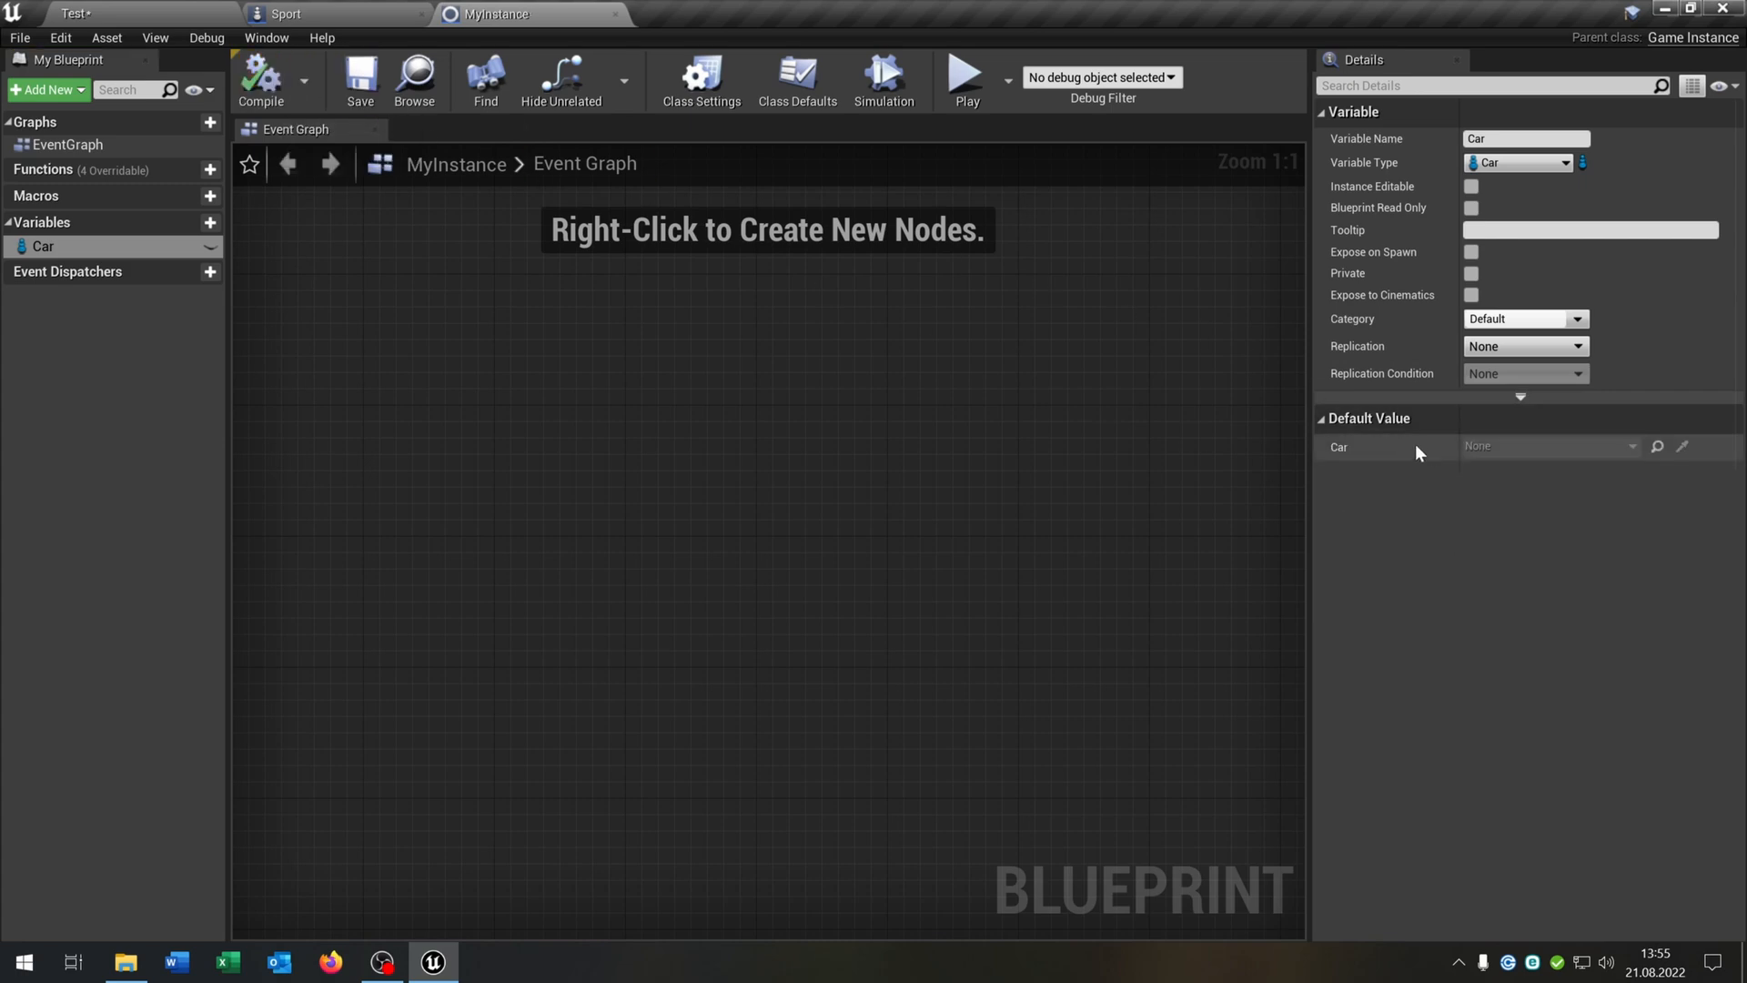
pyautogui.moveTo(1549, 447)
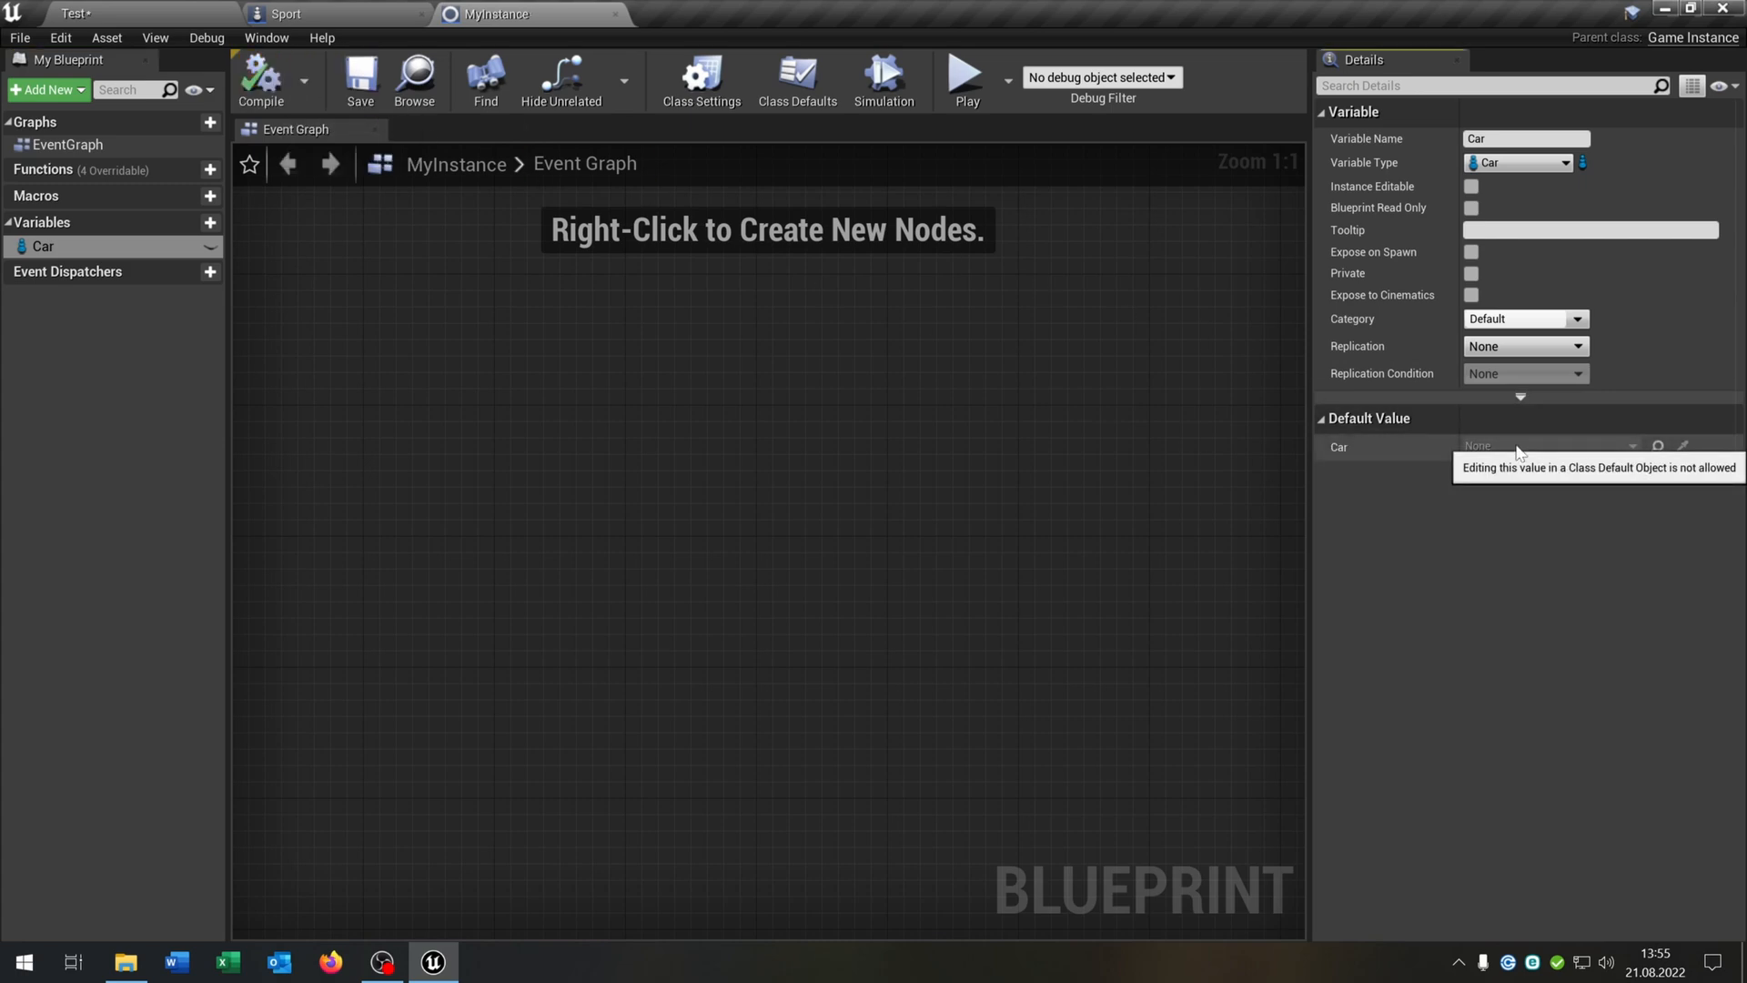
pyautogui.moveTo(1498, 455)
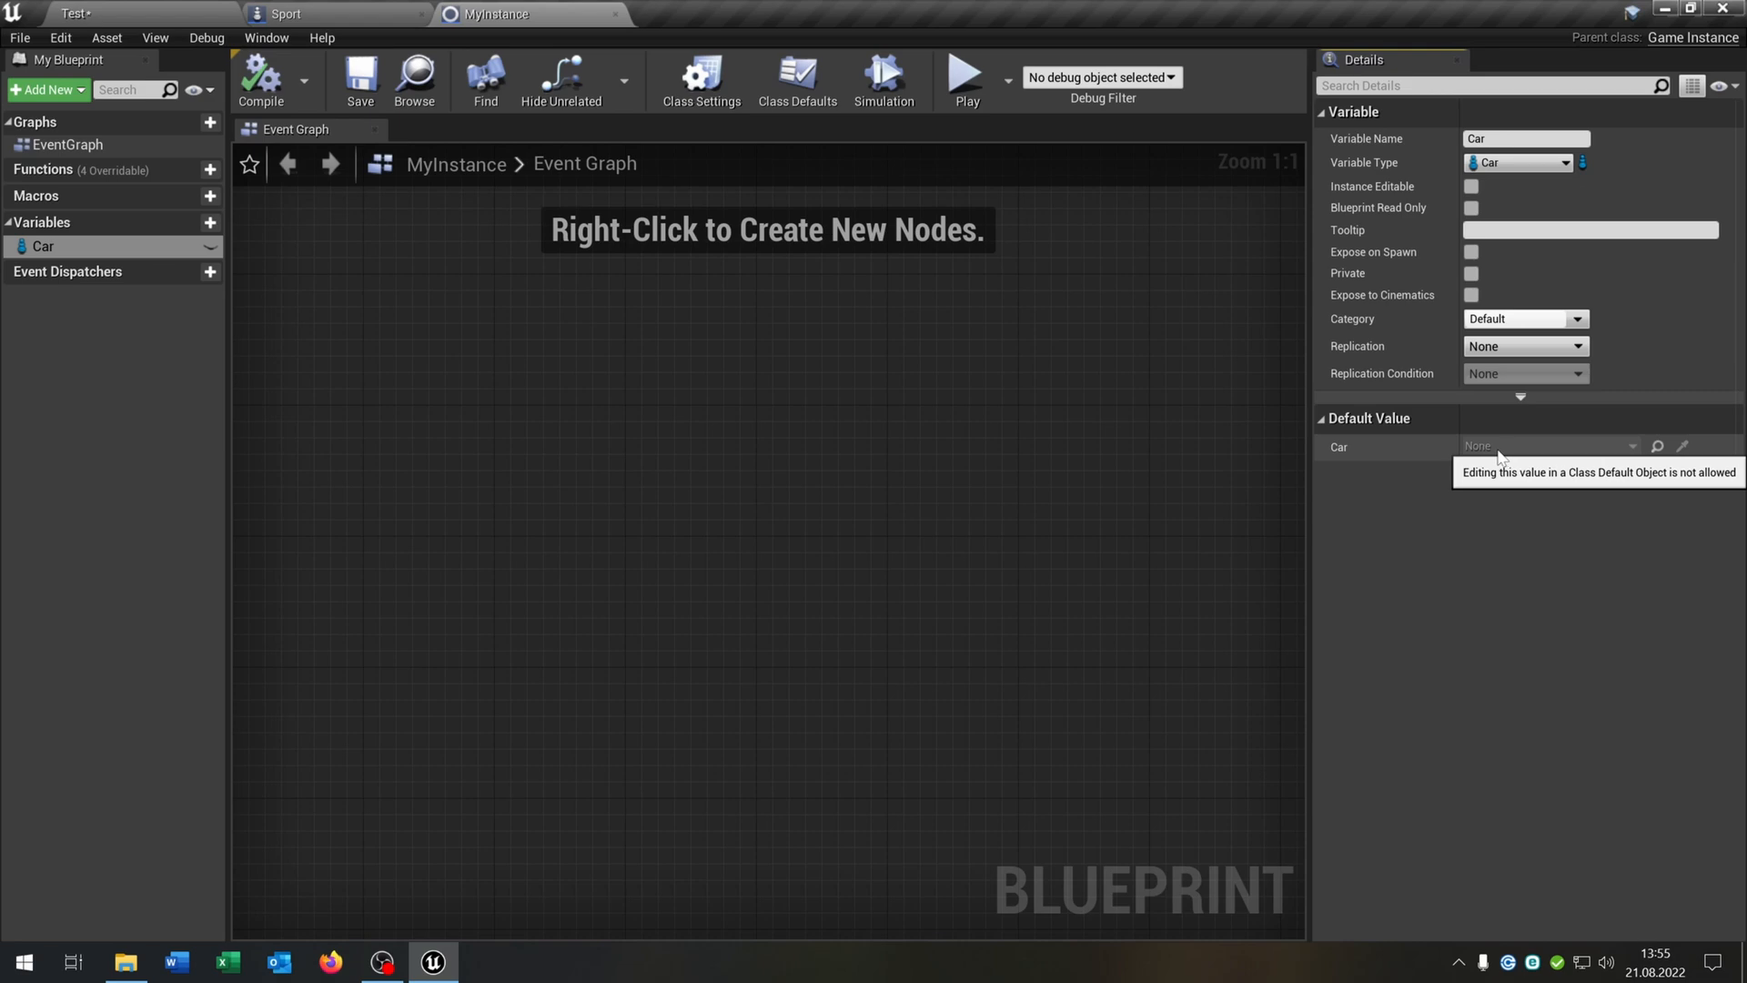
pyautogui.moveTo(1452, 460)
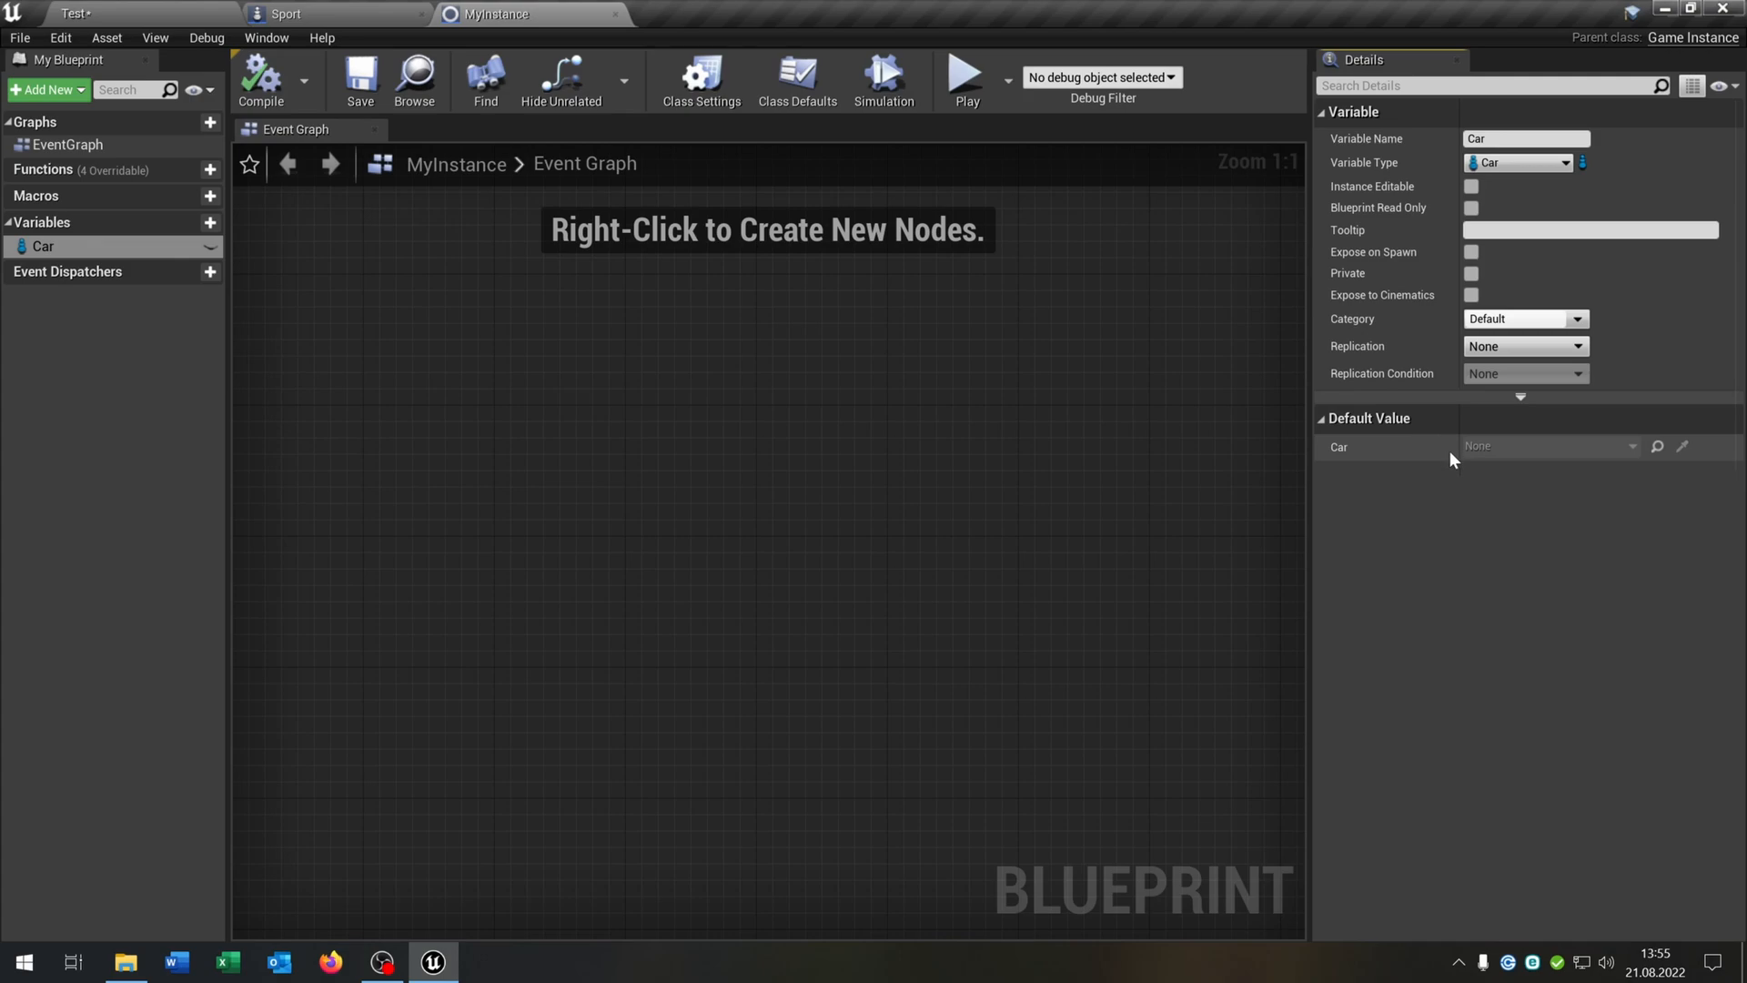
pyautogui.moveTo(1391, 164)
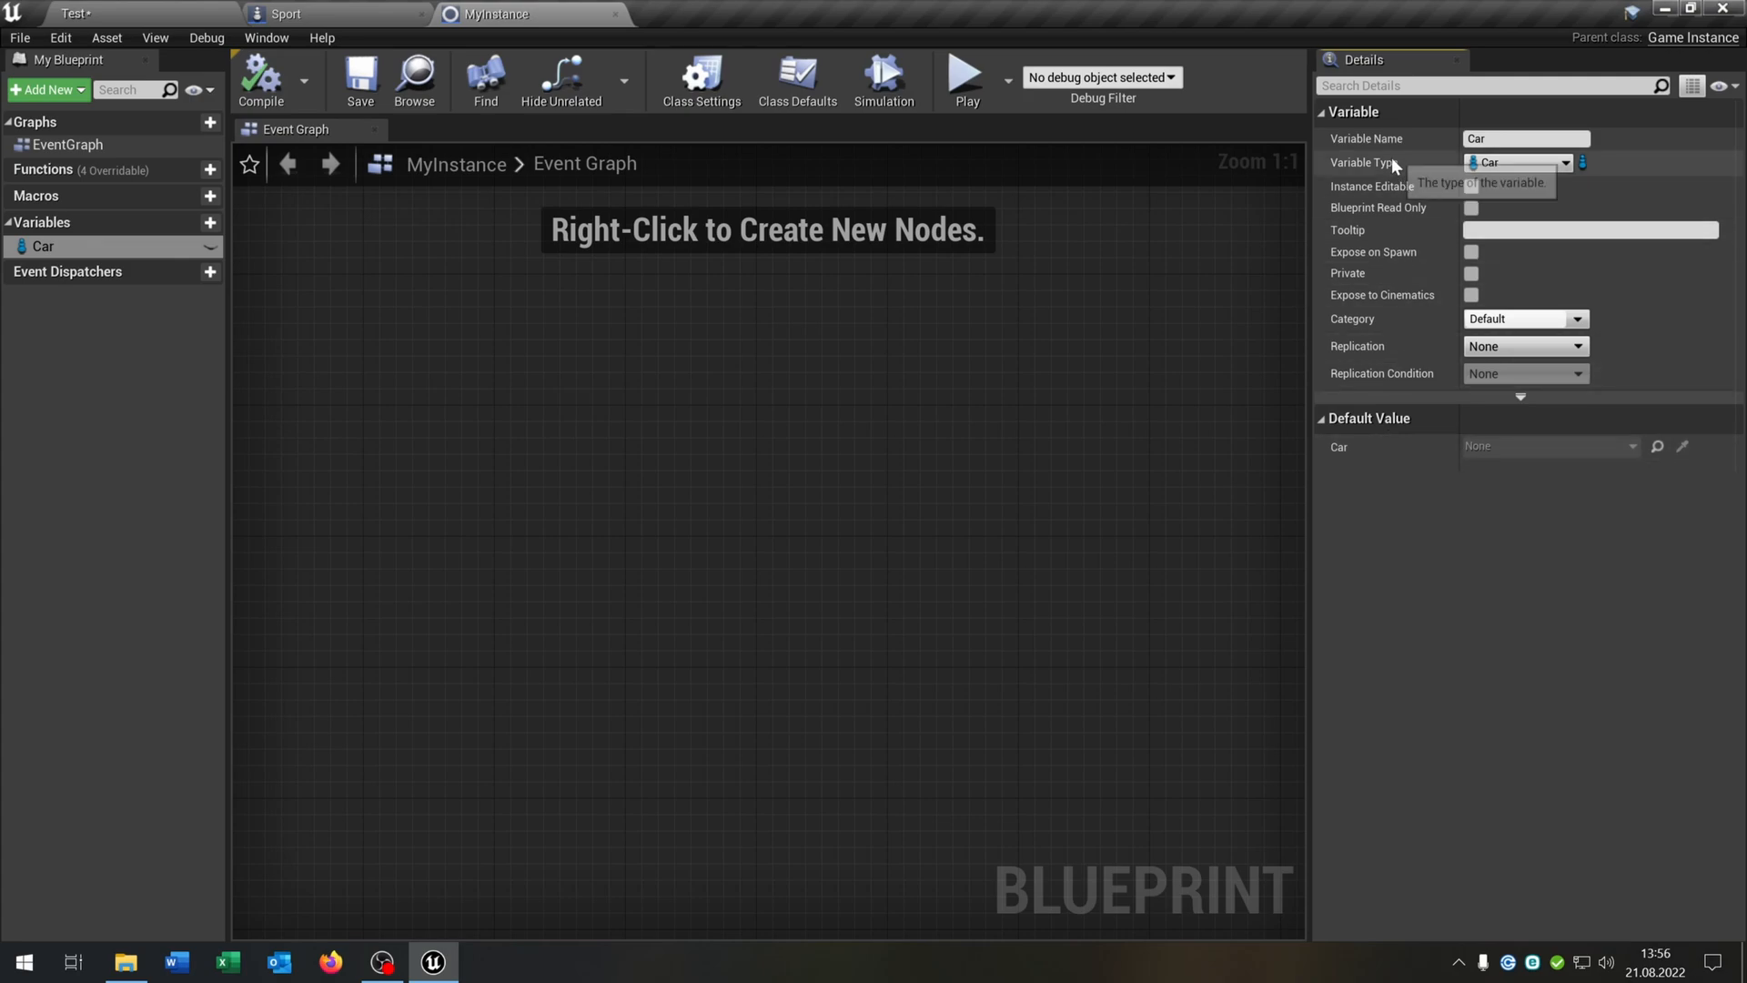
pyautogui.moveTo(165, 9)
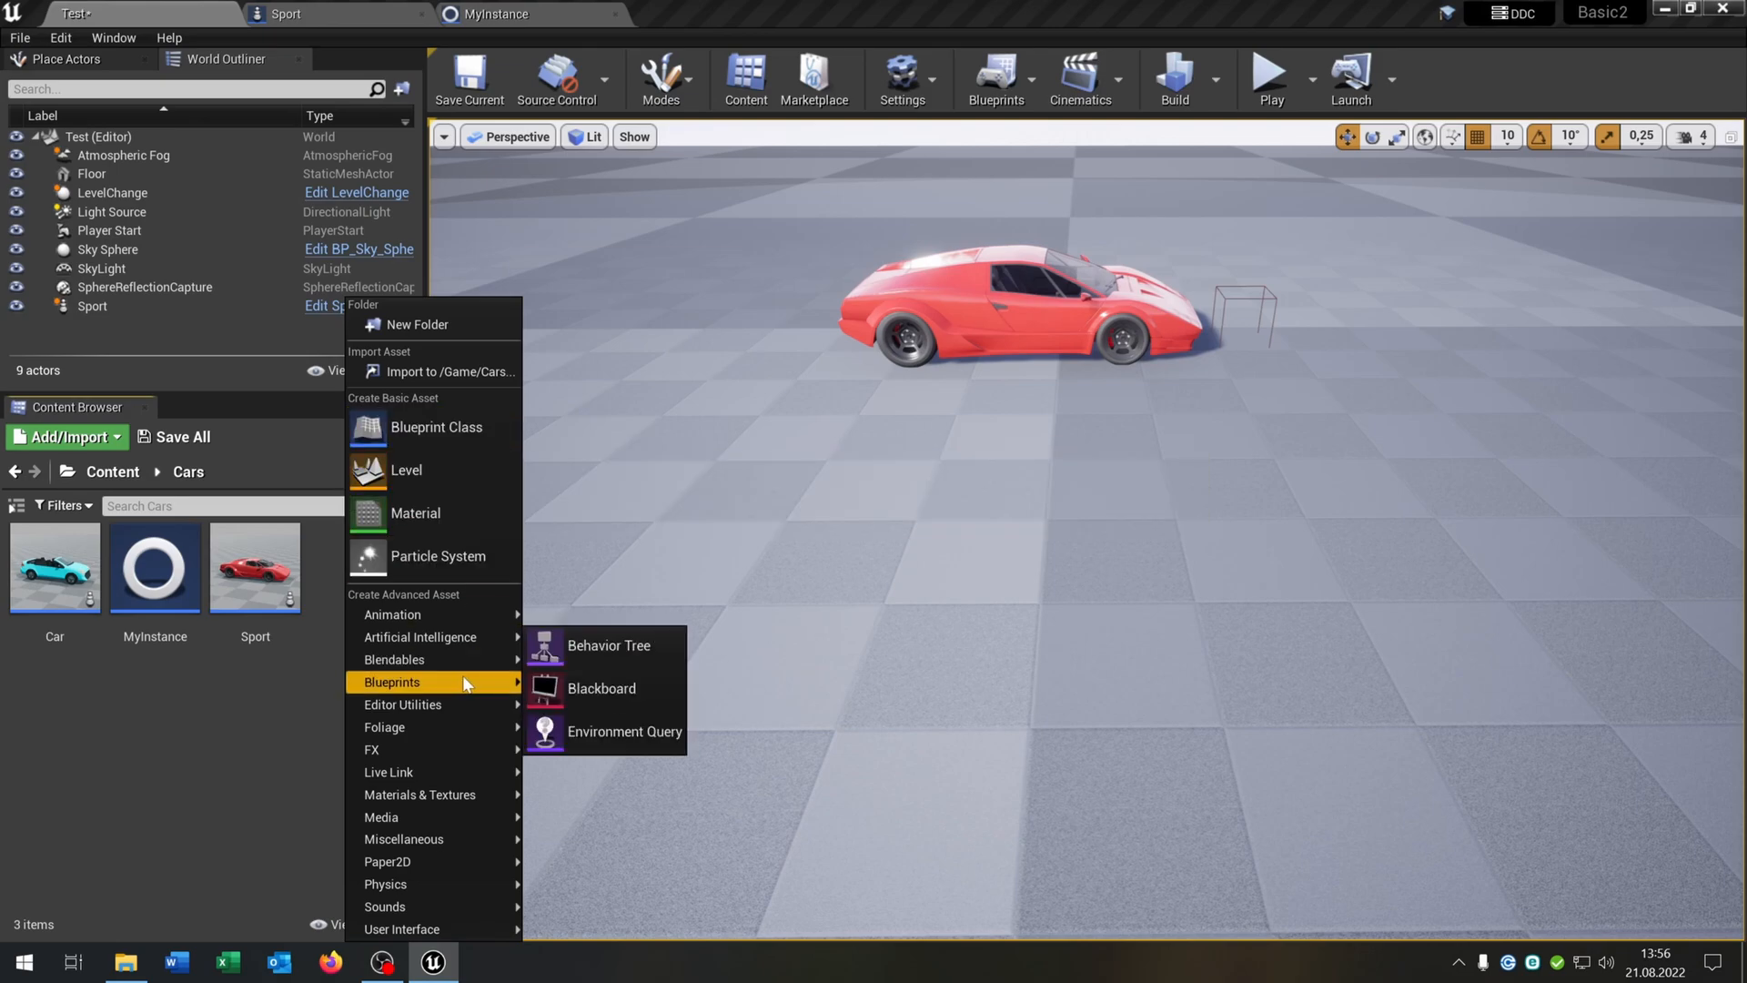
# Add a Blueprint Structure named Car_Structure to the Cars folder and open it
pyautogui.click(436, 426)
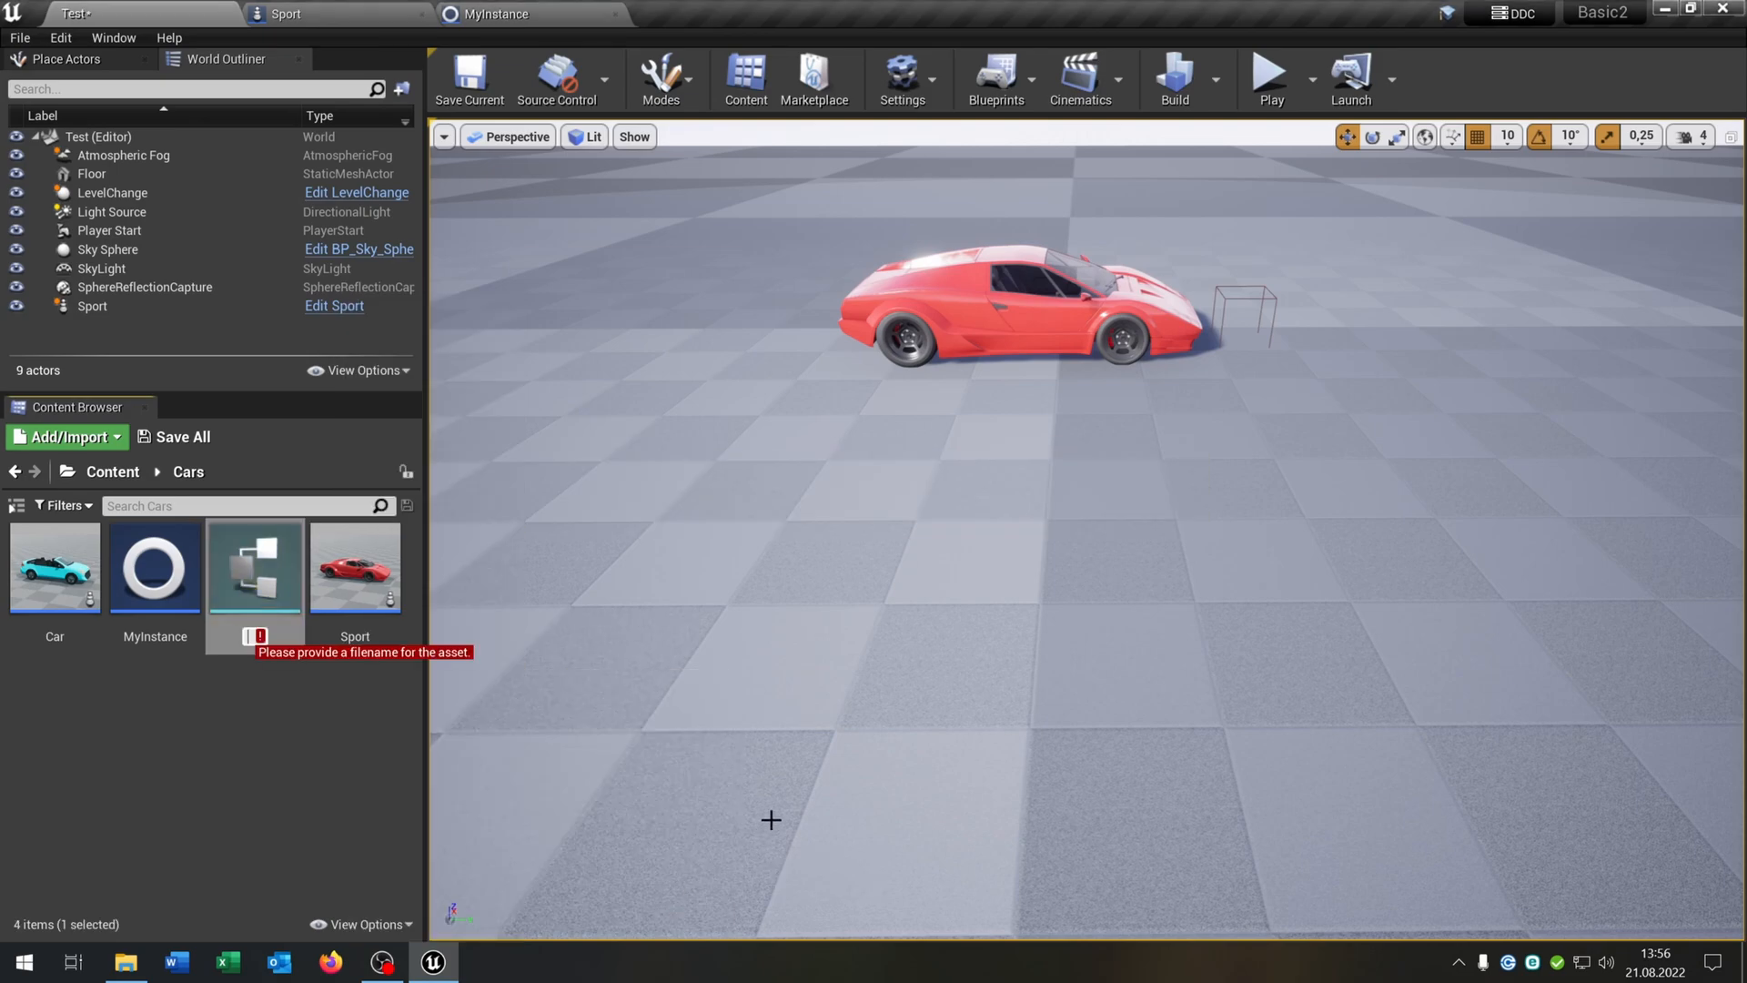
pyautogui.write('Car_St')
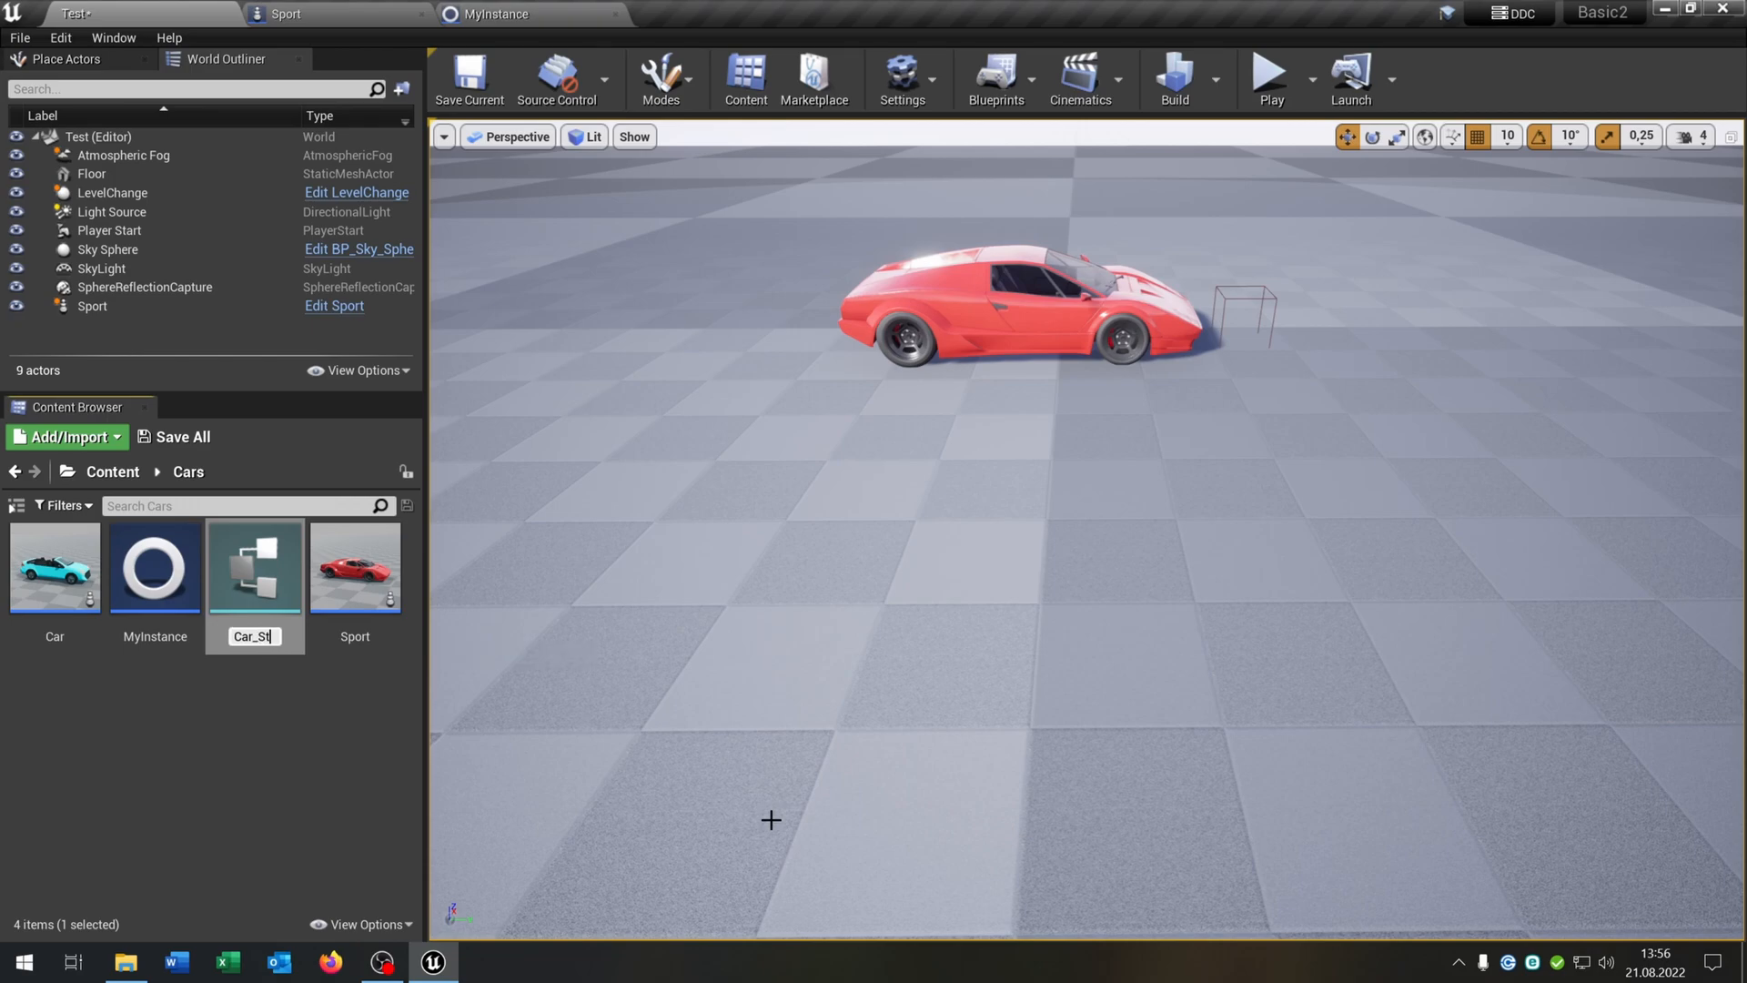
pyautogui.write('r')
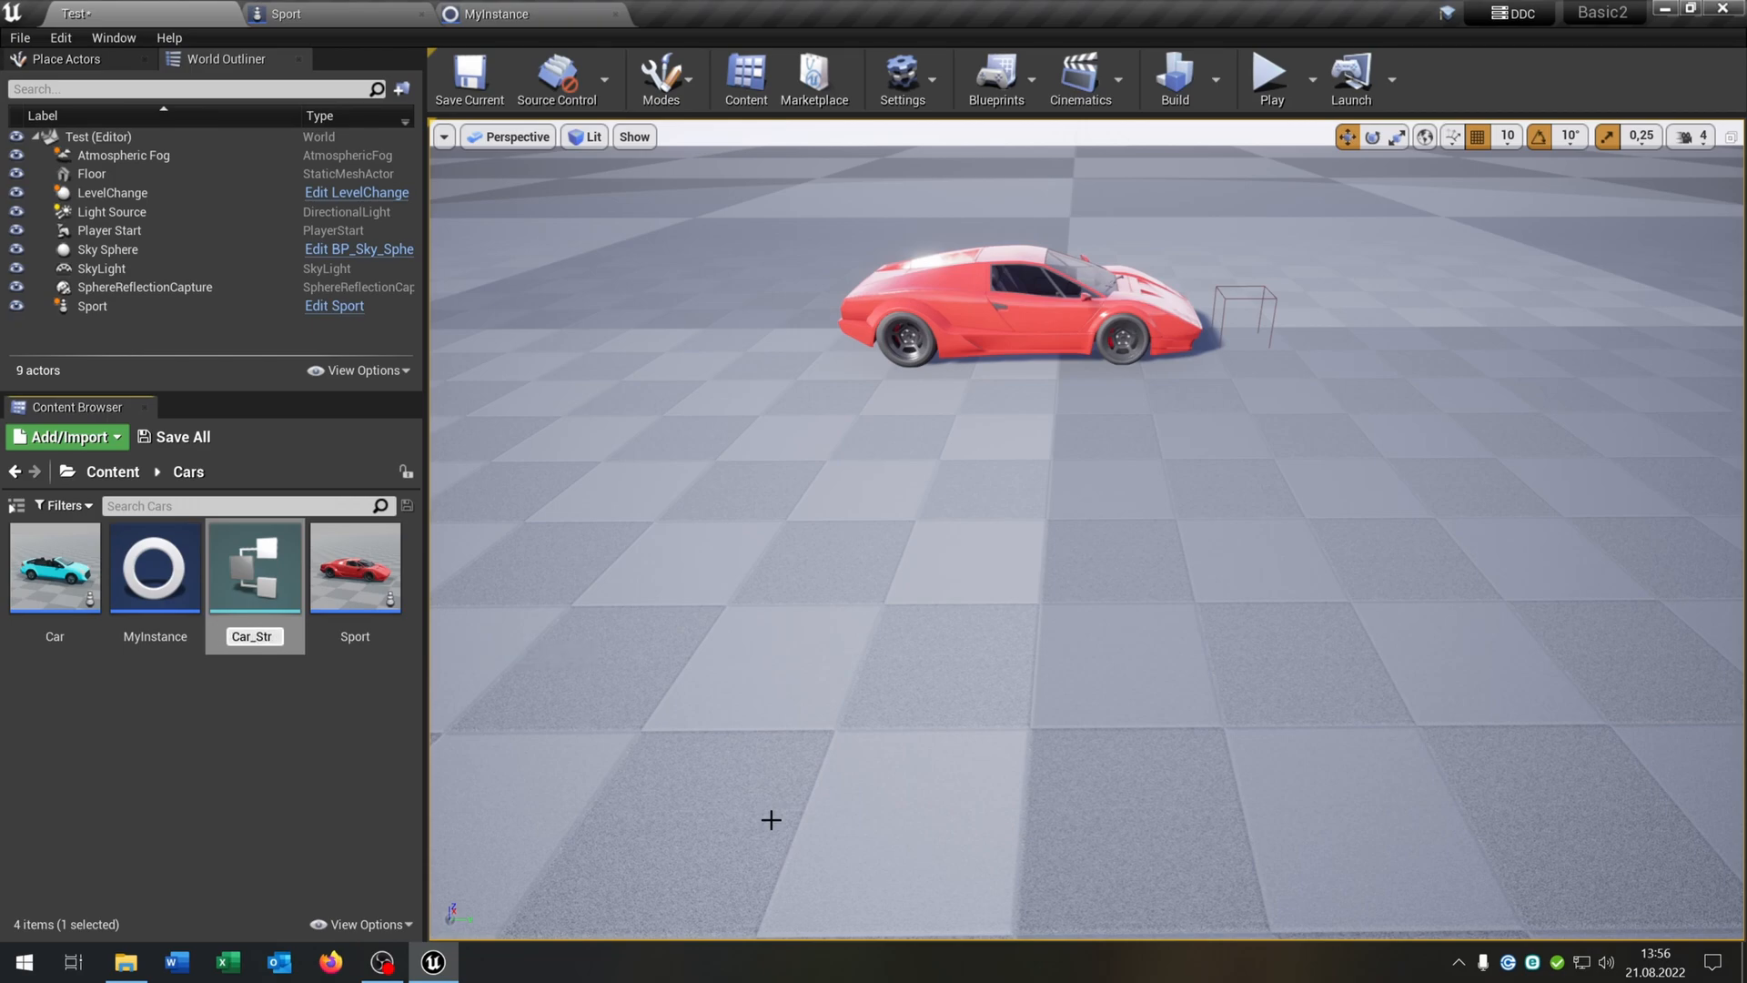
pyautogui.doubleClick(254, 566)
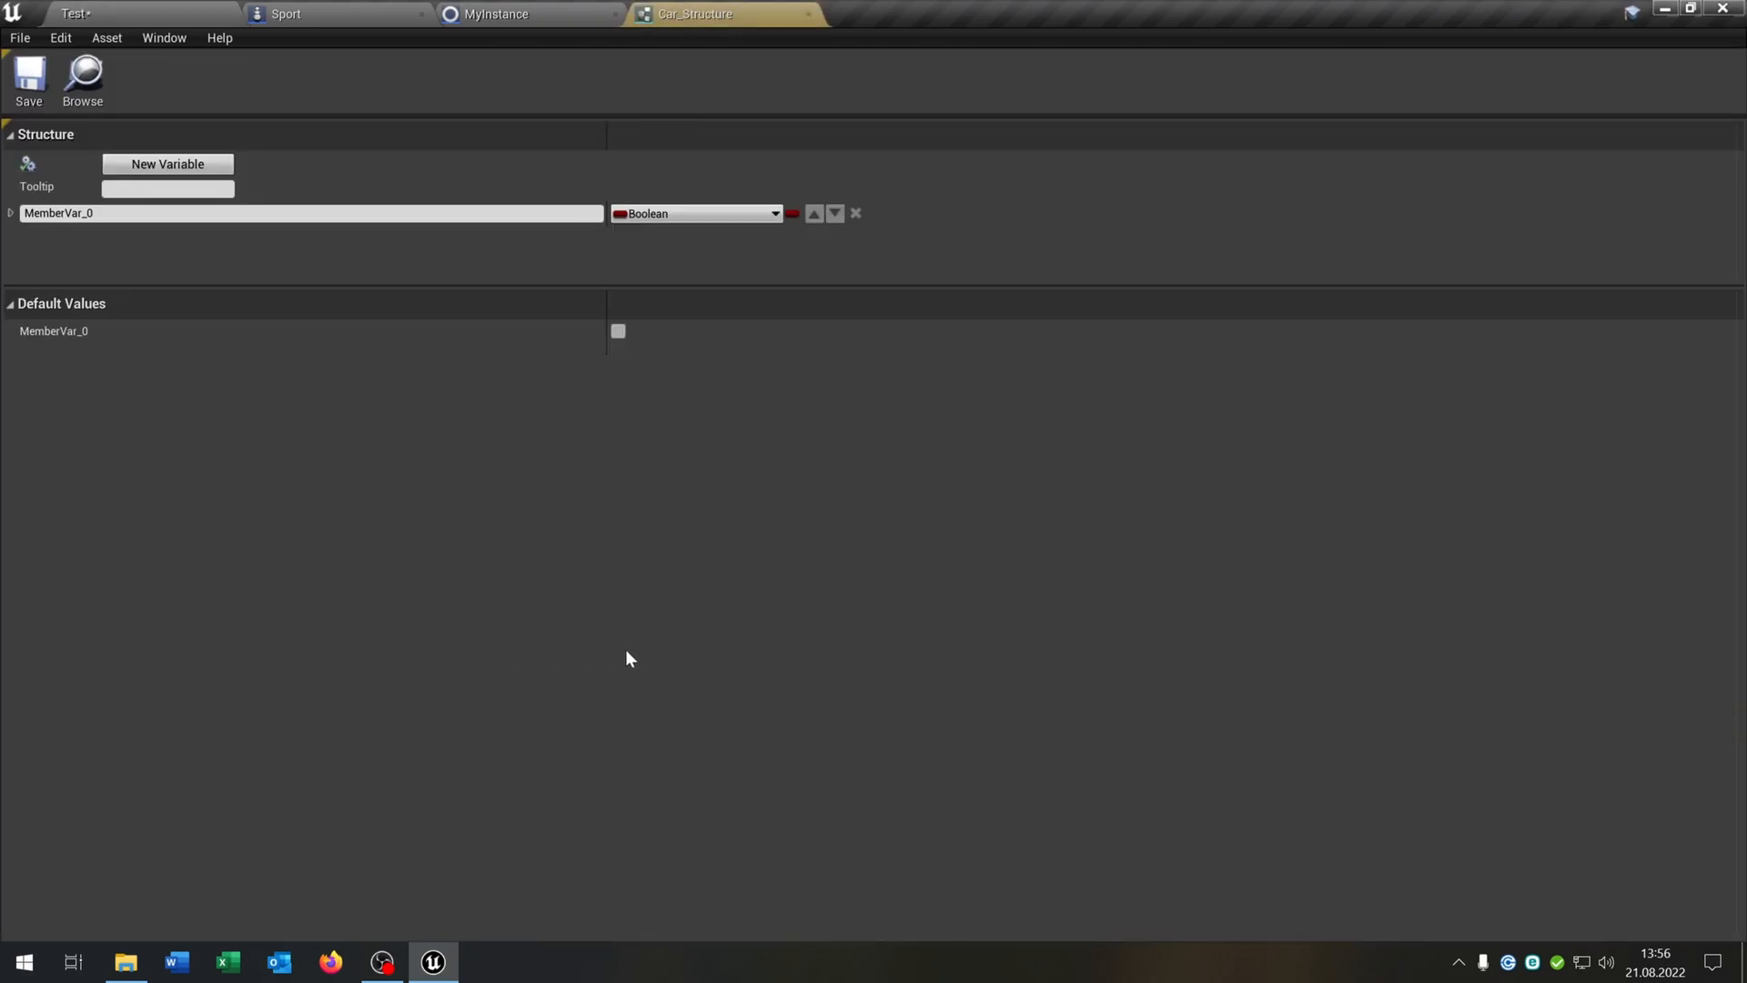
# Give Car_Structure members Mesh (Skeletal Mesh) and Material (Material Interface), then go back to MyInstance
pyautogui.doubleClick(309, 213)
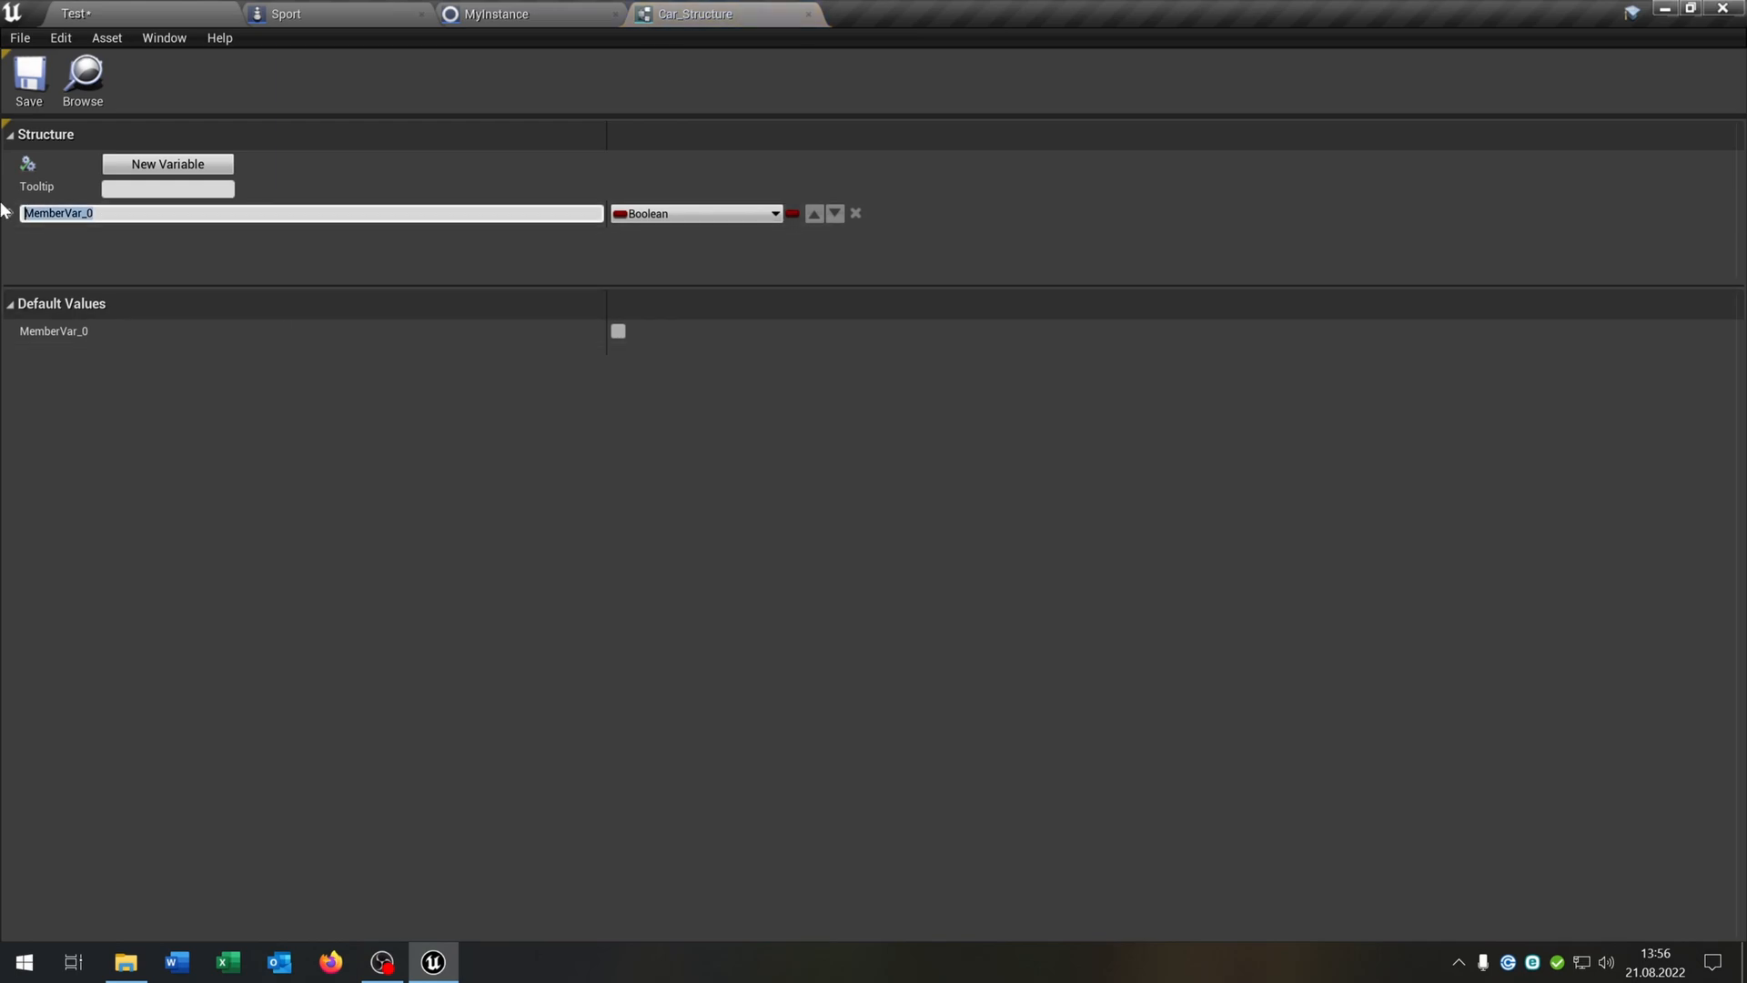
pyautogui.write('Mesh')
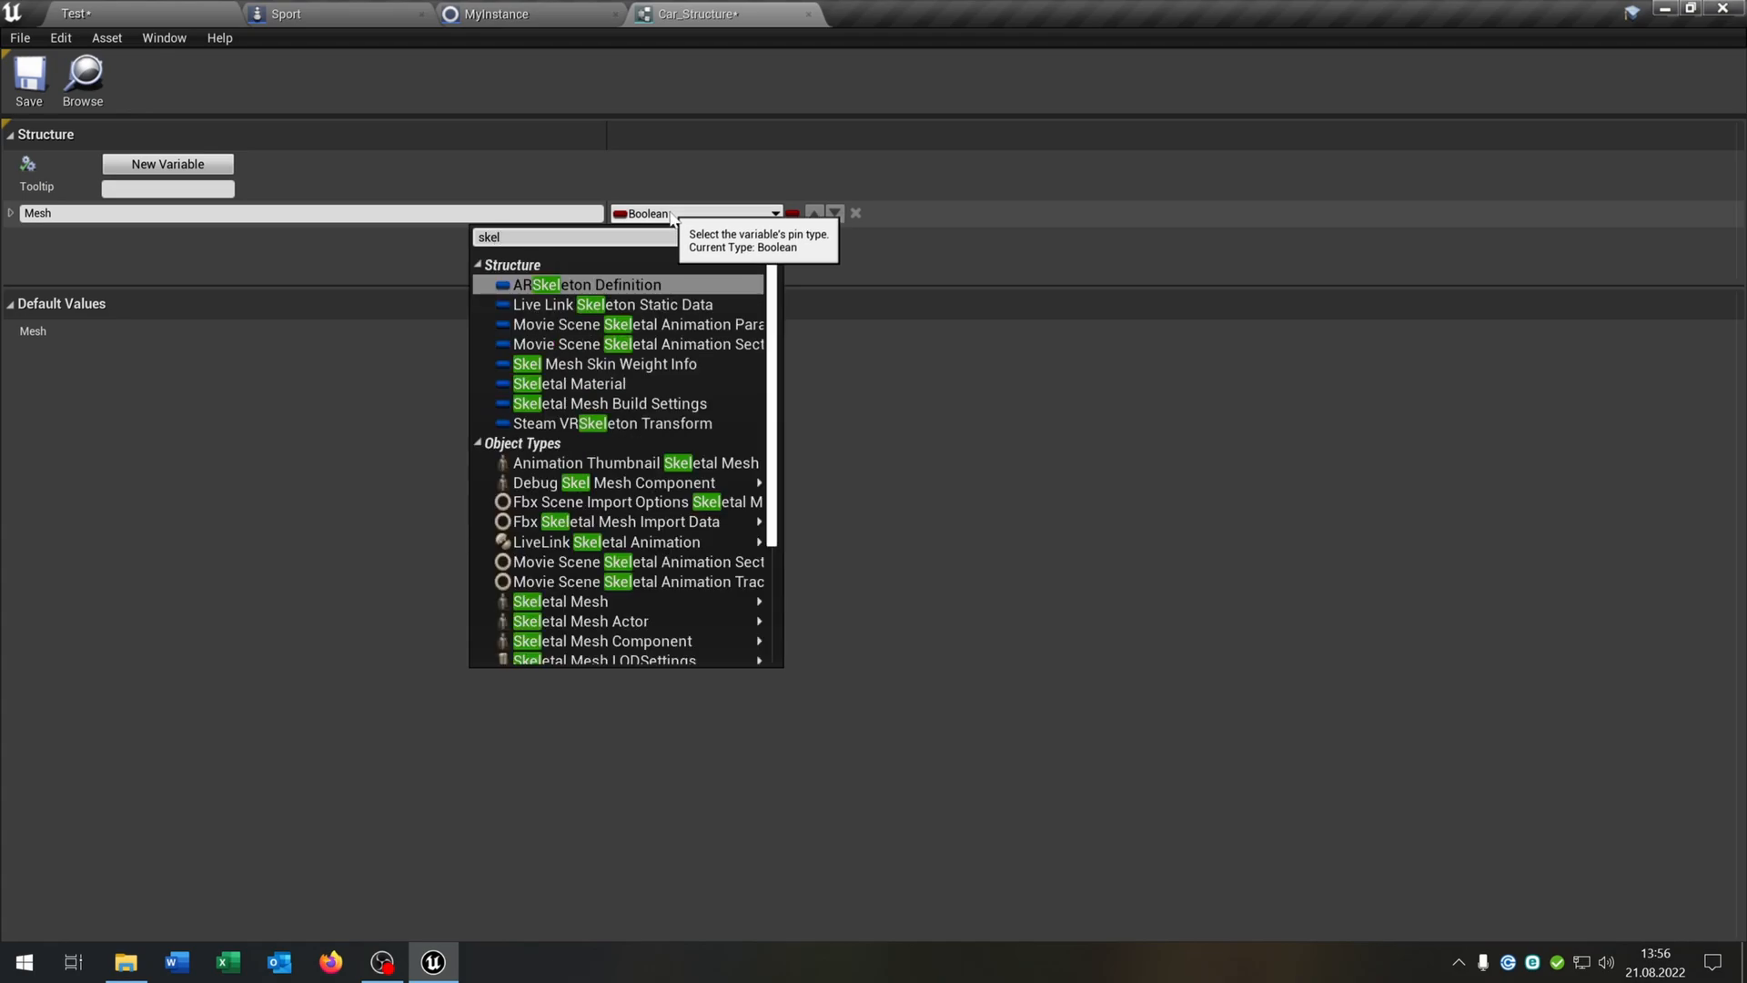
pyautogui.click(560, 600)
pyautogui.write('M')
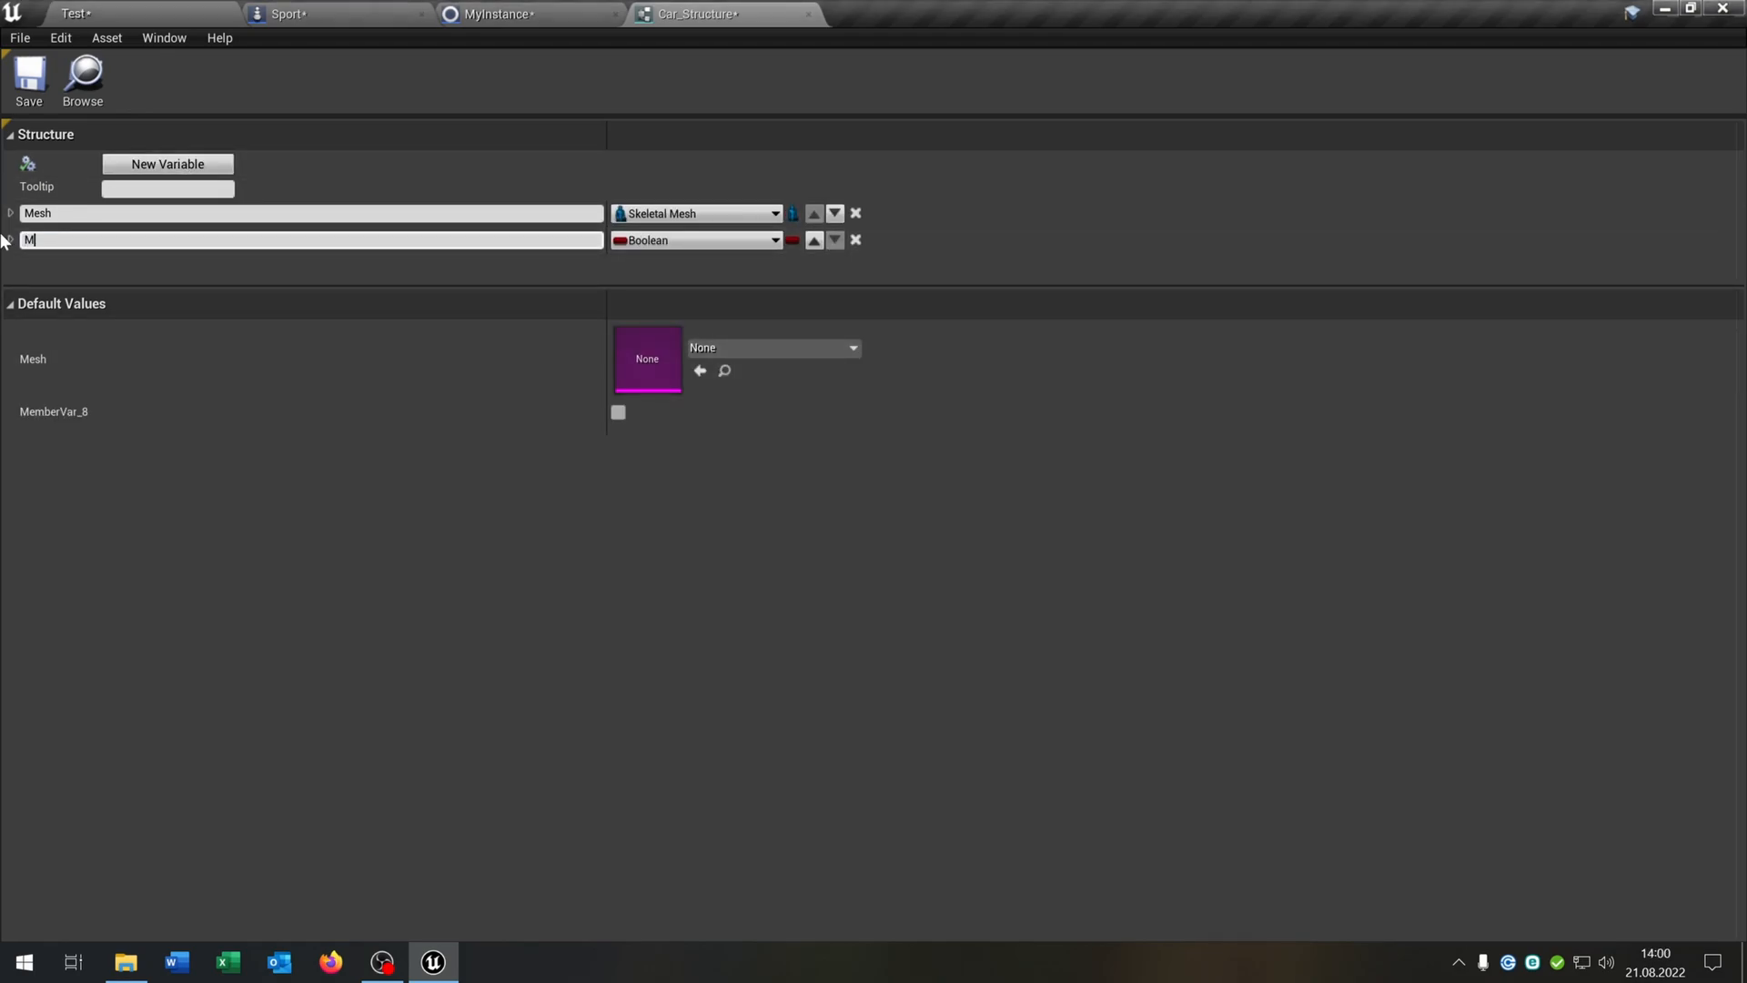
pyautogui.write('aterial')
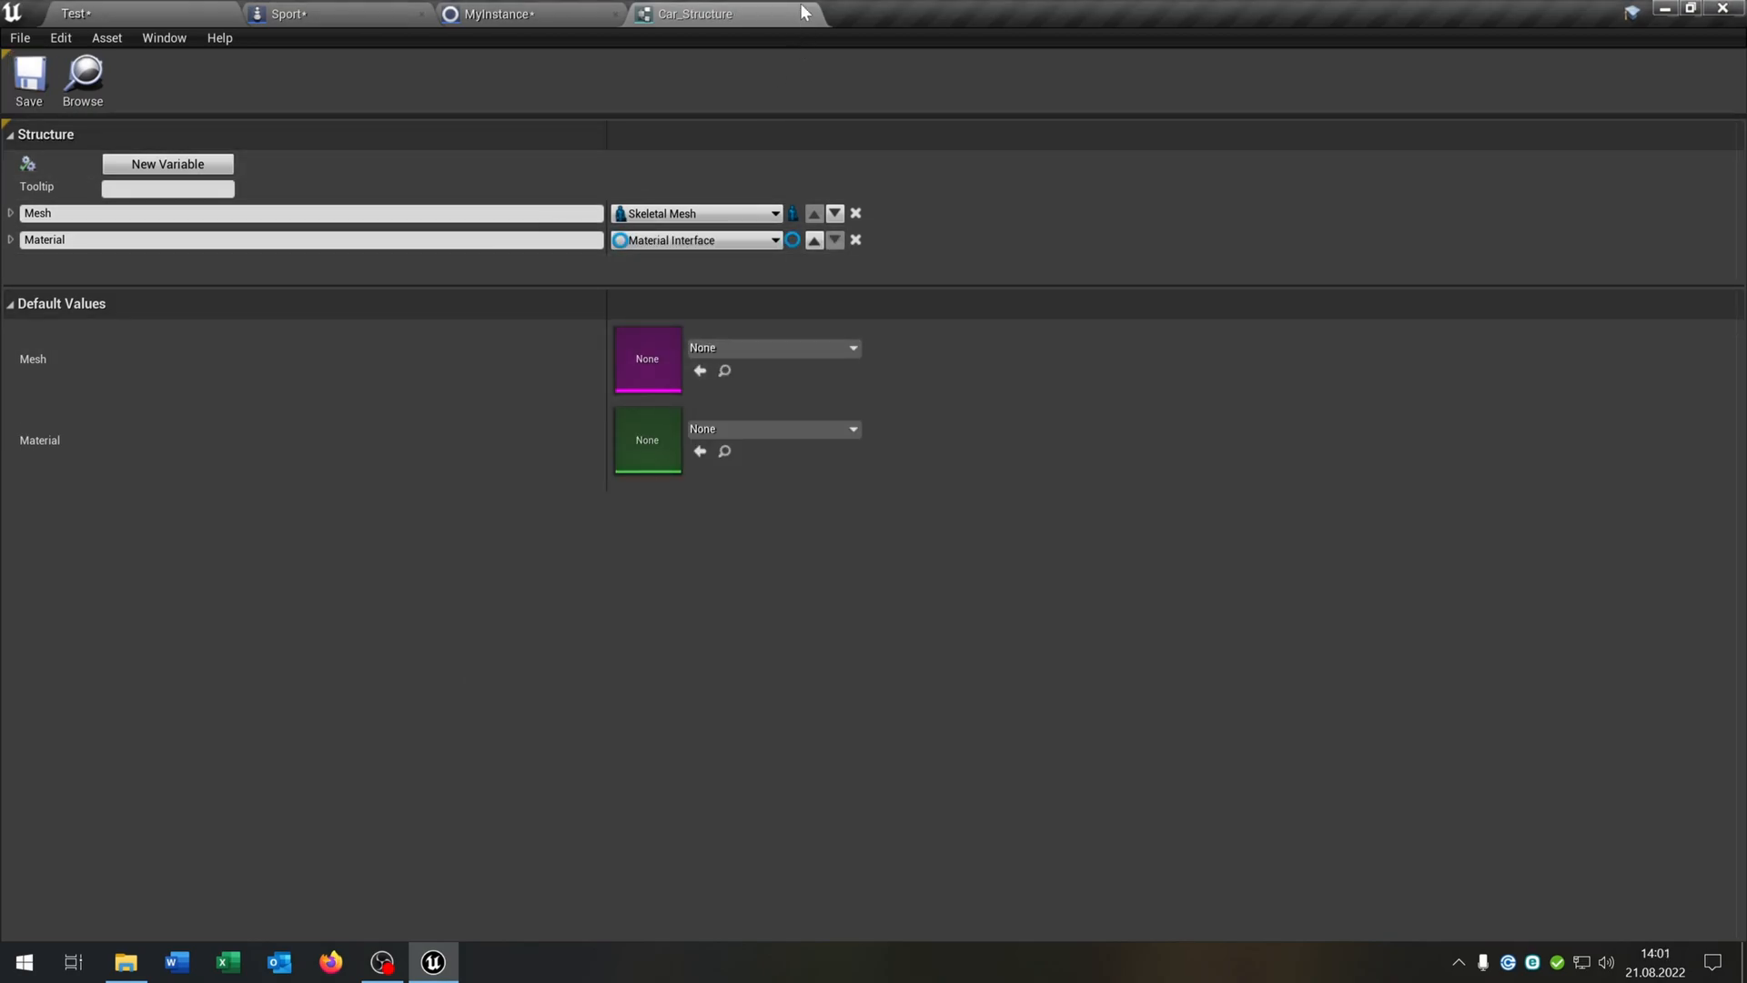
pyautogui.click(524, 14)
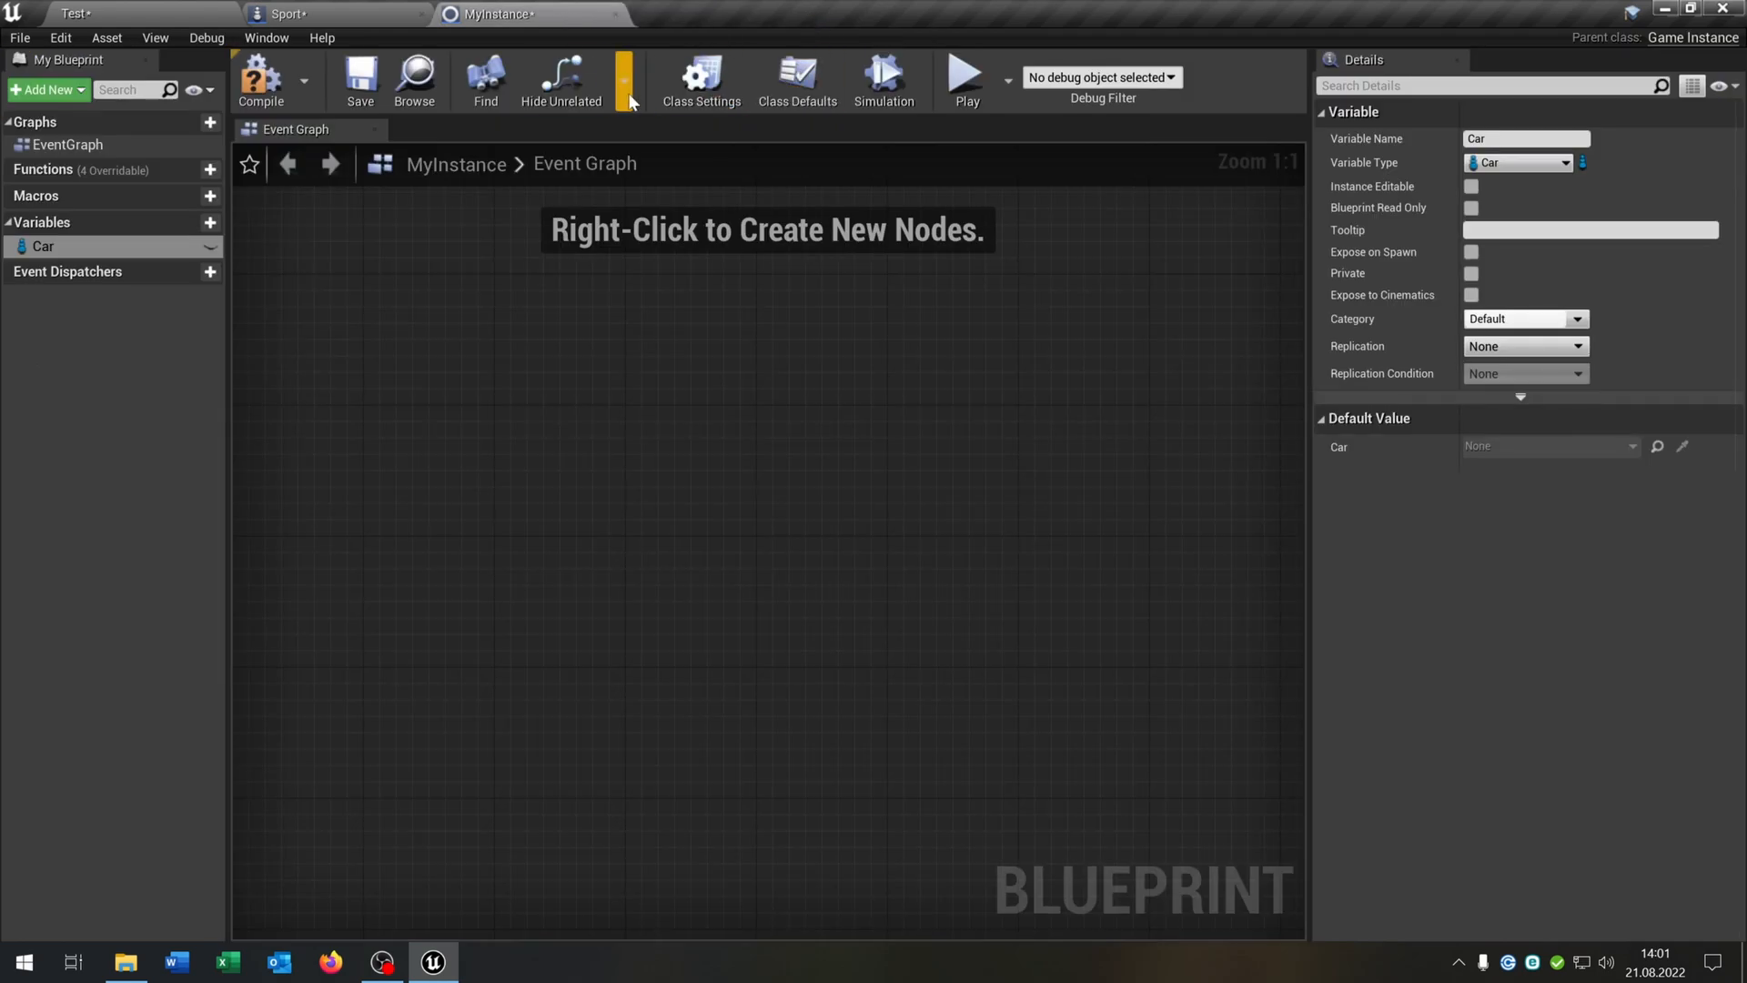
# Retype MyInstance's Car variable as Car Structure, compile, and close MyInstance
pyautogui.click(1569, 163)
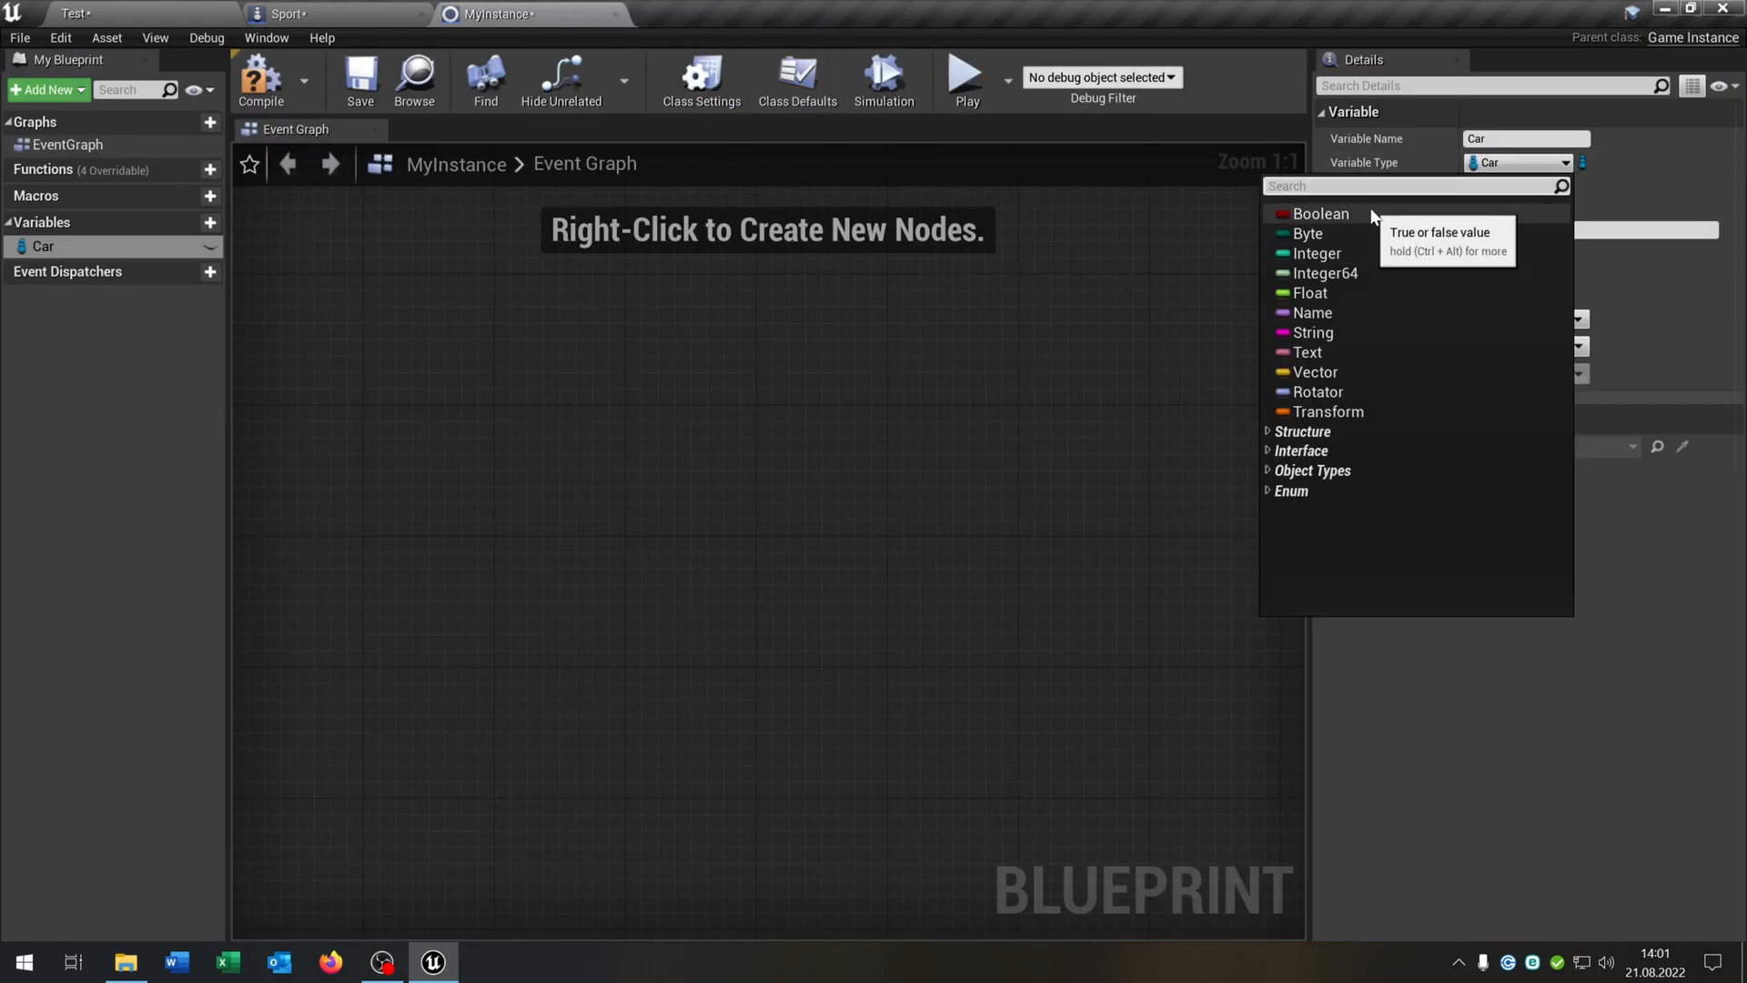
pyautogui.click(1300, 431)
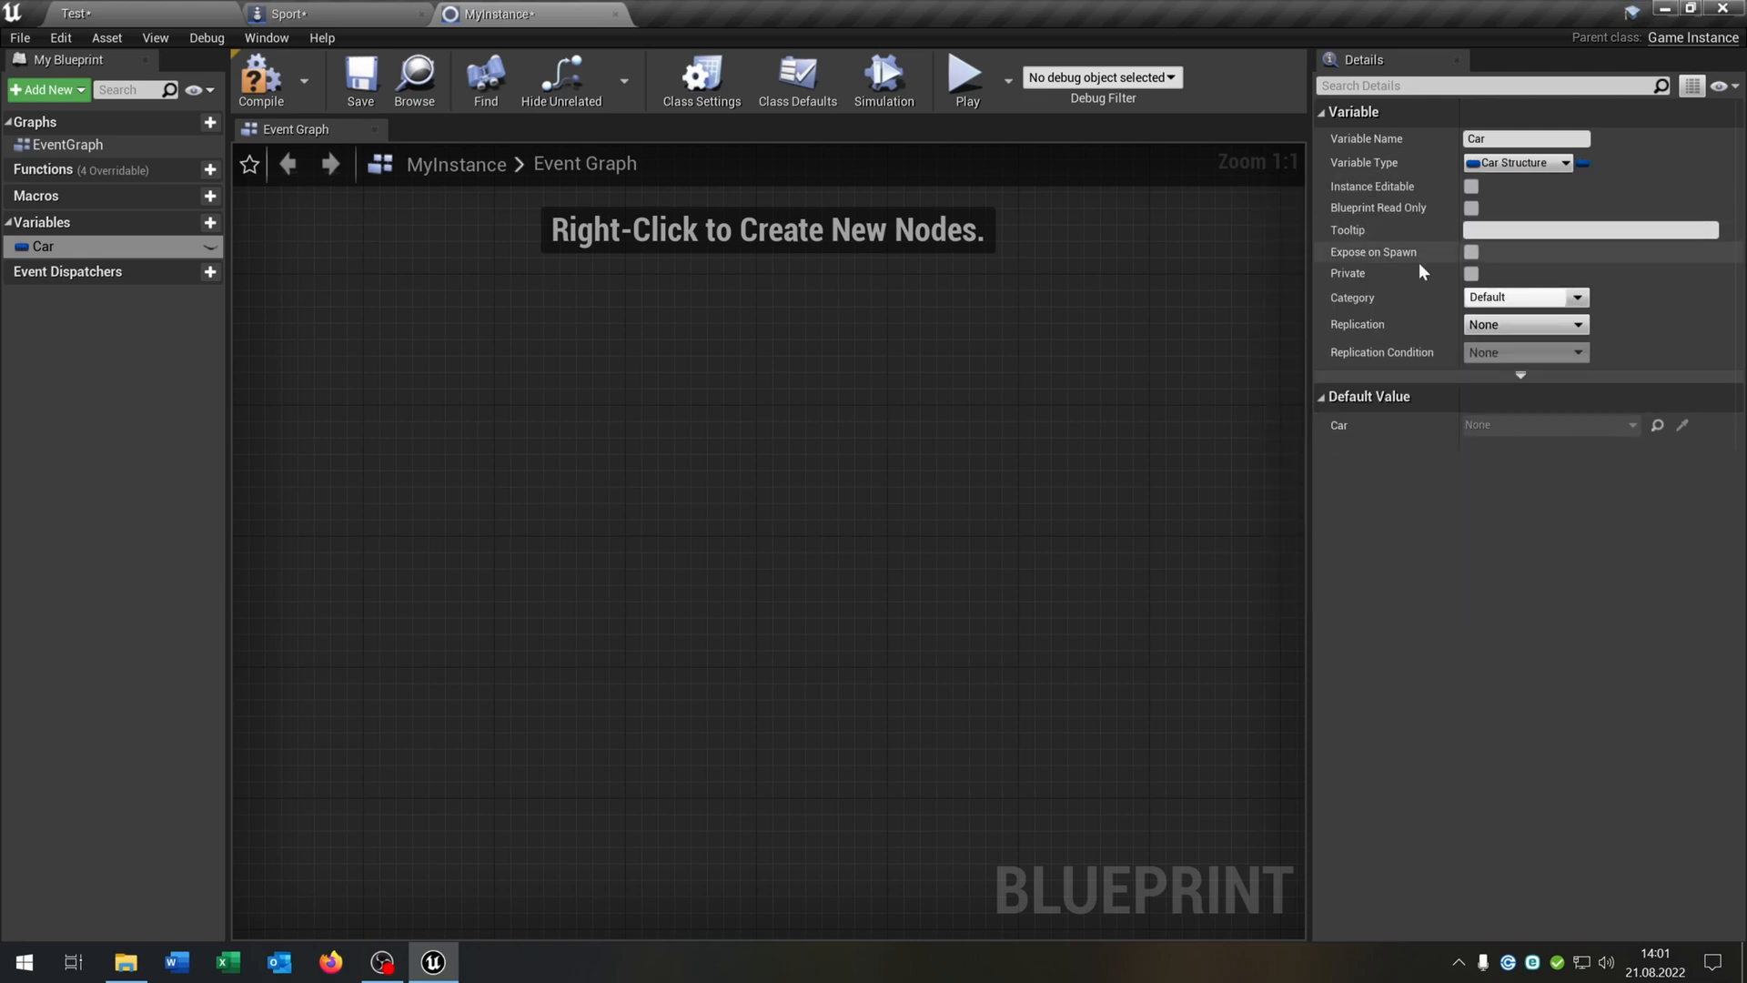
pyautogui.click(1324, 425)
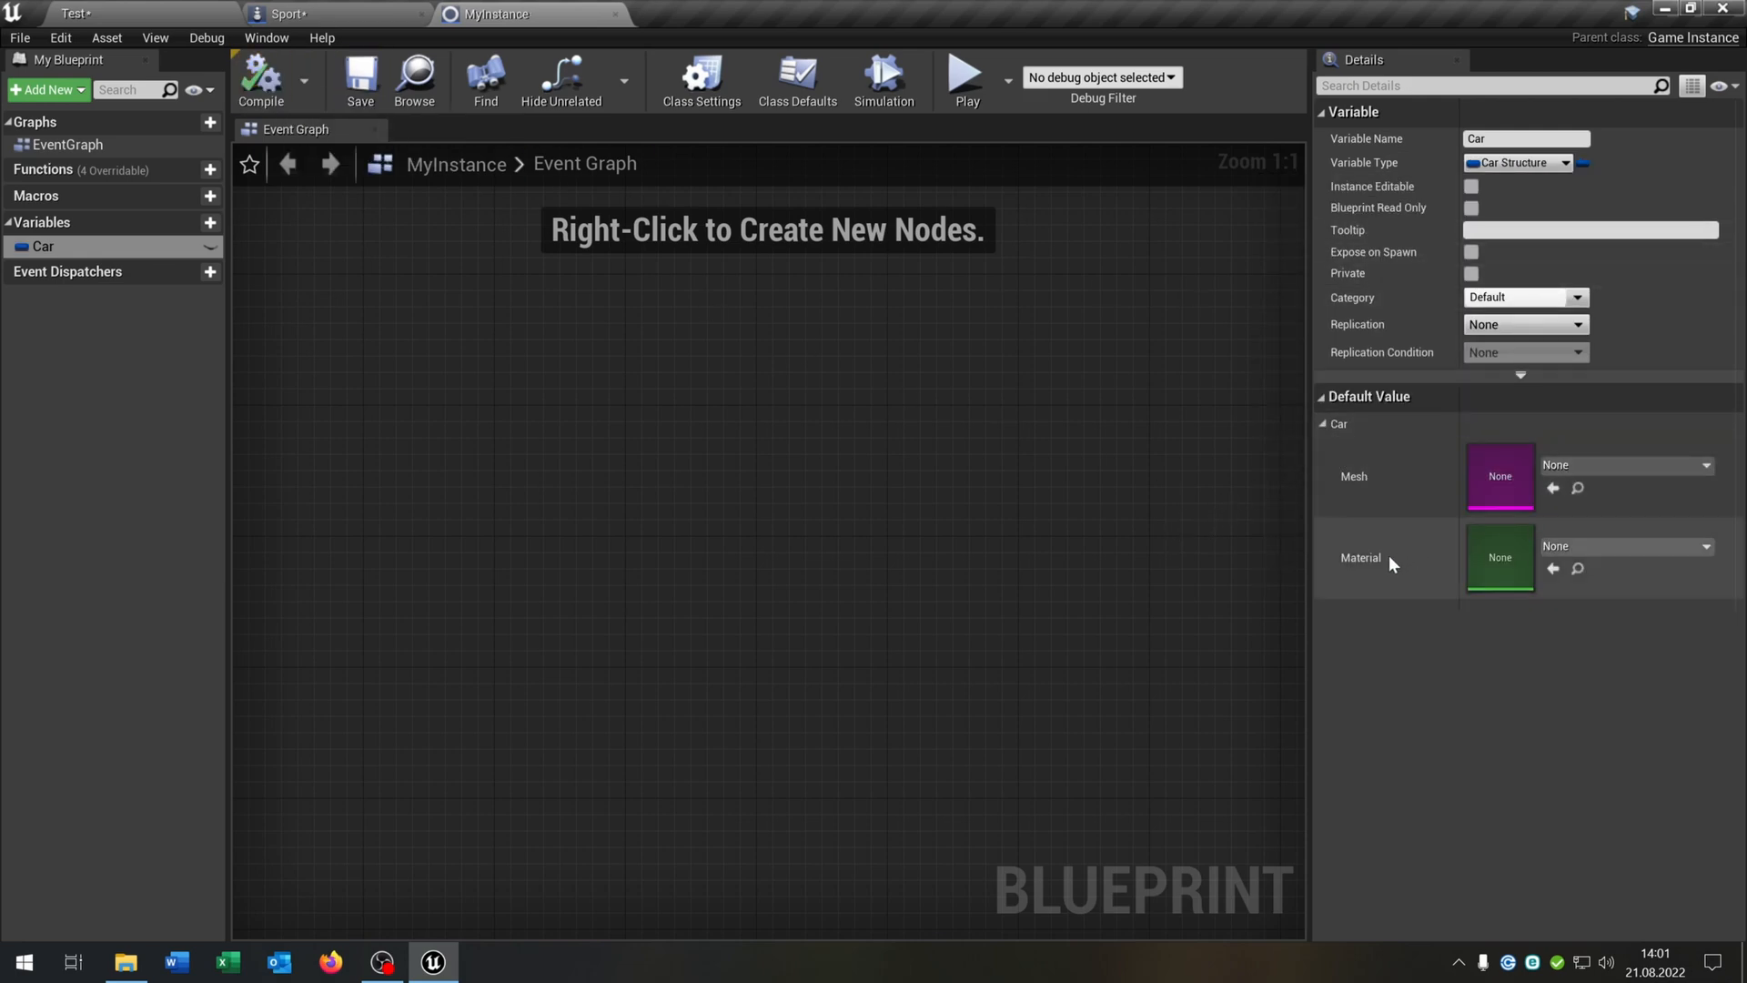
pyautogui.moveTo(614, 15)
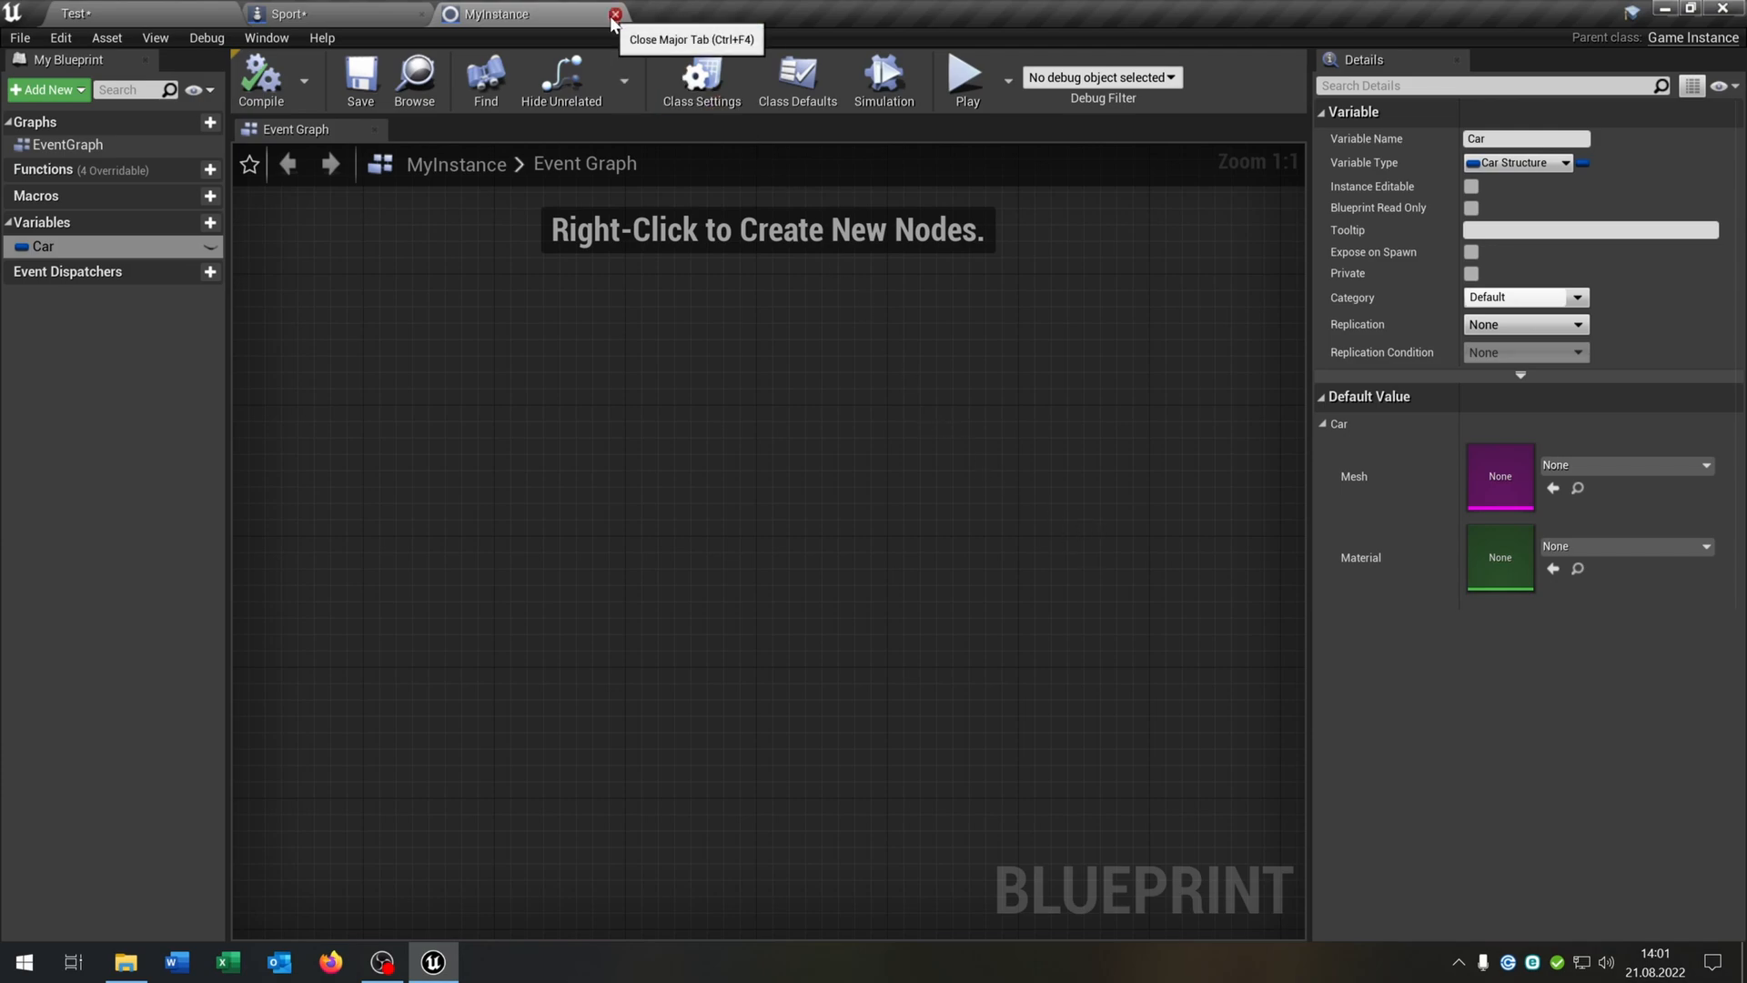
pyautogui.click(614, 14)
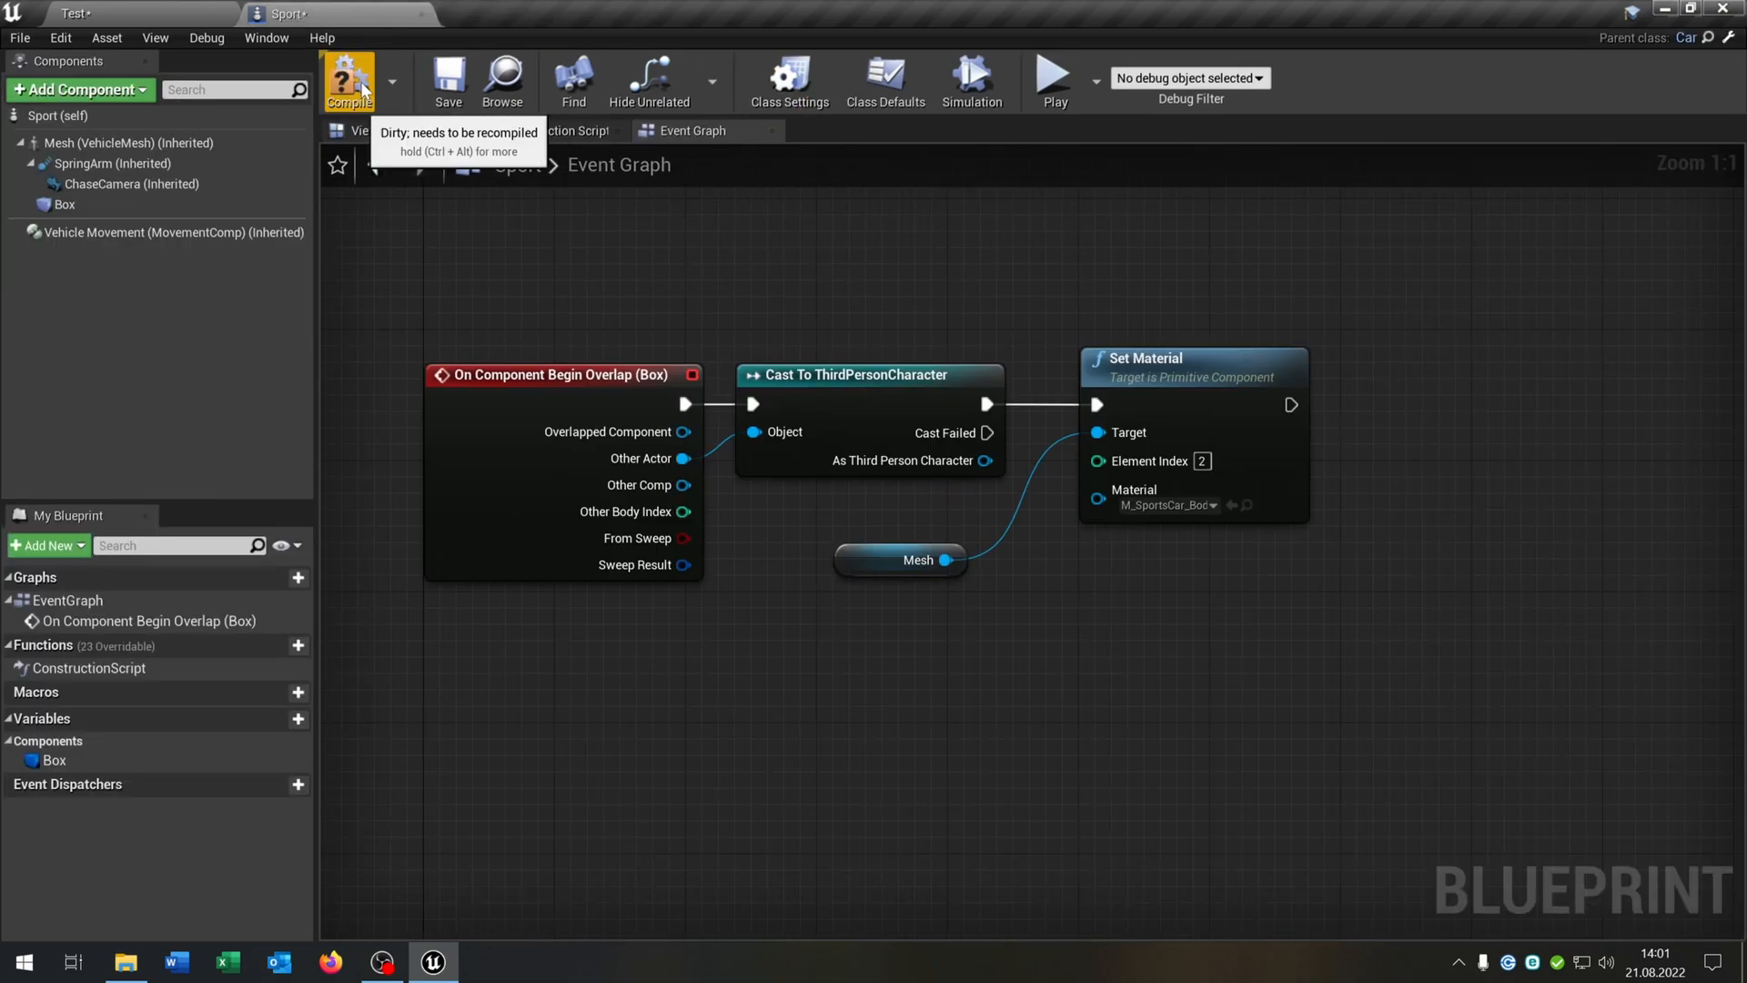
# Compile Sport, cast Game Instance to MyInstance, and add the SET Car Mesh/Car Material node
pyautogui.click(348, 80)
pyautogui.write('cas')
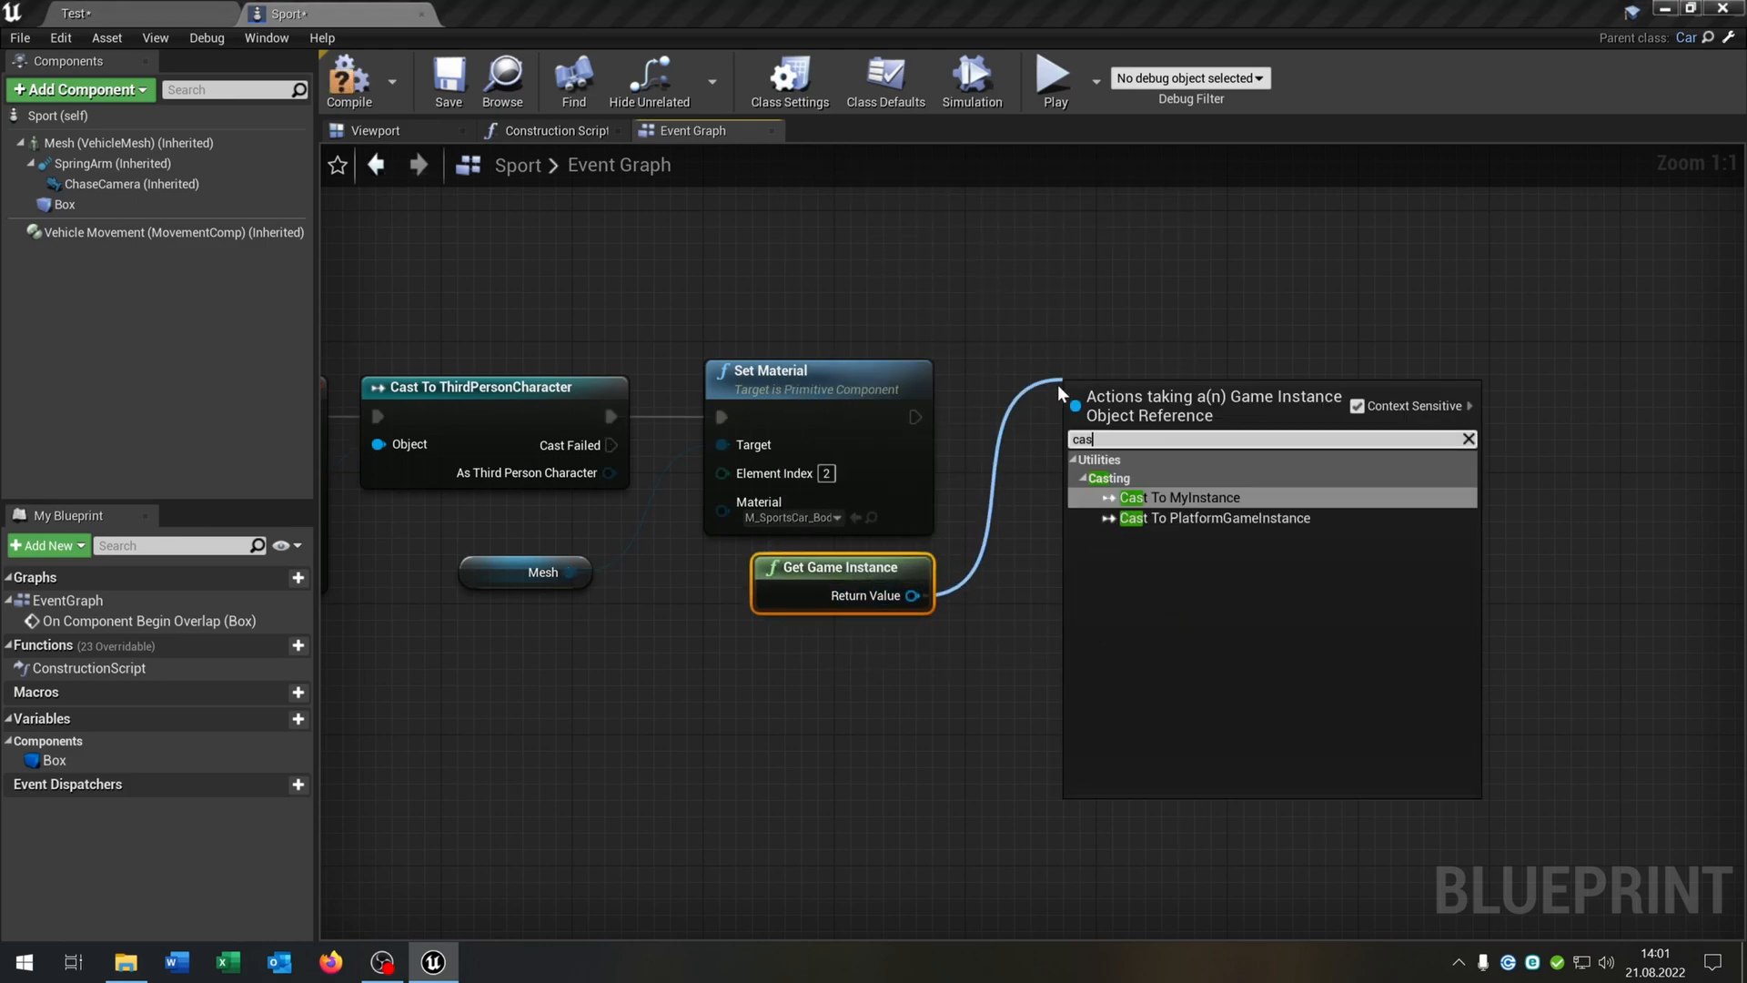
pyautogui.click(1179, 497)
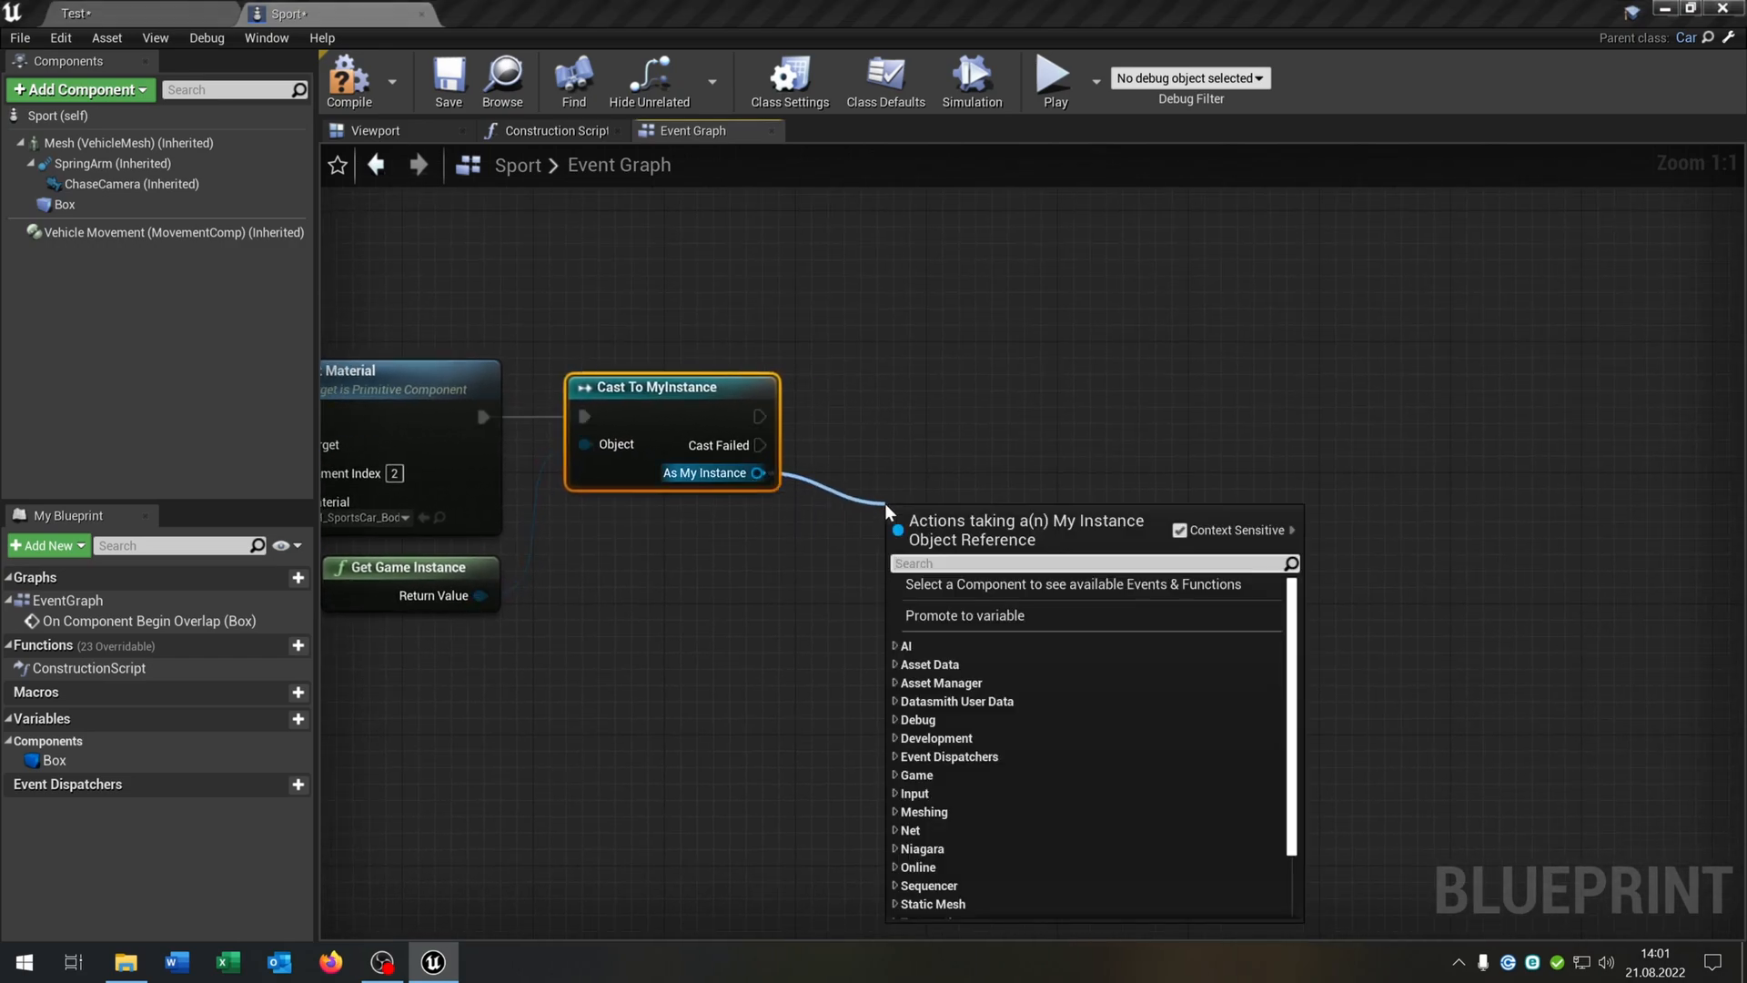
pyautogui.click(962, 615)
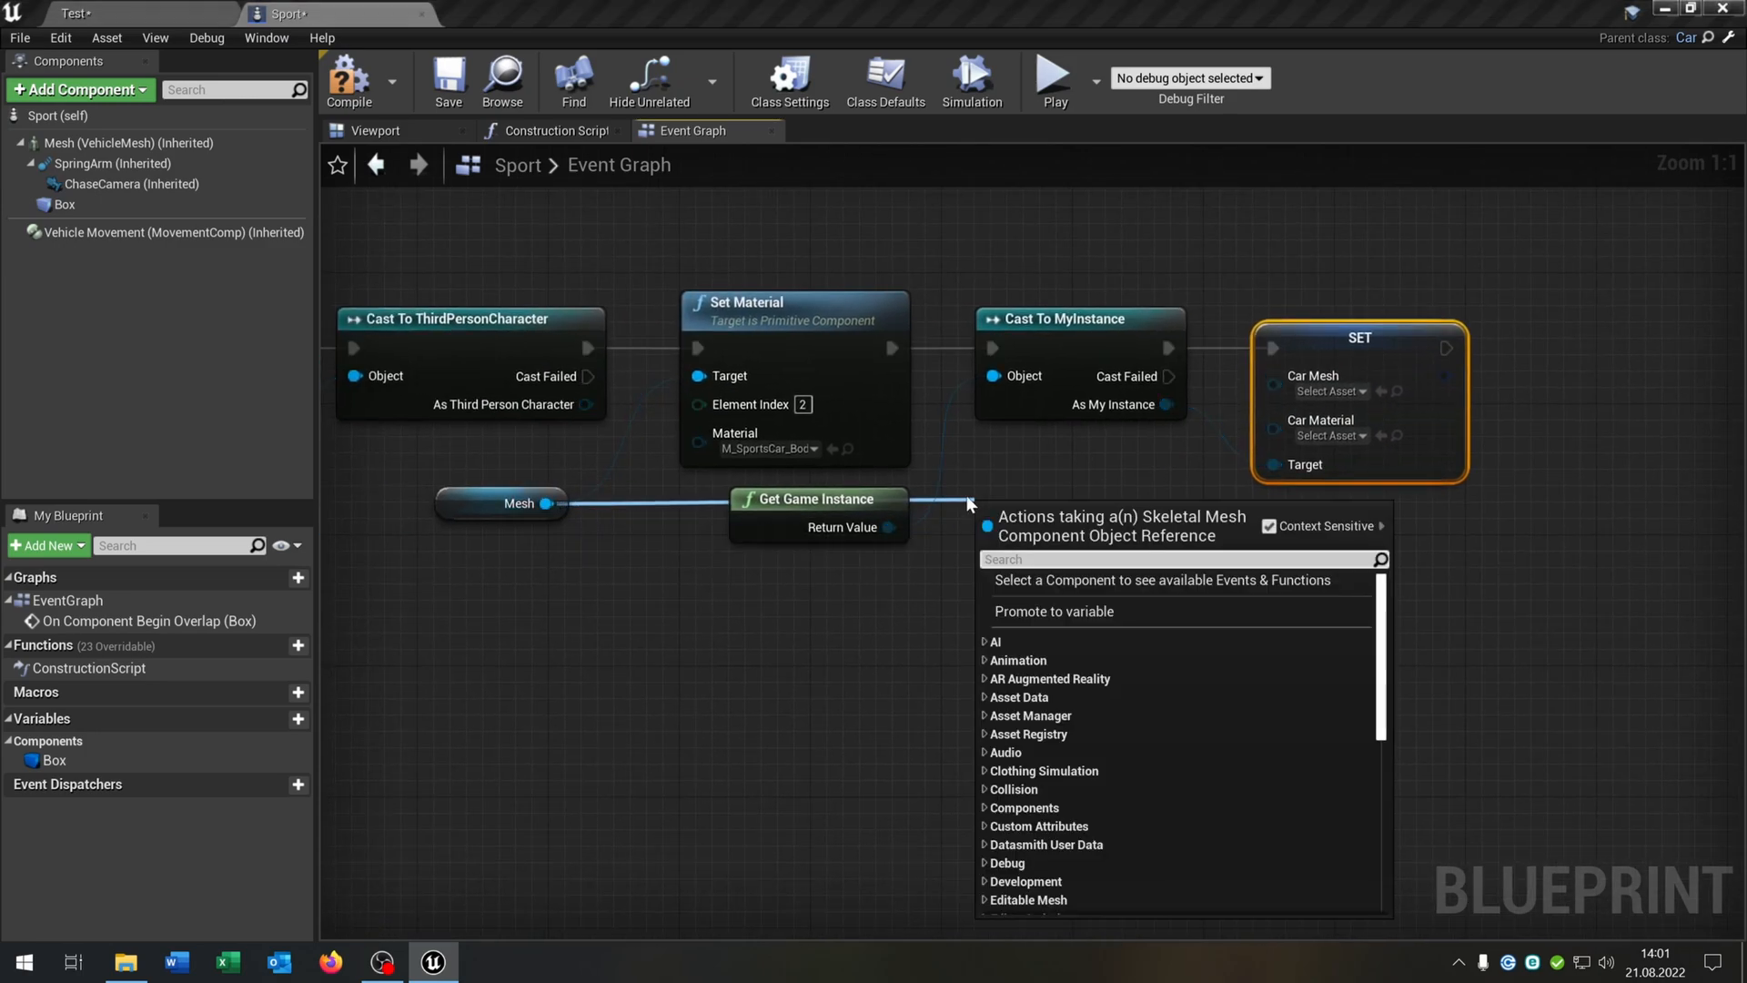
# Add Get Skeletal Mesh and Get Material nodes from Sport's Mesh
pyautogui.write('get skel')
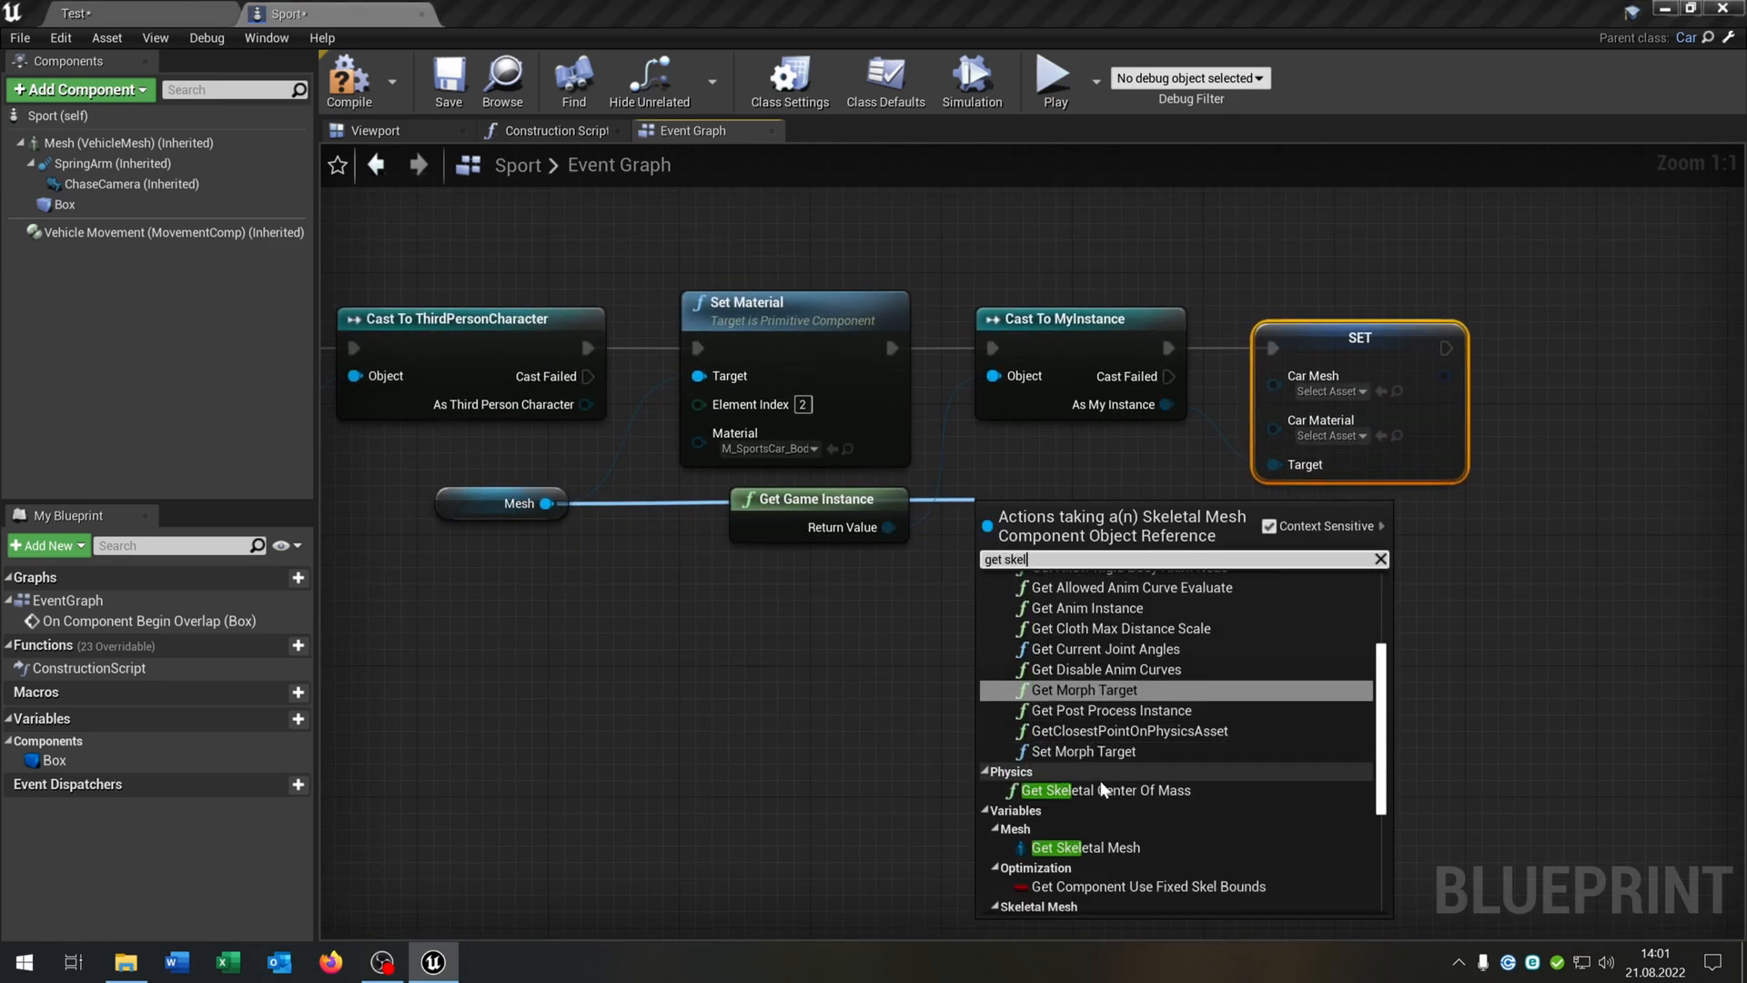
pyautogui.click(1082, 847)
pyautogui.write('get')
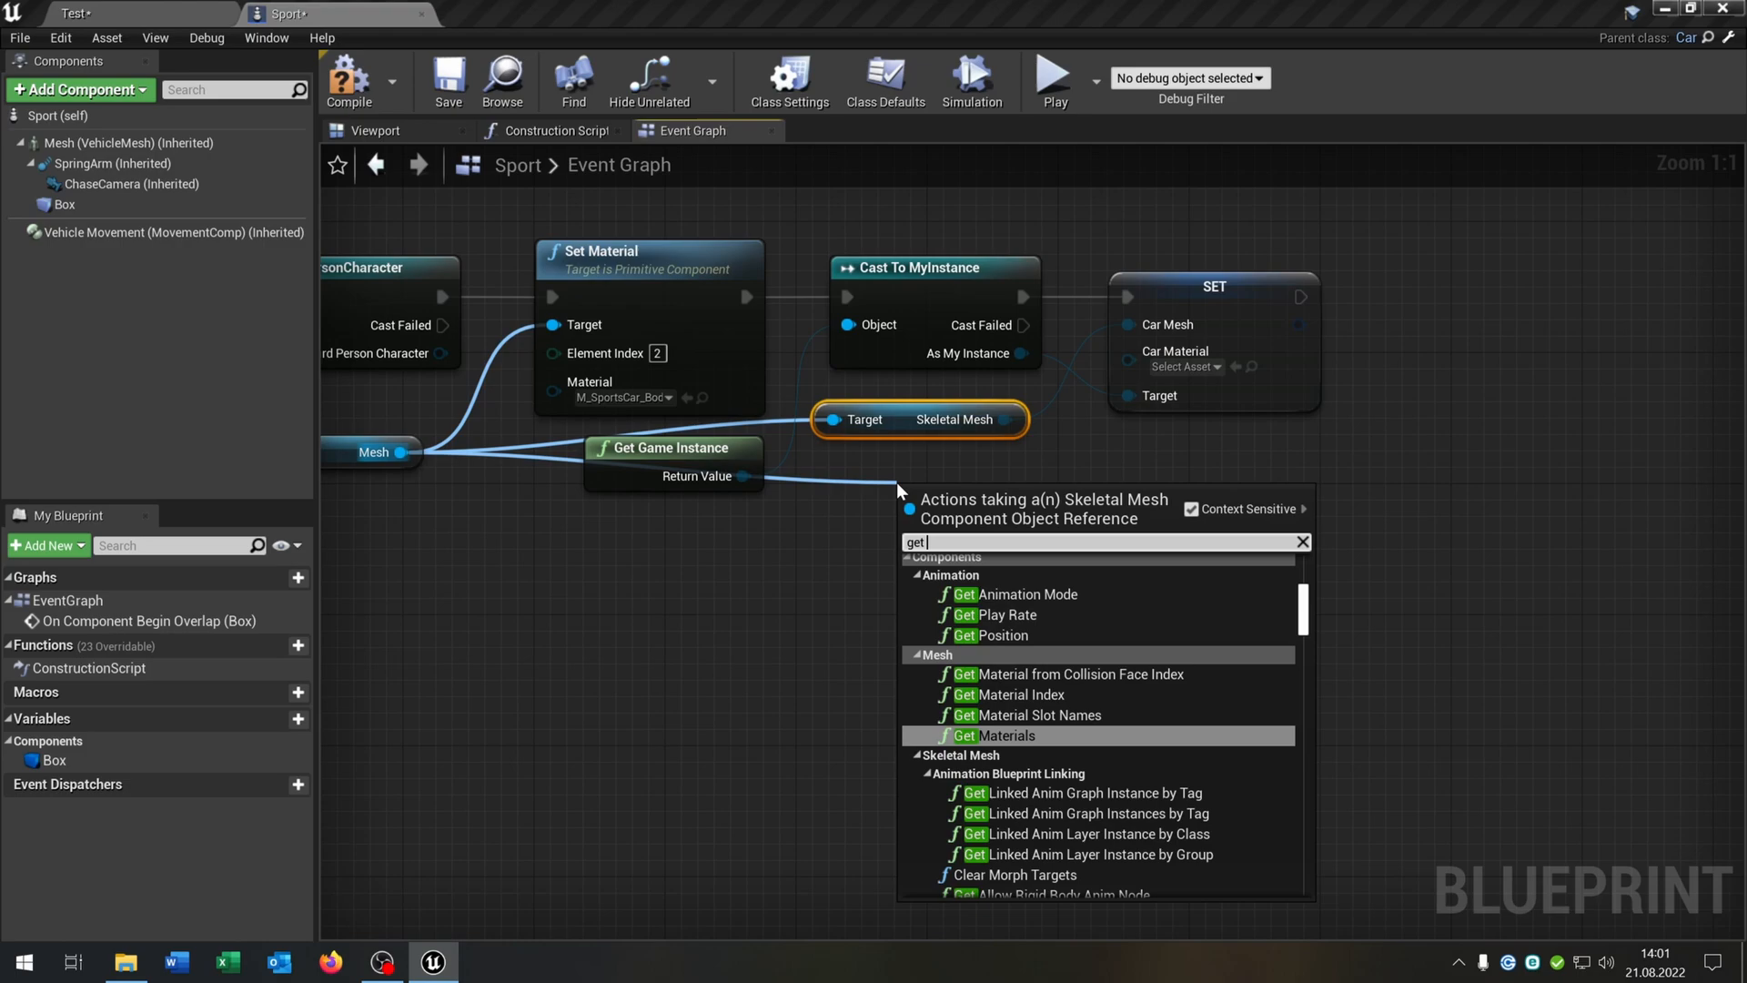
pyautogui.write('mate')
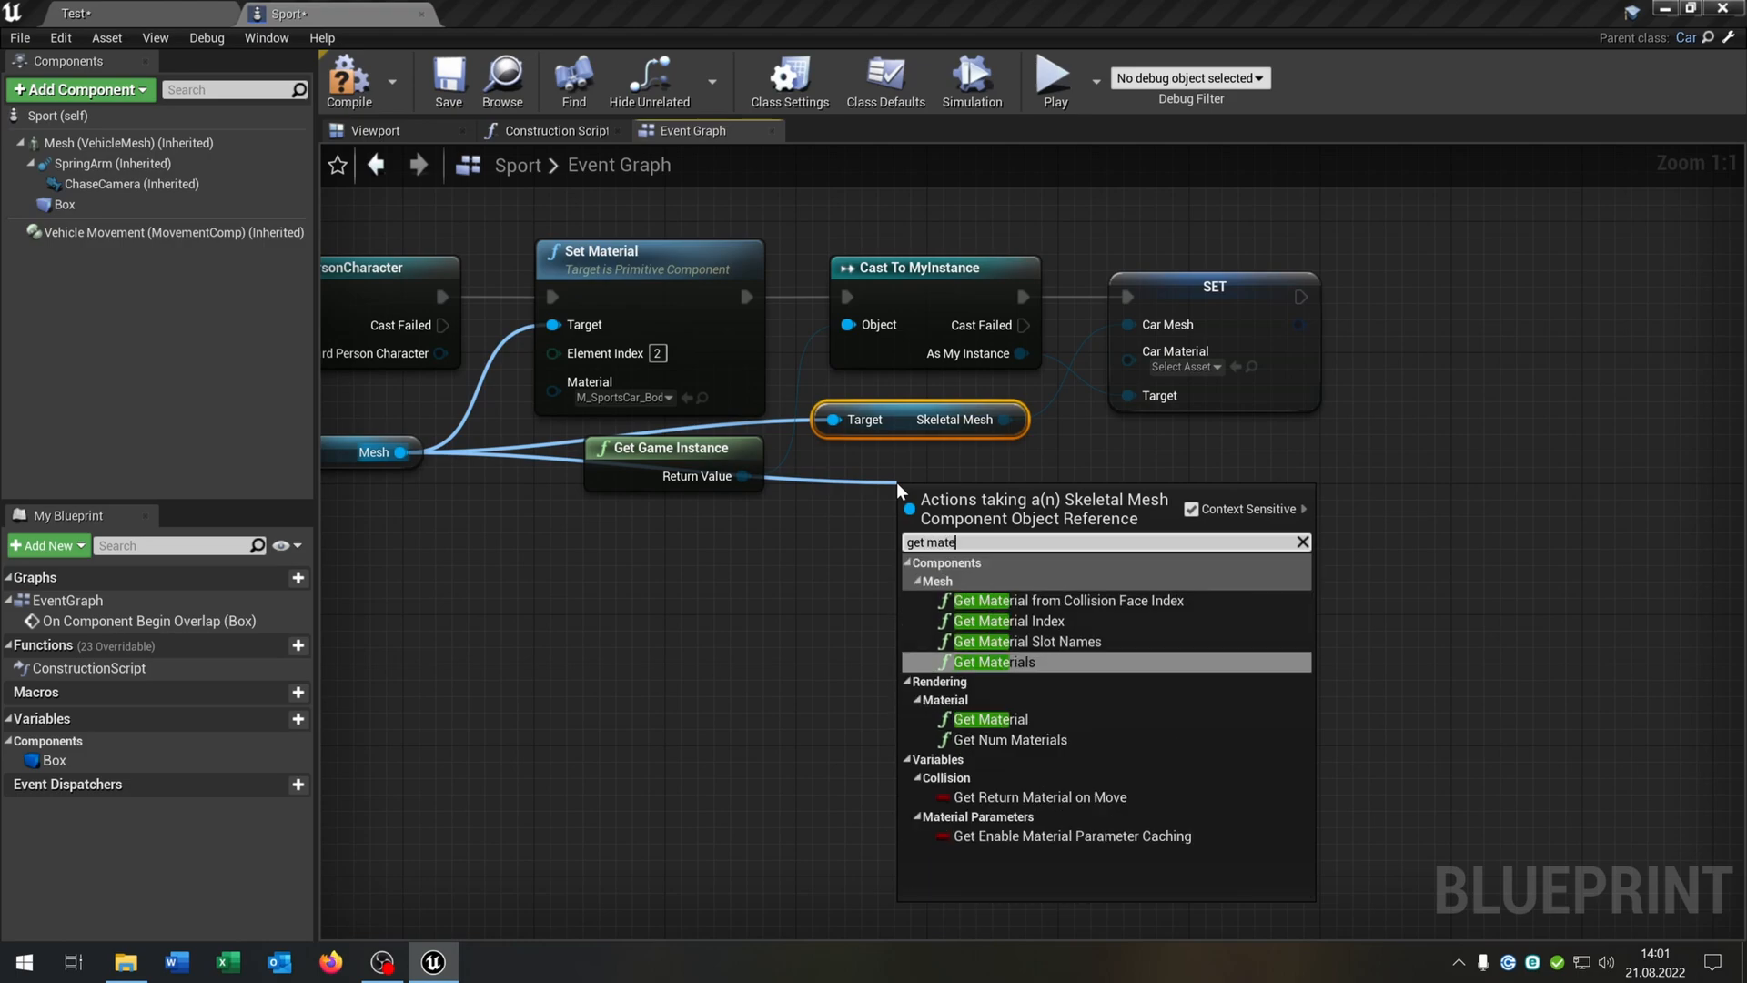
pyautogui.click(981, 719)
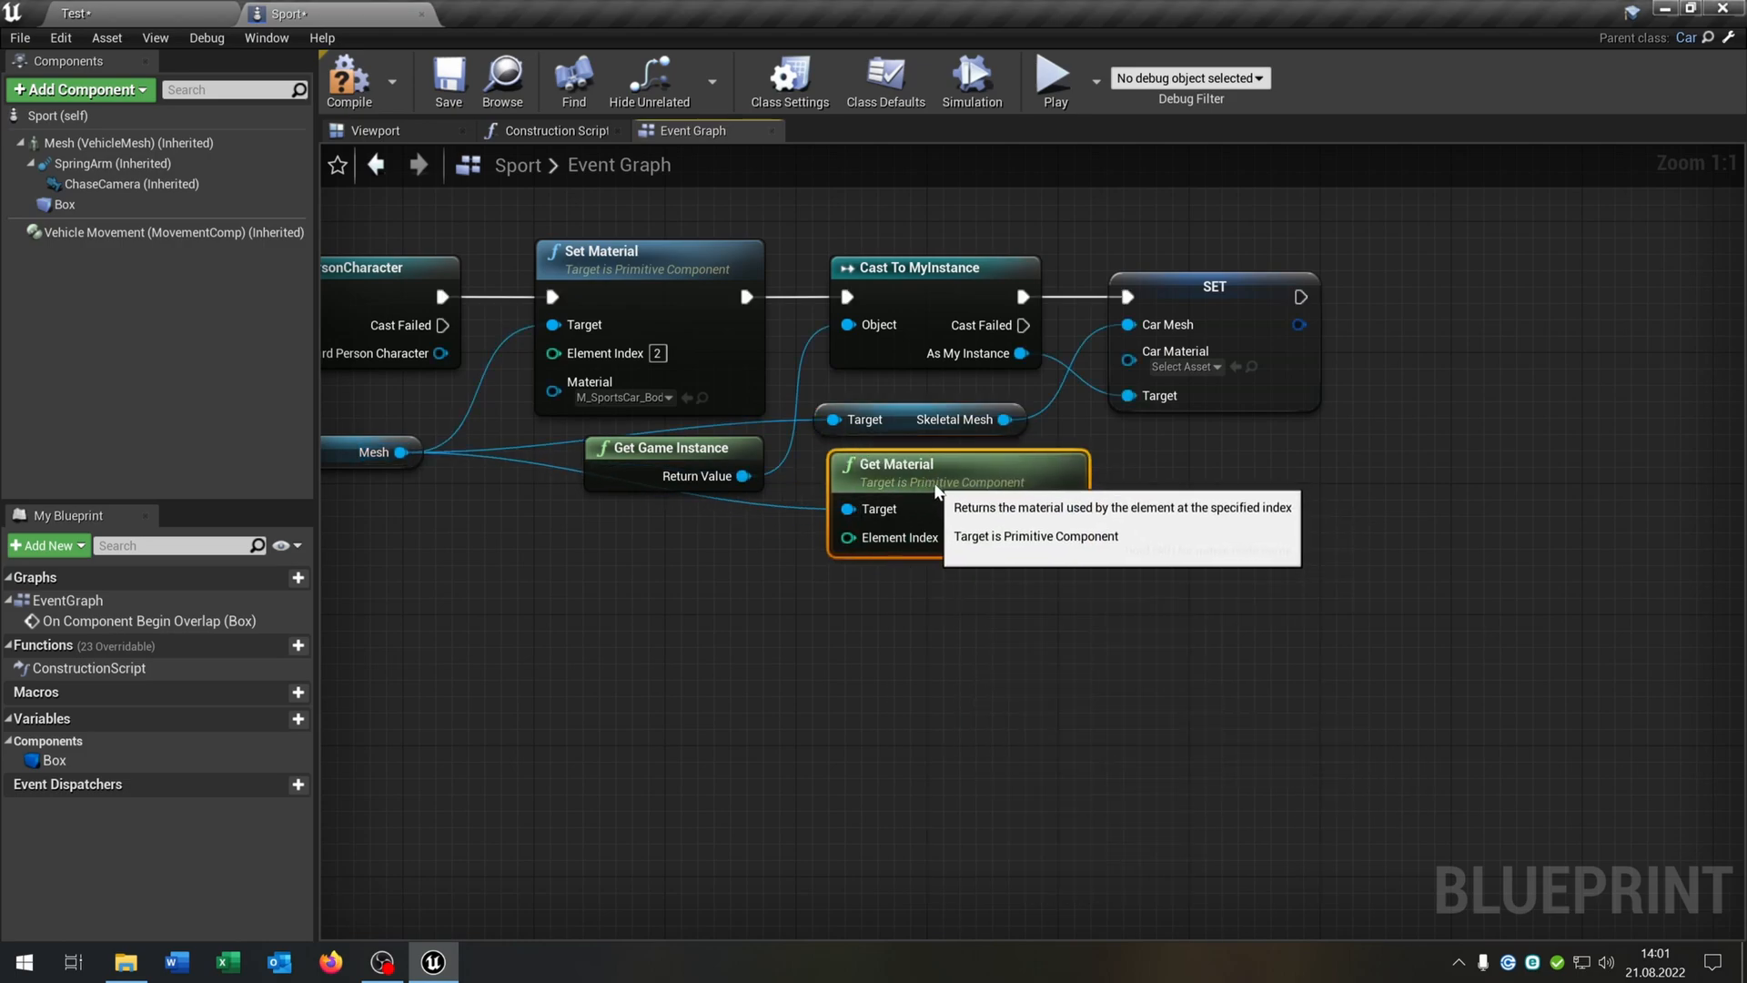
pyautogui.moveTo(947, 537)
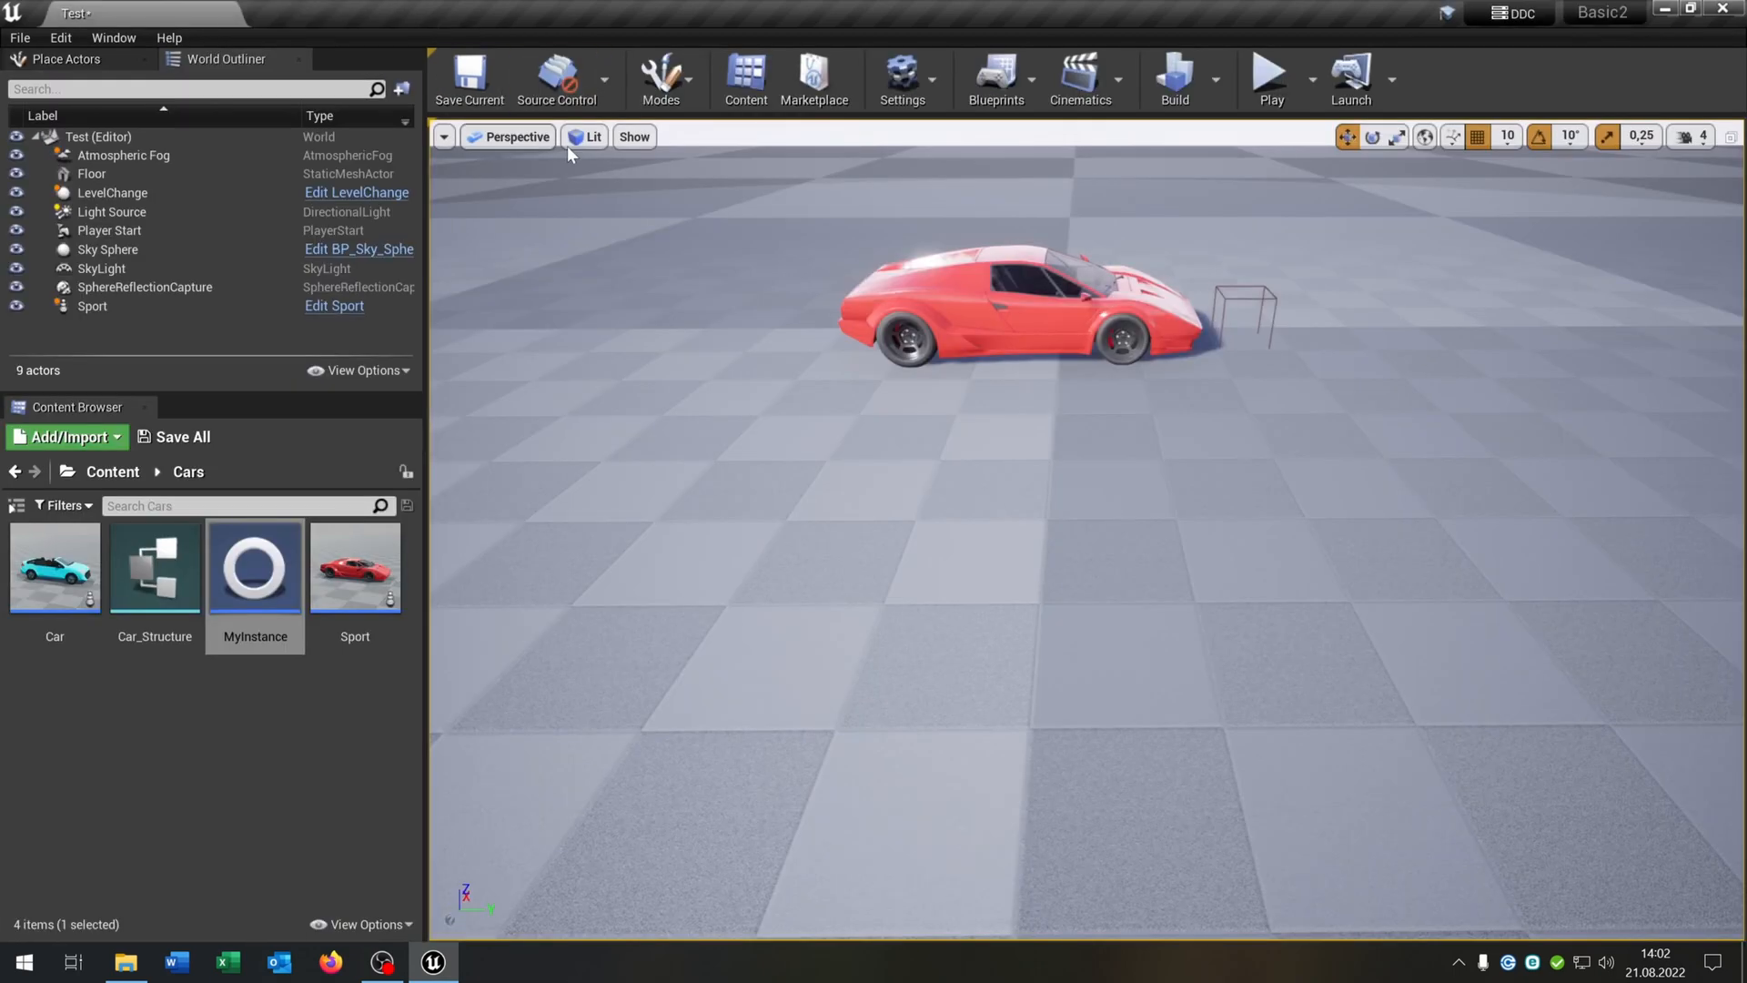
# Choose MyInstance as the Game Instance Class under Project Settings > Maps & Modes
pyautogui.click(903, 80)
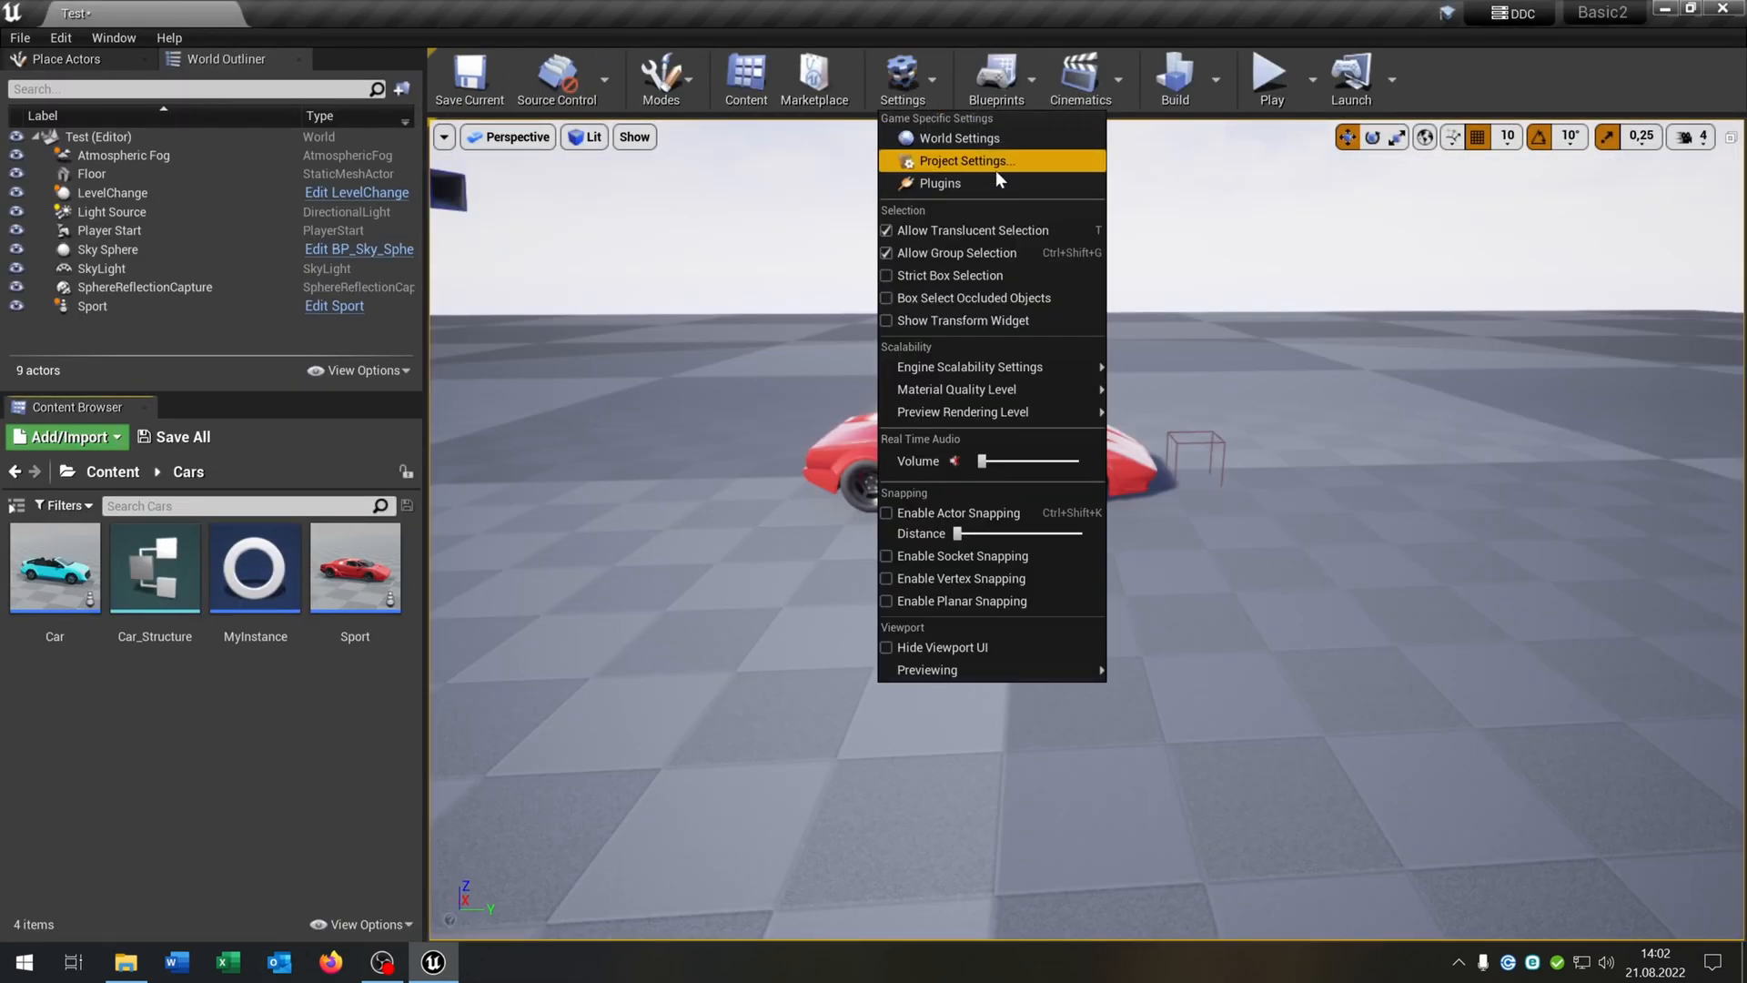
pyautogui.click(964, 160)
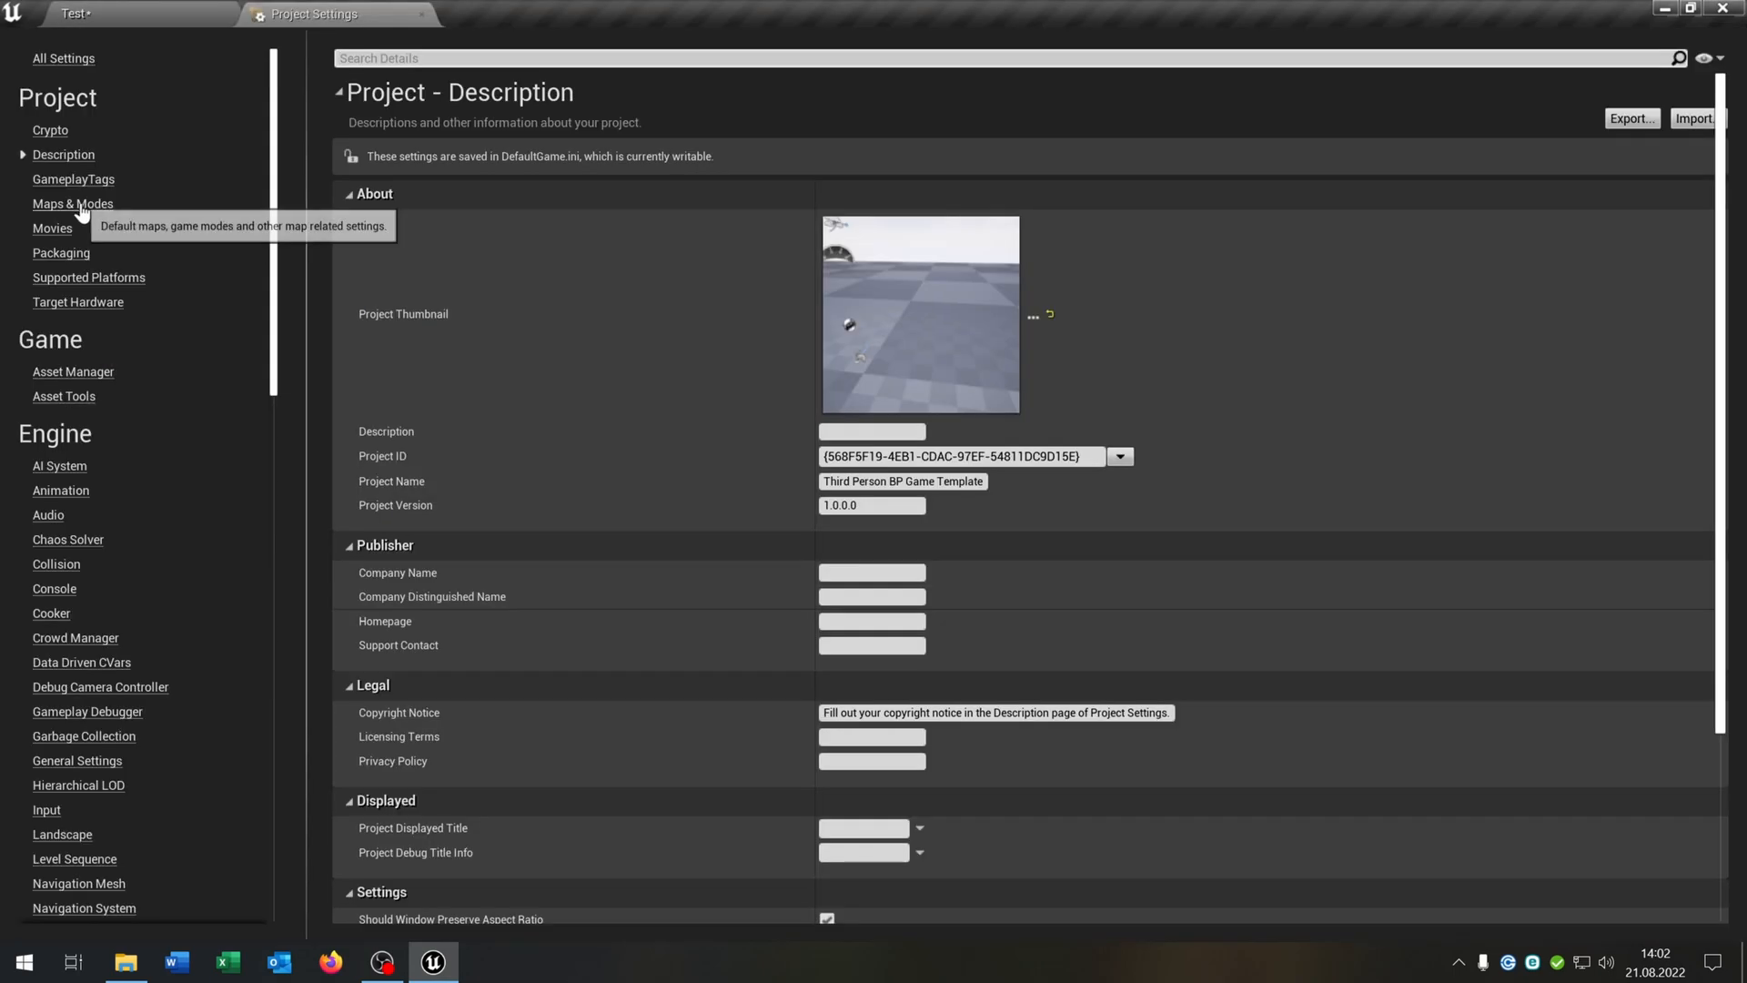
pyautogui.click(72, 204)
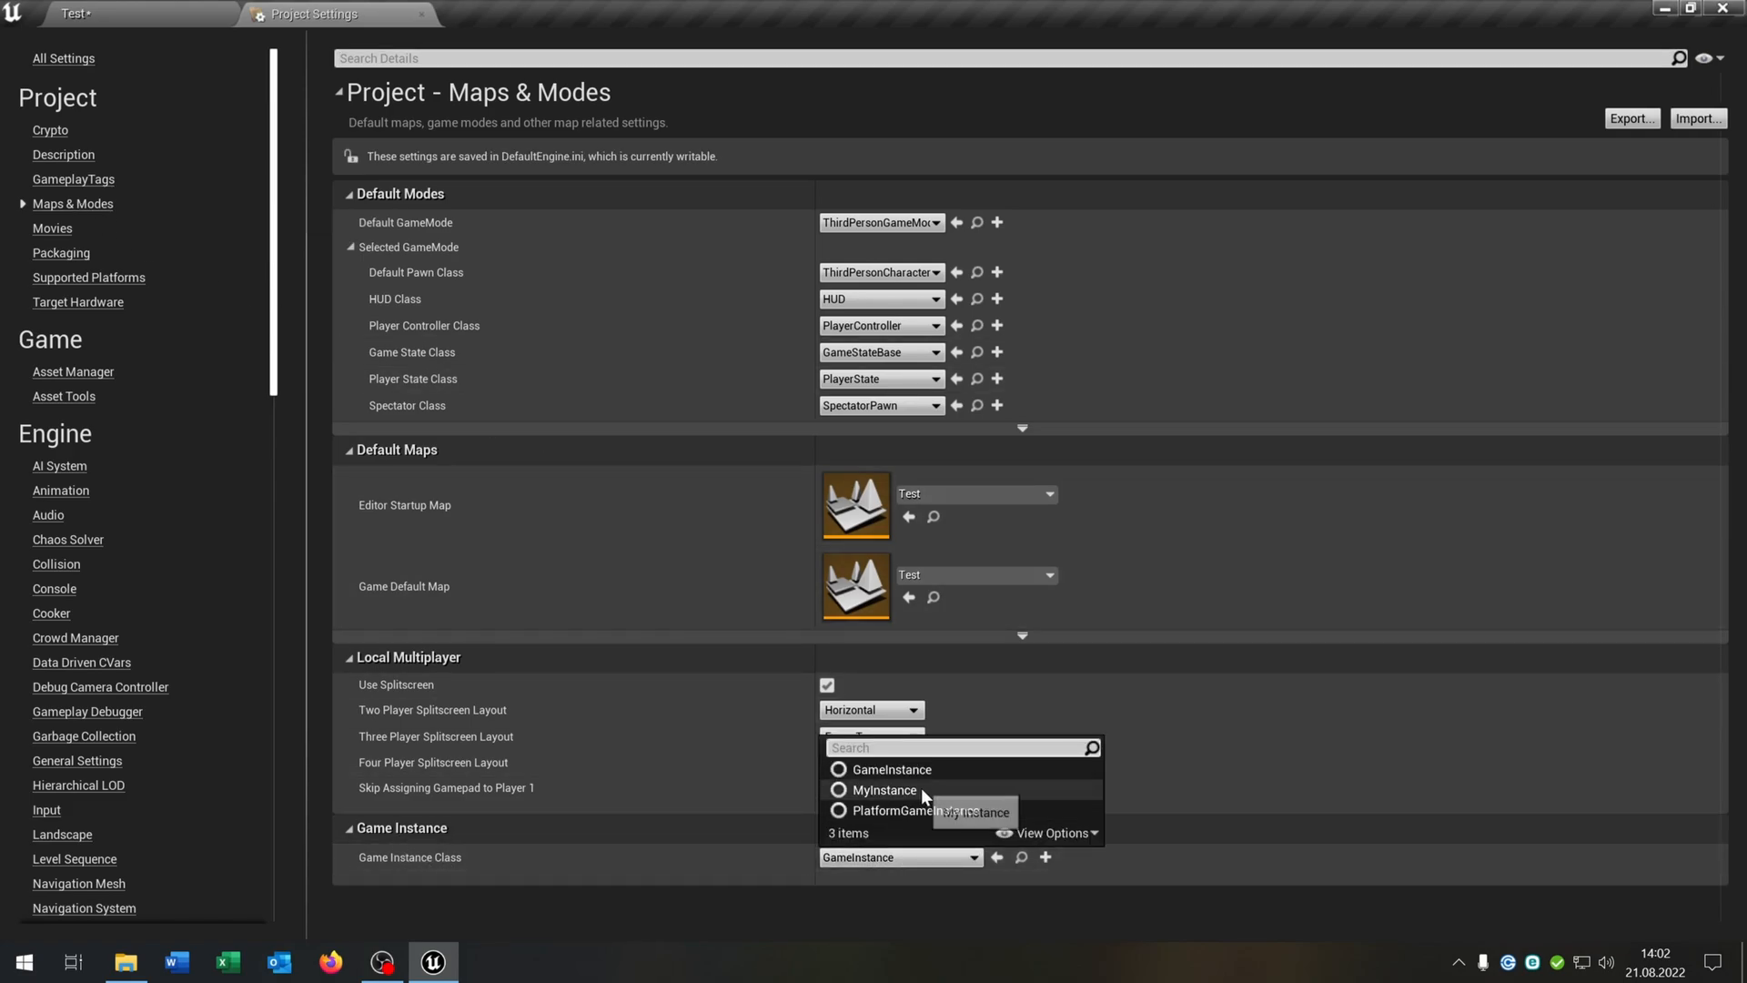
pyautogui.click(884, 788)
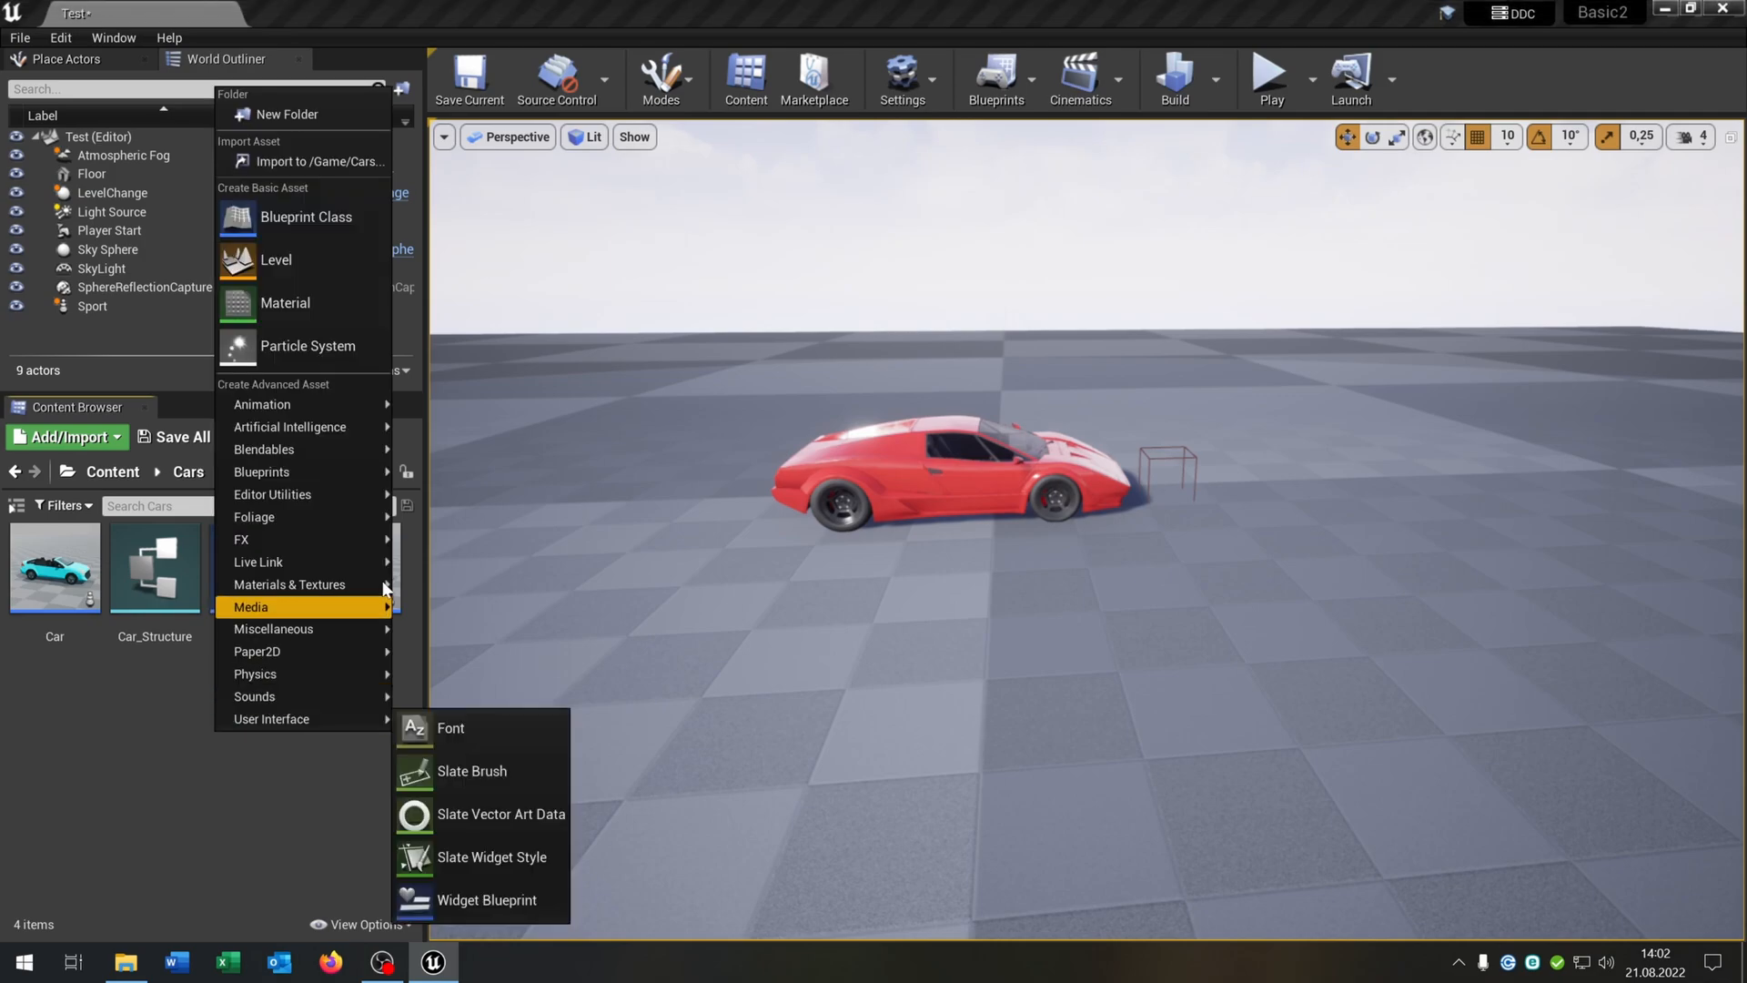
# Make an Actor blueprint named CarSpawn and show its Event Graph
pyautogui.click(305, 216)
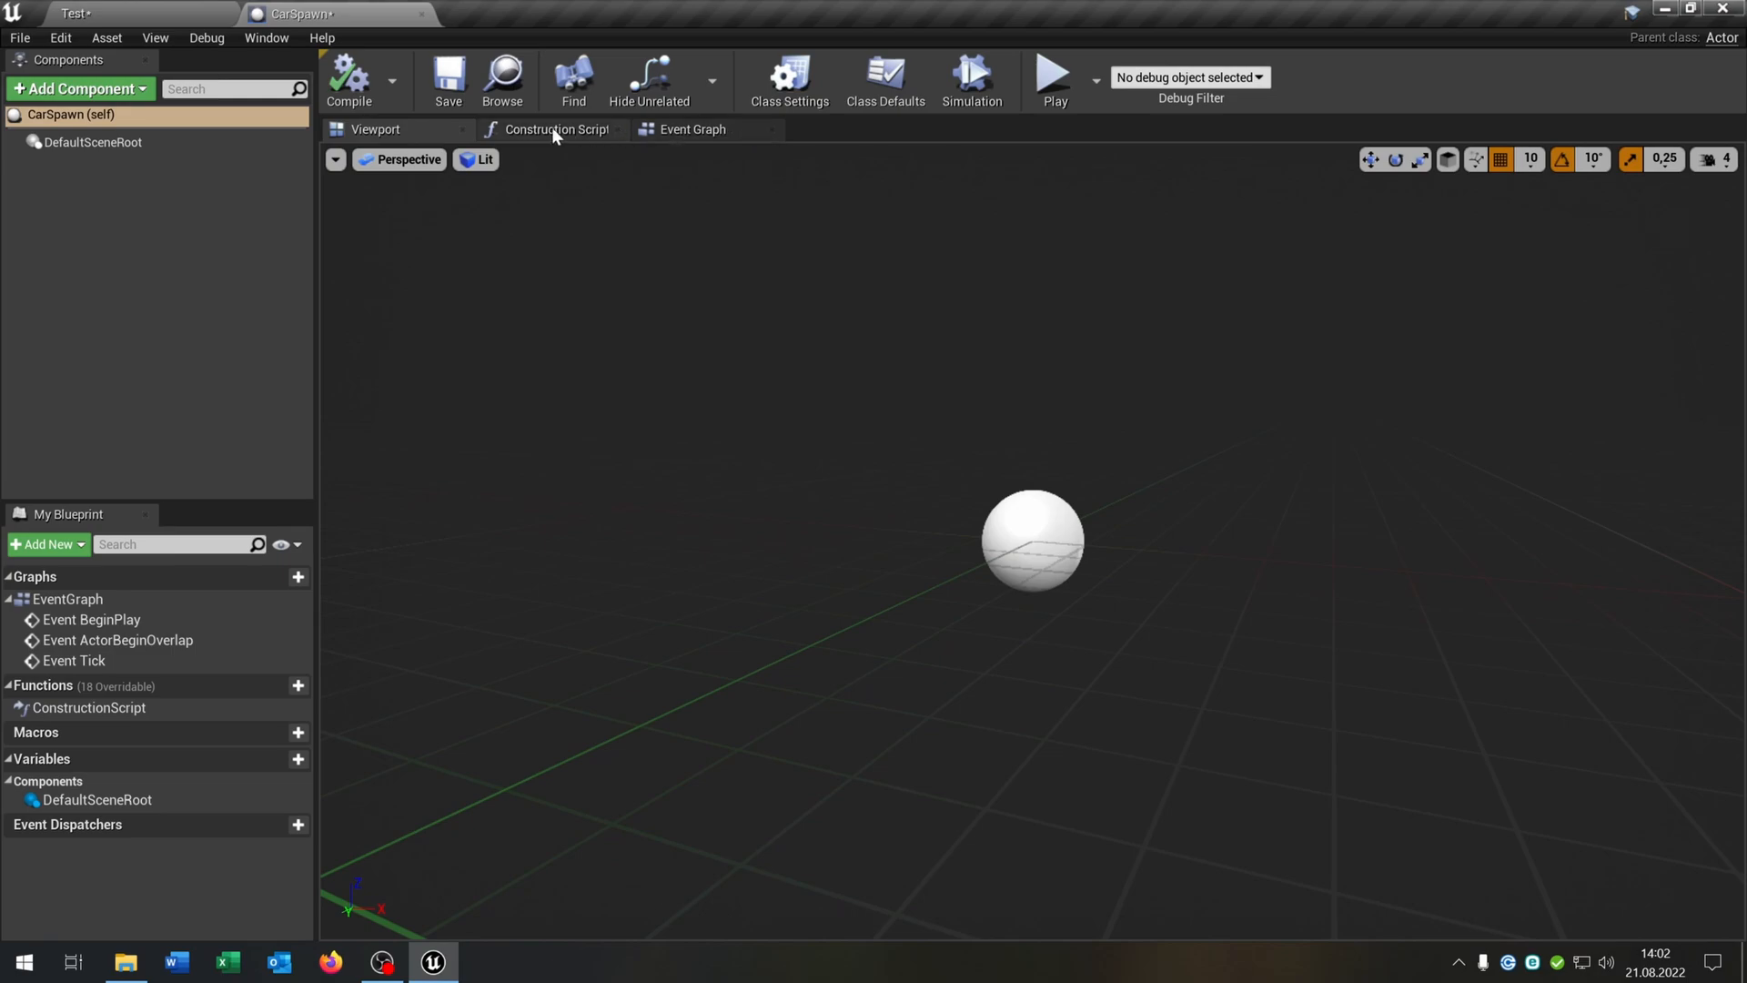
pyautogui.click(691, 129)
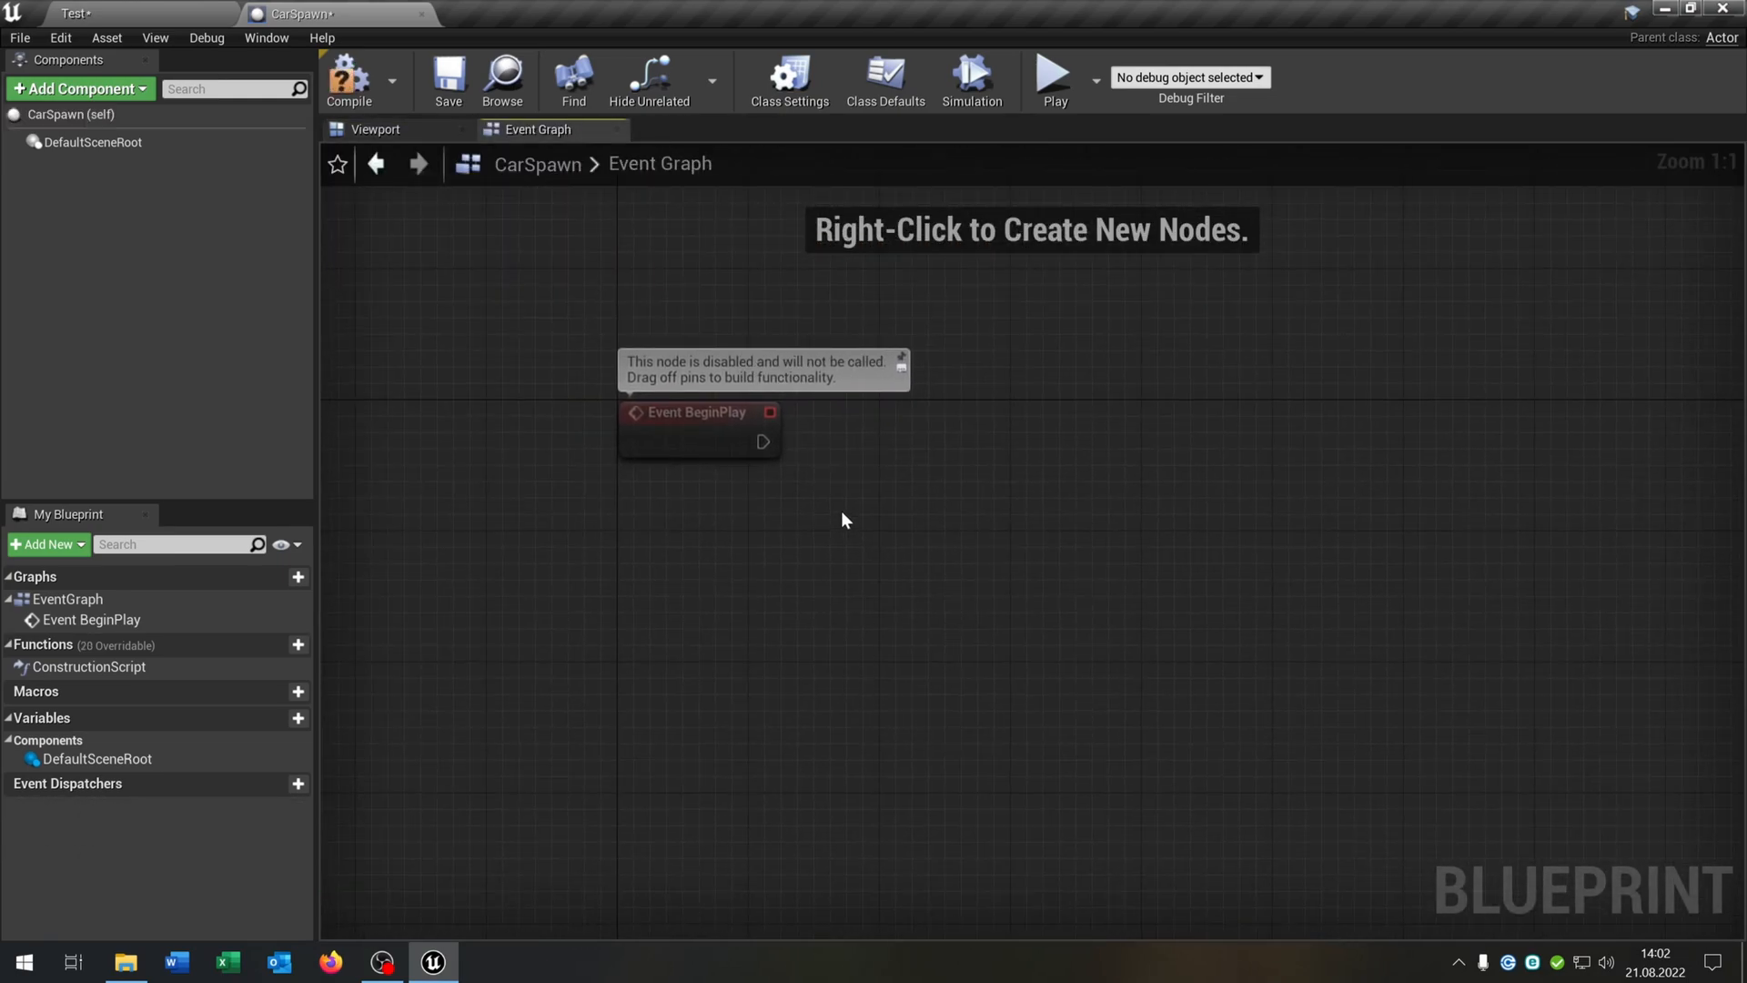
# Add Get Game Instance and Cast To MyInstance after CarSpawn's Begin Play
pyautogui.rightClick(843, 519)
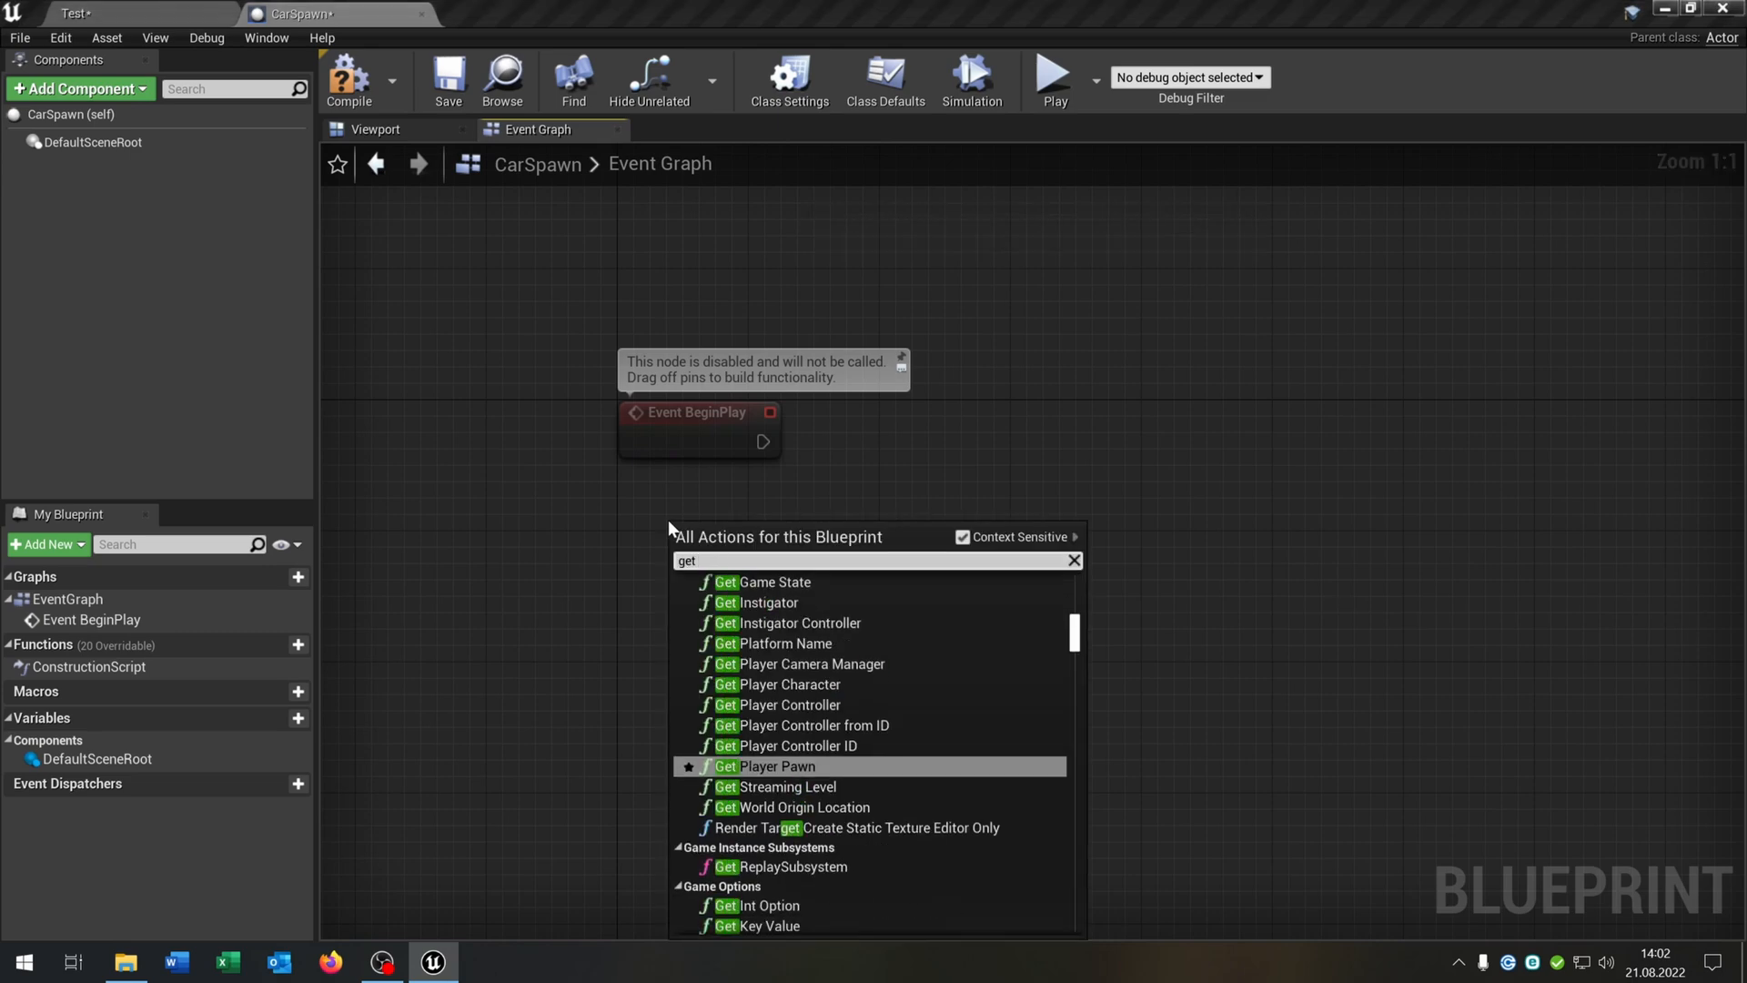
pyautogui.write('game ins')
pyautogui.write('cast')
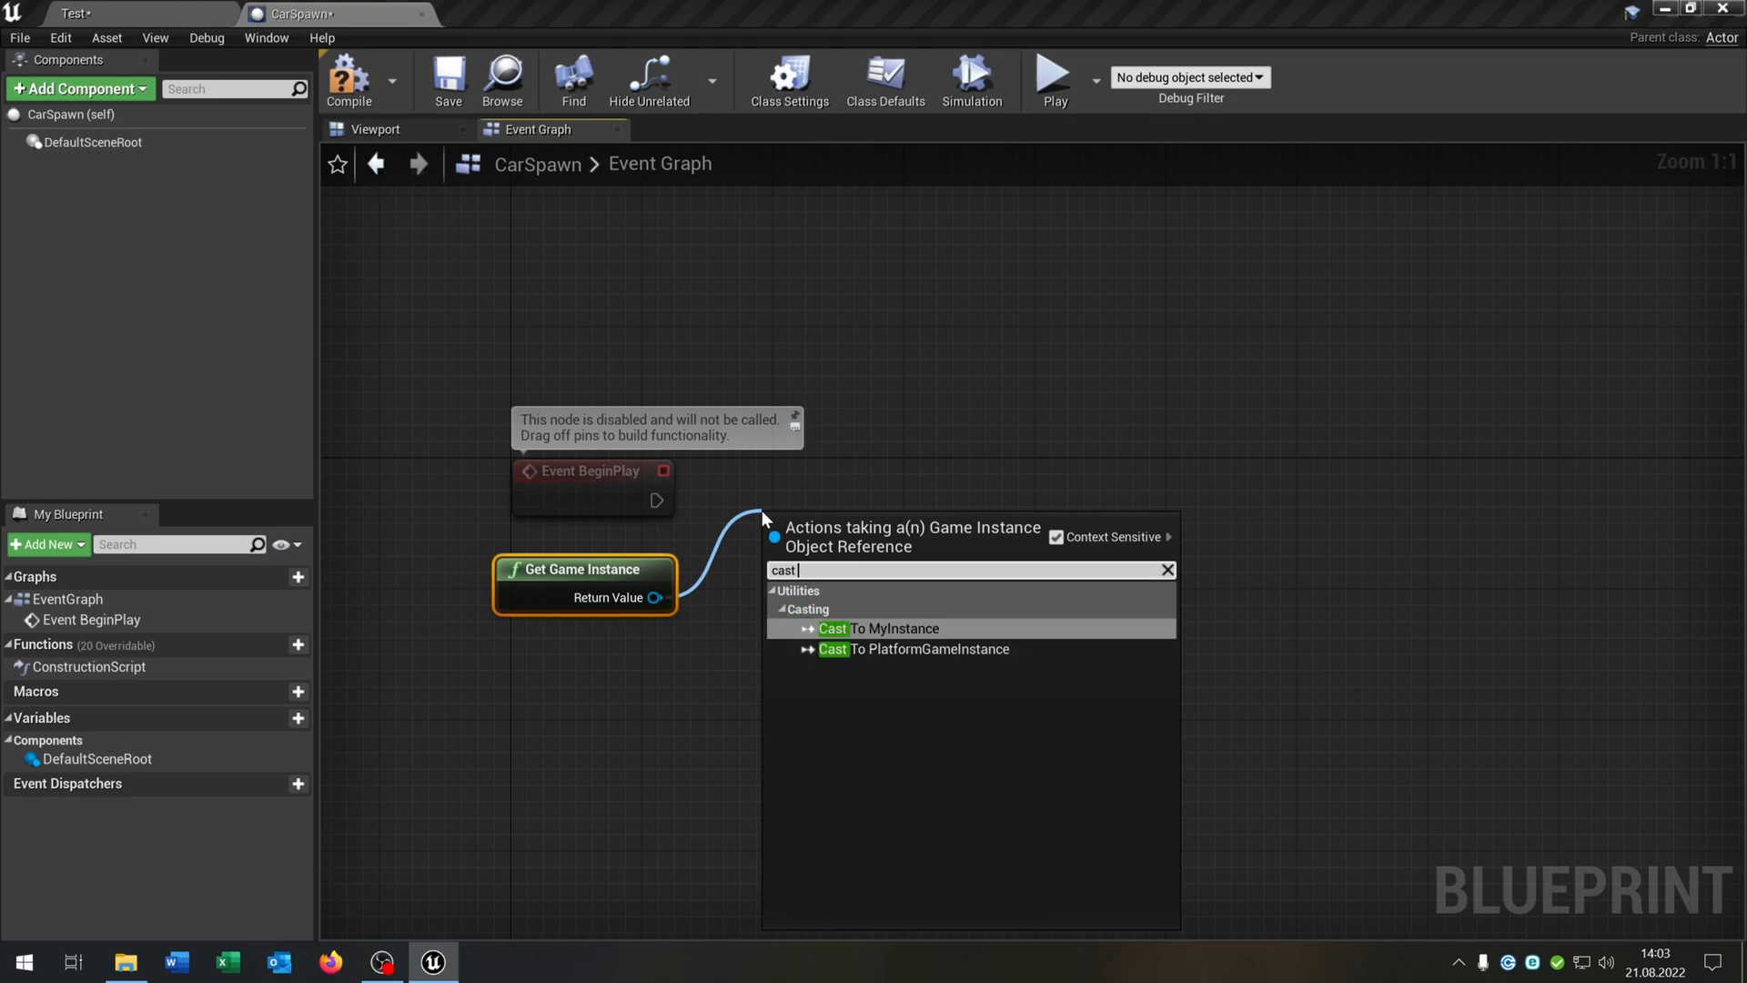
pyautogui.click(880, 627)
pyautogui.write('spawn')
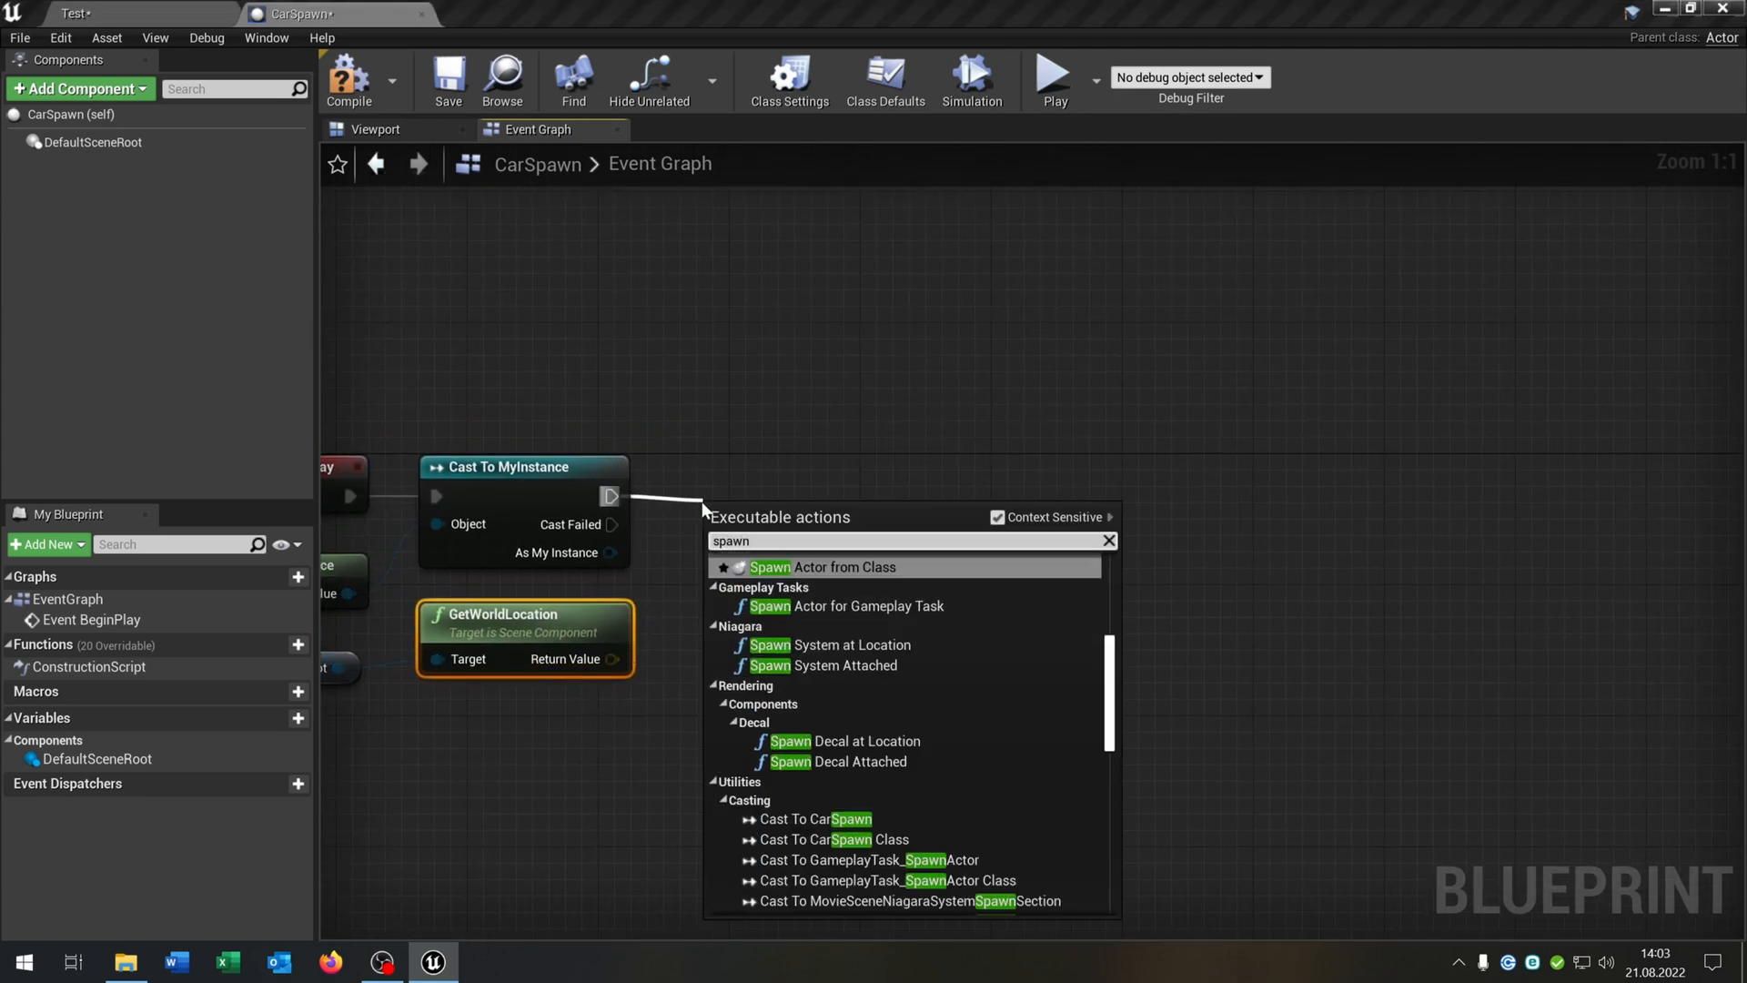
# Add a SpawnActor from Class node with Class set to Car
pyautogui.click(845, 567)
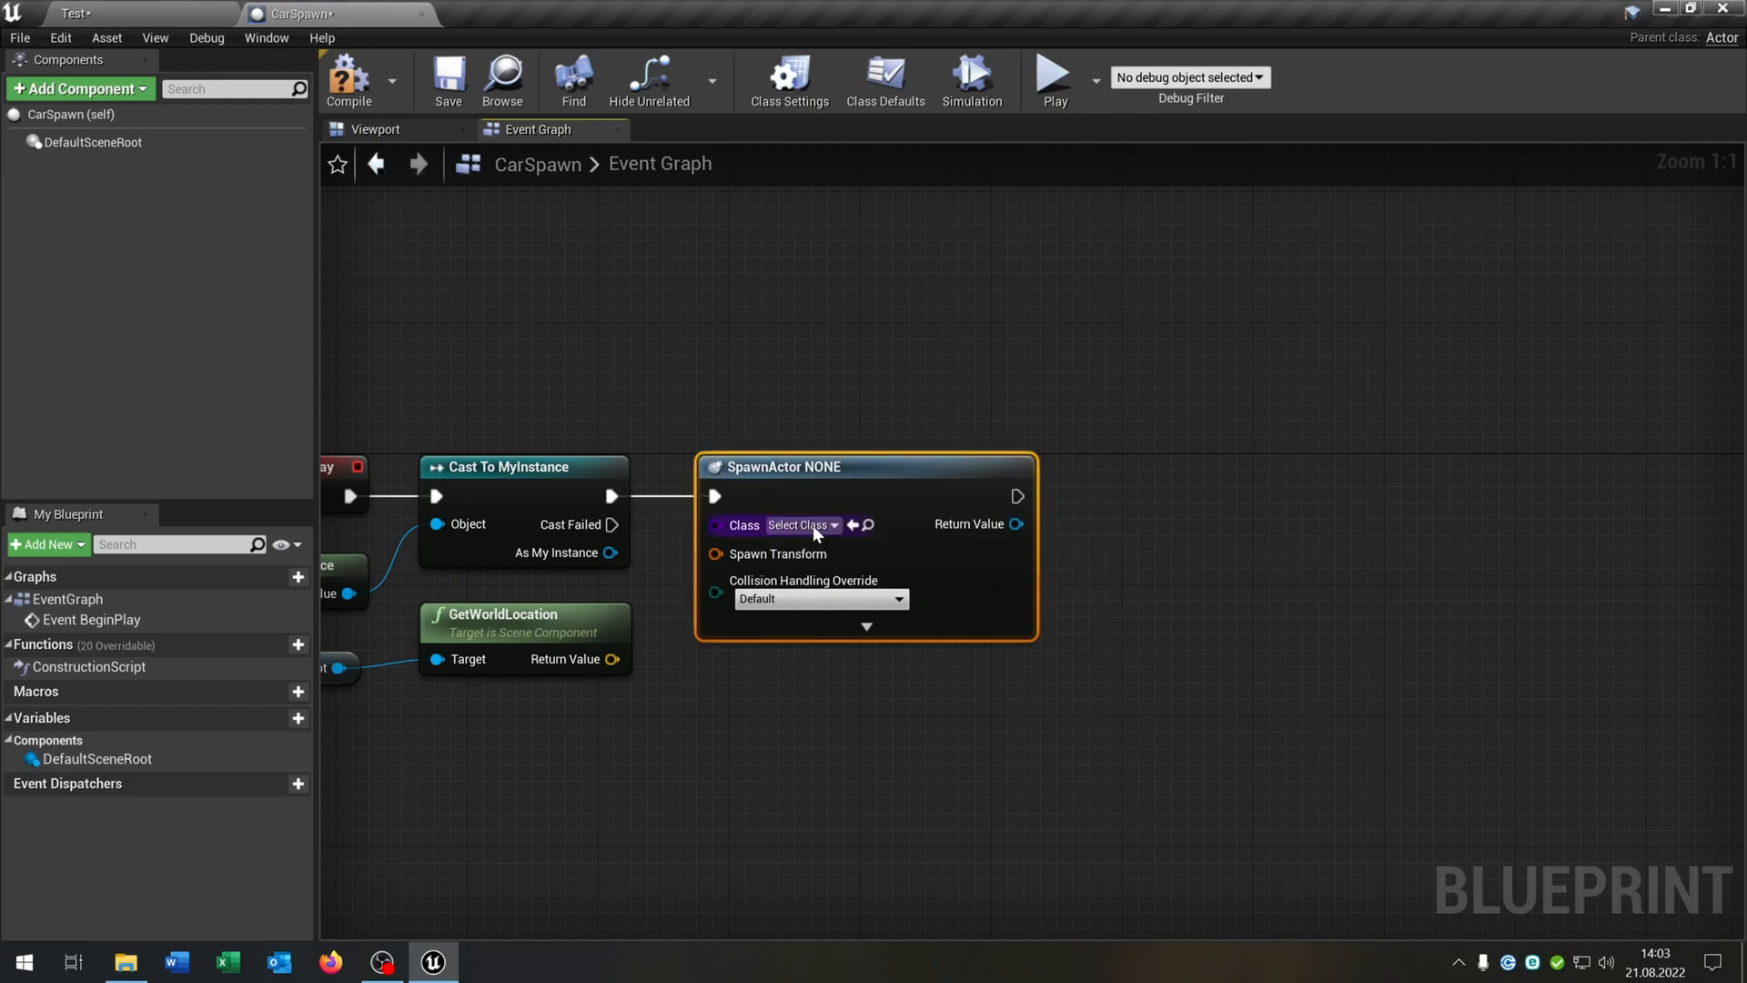
pyautogui.click(797, 525)
pyautogui.write('car')
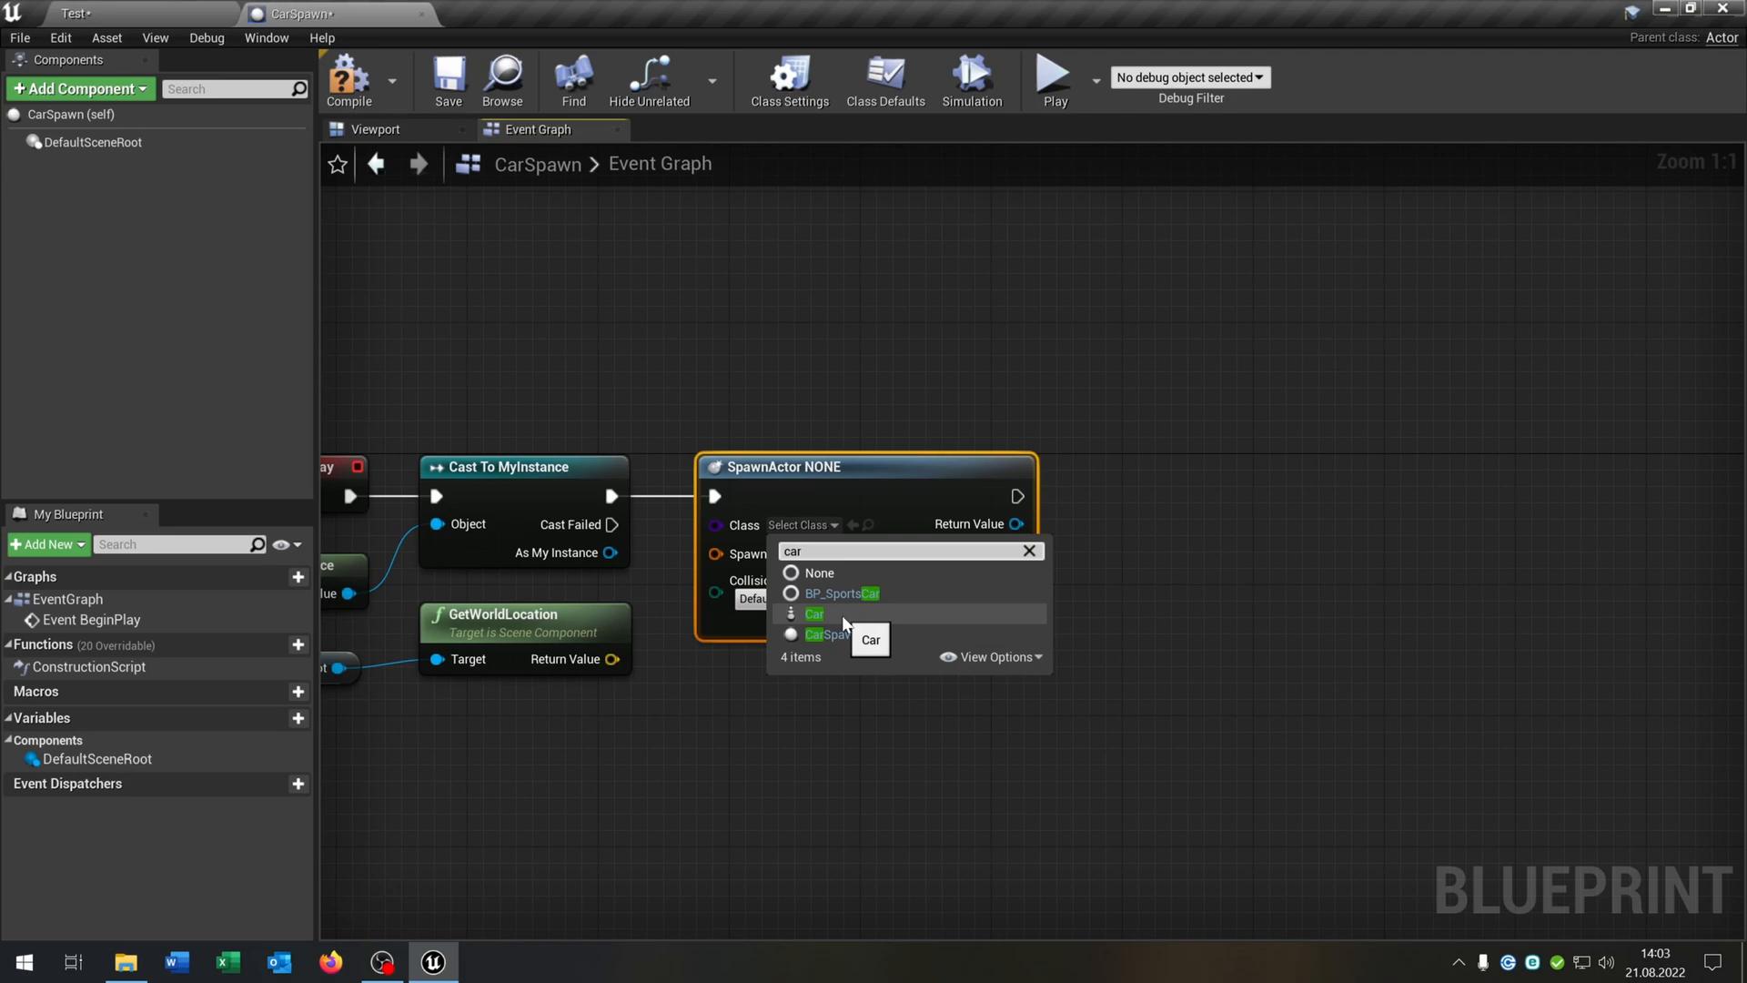
pyautogui.click(816, 615)
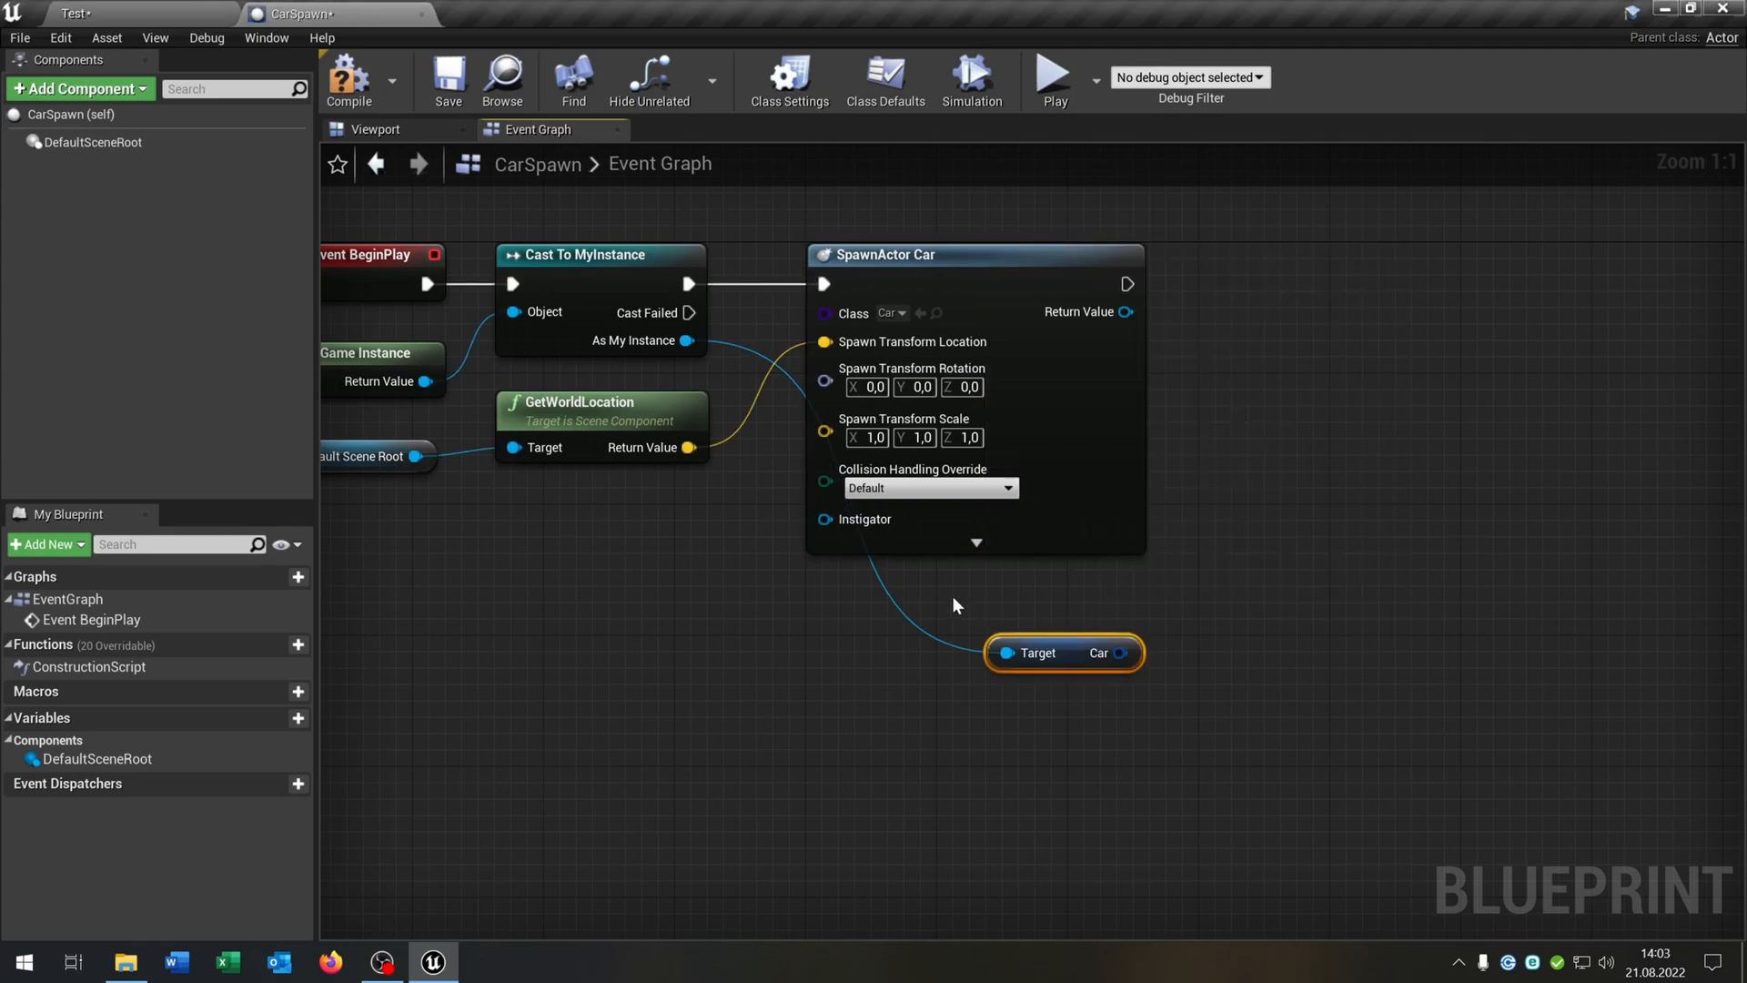
pyautogui.moveTo(1043, 636)
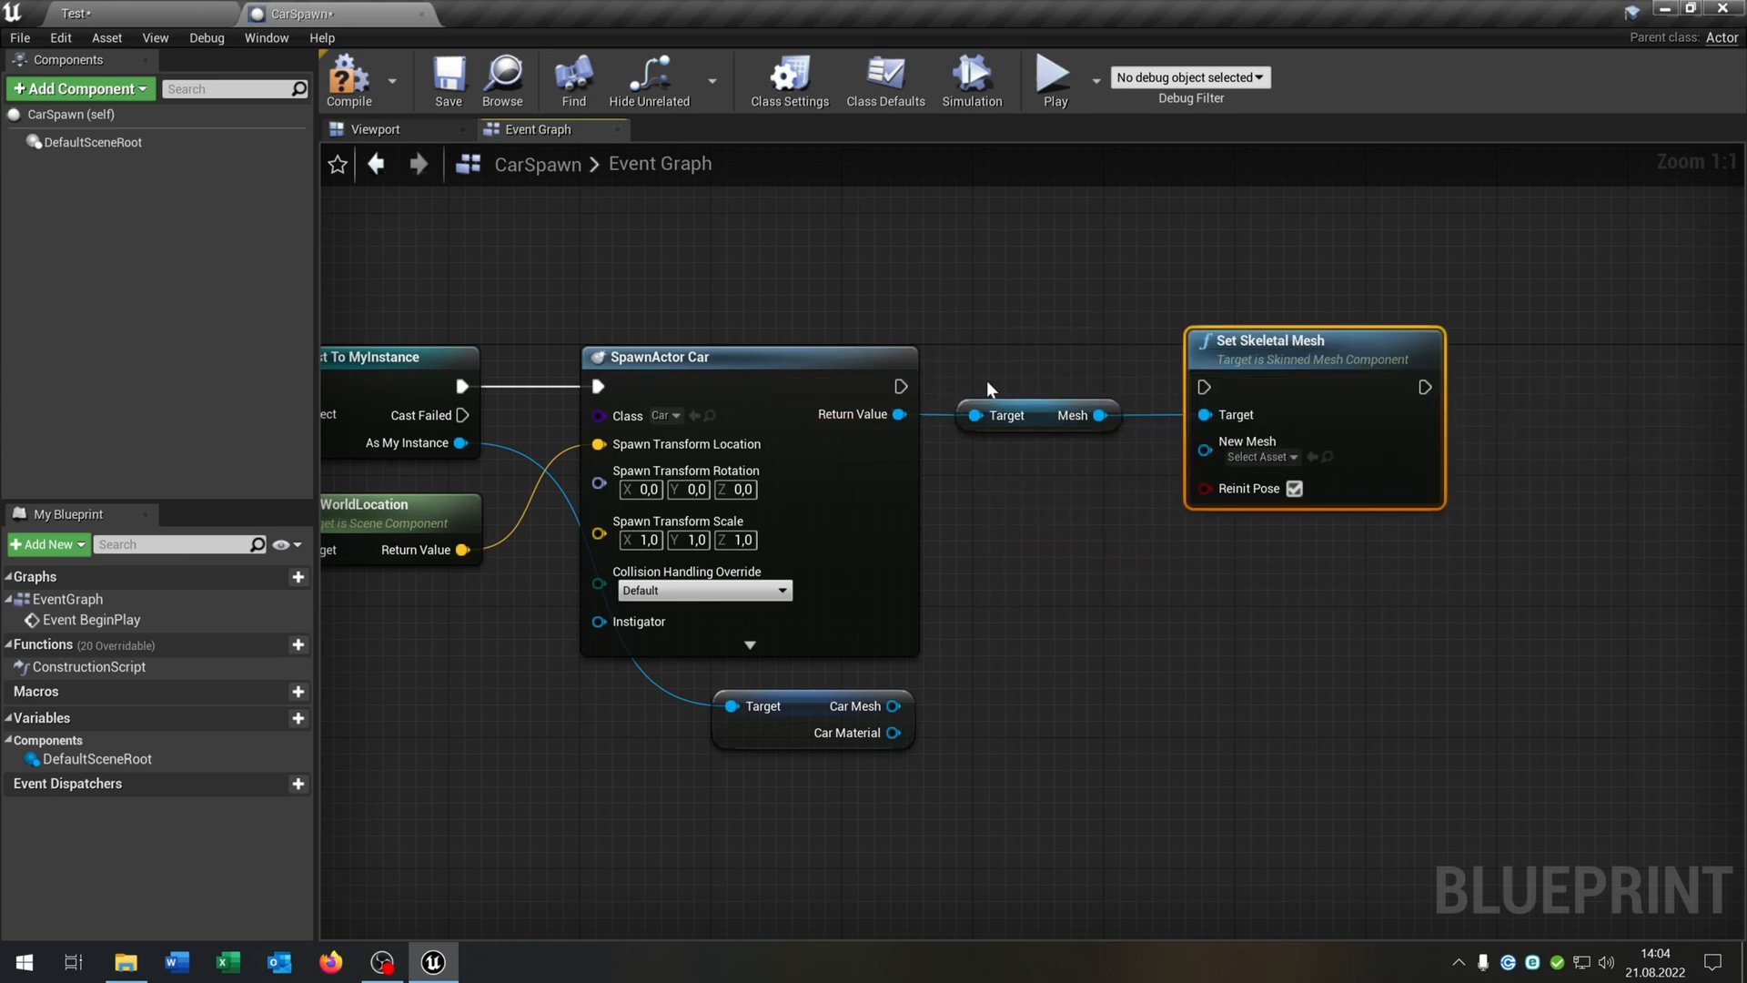
# Add Set Skeletal Mesh nodes on the spawned Car's Mesh, fed by MyInstance's Car Mesh
pyautogui.click(1279, 487)
pyautogui.write('set')
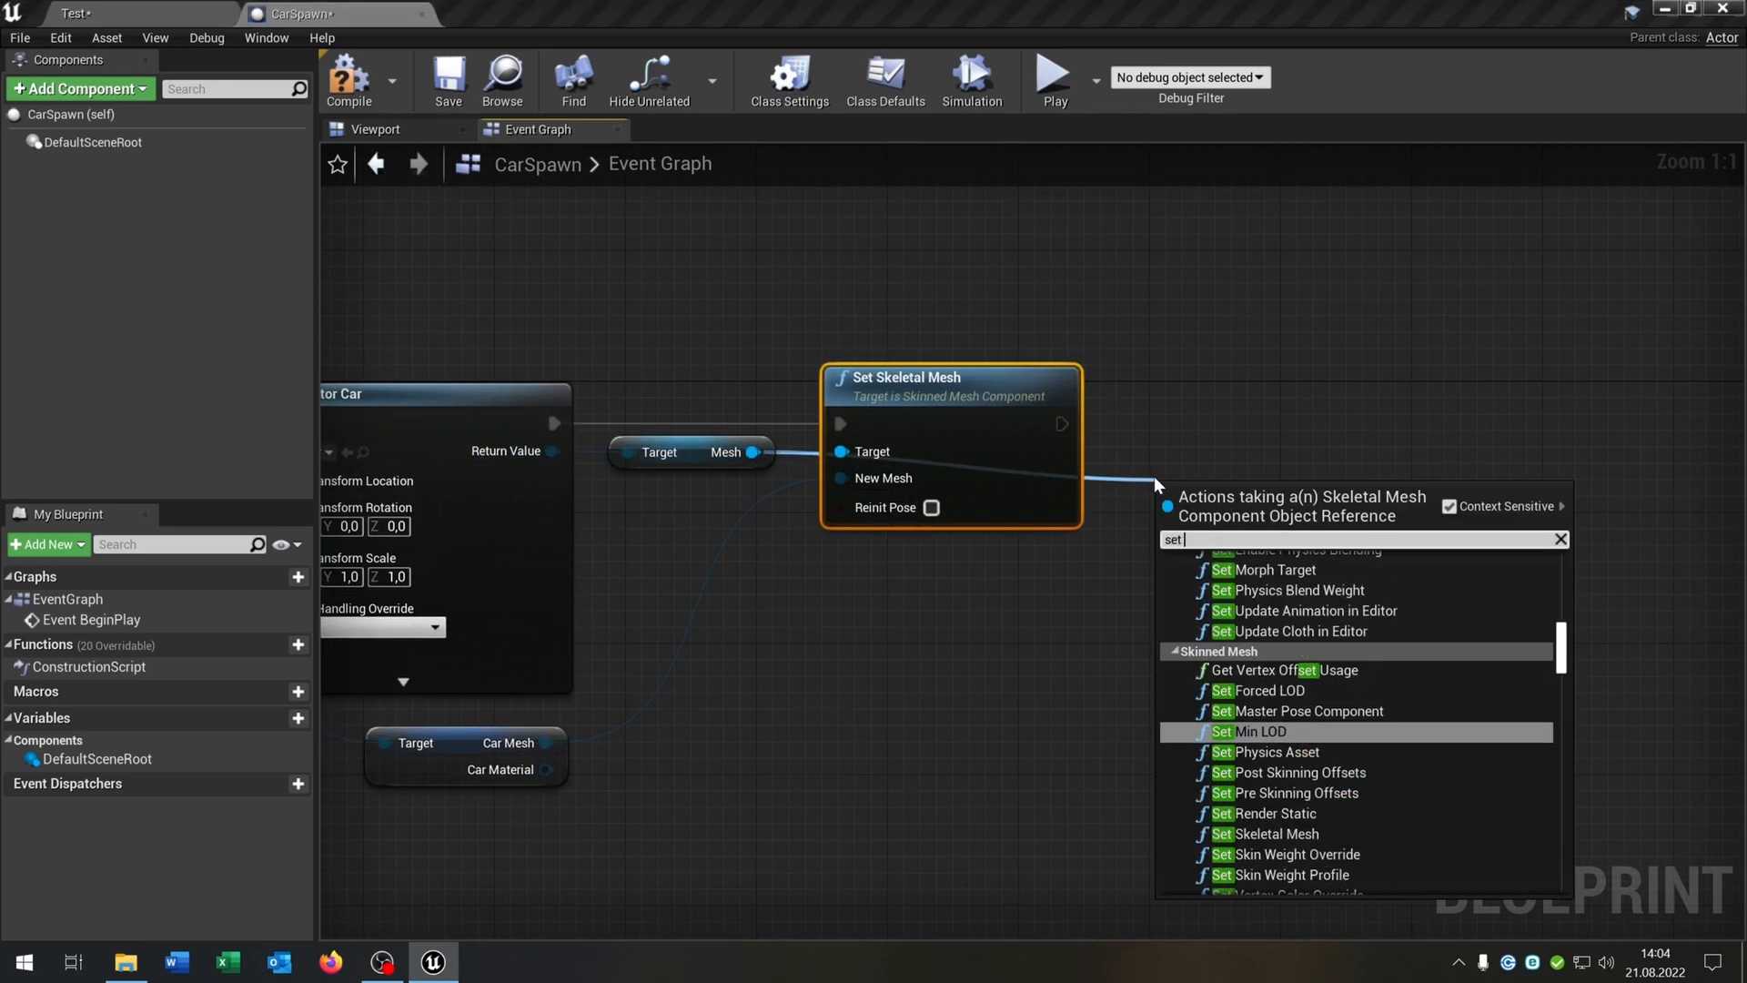
pyautogui.click(1265, 834)
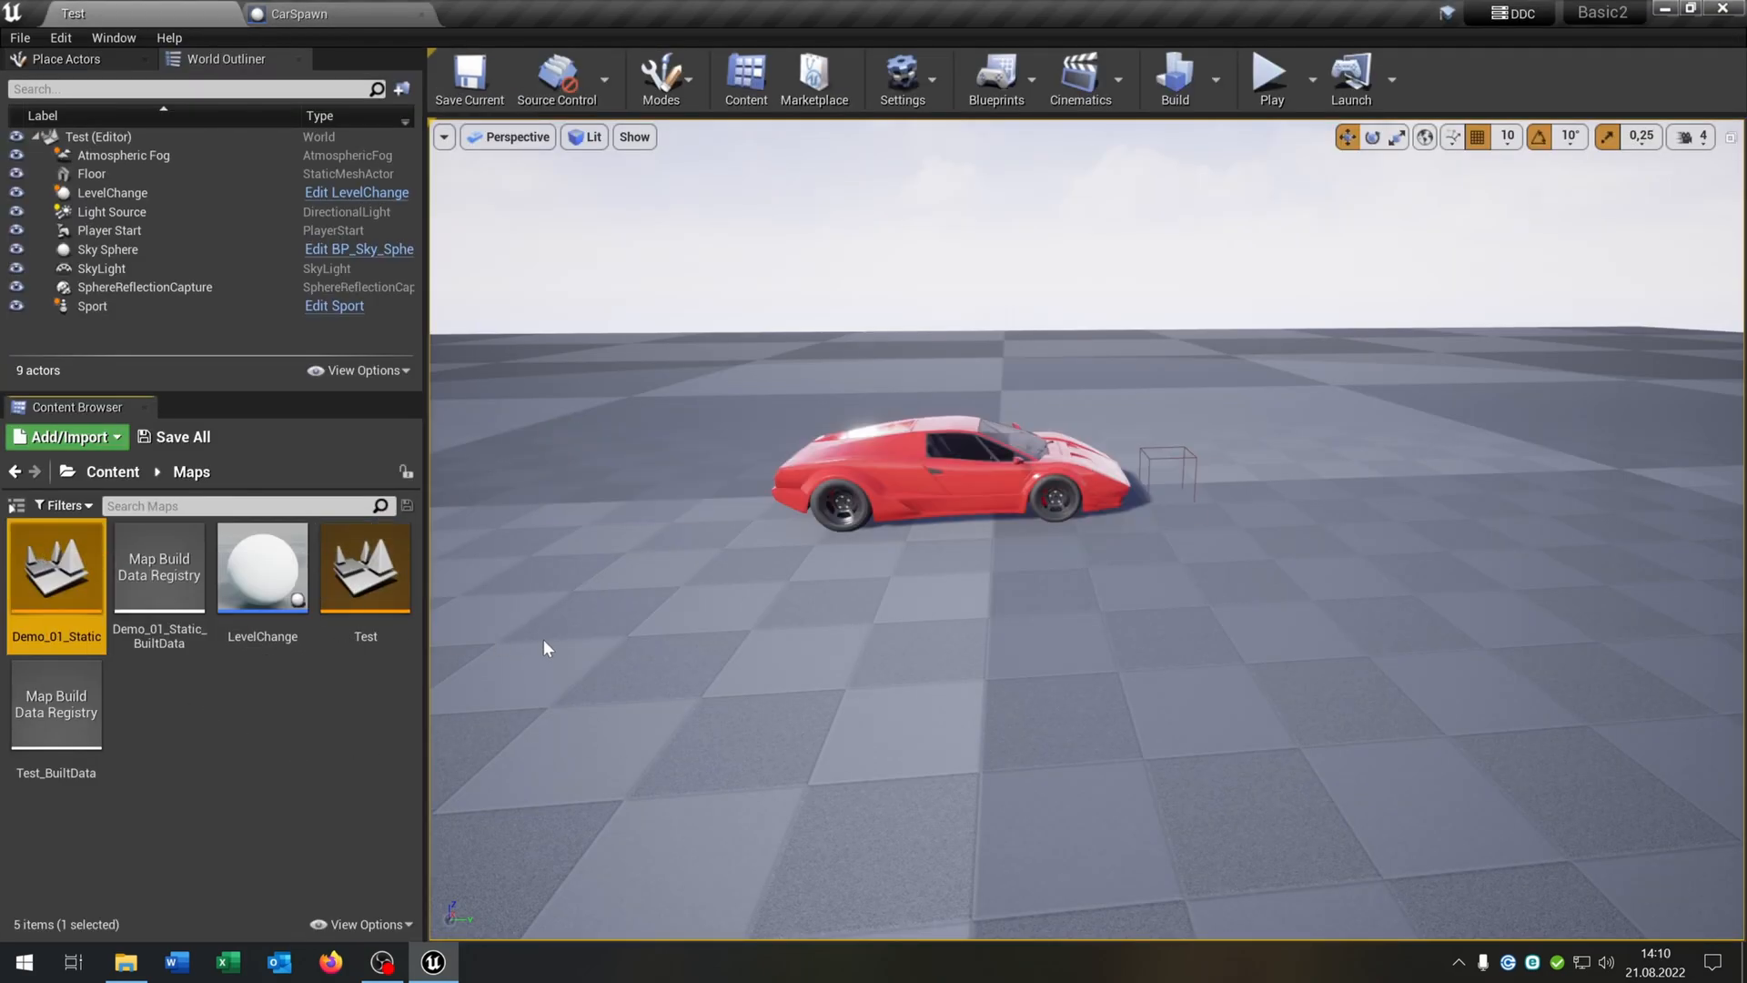
# Open and save Demo_01_Static, then return to the Test level and play it
pyautogui.doubleClick(56, 566)
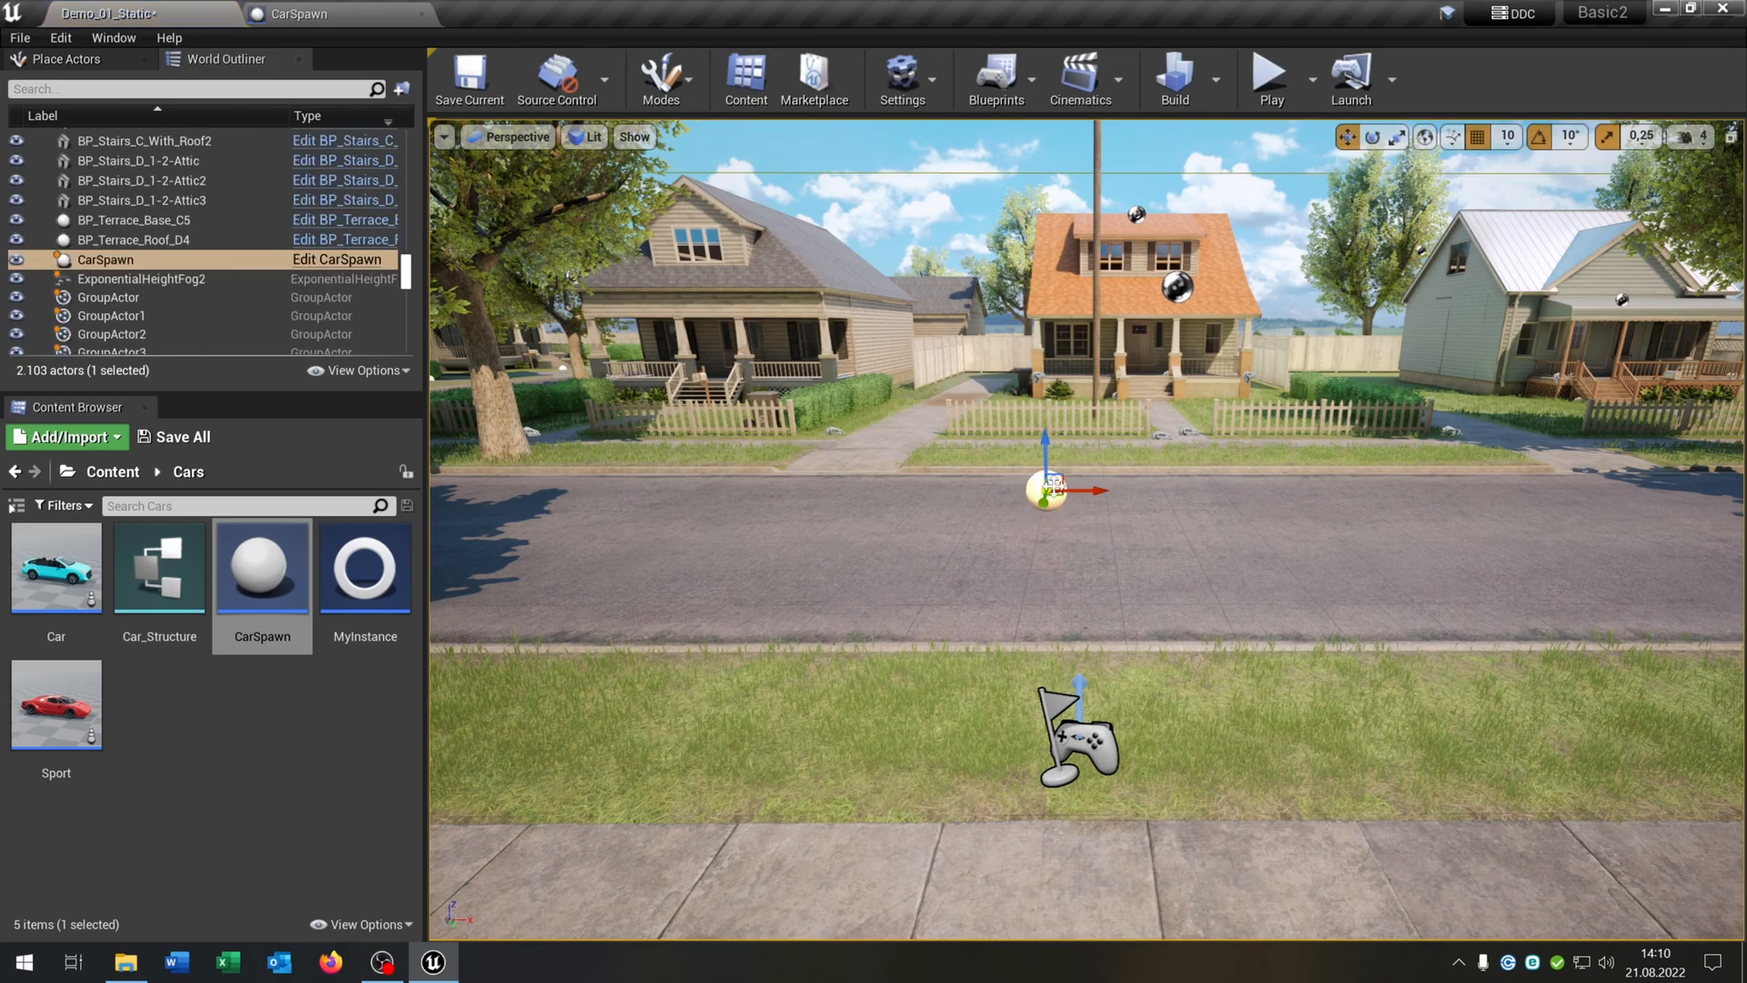
pyautogui.click(111, 472)
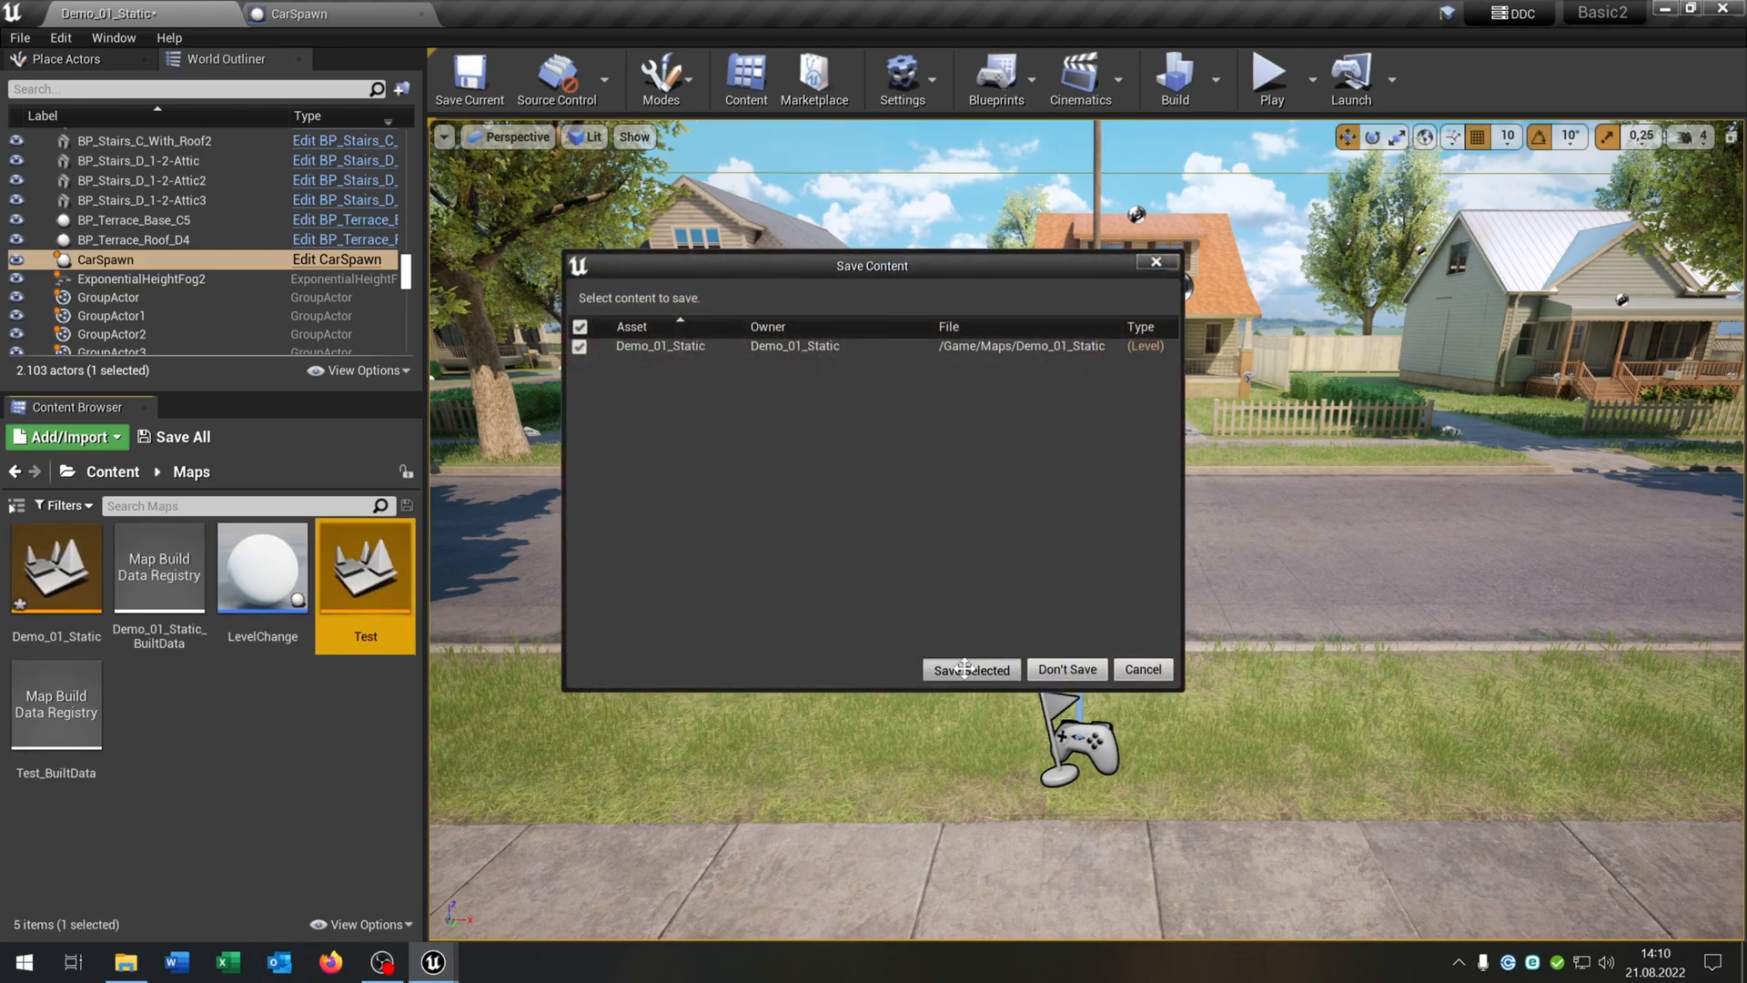
pyautogui.click(968, 669)
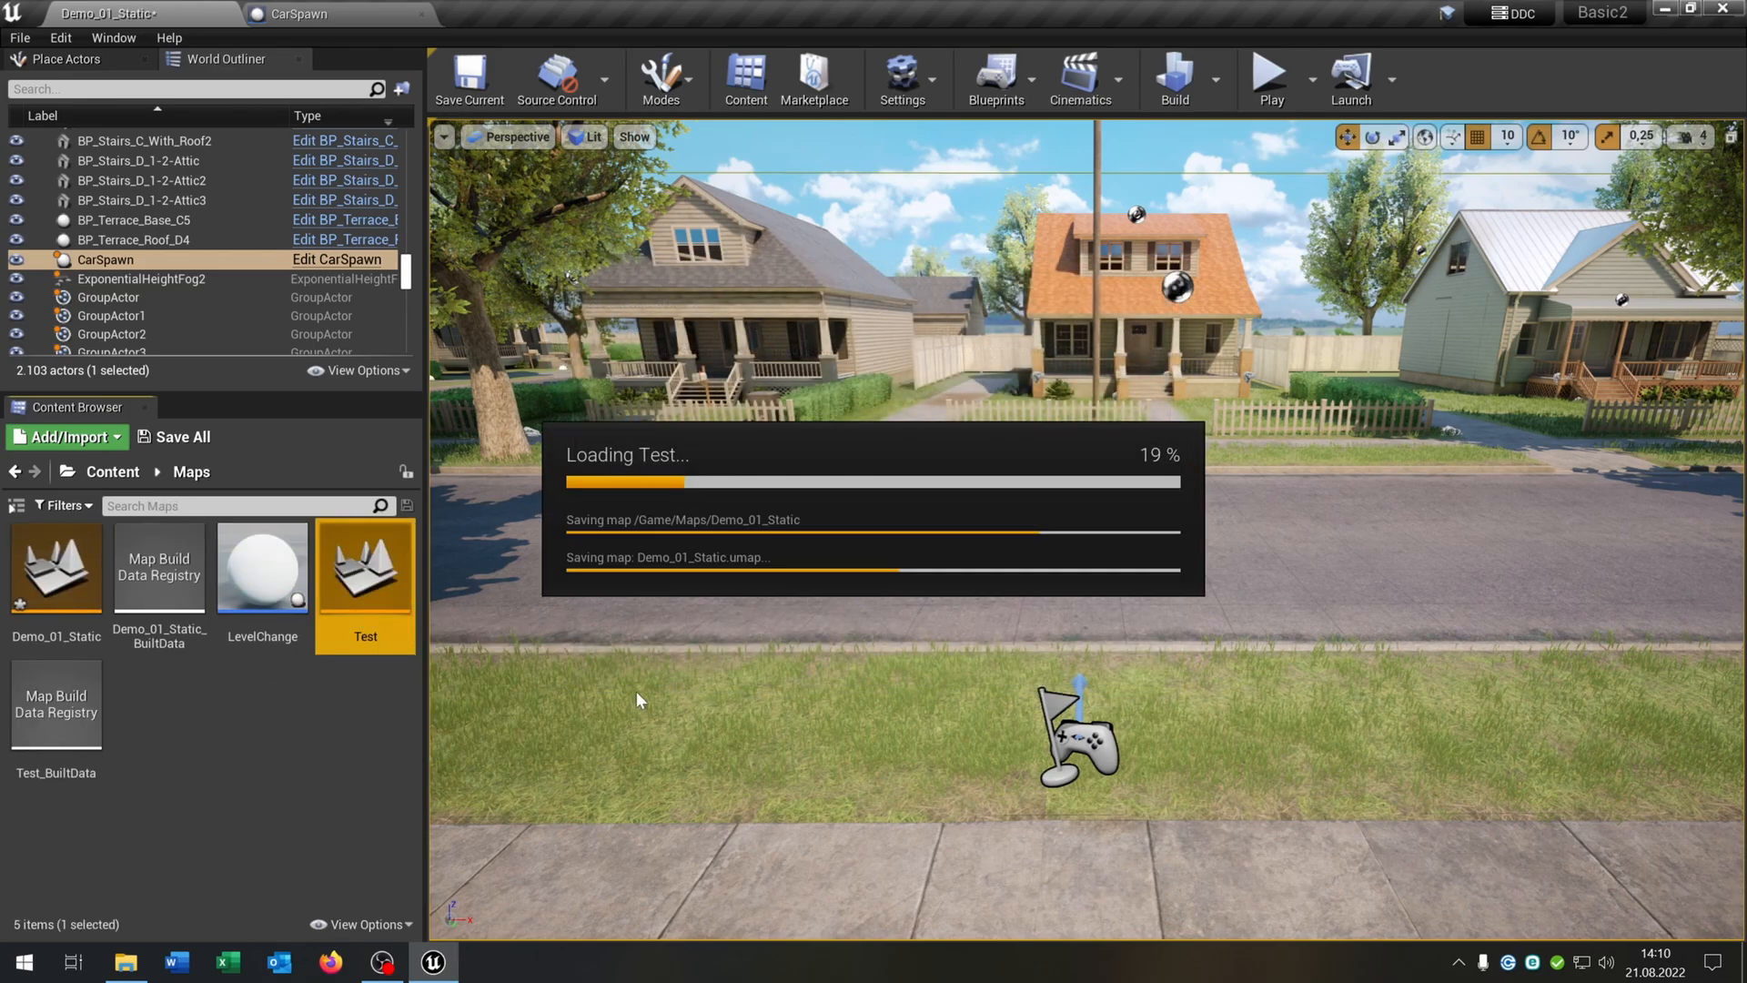
pyautogui.doubleClick(364, 566)
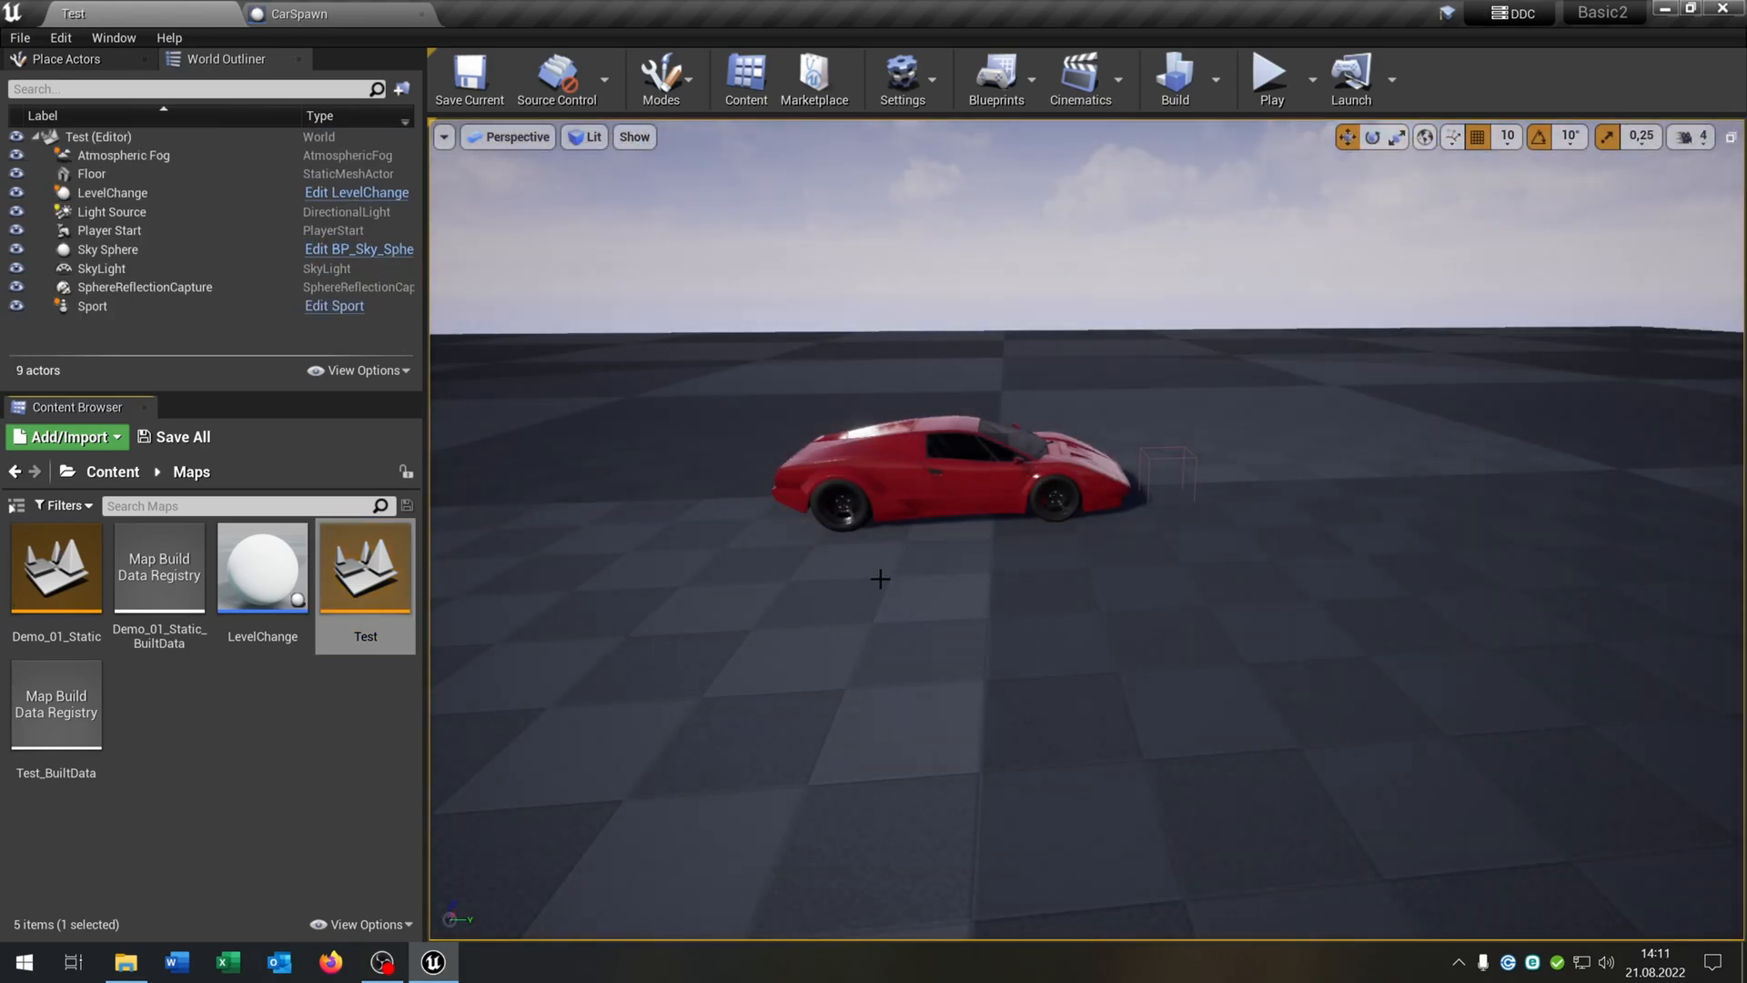
pyautogui.click(1269, 73)
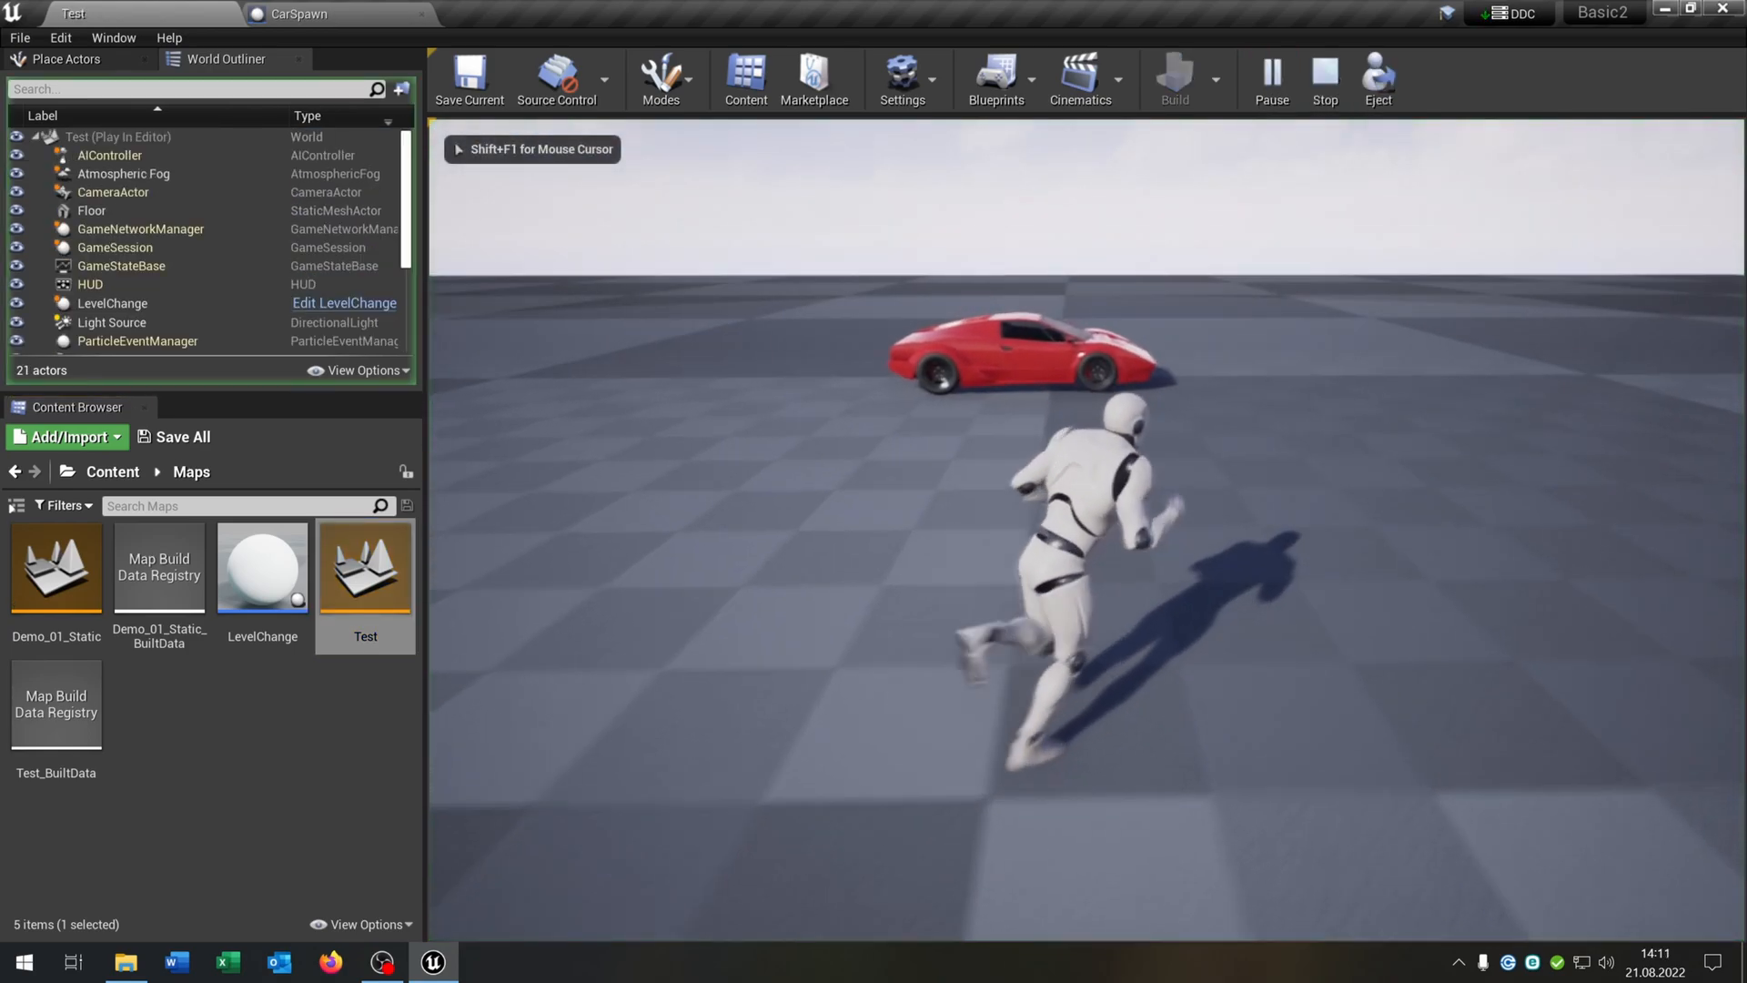